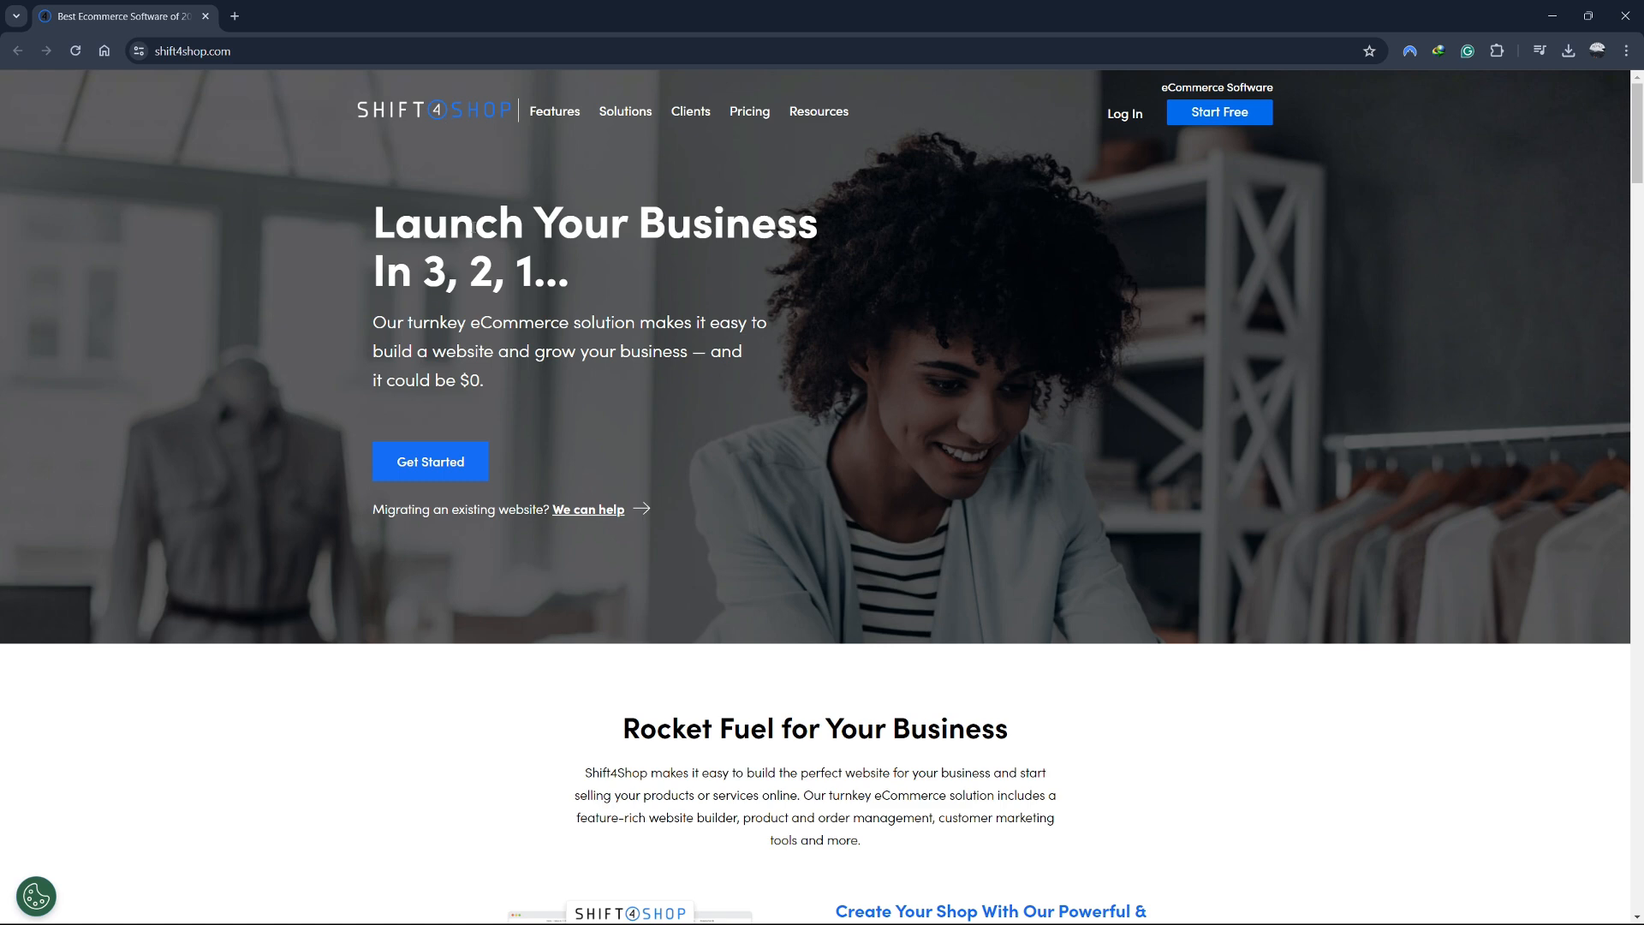
Browse down the Shift4Shop homepage and back up to its header
{"action": "double_click", "coordinate": [707, 222]}
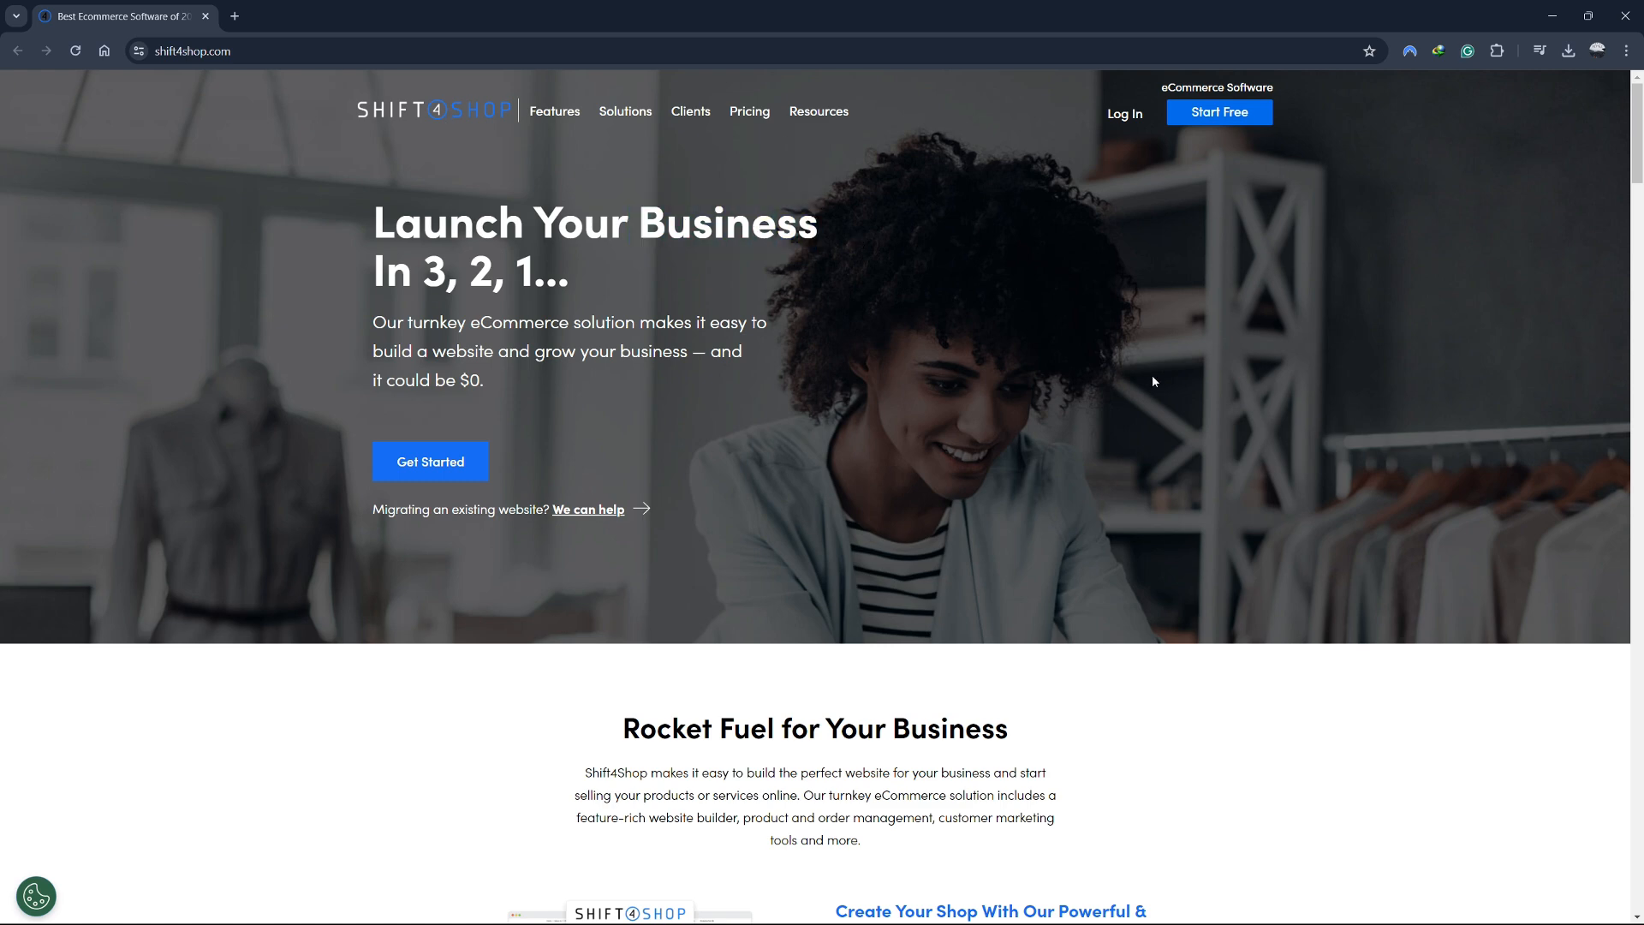
{"action": "mouse_move", "coordinate": [1120, 428]}
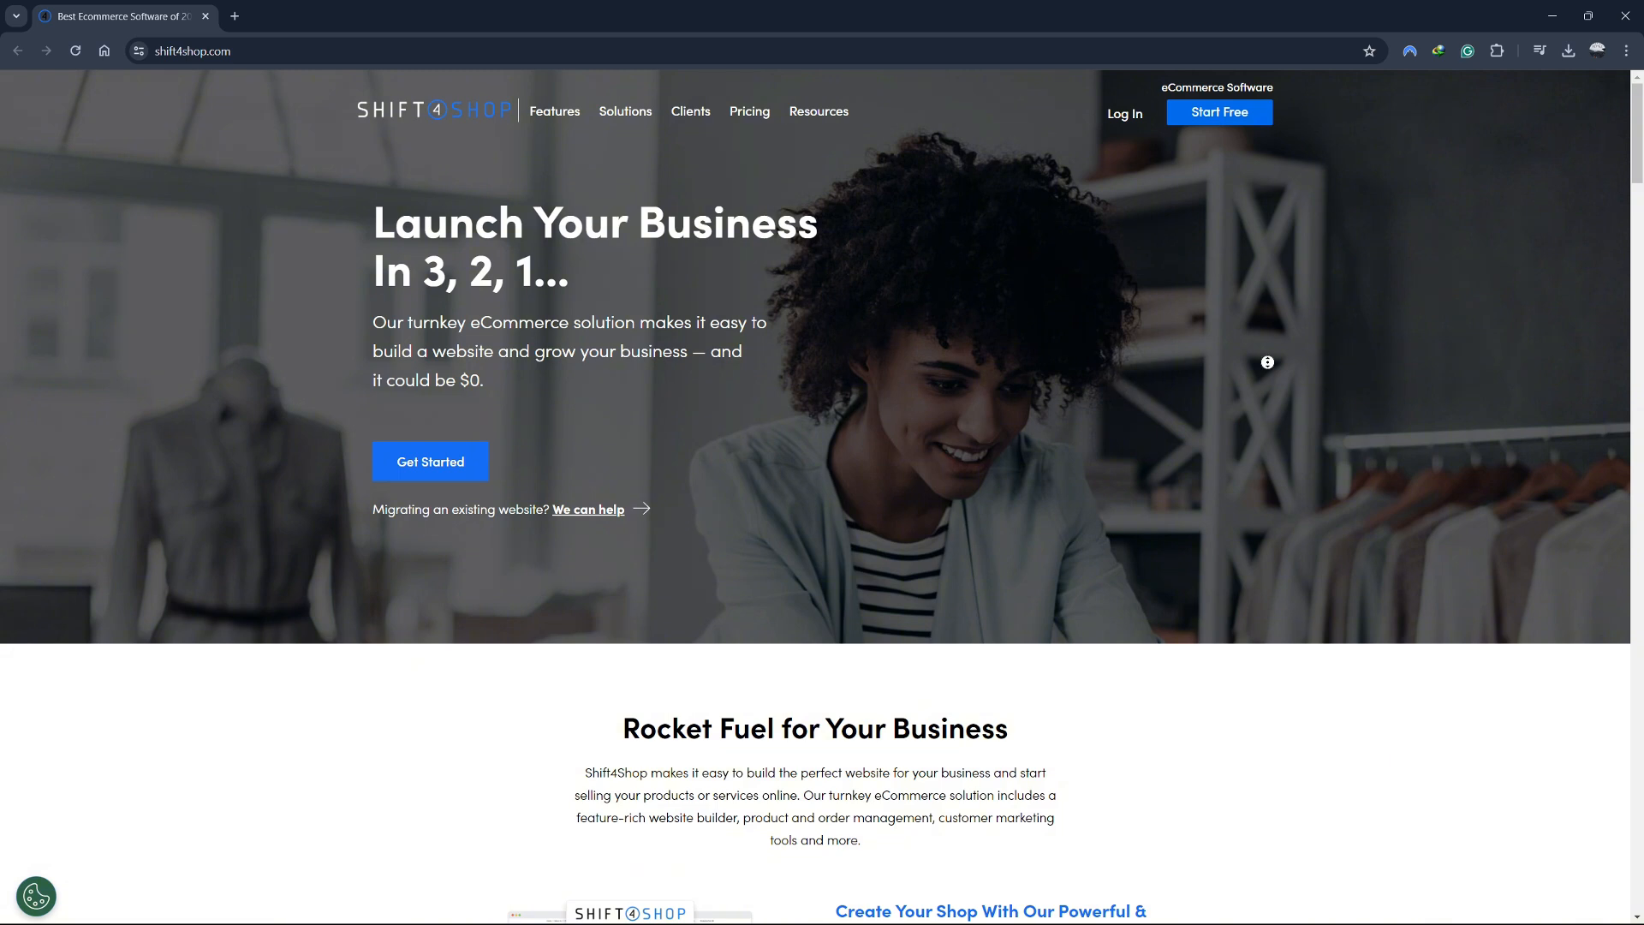
{"action": "scroll", "scroll_direction": "down", "scroll_amount": 3}
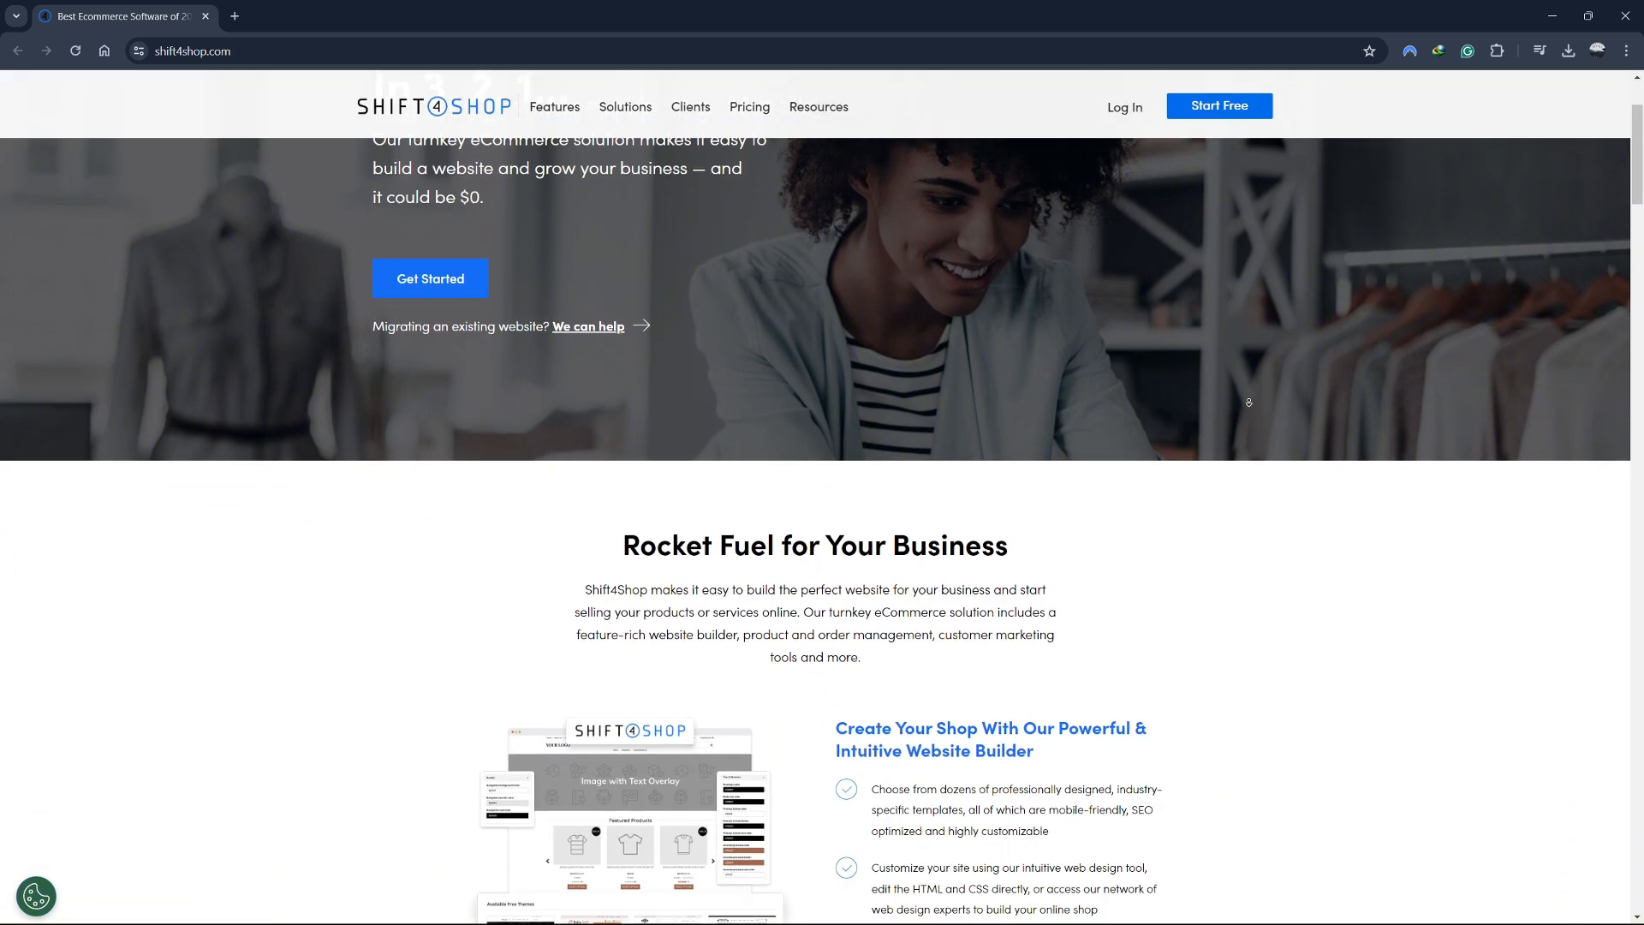
{"action": "scroll", "scroll_direction": "down", "scroll_amount": 3}
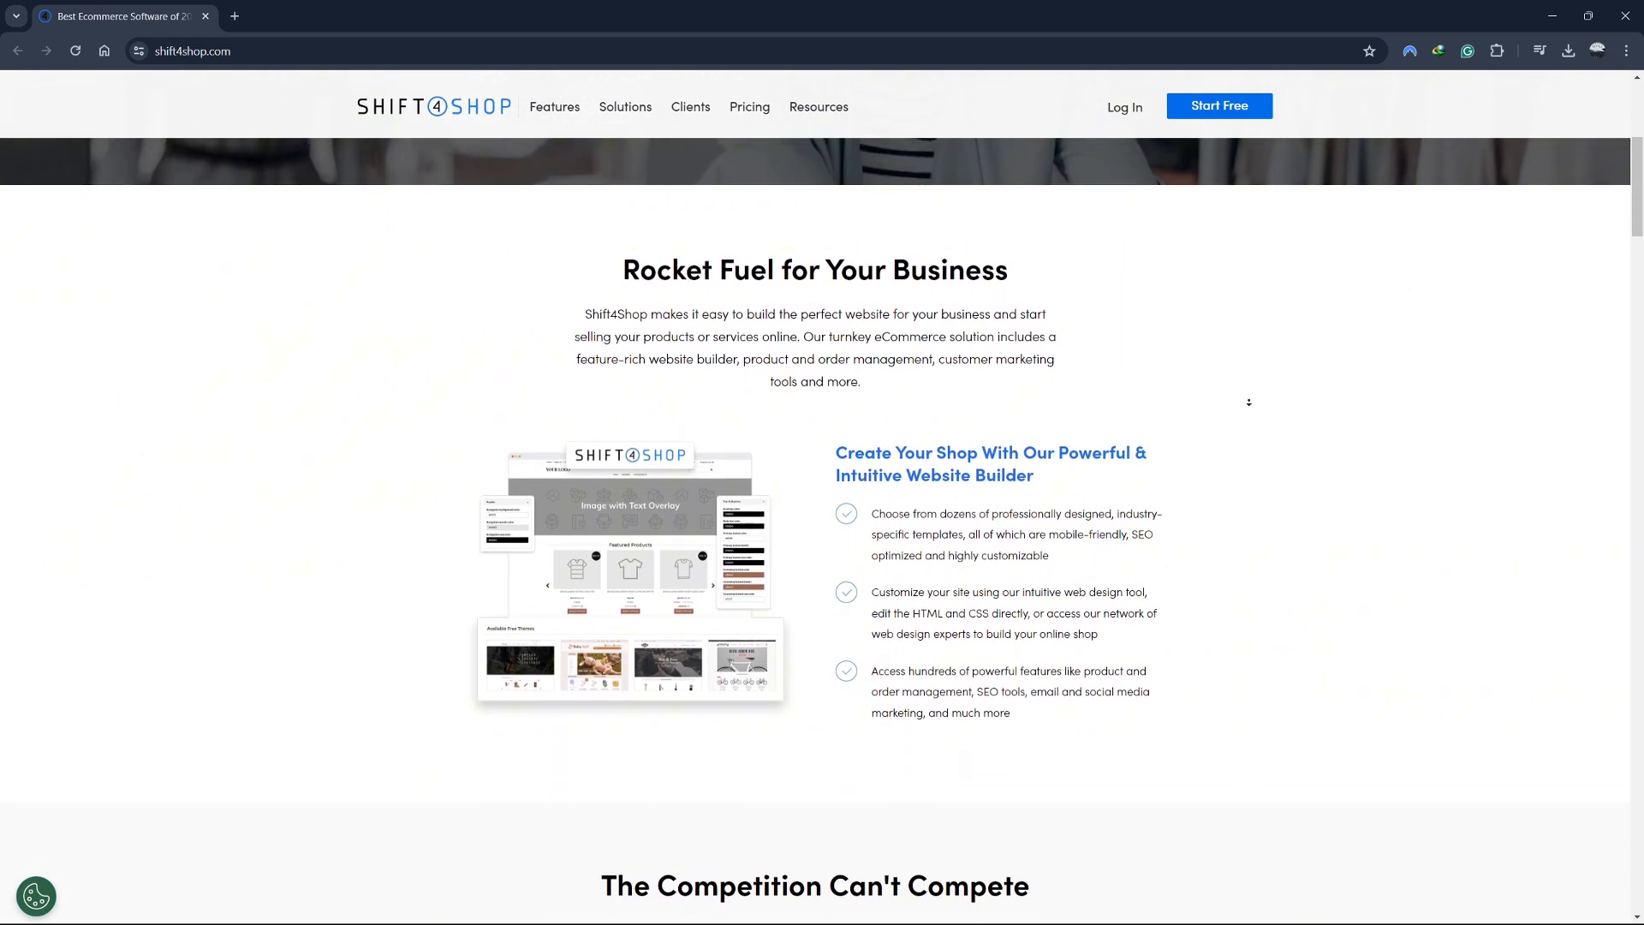
{"action": "scroll", "scroll_direction": "down", "scroll_amount": 3}
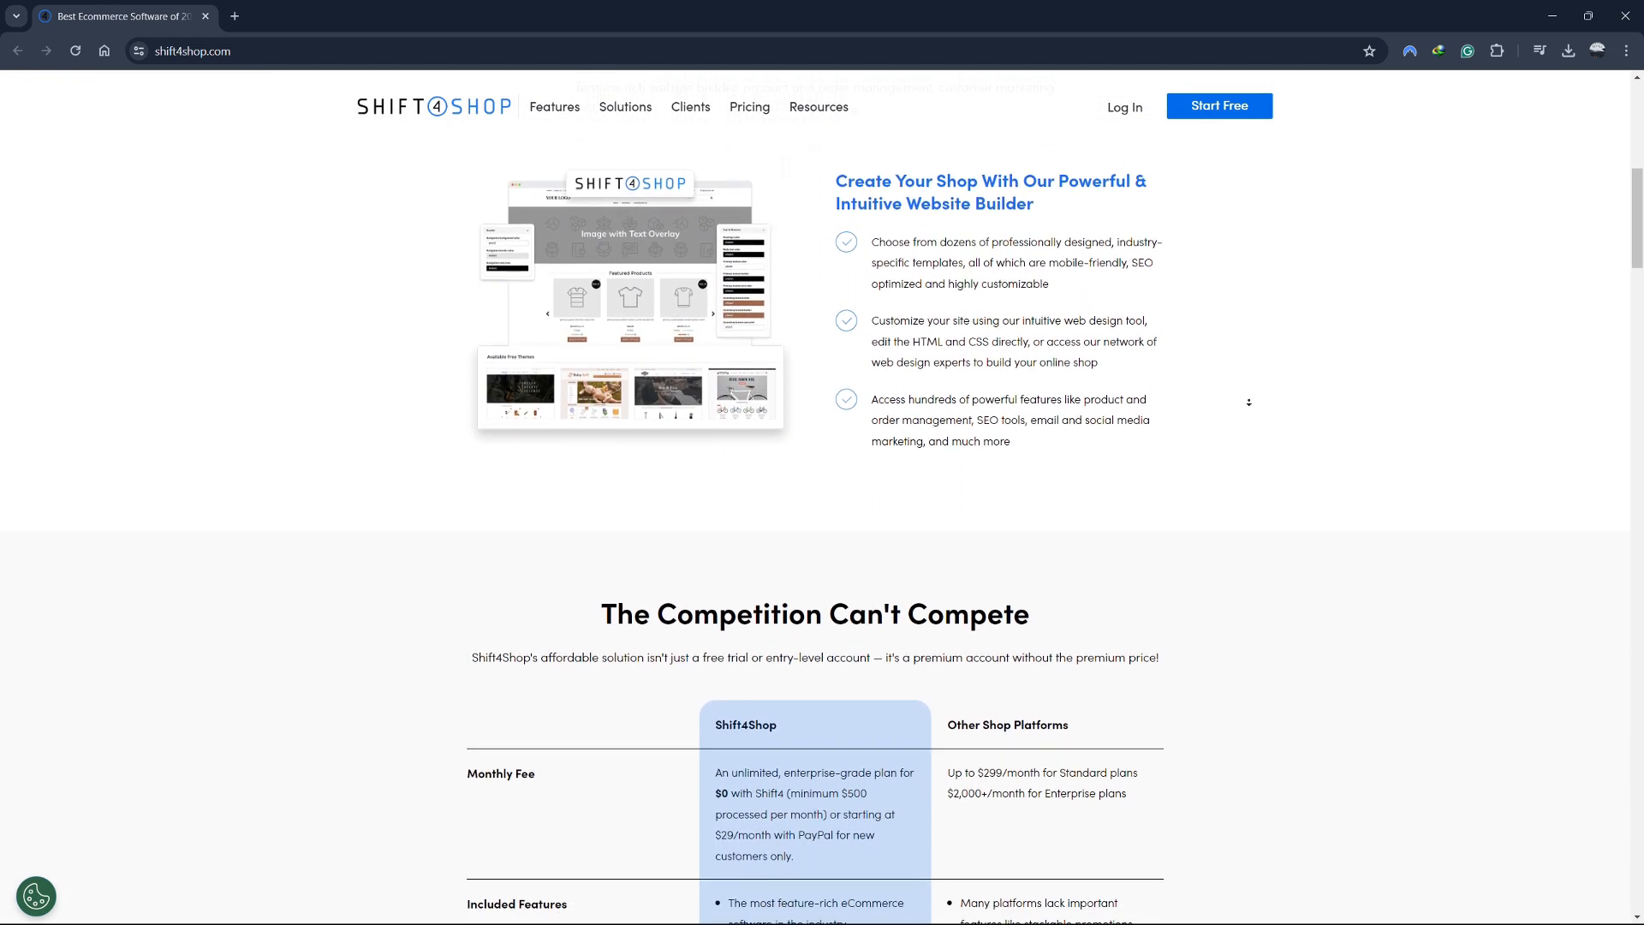
{"action": "scroll", "scroll_direction": "down", "scroll_amount": 3}
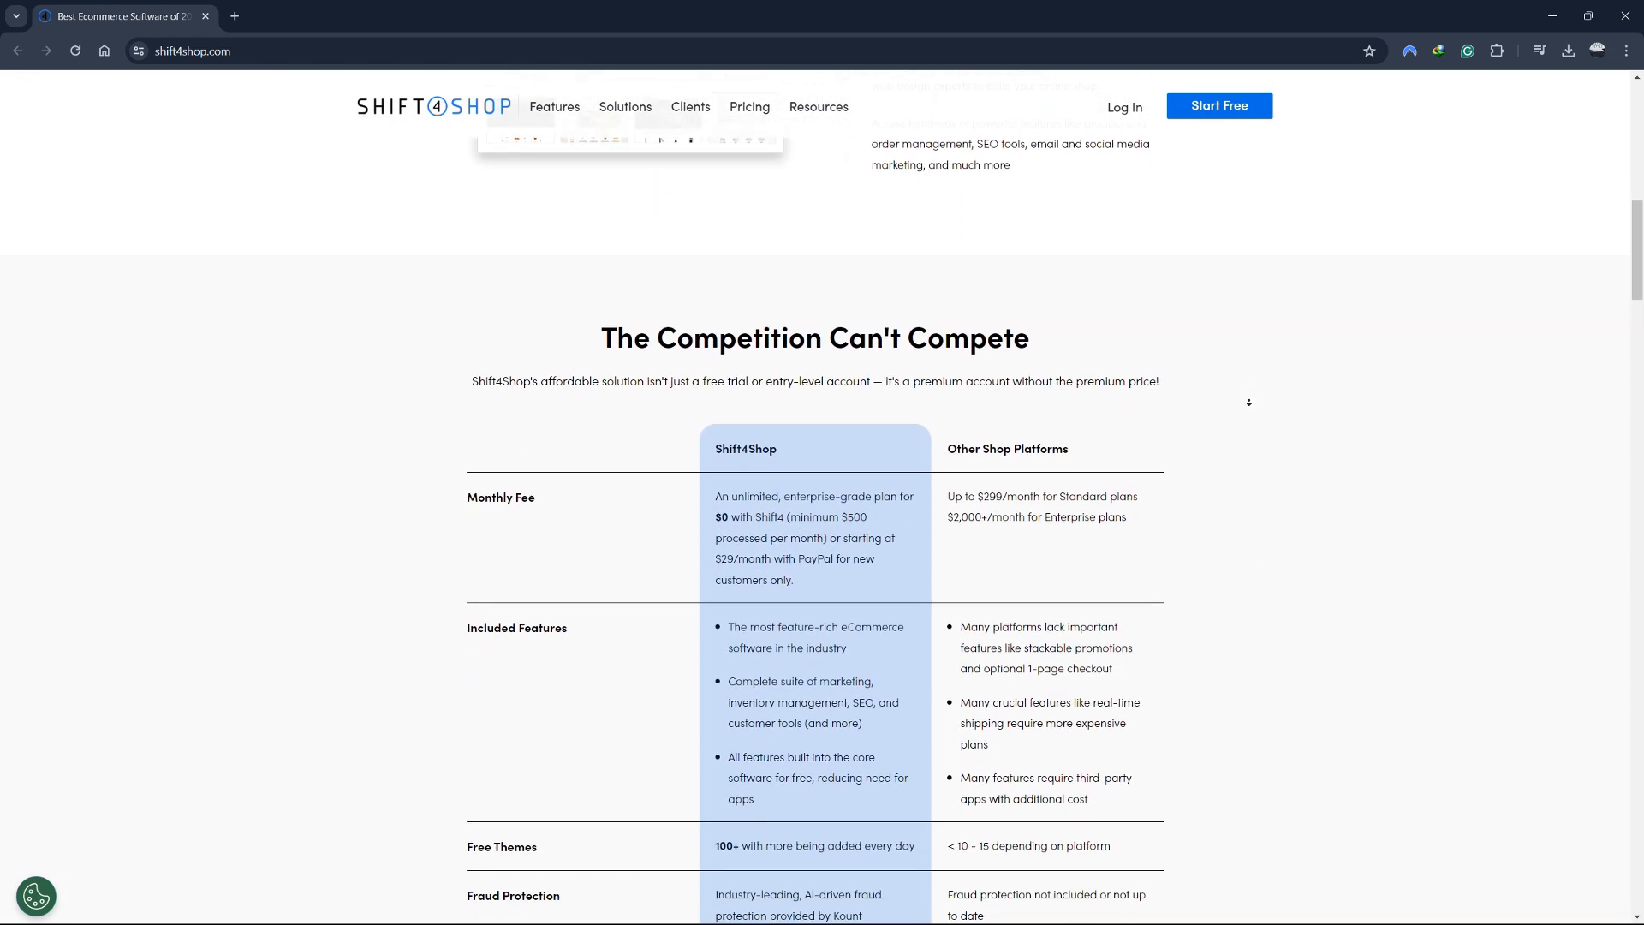
{"action": "scroll", "scroll_direction": "down", "scroll_amount": 3}
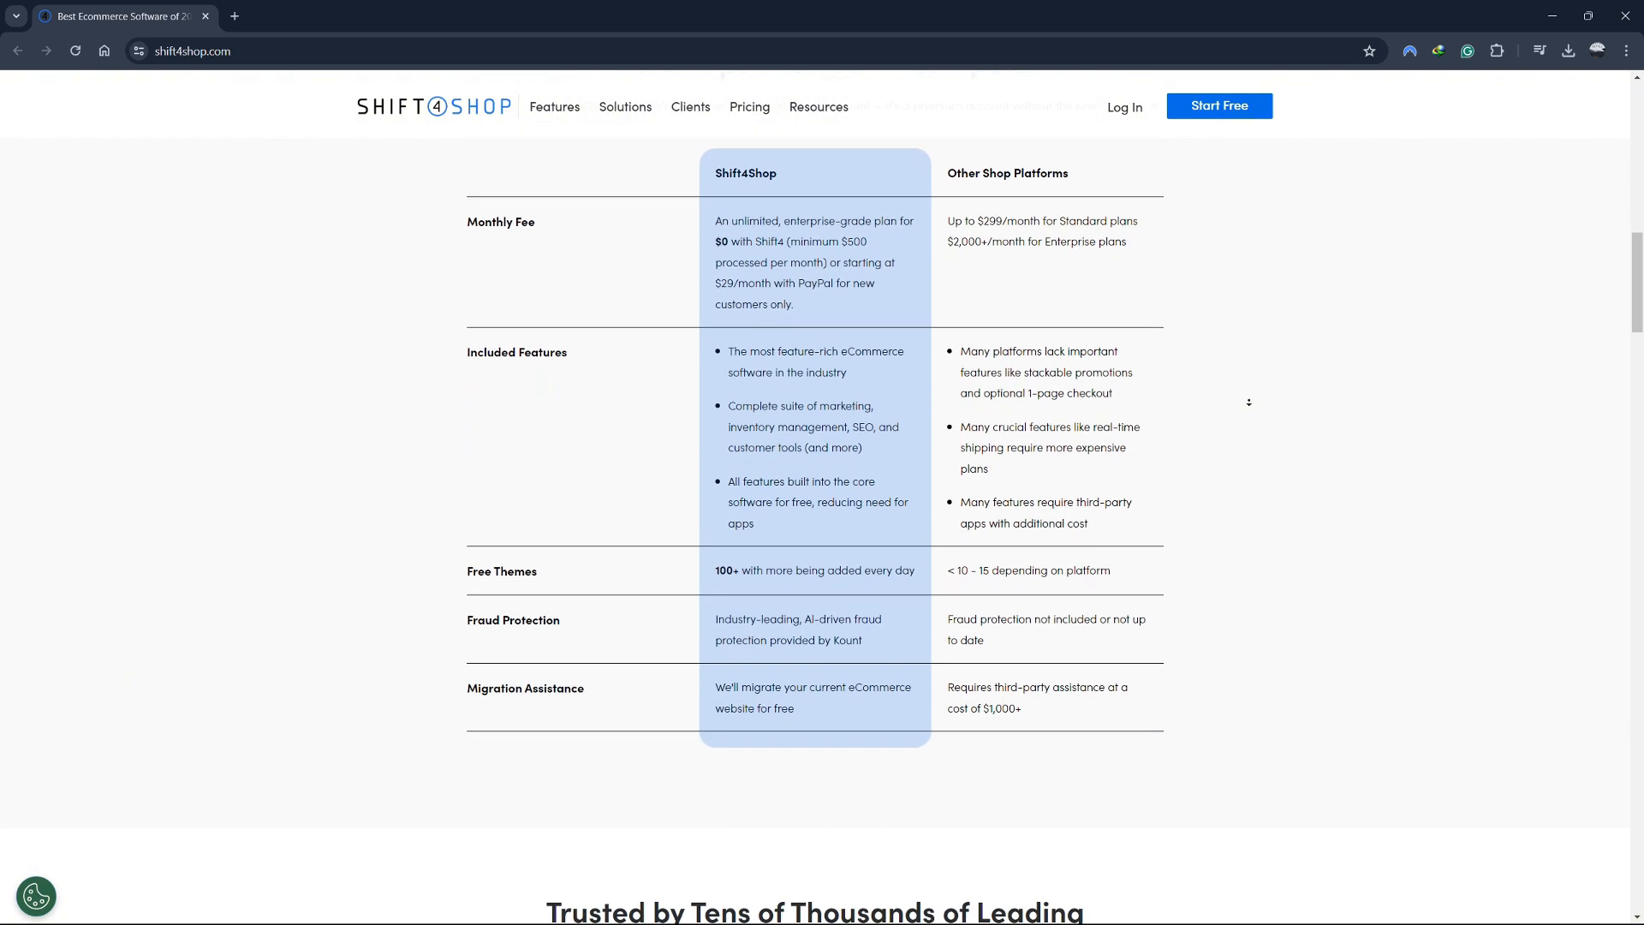
{"action": "scroll", "scroll_direction": "down", "scroll_amount": 3}
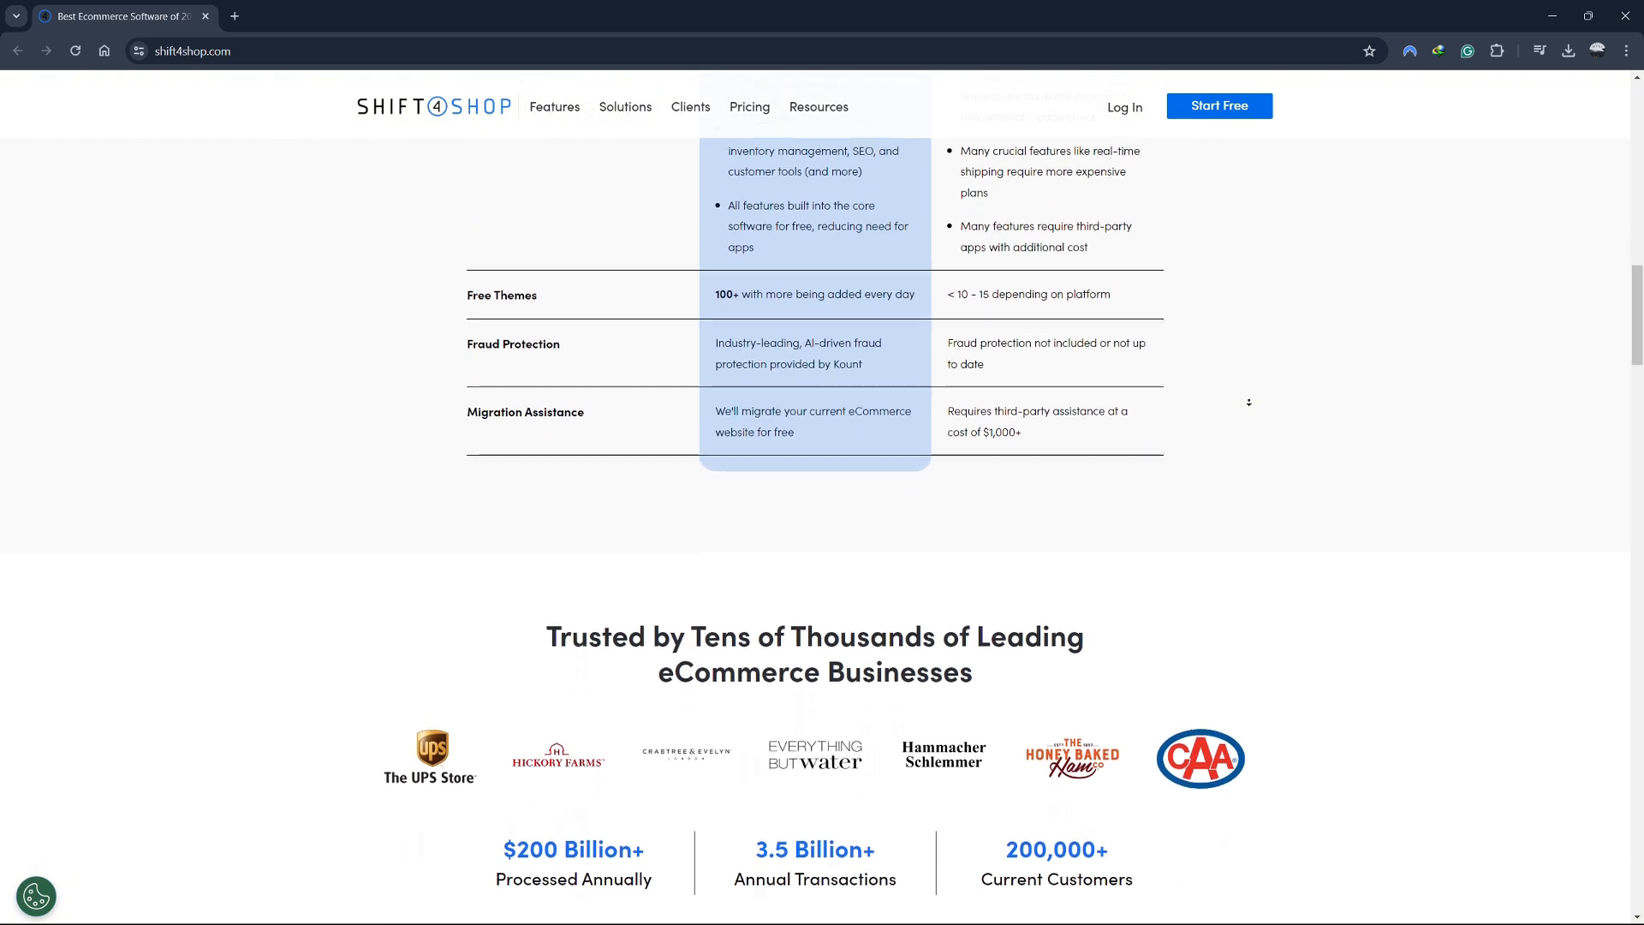
{"action": "scroll", "scroll_direction": "down", "scroll_amount": 3}
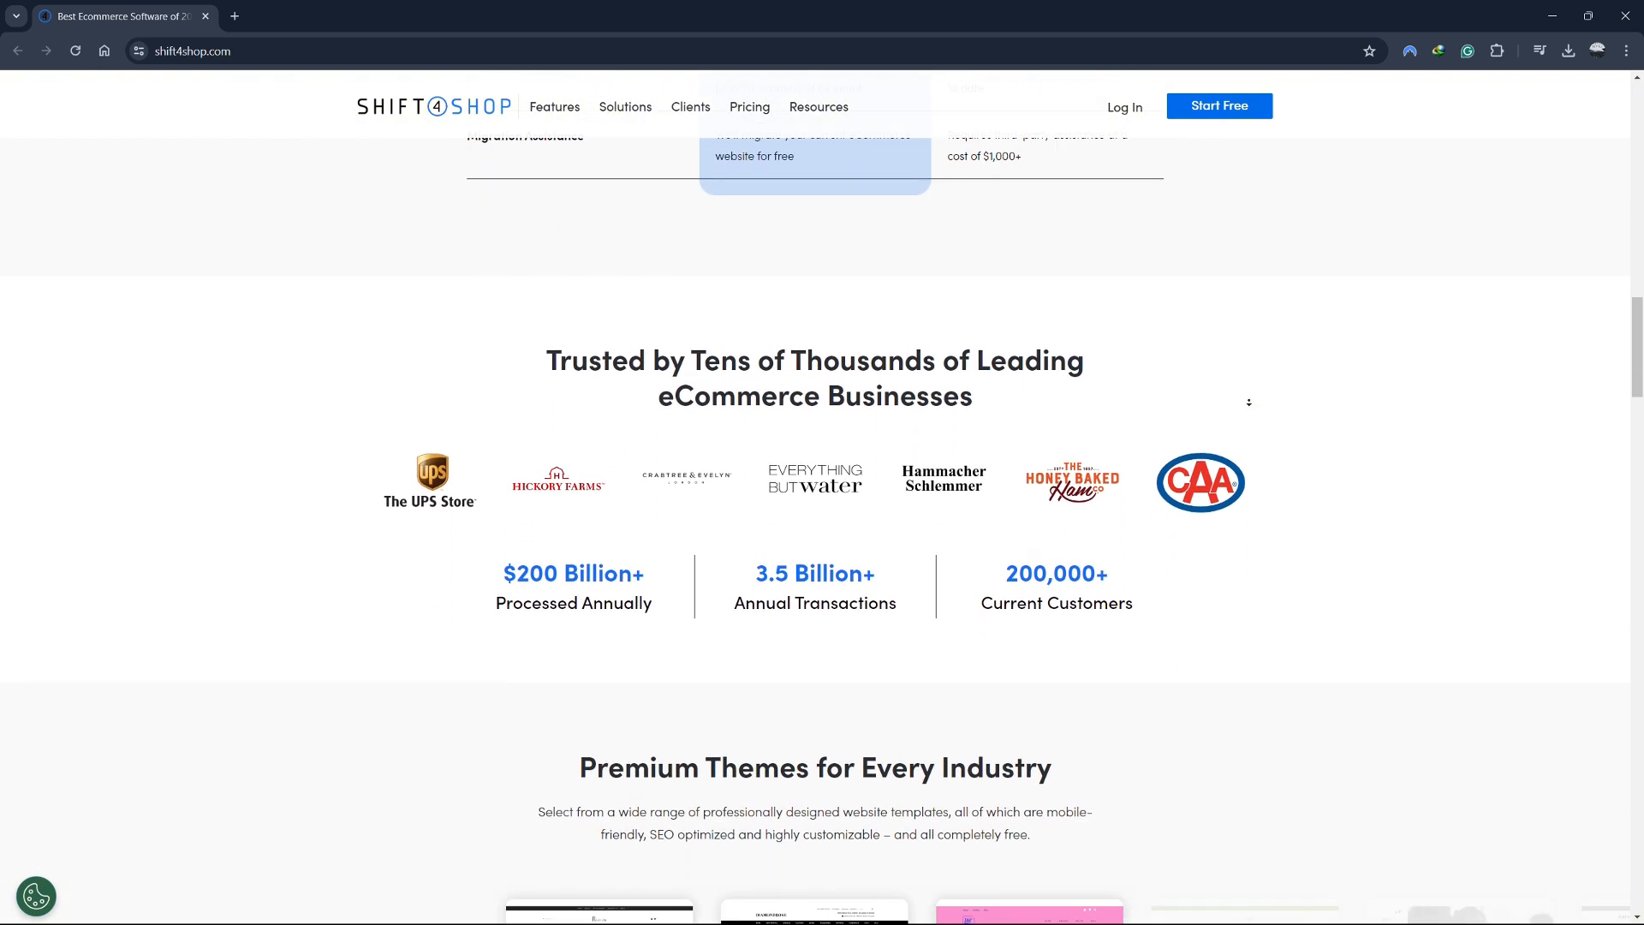
{"action": "scroll", "scroll_direction": "up", "scroll_amount": 3}
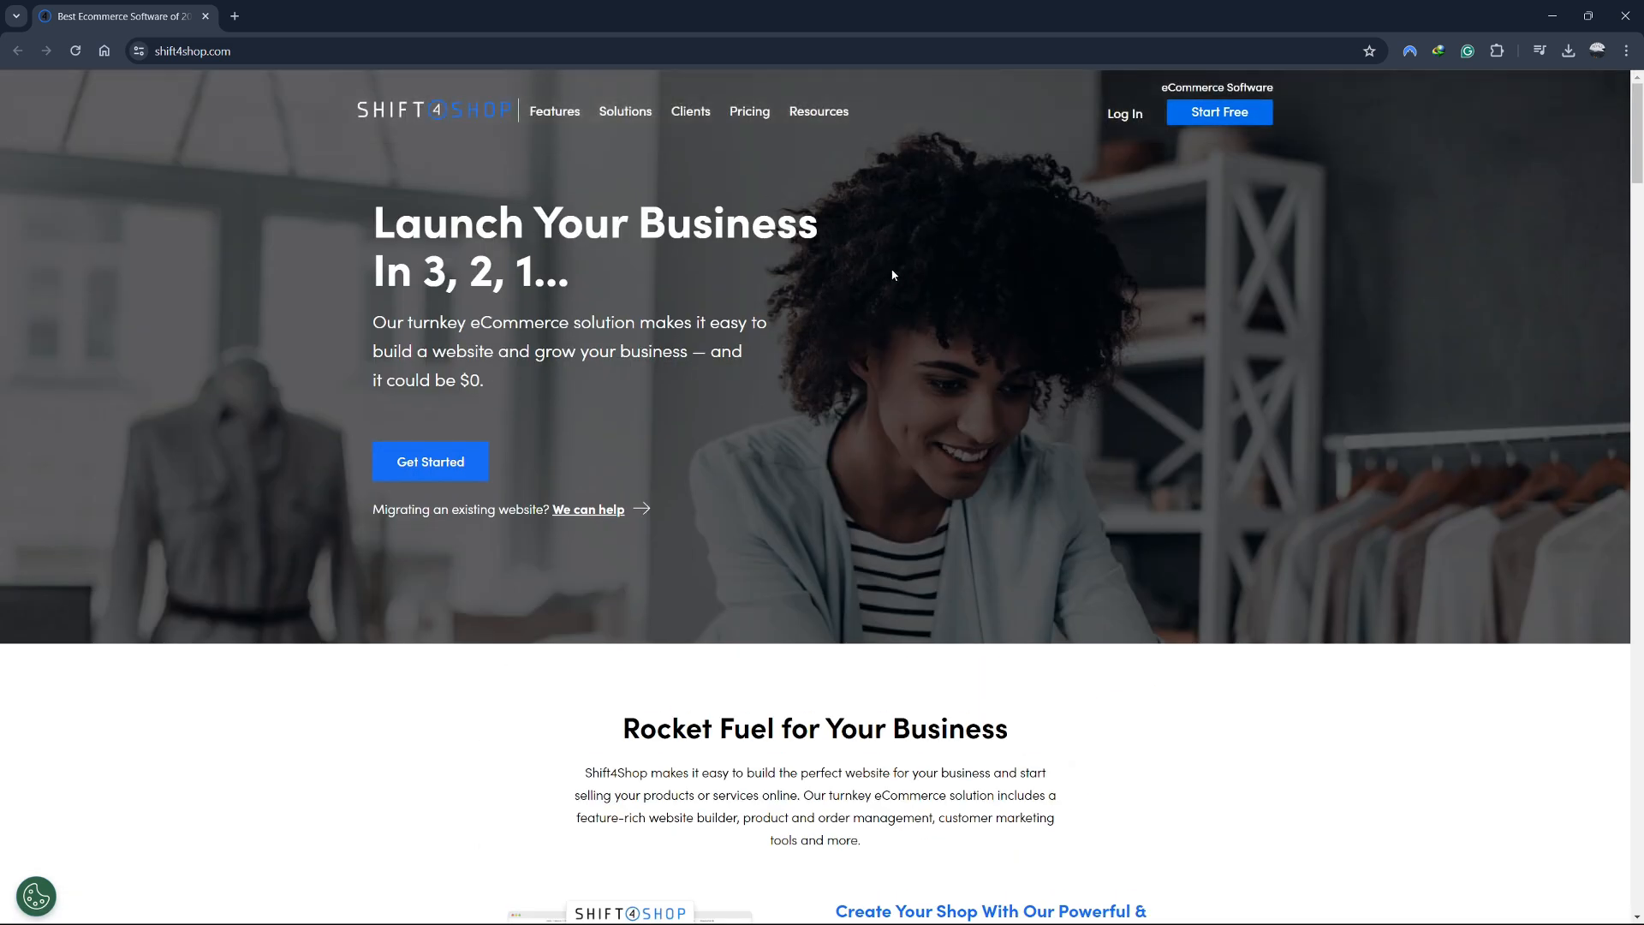
{"action": "mouse_move", "coordinate": [1219, 119]}
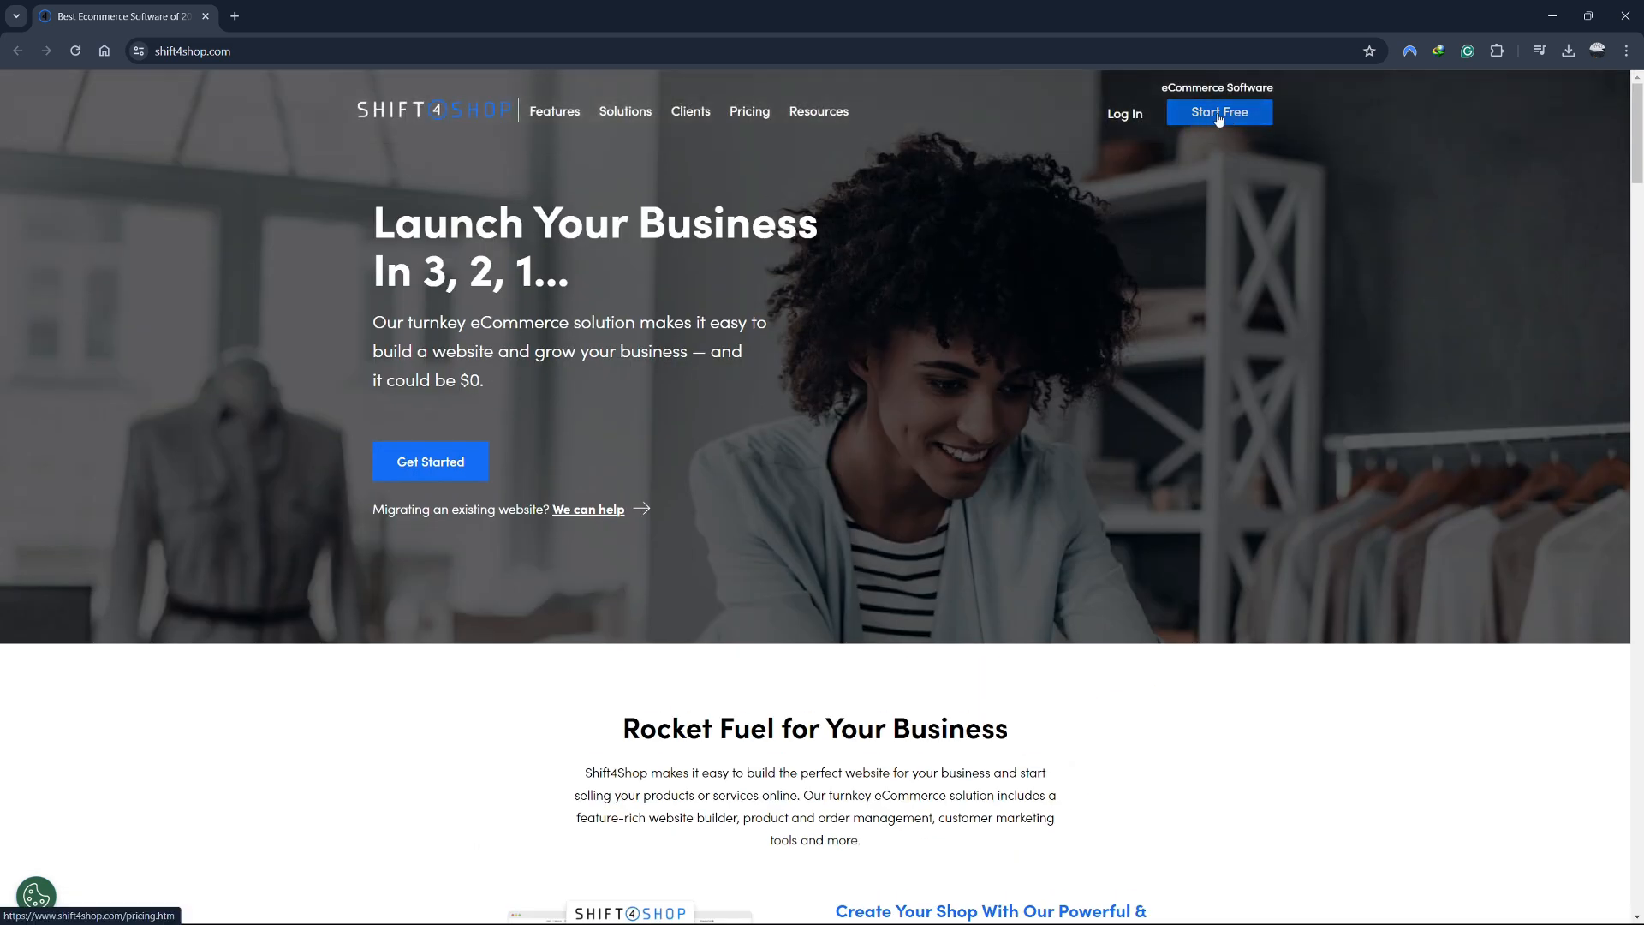
Start a free store via Create Your Store Now and continue onboarding to theme selection
{"action": "left_click", "coordinate": [1219, 113]}
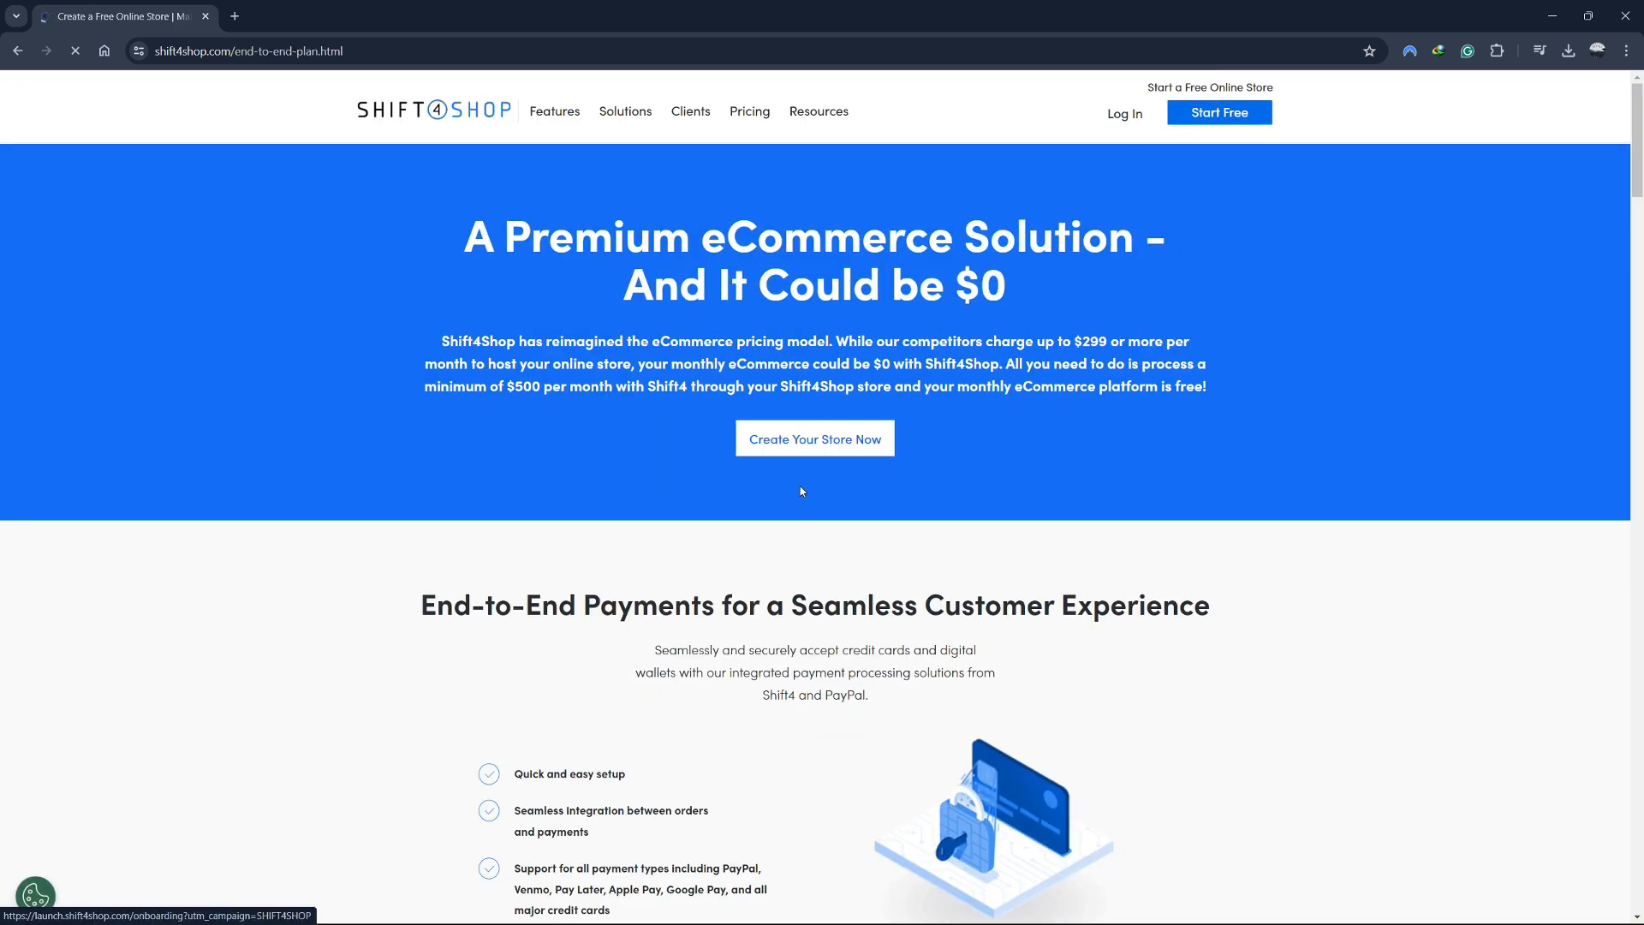
{"action": "left_click", "coordinate": [815, 439]}
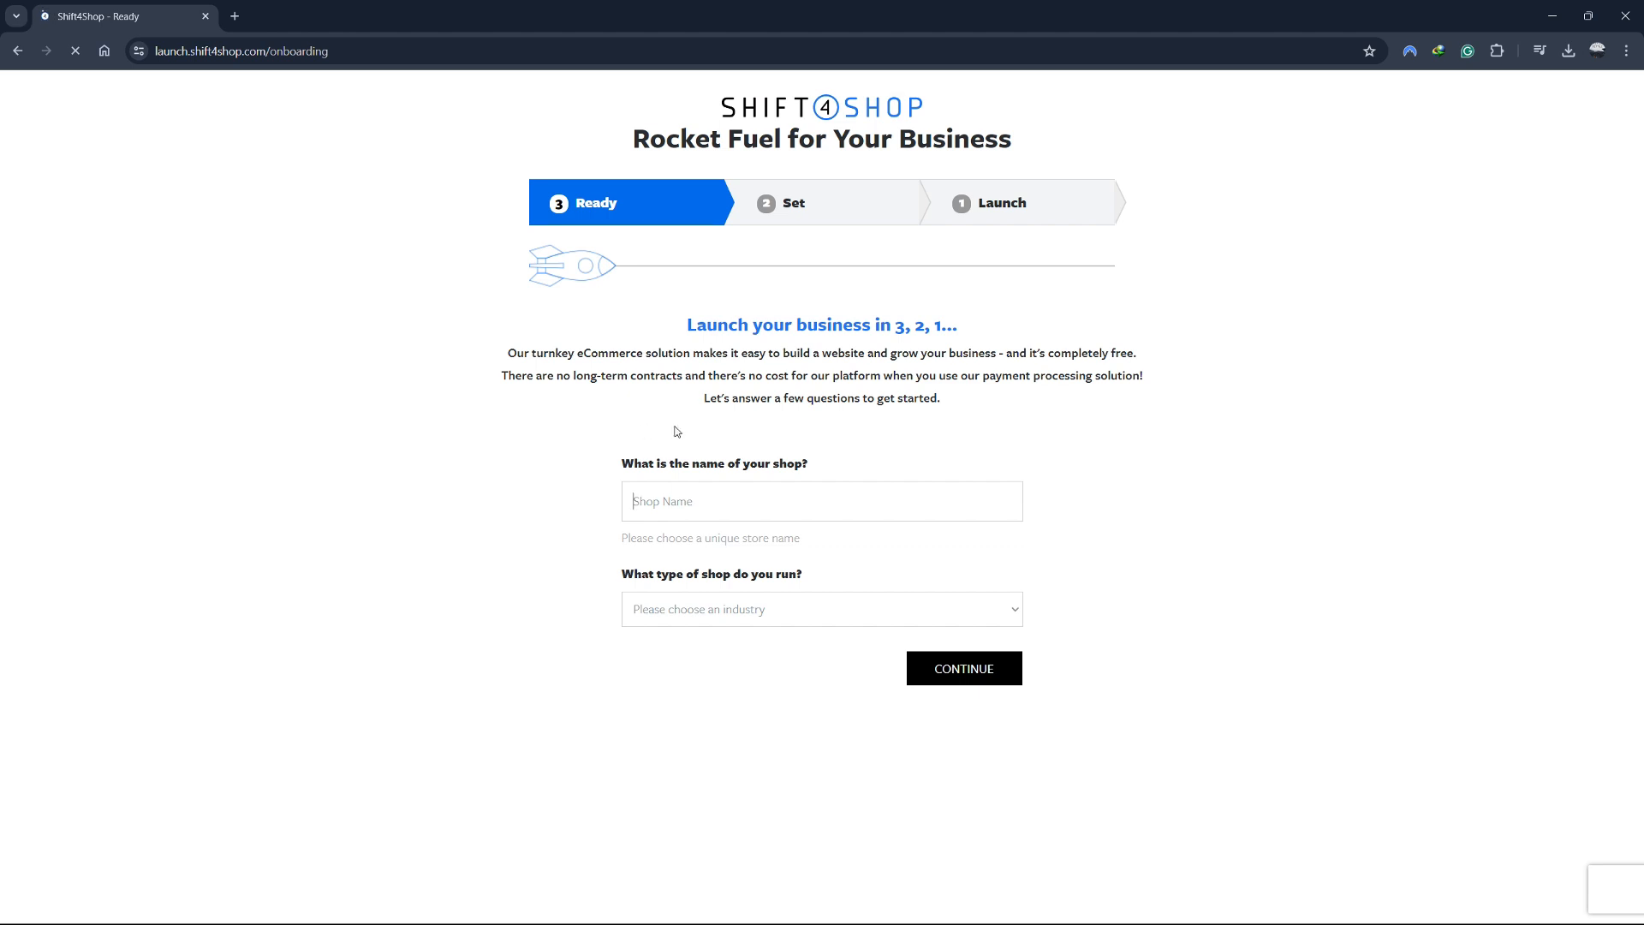
{"action": "mouse_move", "coordinate": [575, 579]}
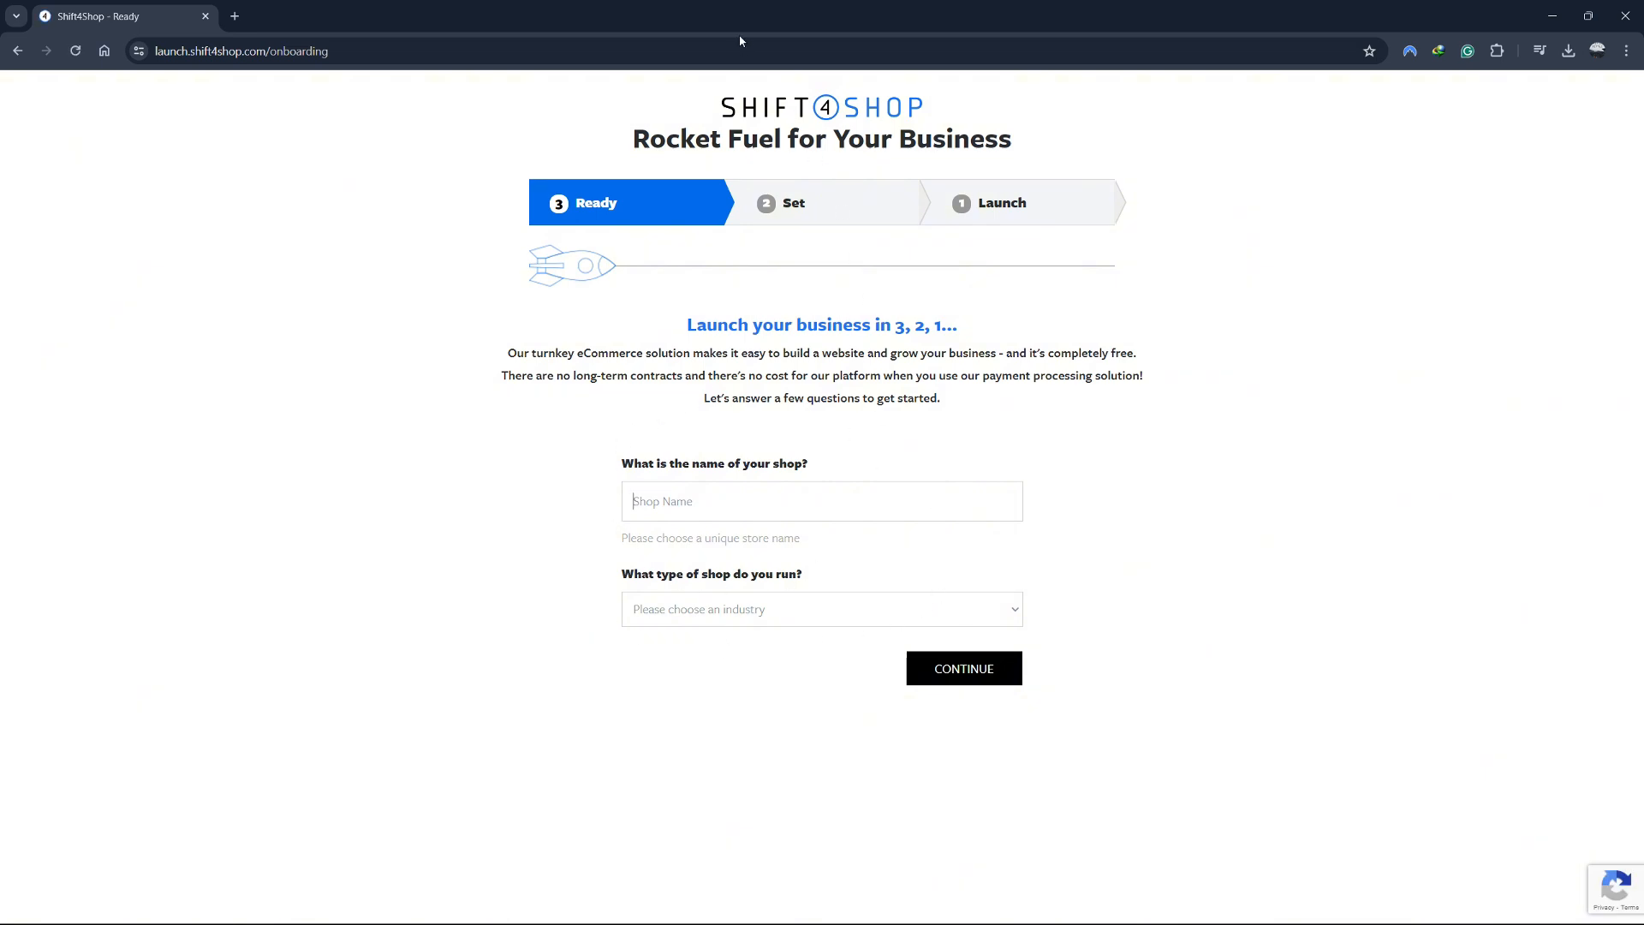
{"action": "left_click", "coordinate": [964, 667]}
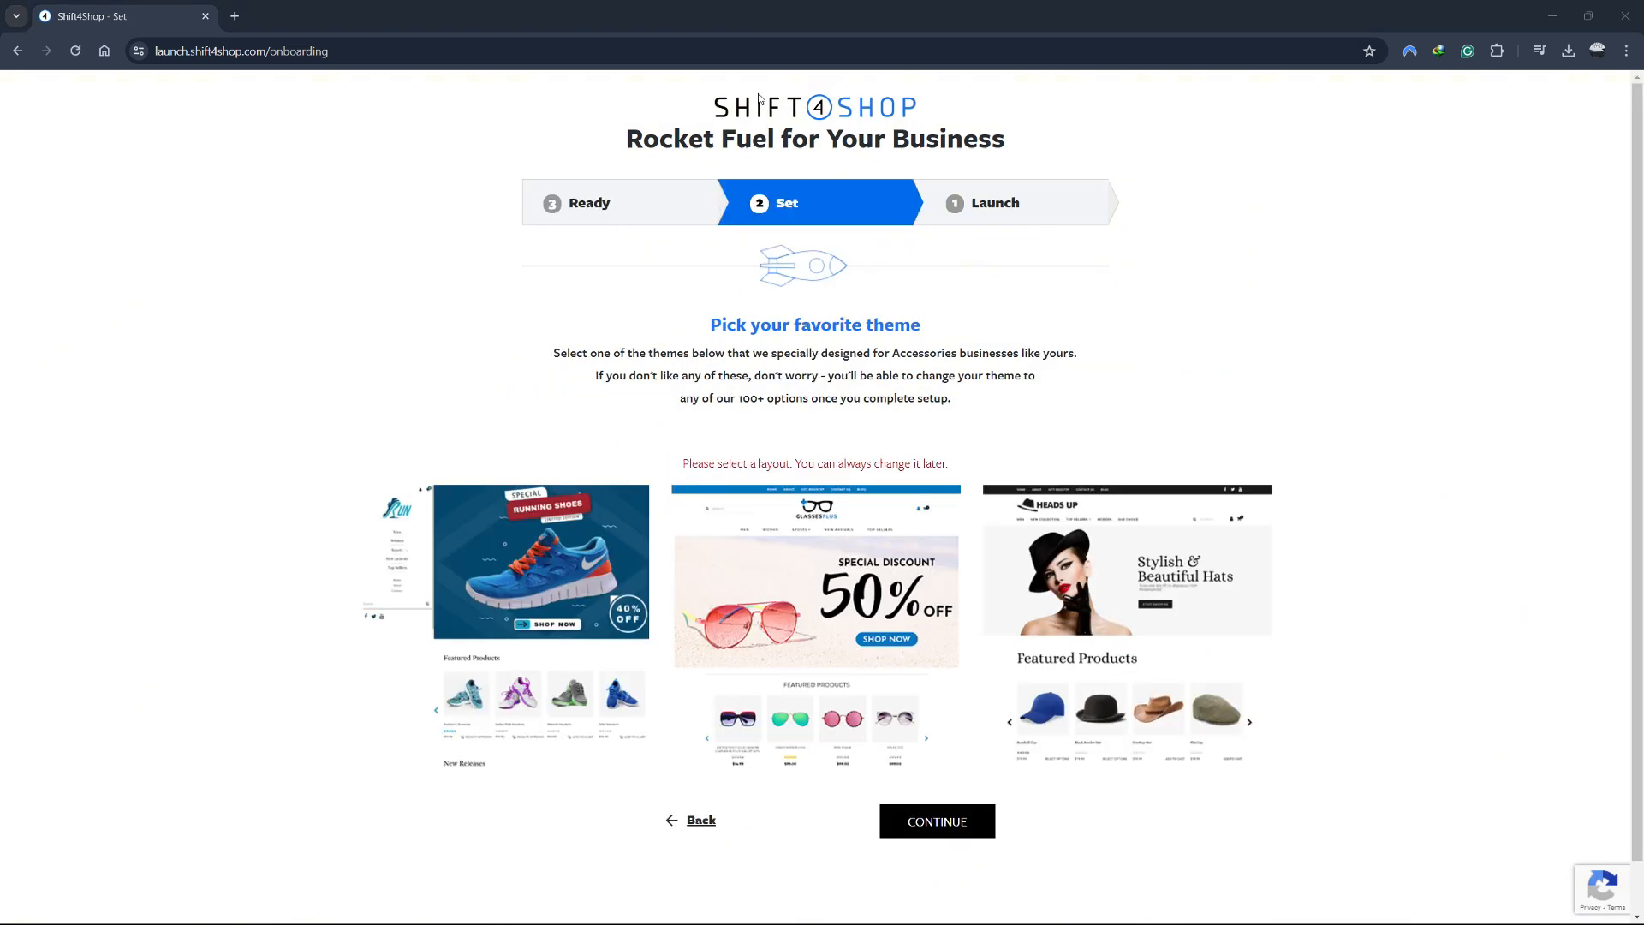
{"action": "left_click", "coordinate": [937, 821]}
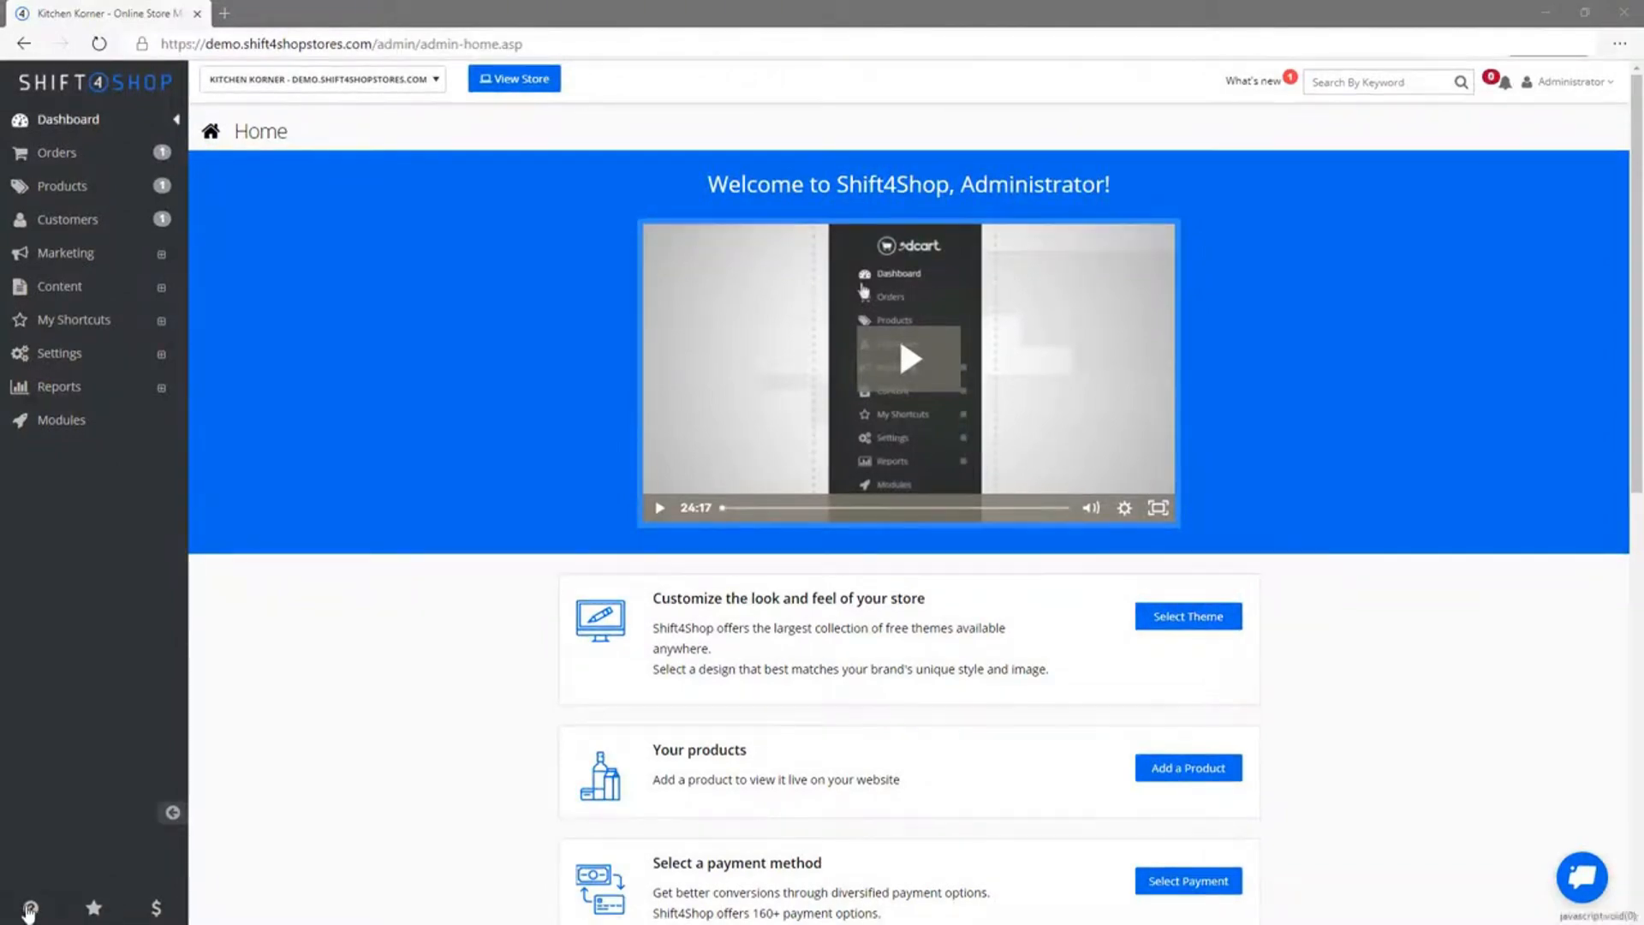
{"action": "left_click", "coordinate": [31, 904]}
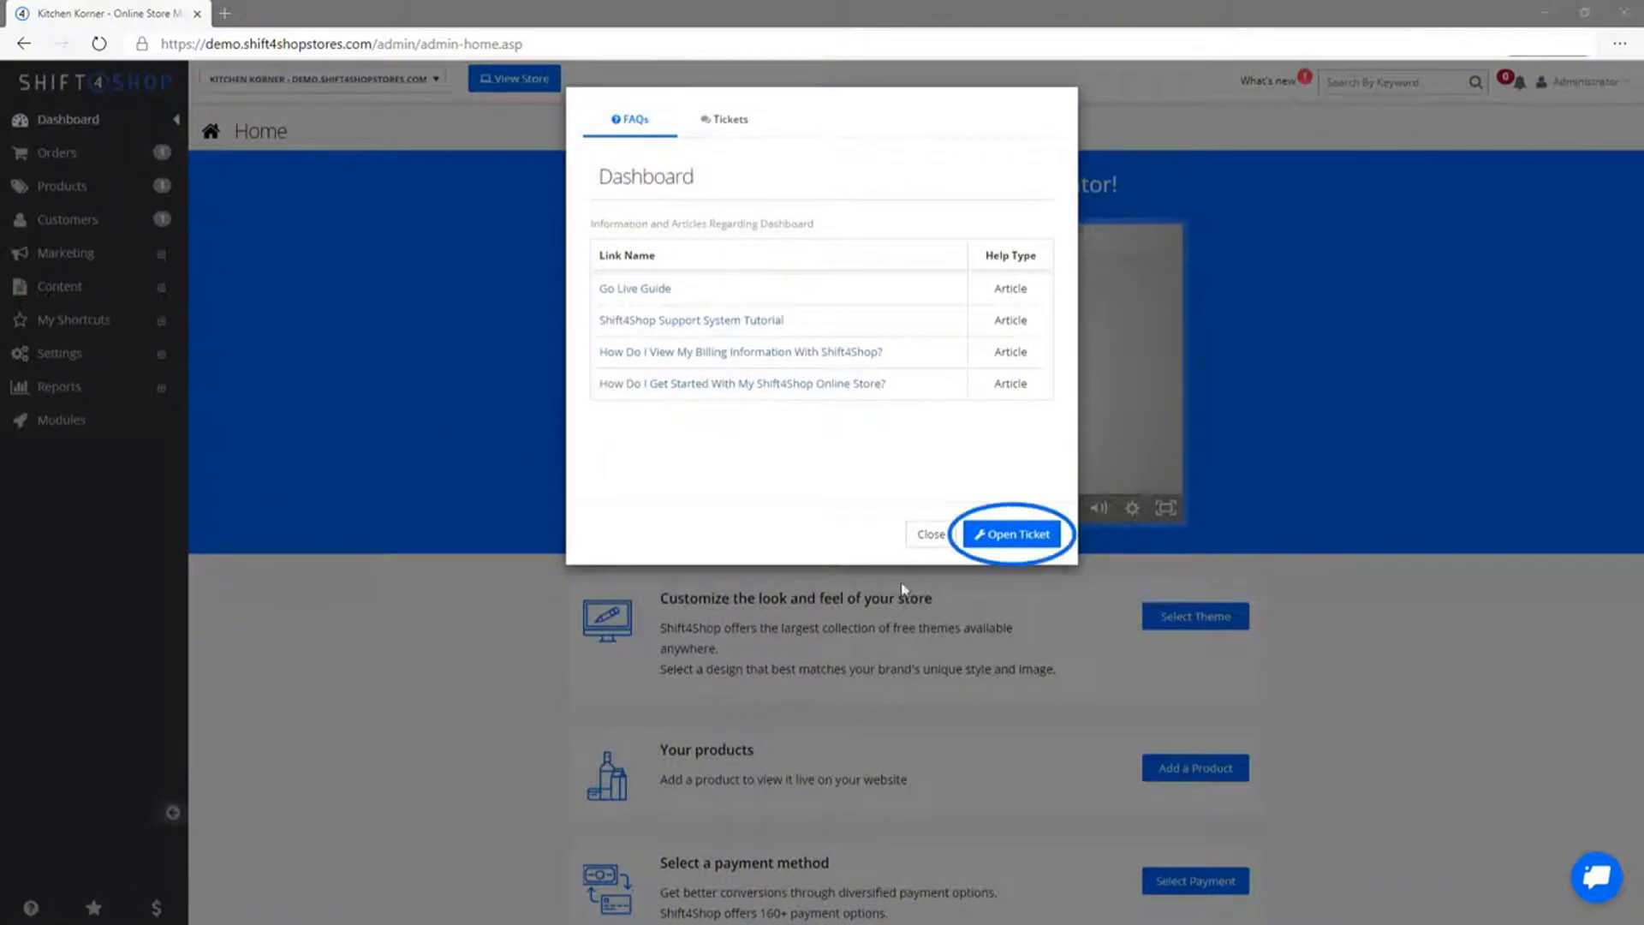
{"action": "left_click", "coordinate": [929, 534]}
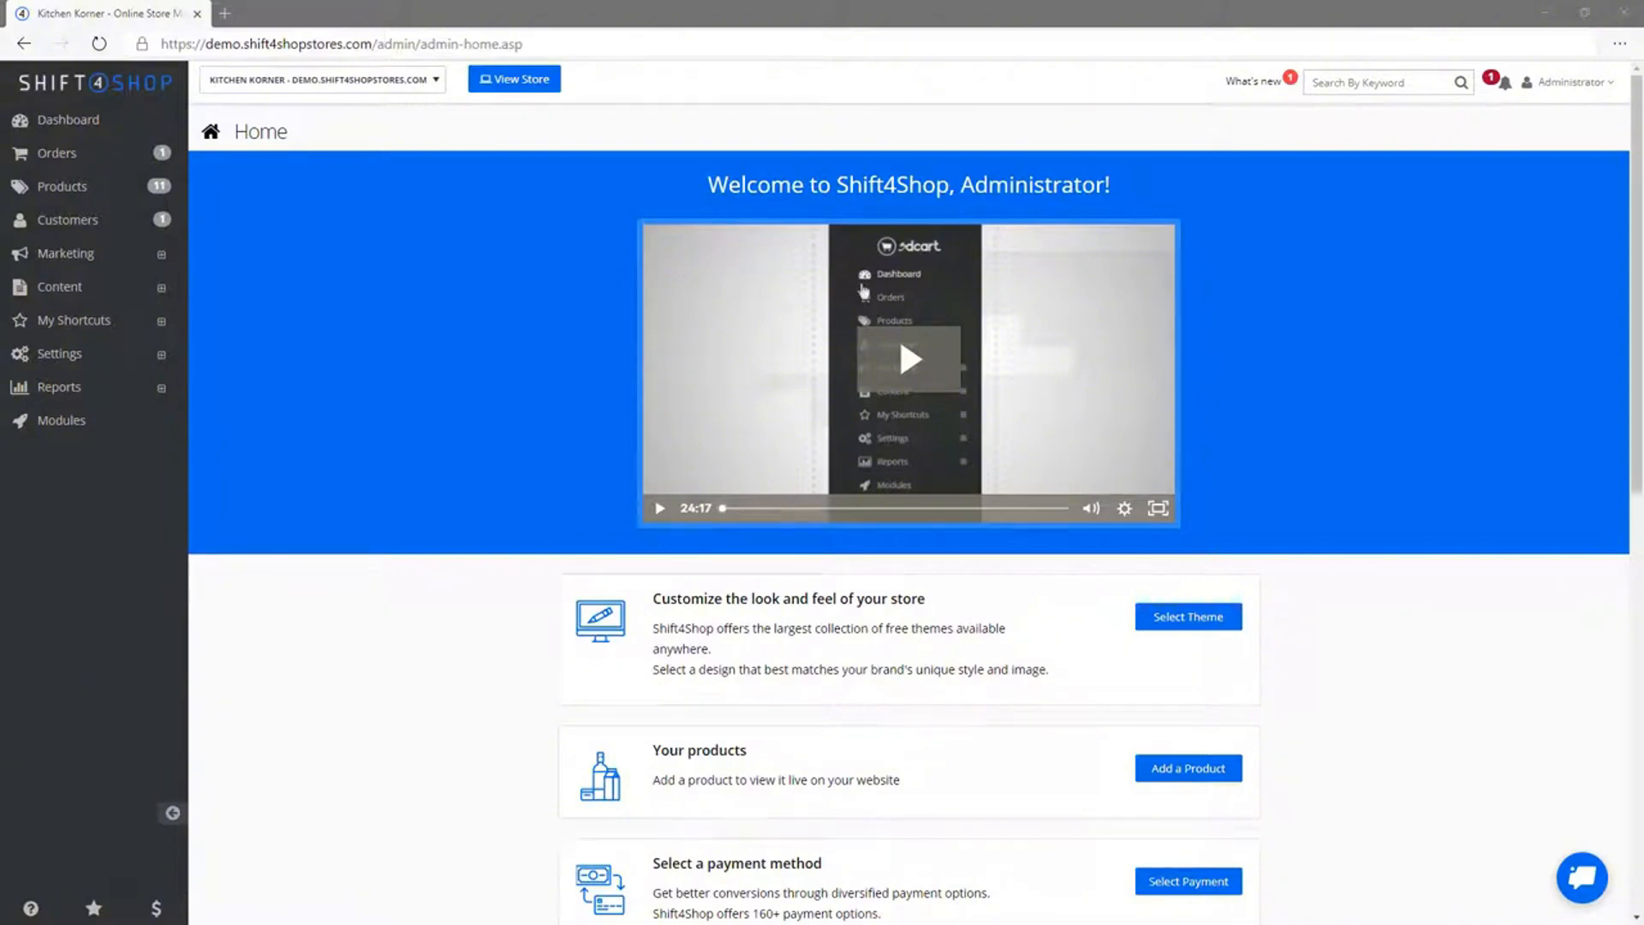
{"action": "mouse_move", "coordinate": [635, 449]}
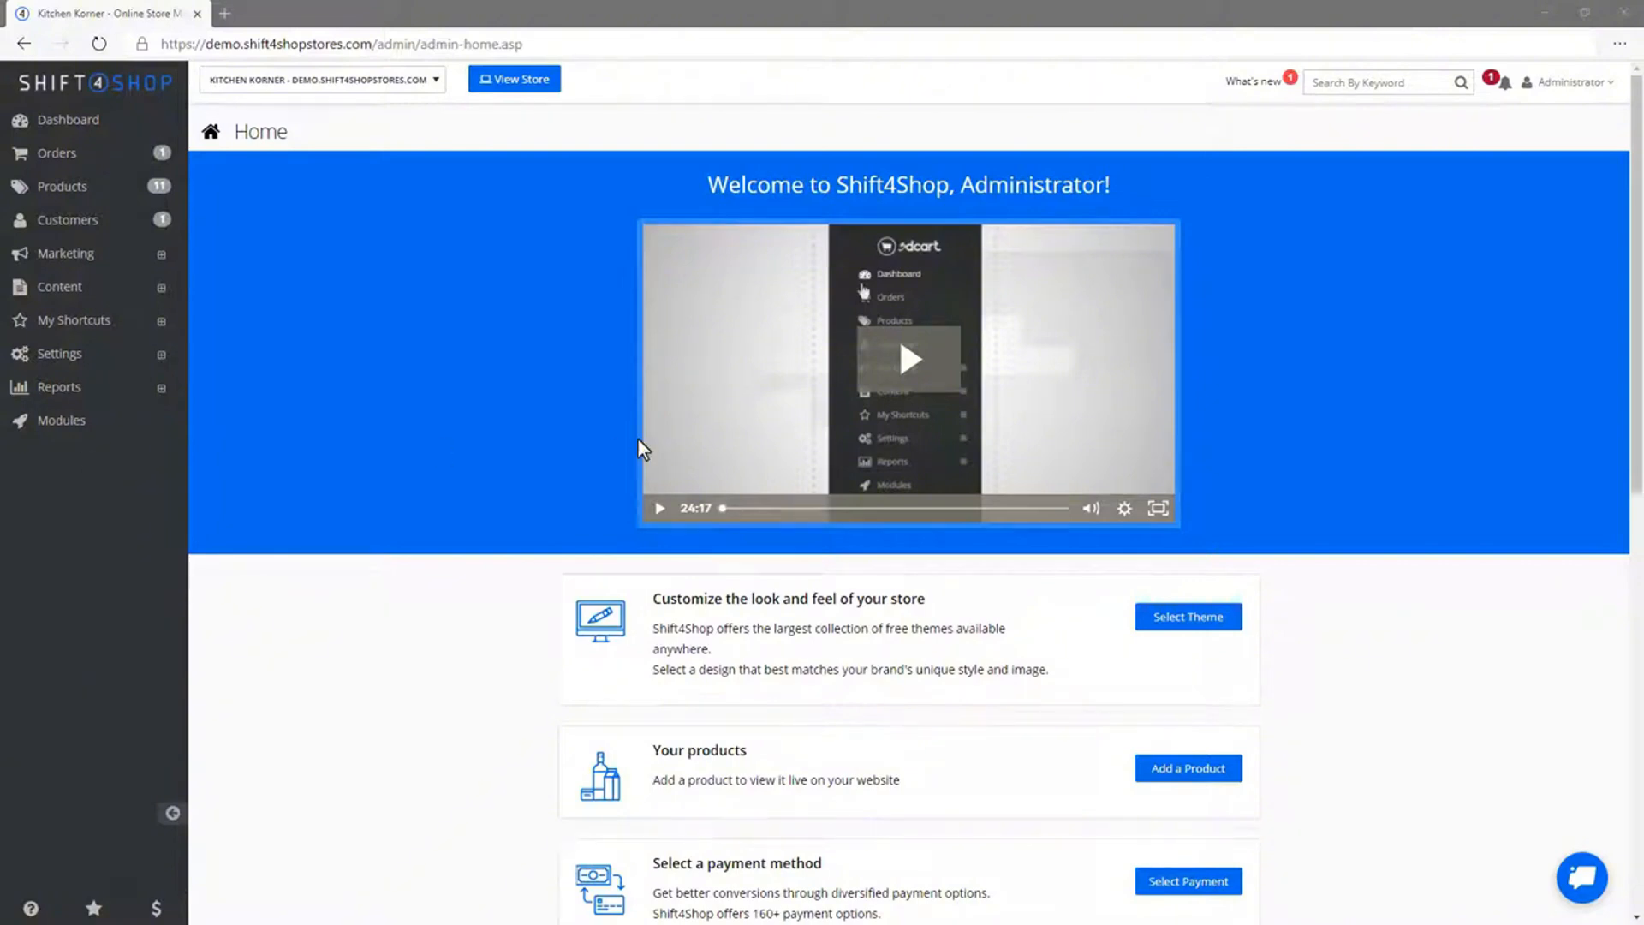
{"action": "mouse_move", "coordinate": [603, 654]}
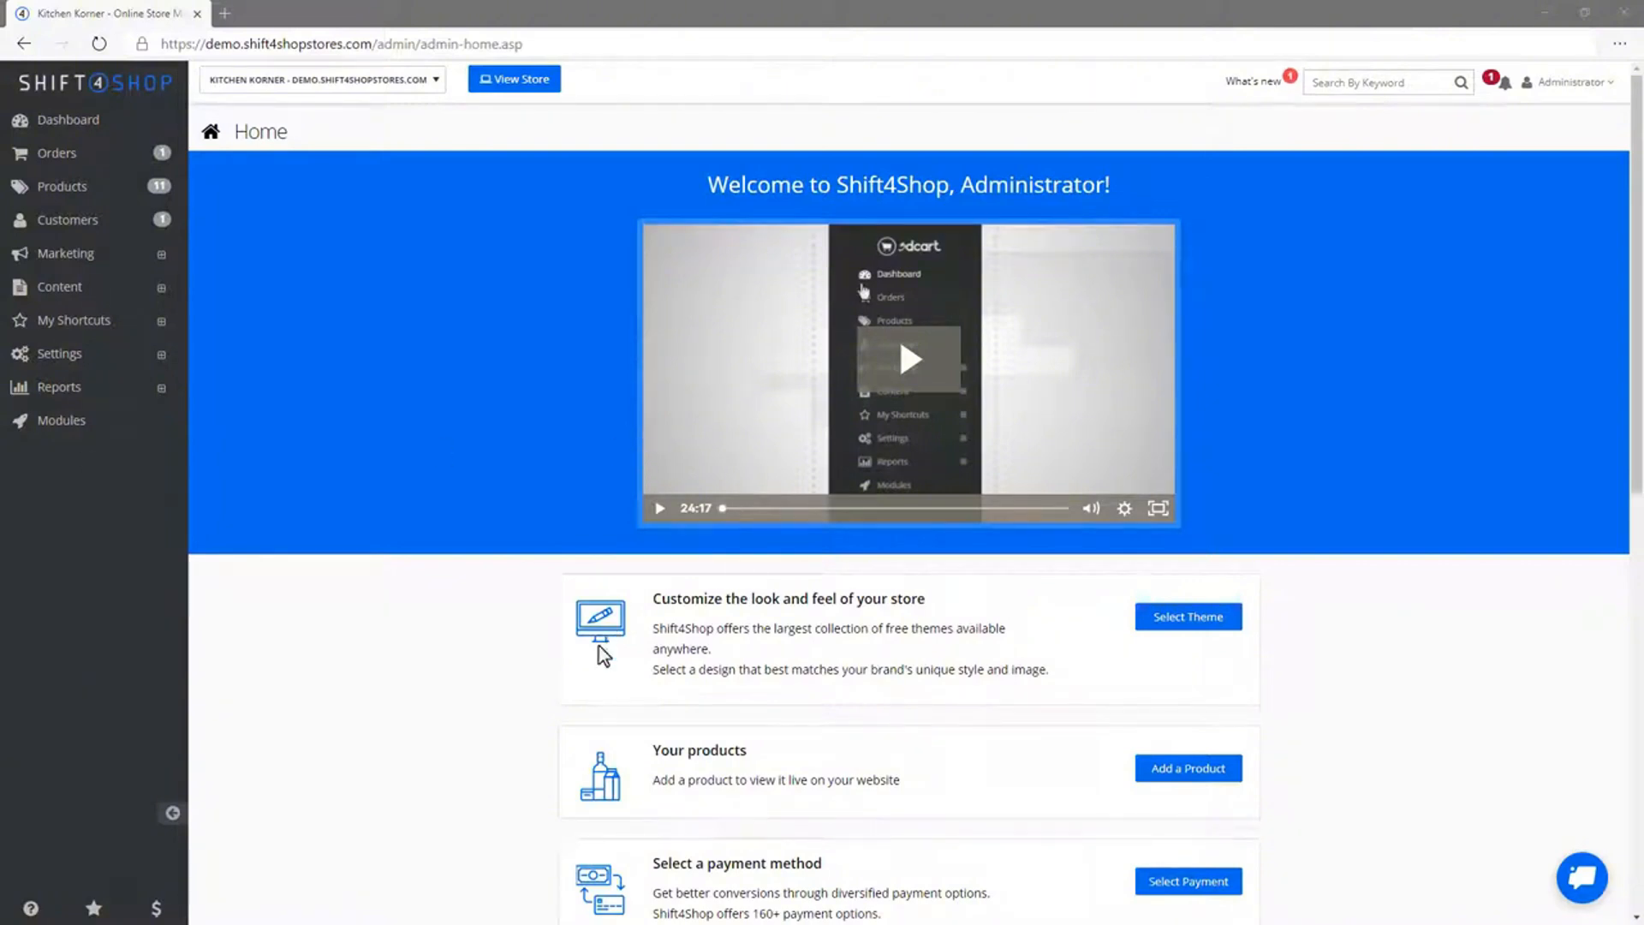
{"action": "mouse_move", "coordinate": [398, 668]}
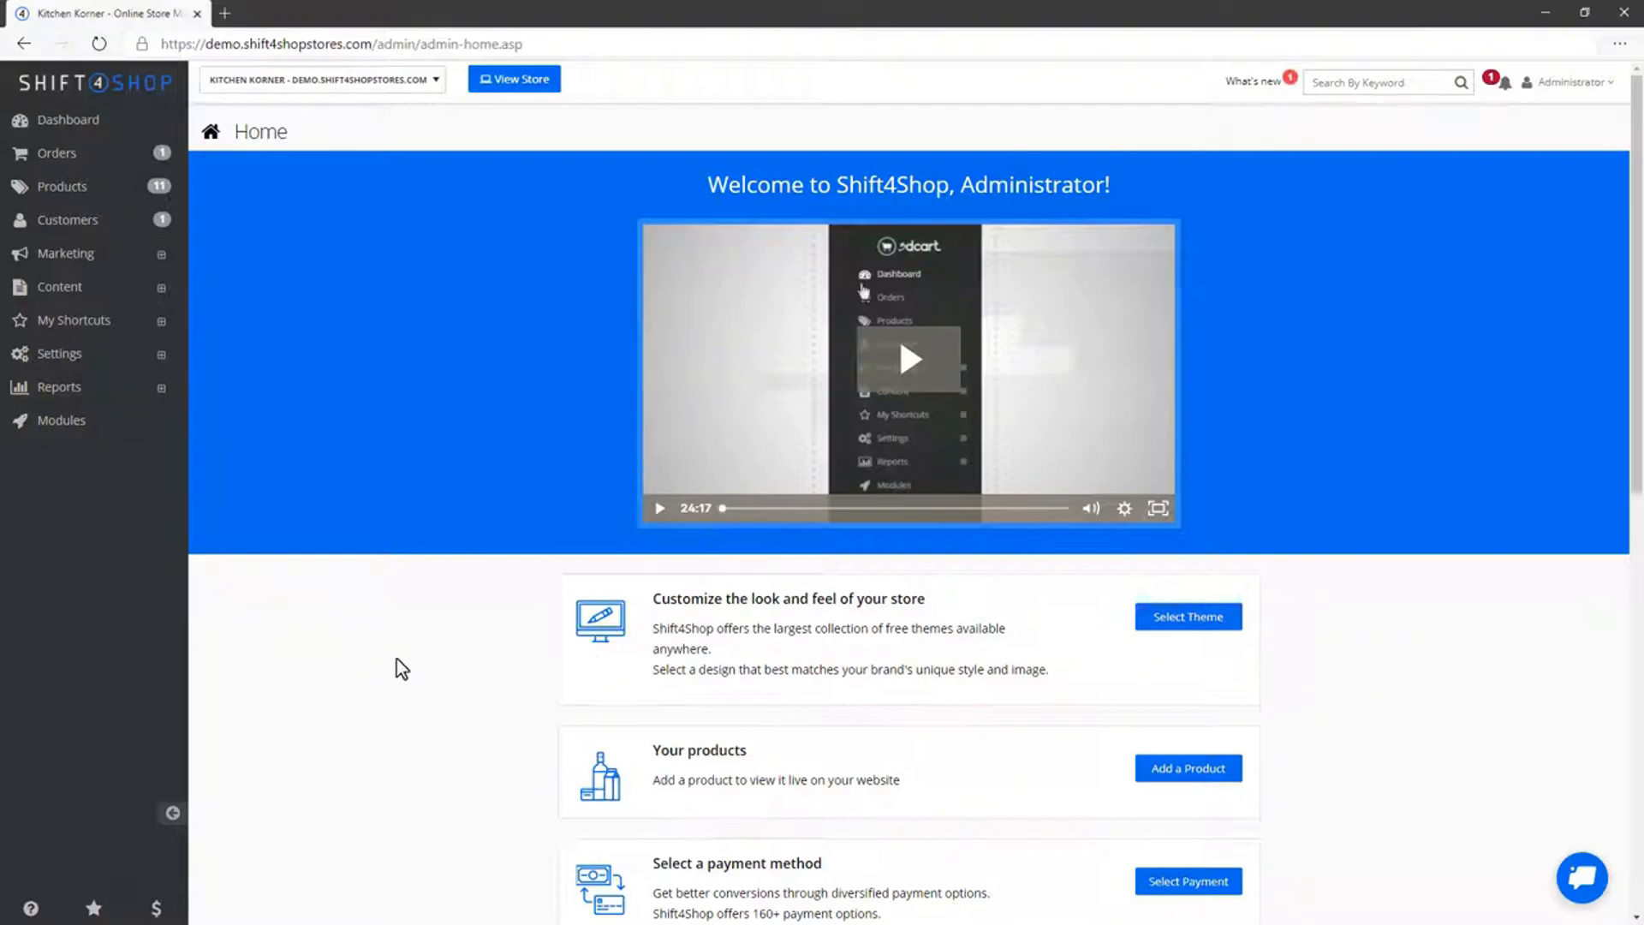
{"action": "mouse_move", "coordinate": [295, 575]}
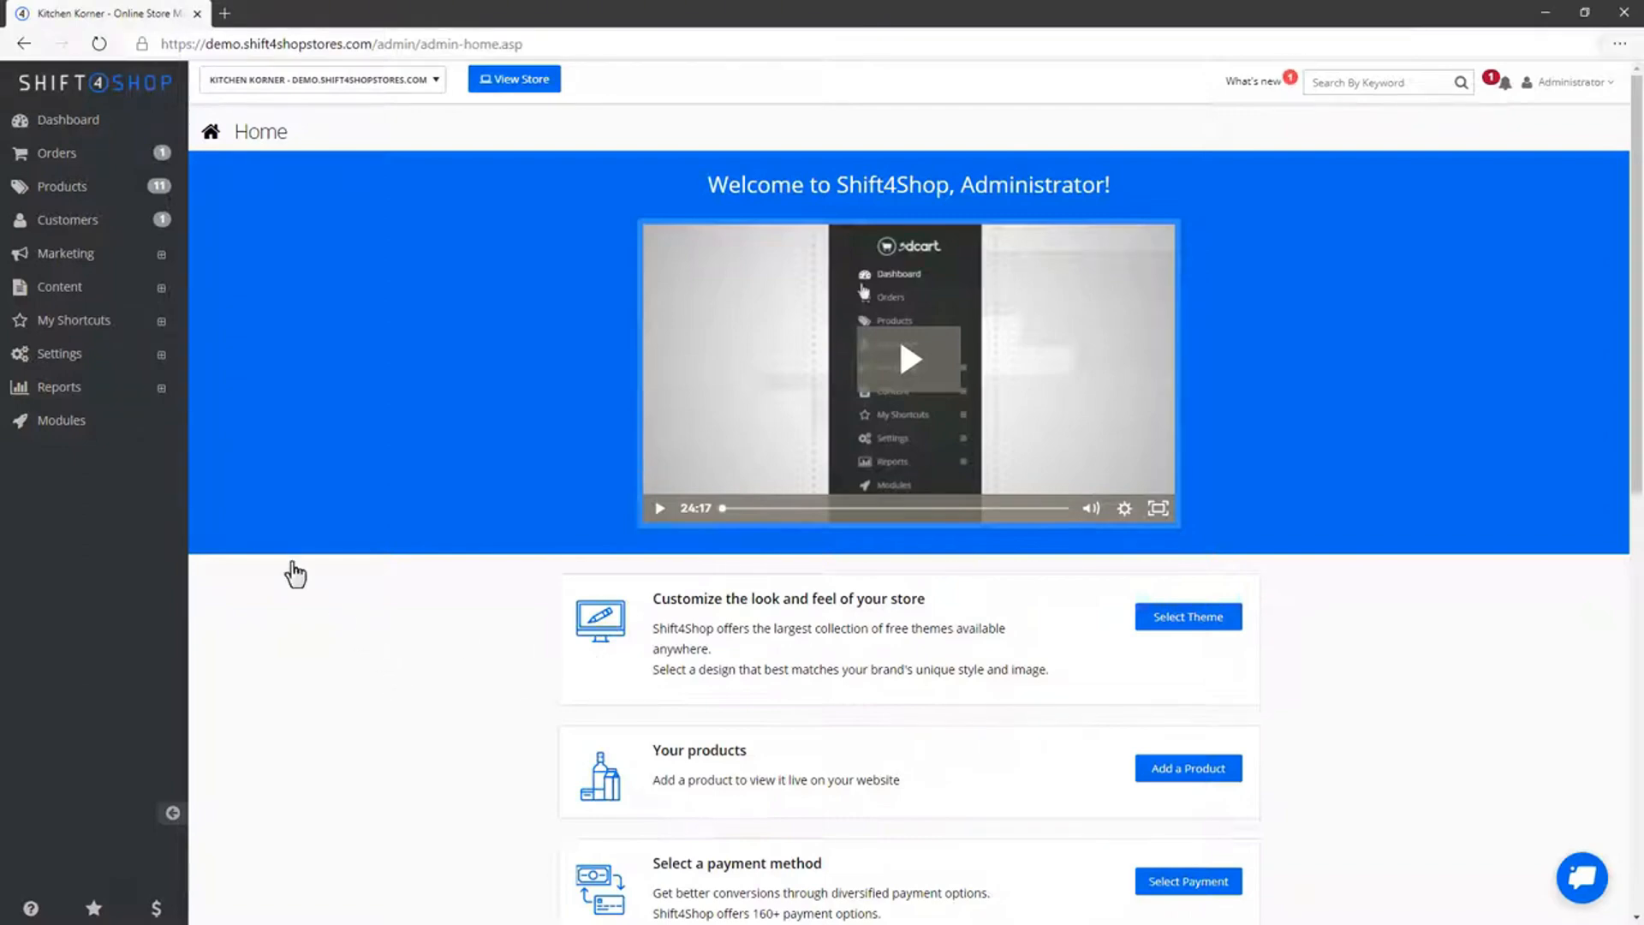
Navigate to Settings > General store settings for Kitchen Korner
{"action": "left_click", "coordinate": [60, 353]}
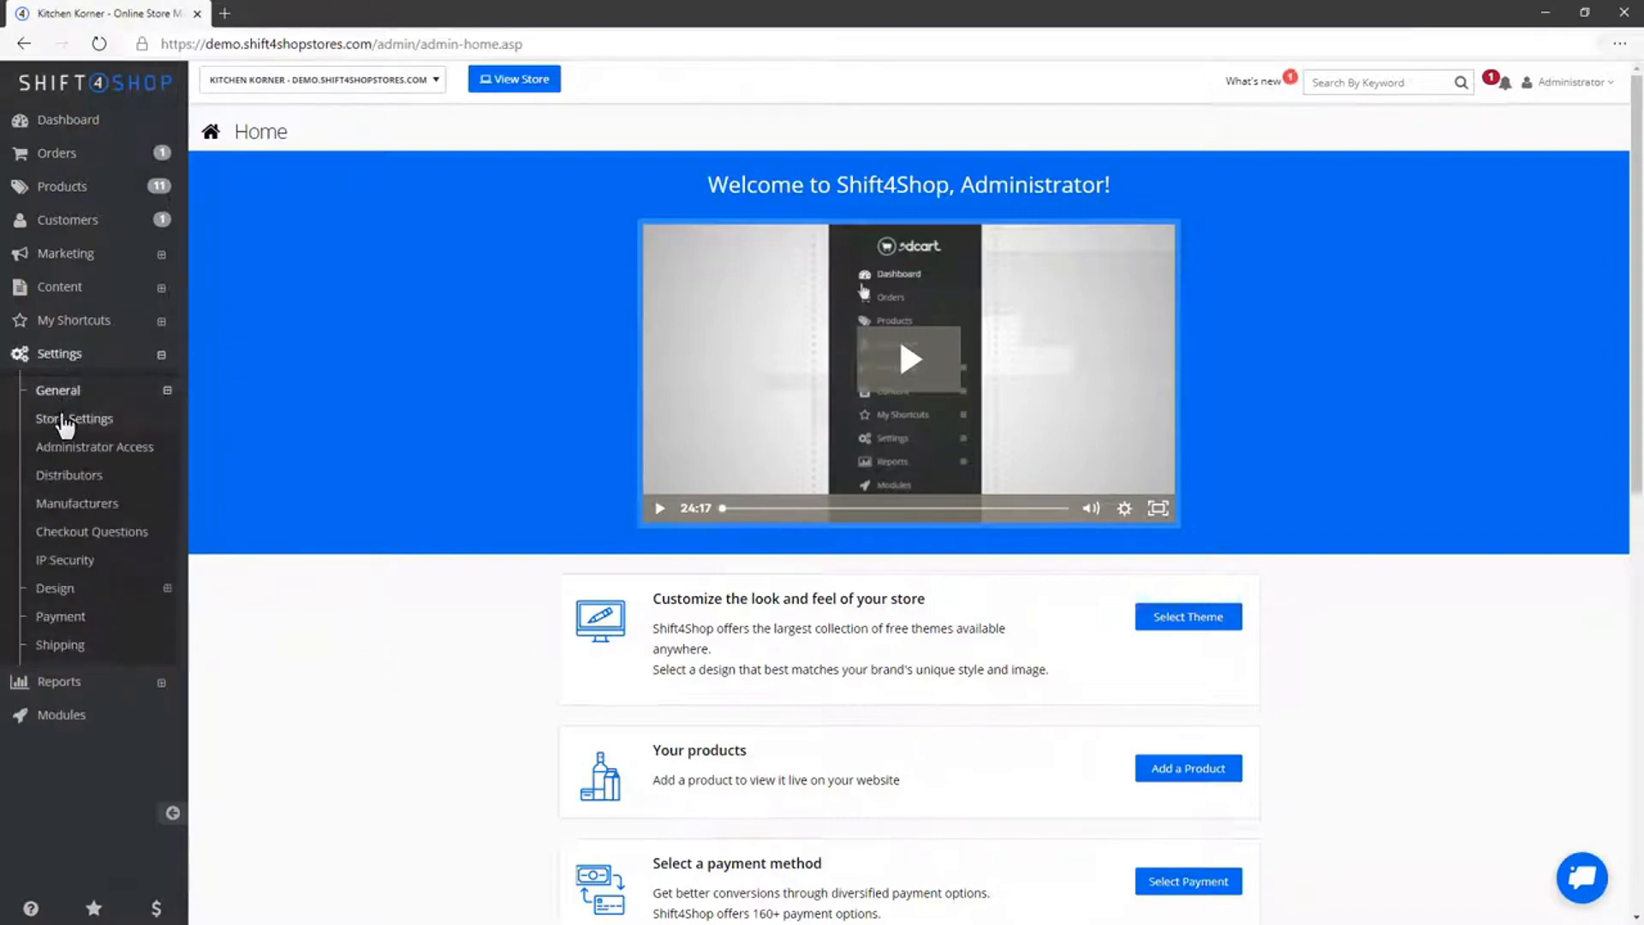
{"action": "left_click", "coordinate": [74, 417]}
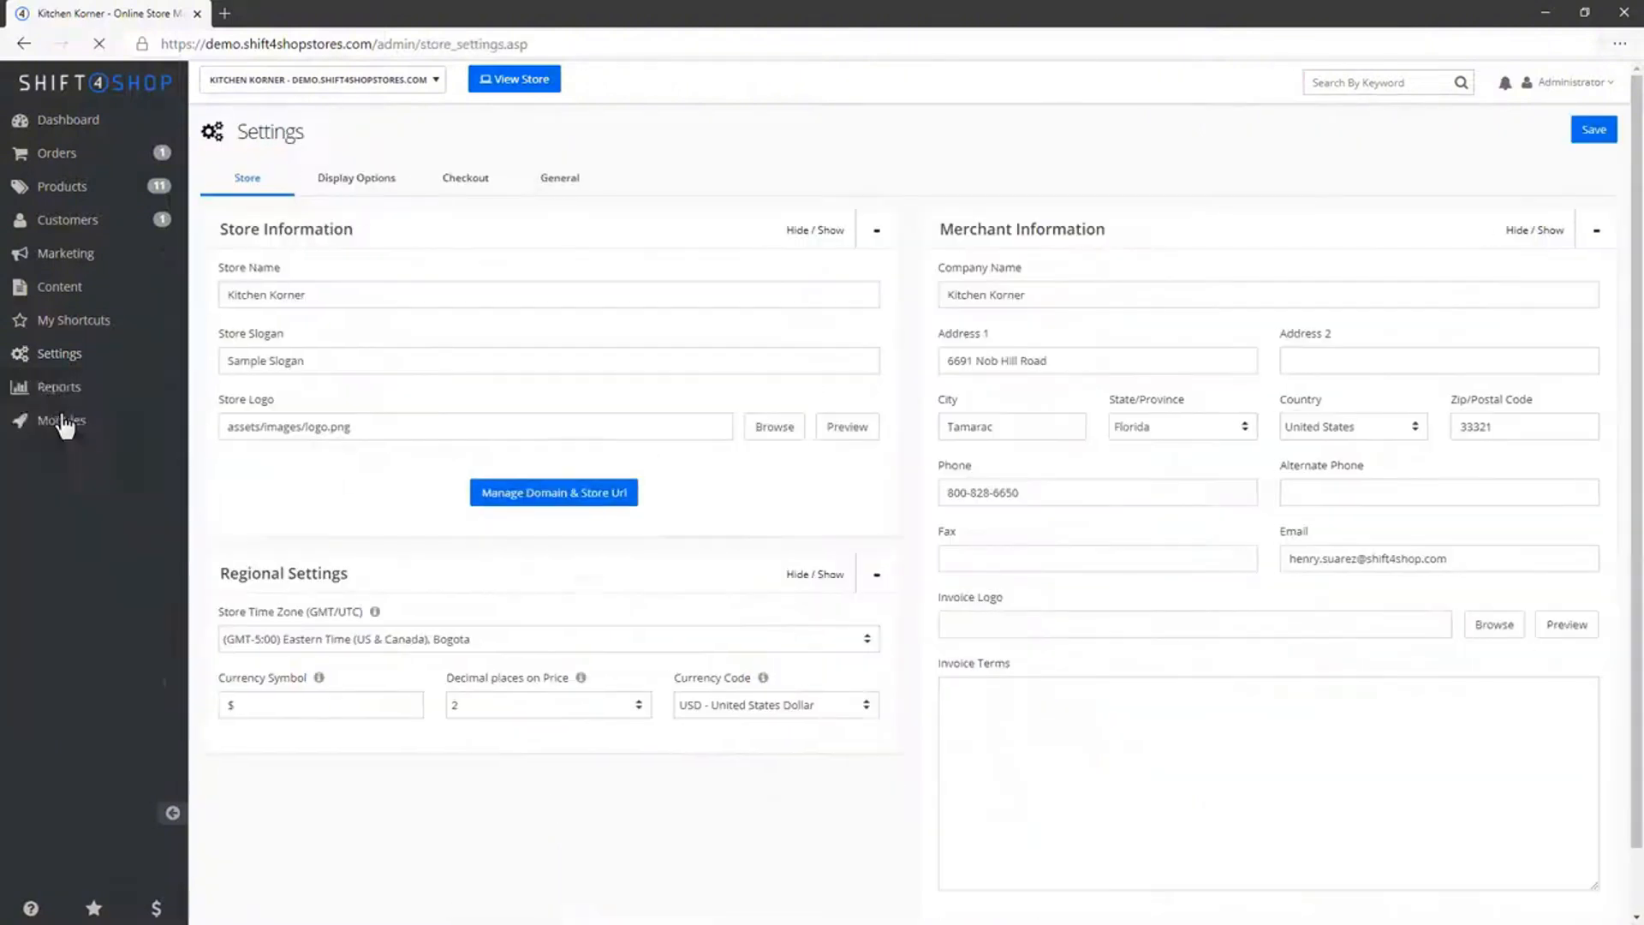
{"action": "left_click", "coordinate": [59, 352]}
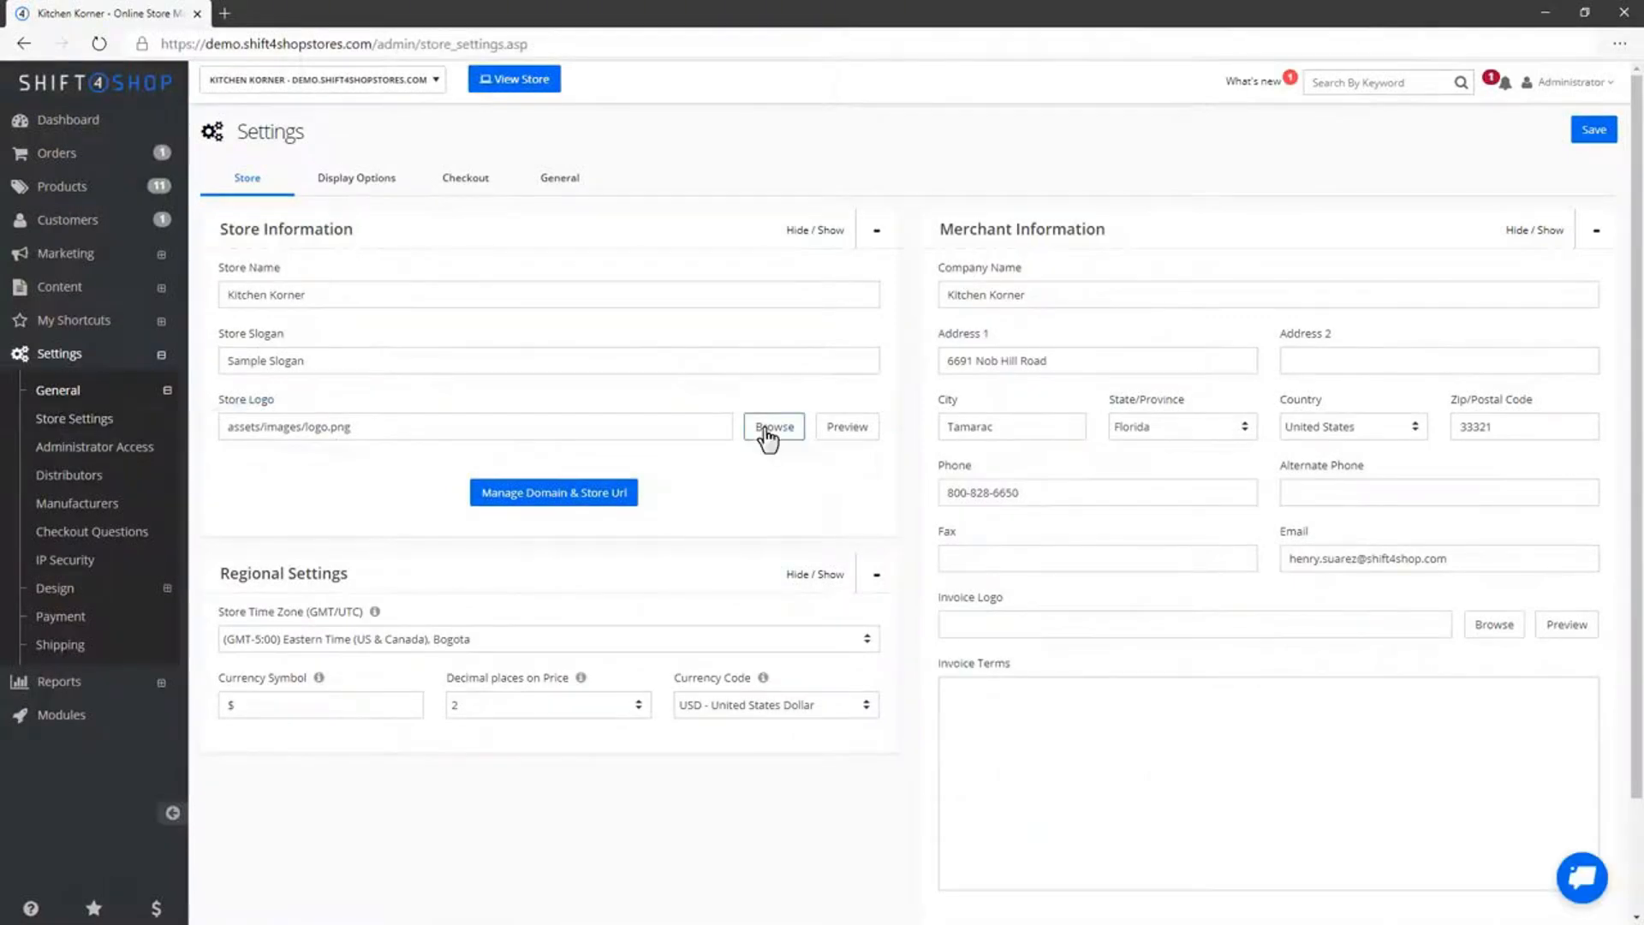
Upload kitchenLogo.png and set it as the store logo
{"action": "left_click", "coordinate": [772, 426]}
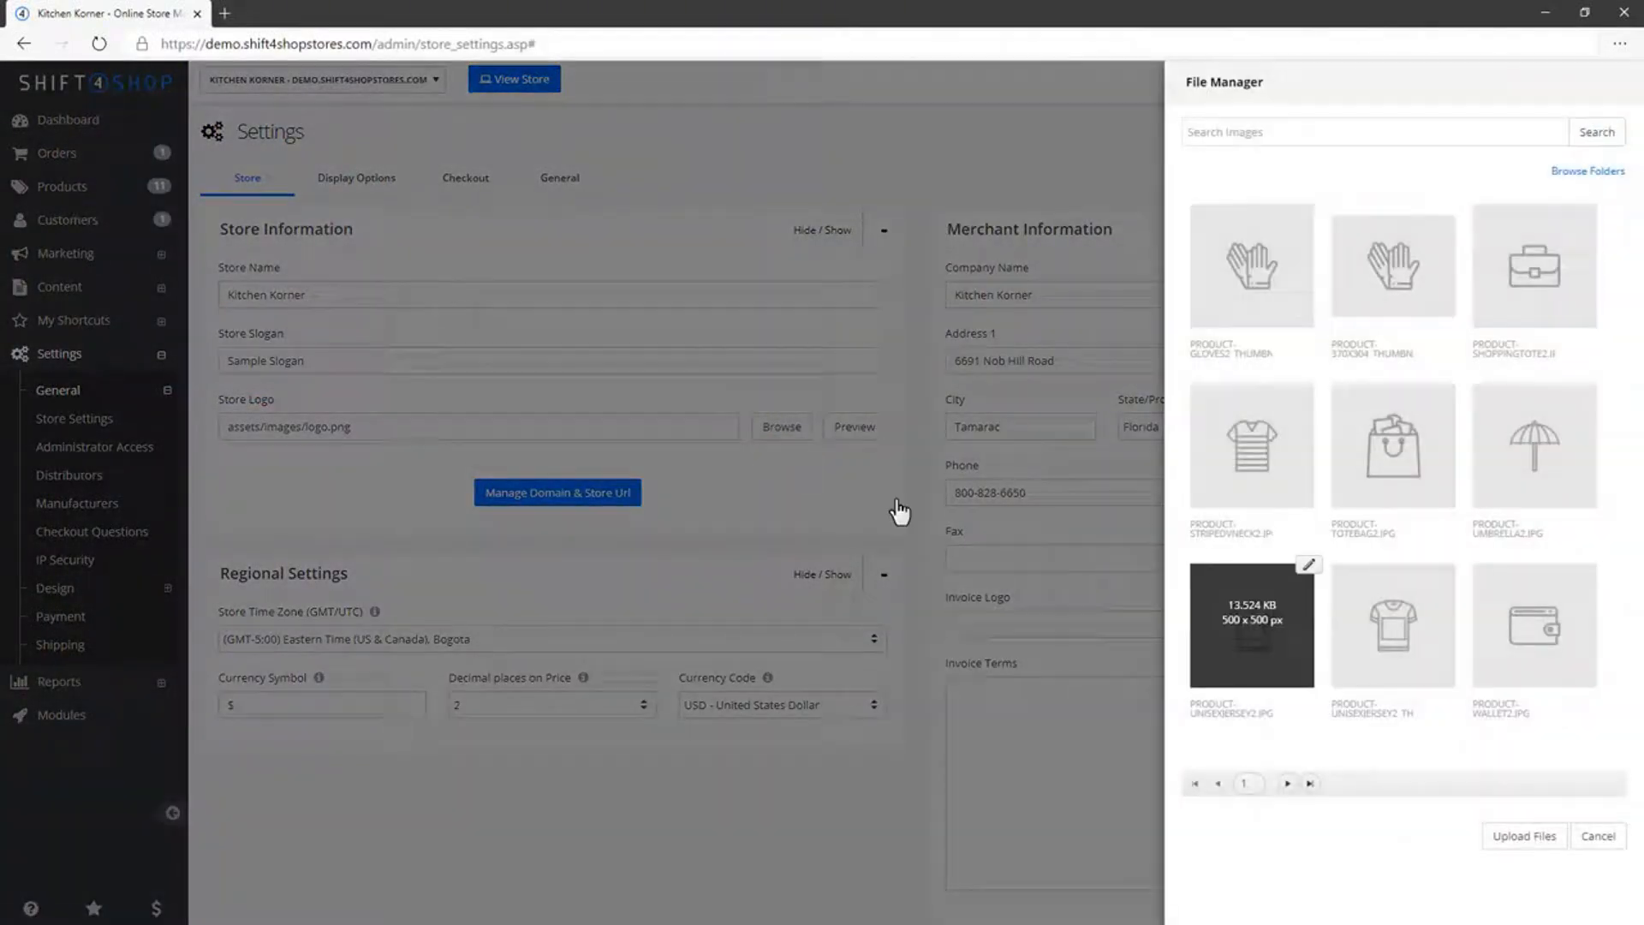
{"action": "left_click", "coordinate": [1524, 836]}
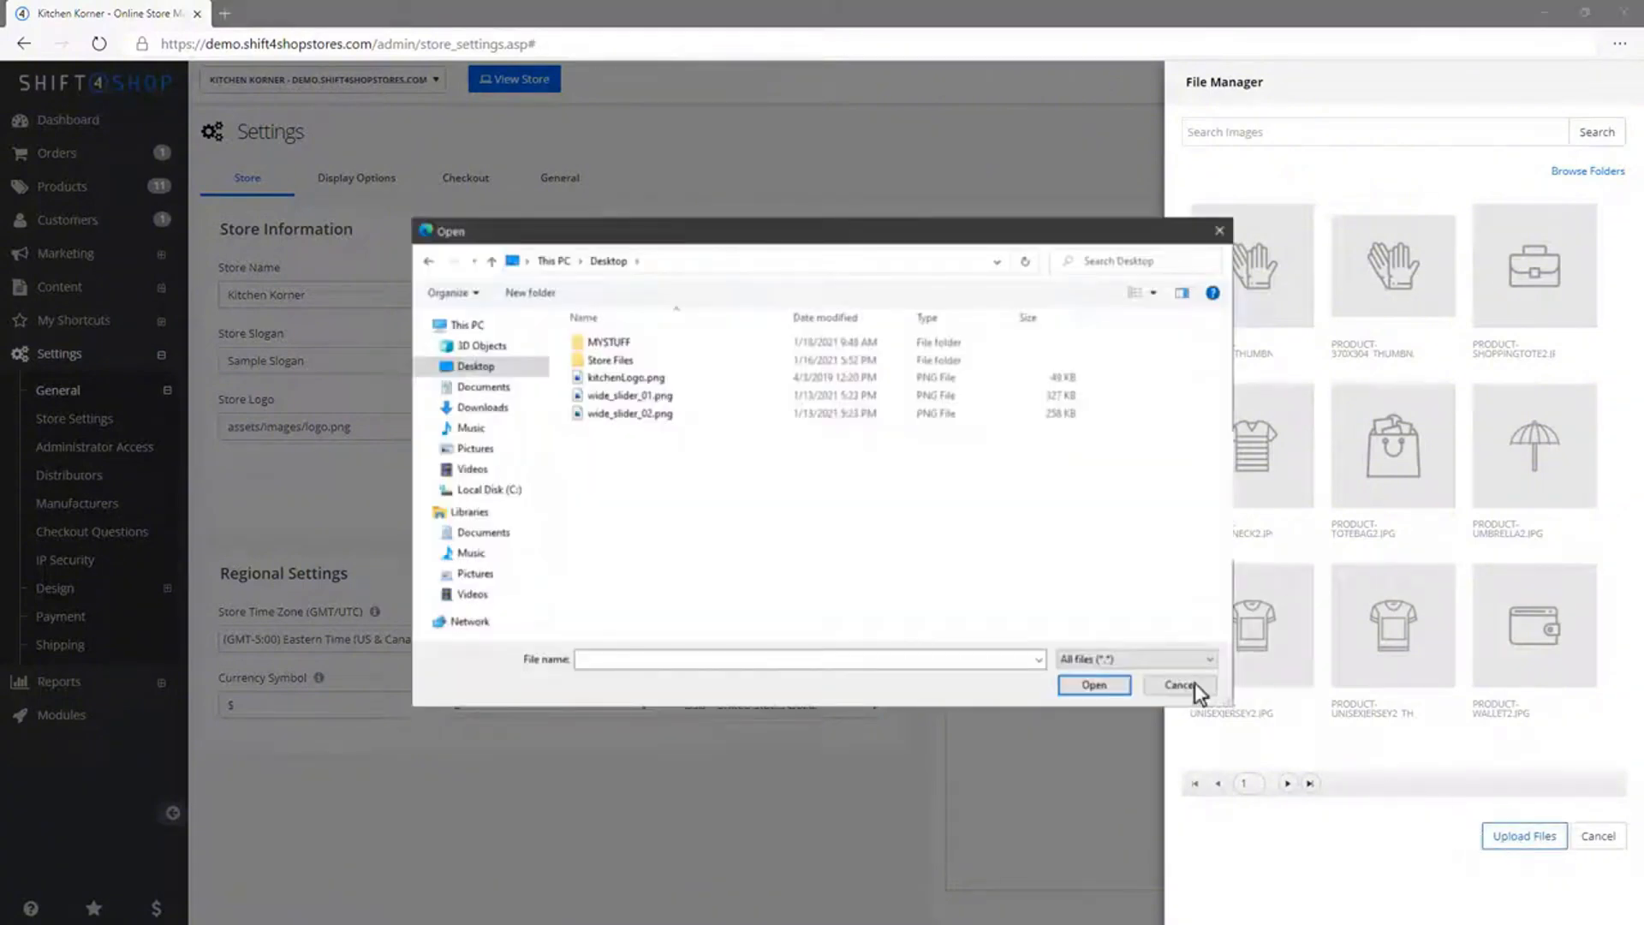
{"action": "left_click", "coordinate": [1180, 685]}
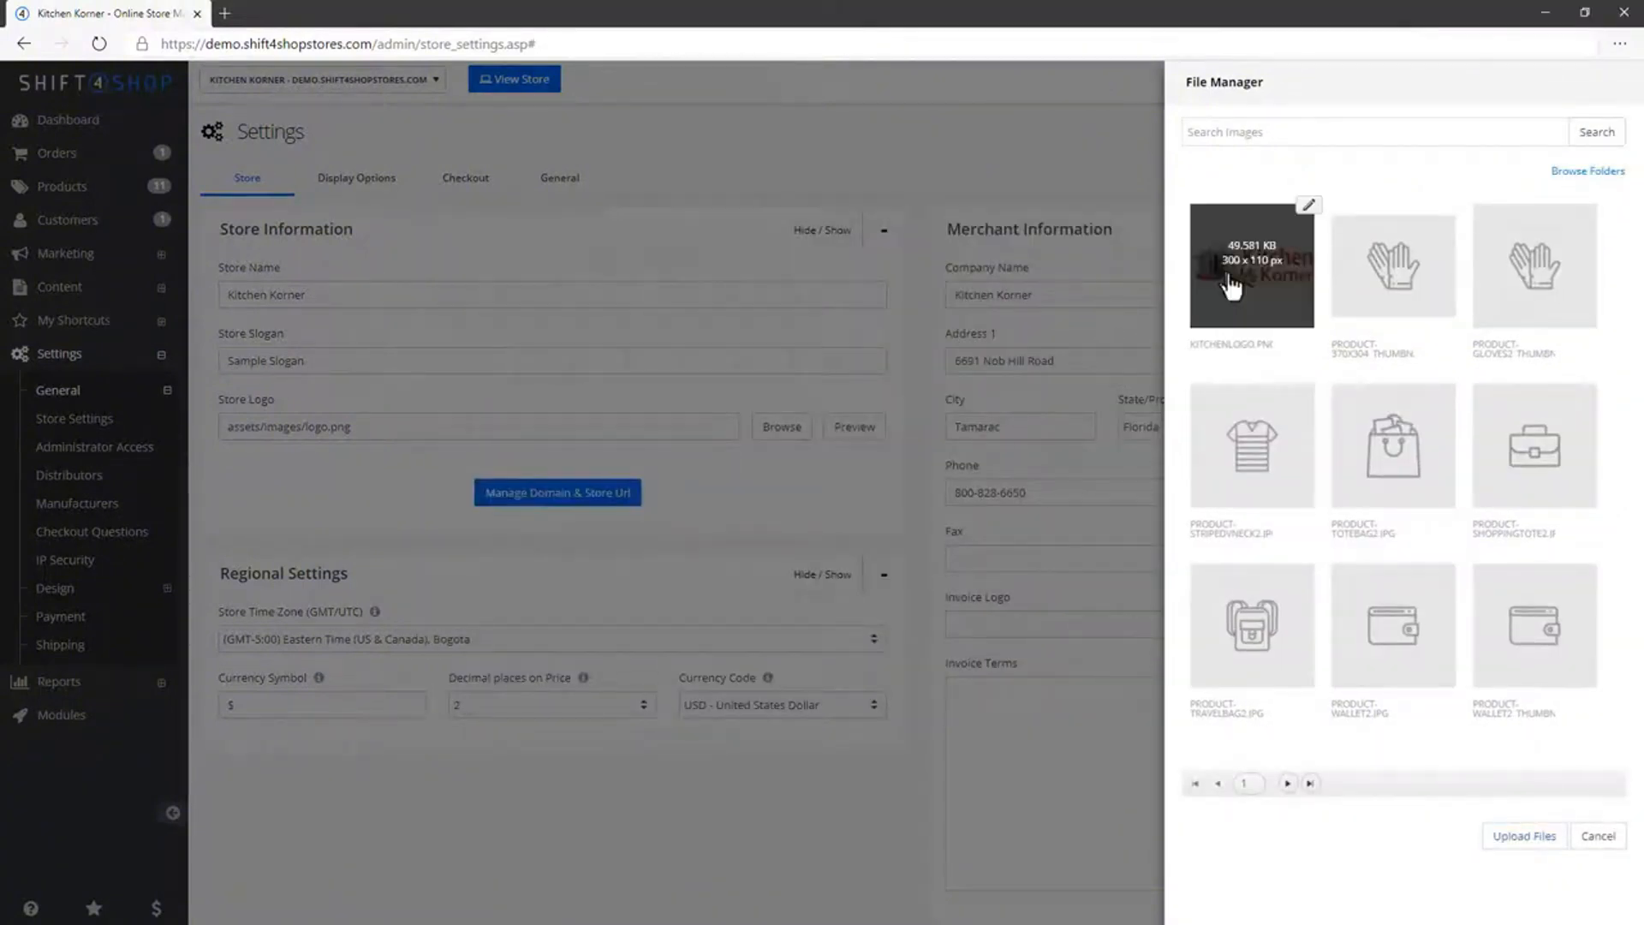
{"action": "left_click", "coordinate": [1249, 271]}
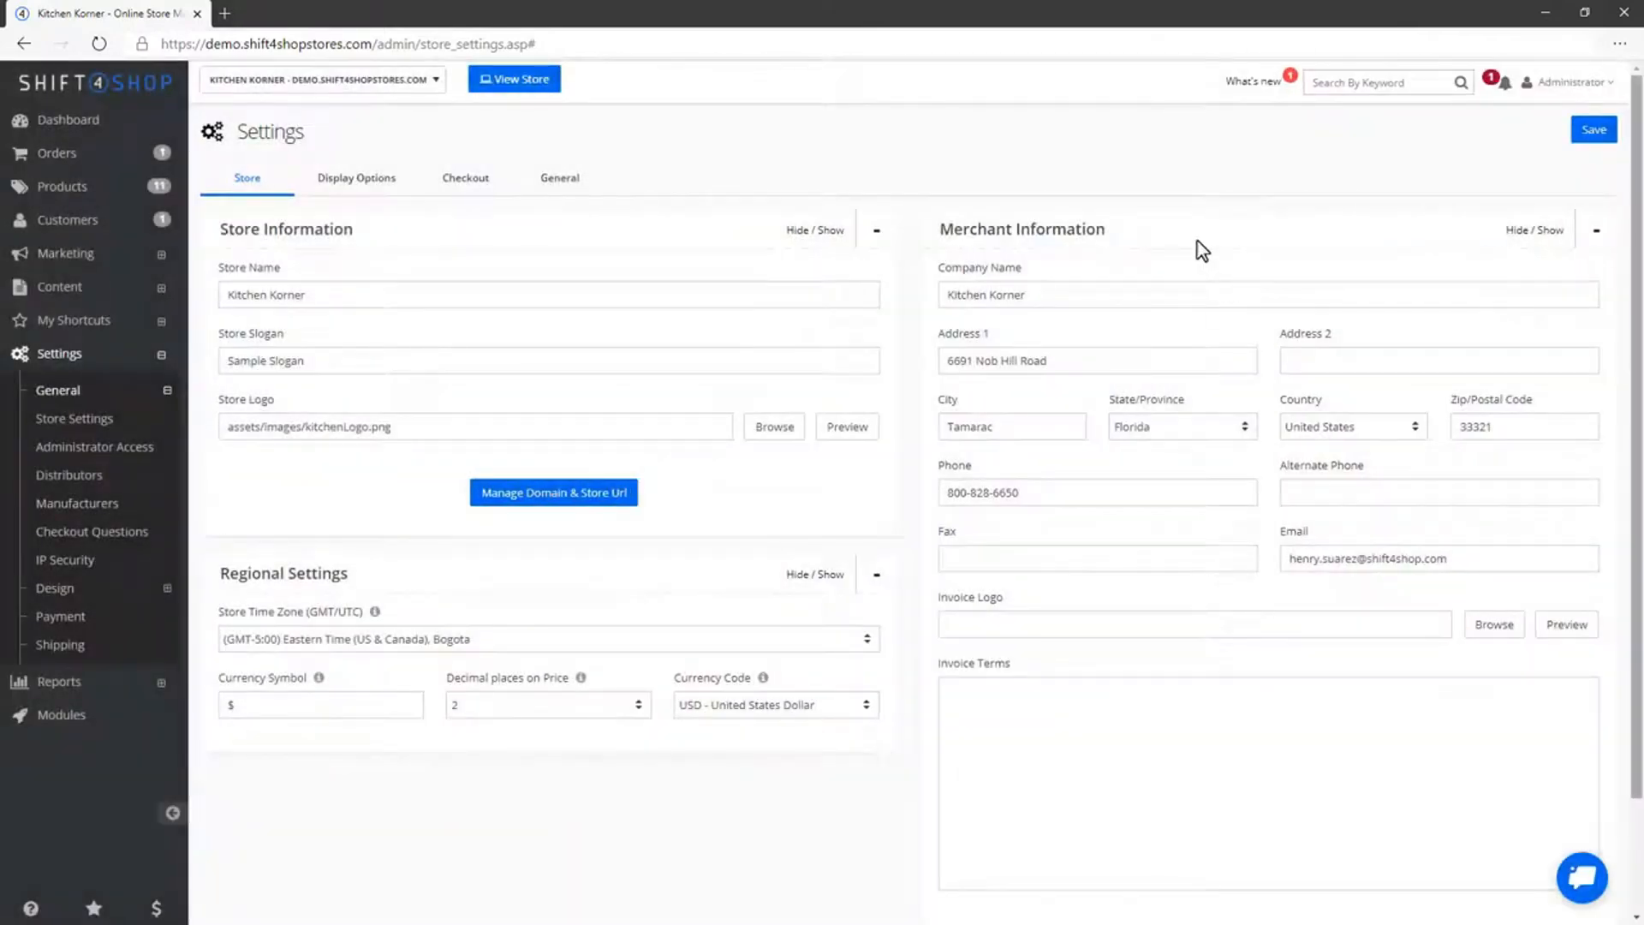
{"action": "left_click", "coordinate": [1592, 131]}
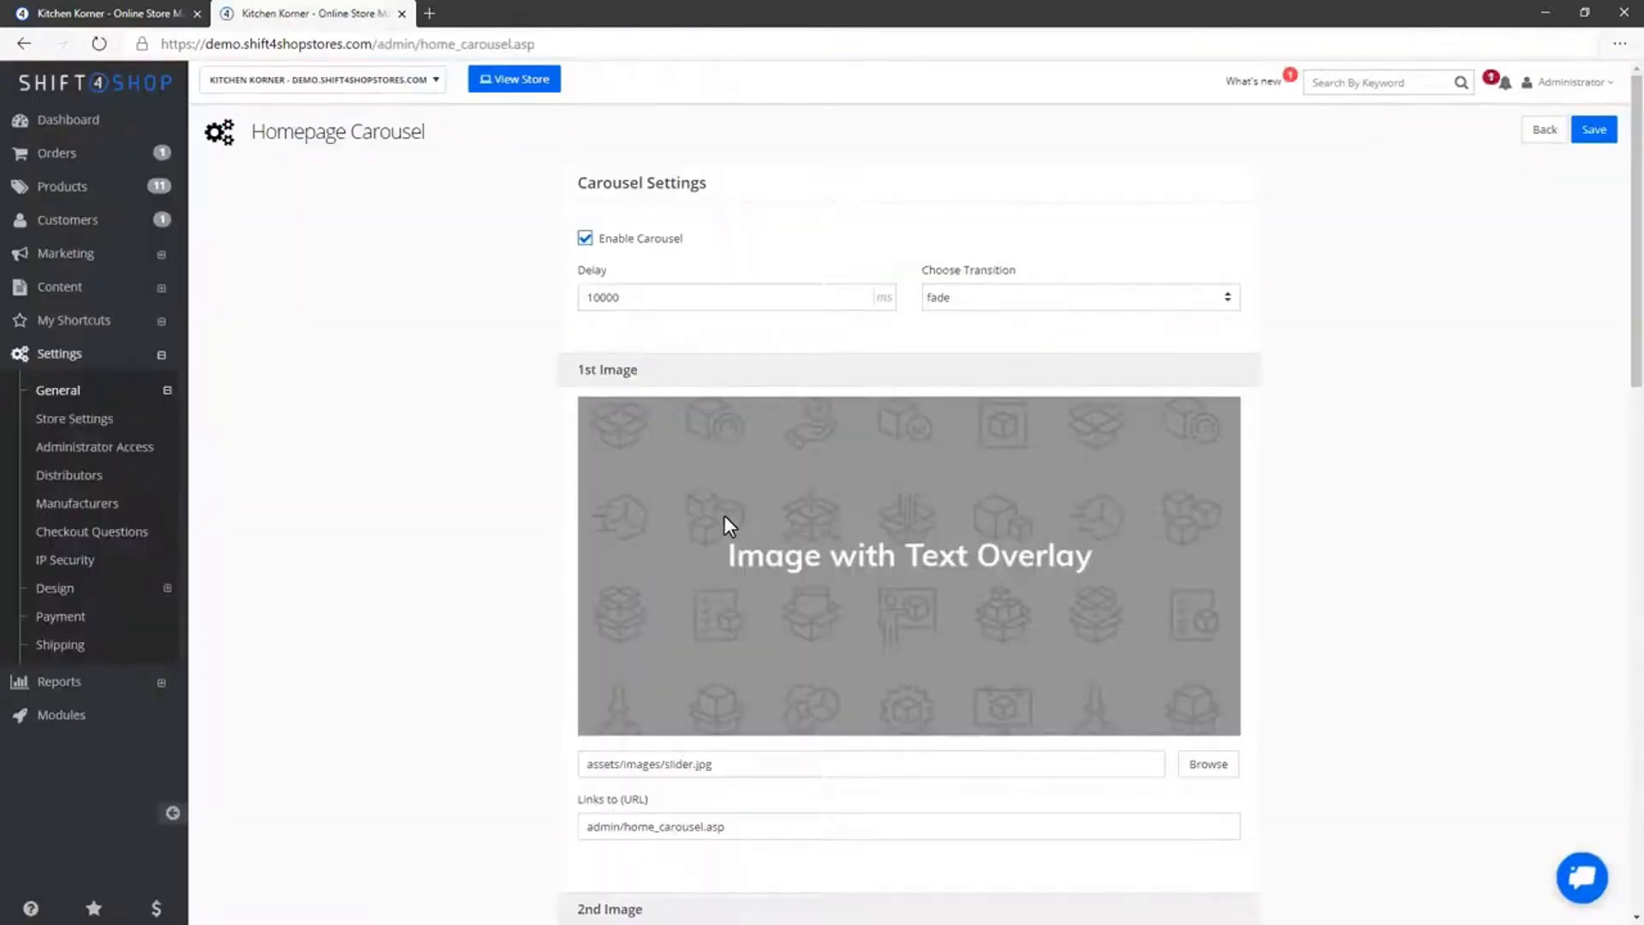
{"action": "mouse_move", "coordinate": [1116, 733]}
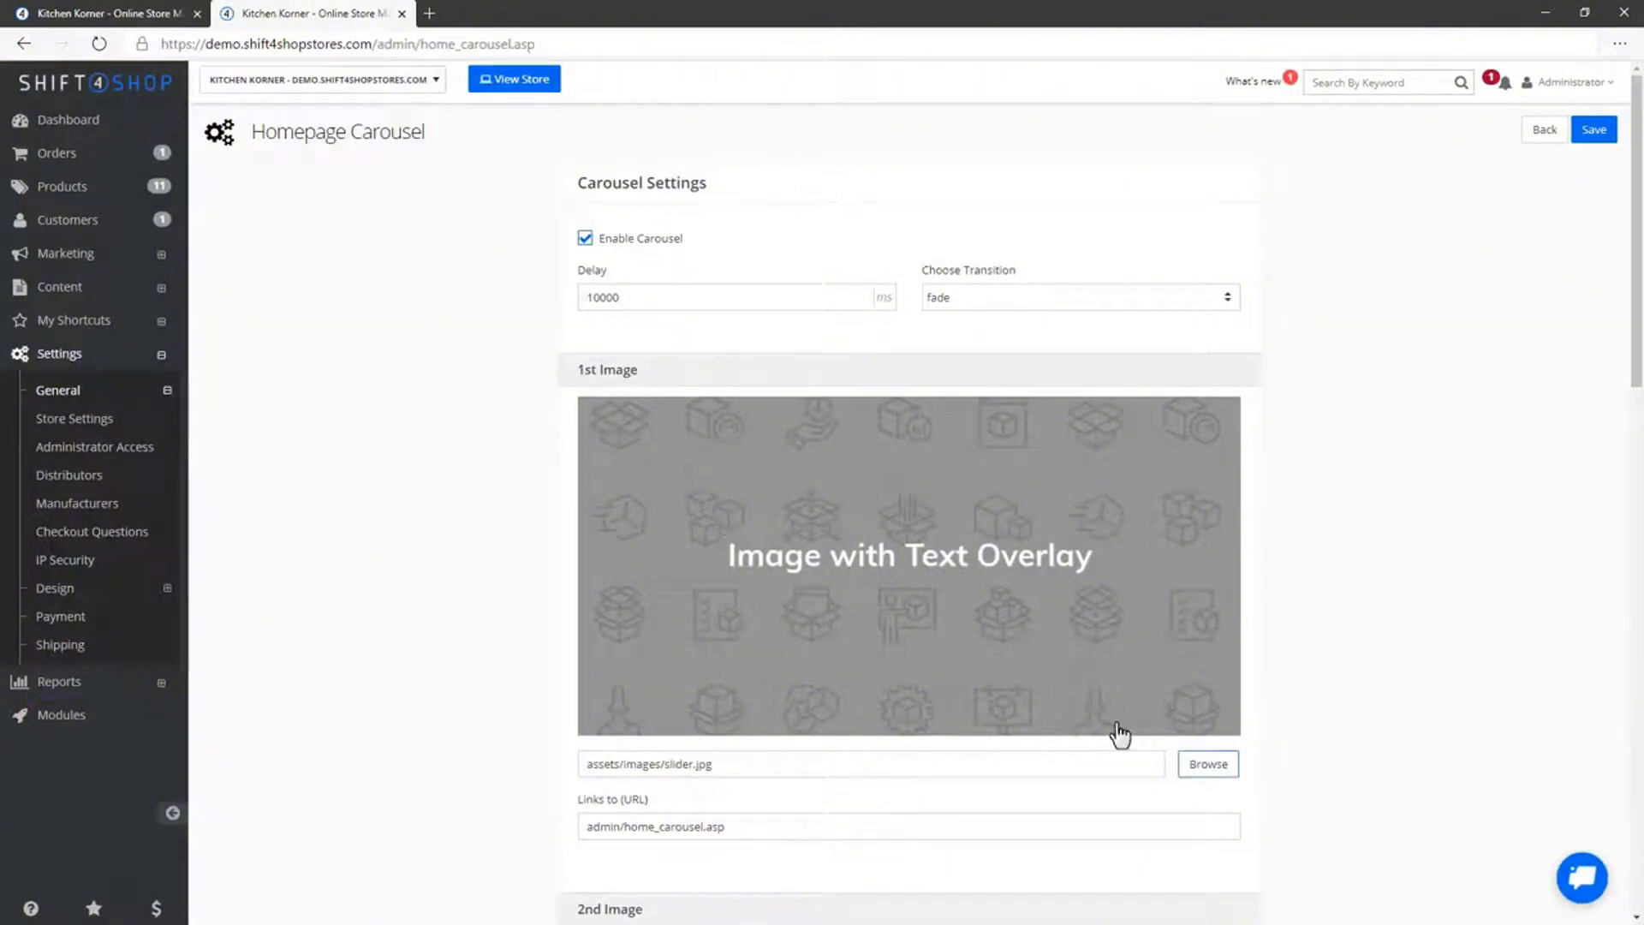
Upload wide_slider_01.png as the first carousel slide and save the carousel
{"action": "left_click", "coordinate": [1207, 764]}
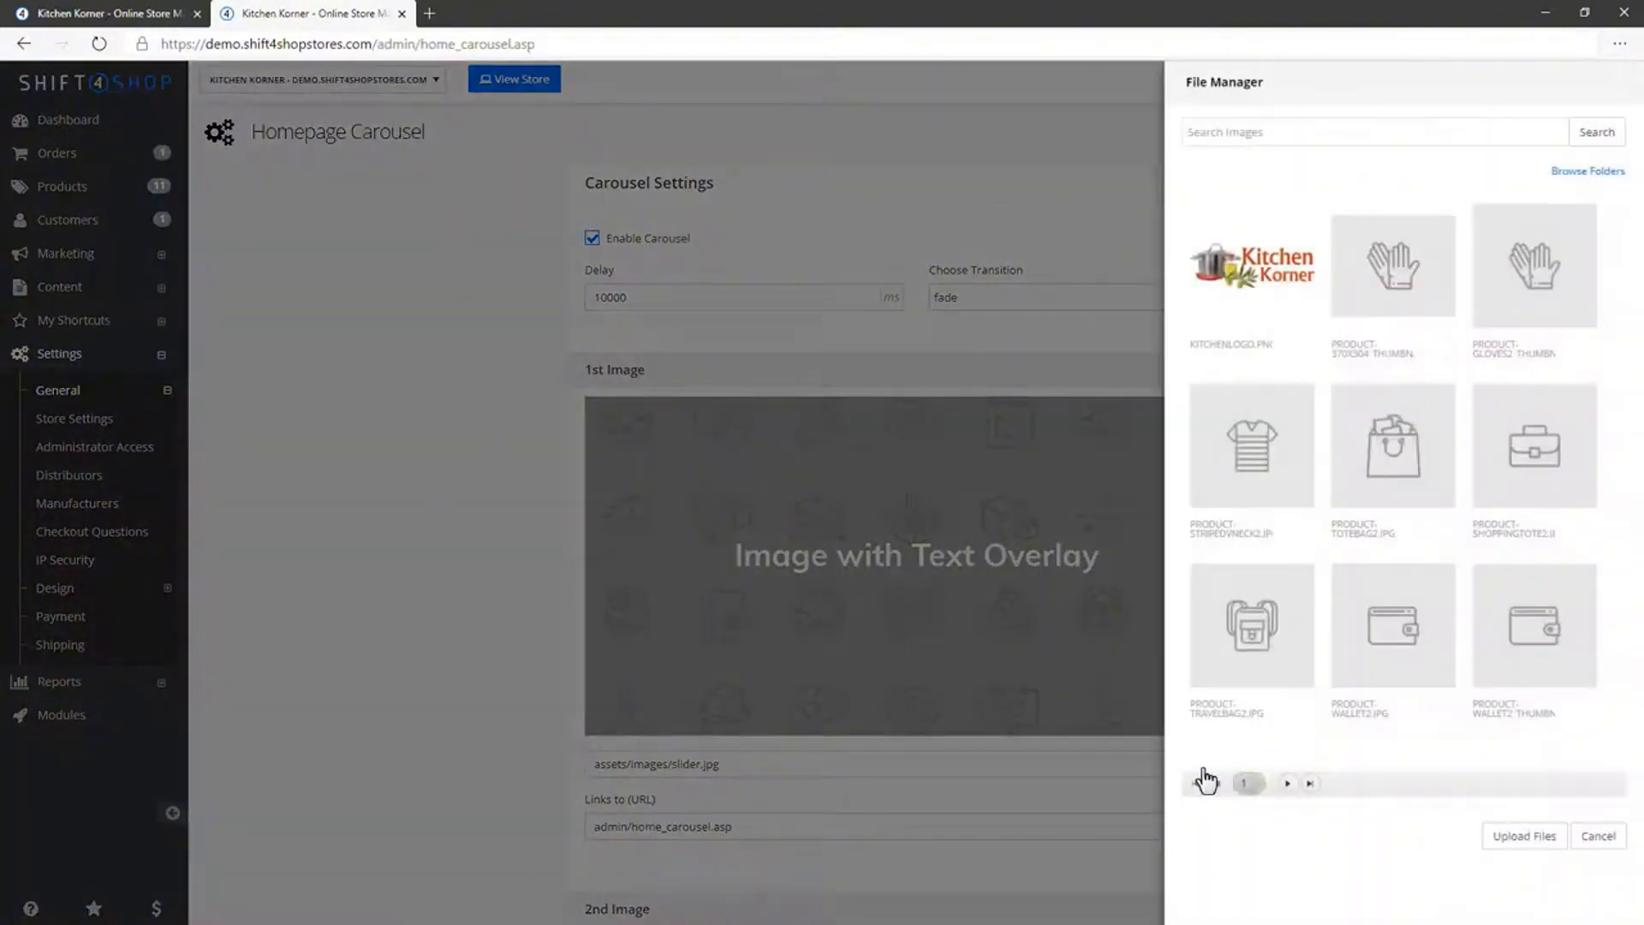
{"action": "left_click", "coordinate": [1527, 835]}
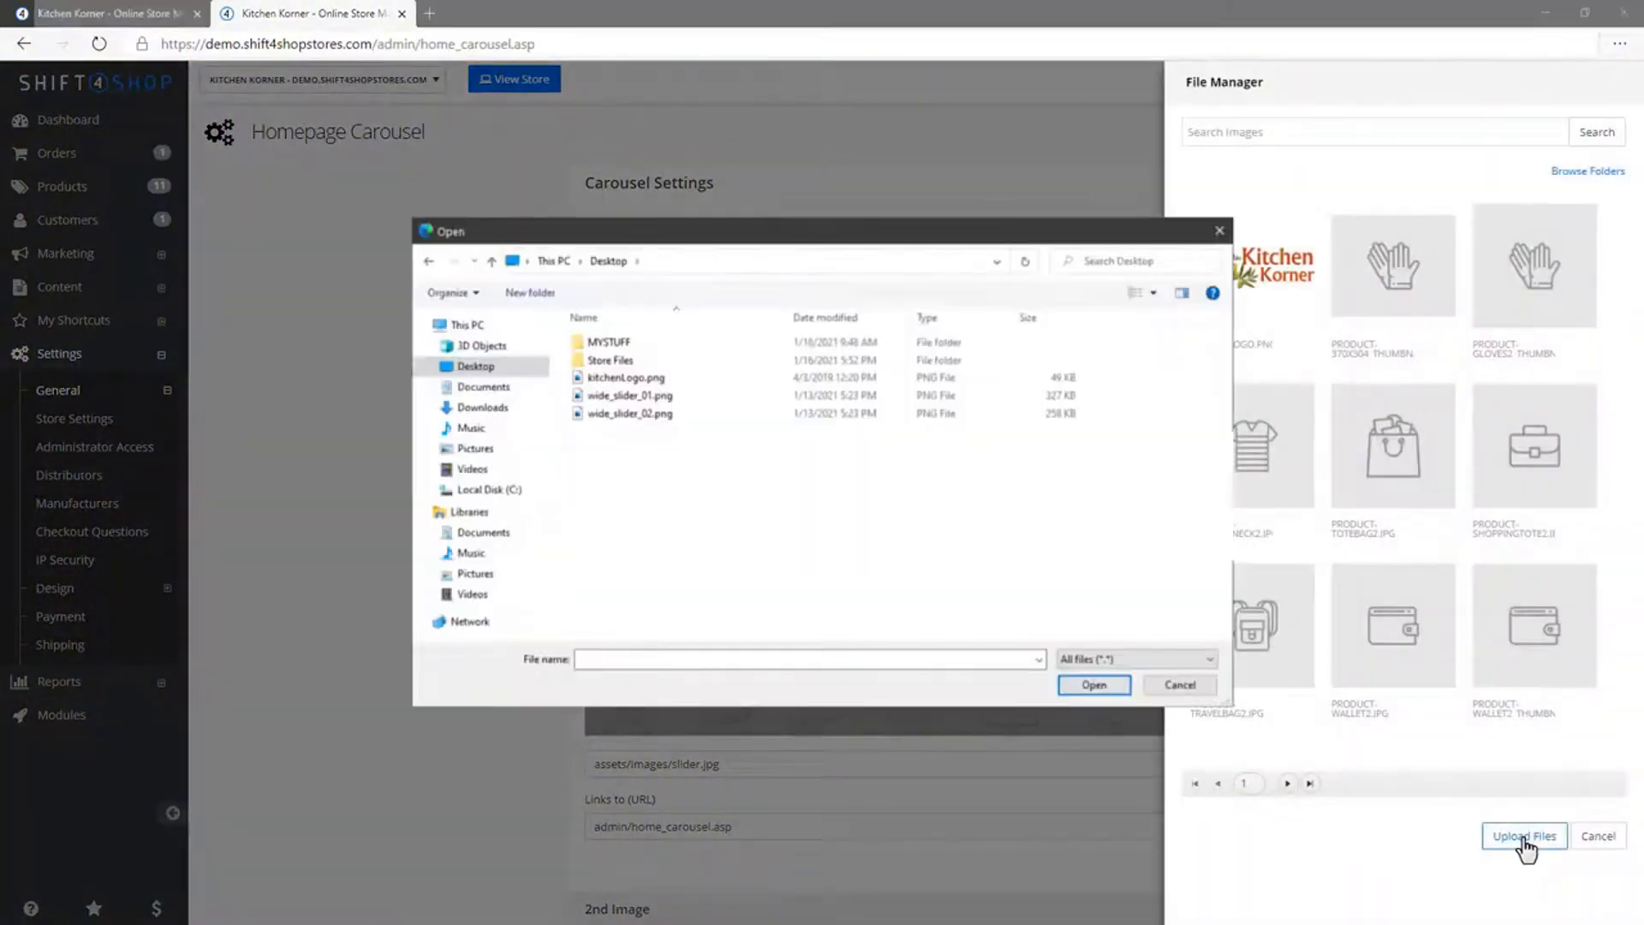
{"action": "left_click", "coordinate": [630, 394]}
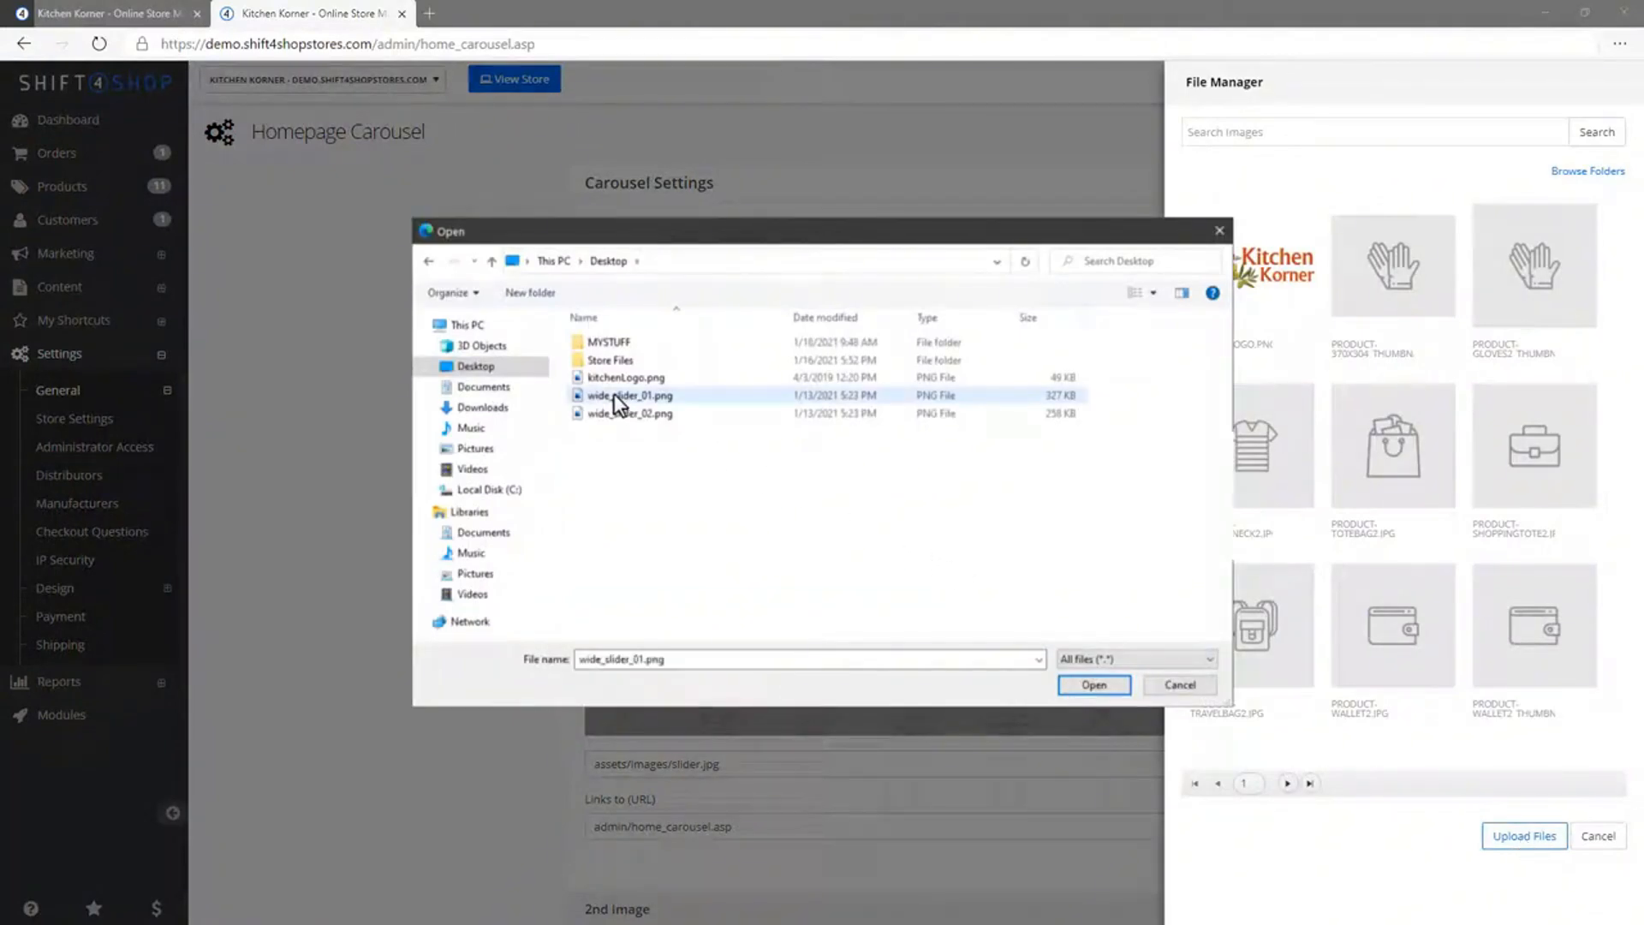
{"action": "left_click", "coordinate": [1093, 685]}
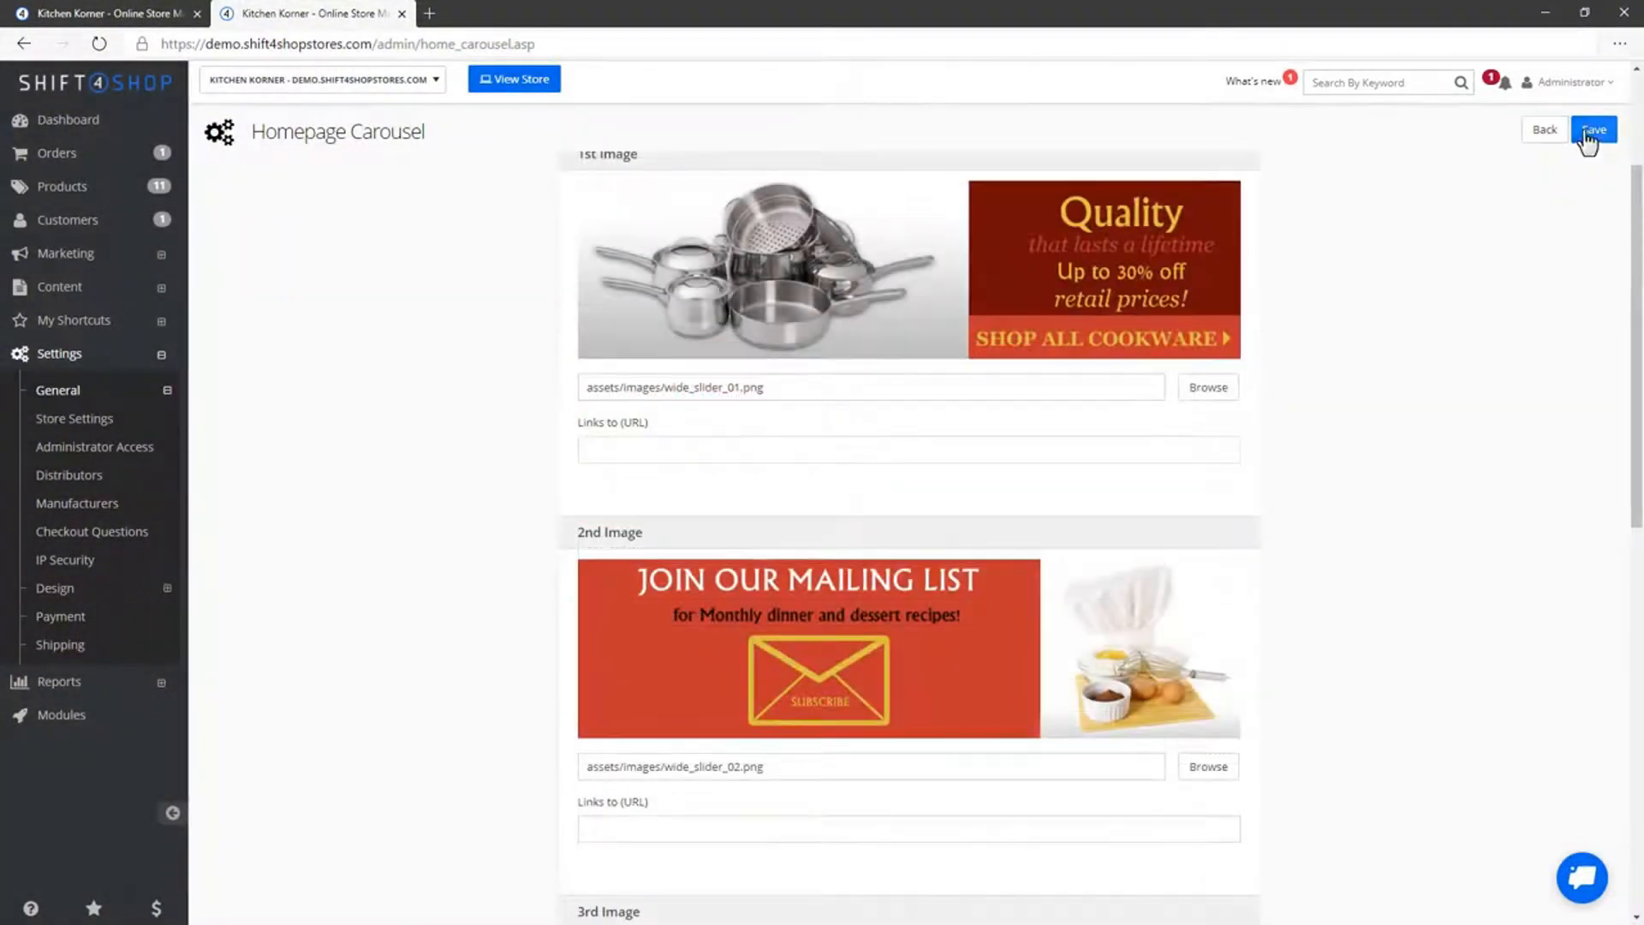
{"action": "left_click", "coordinate": [1594, 131]}
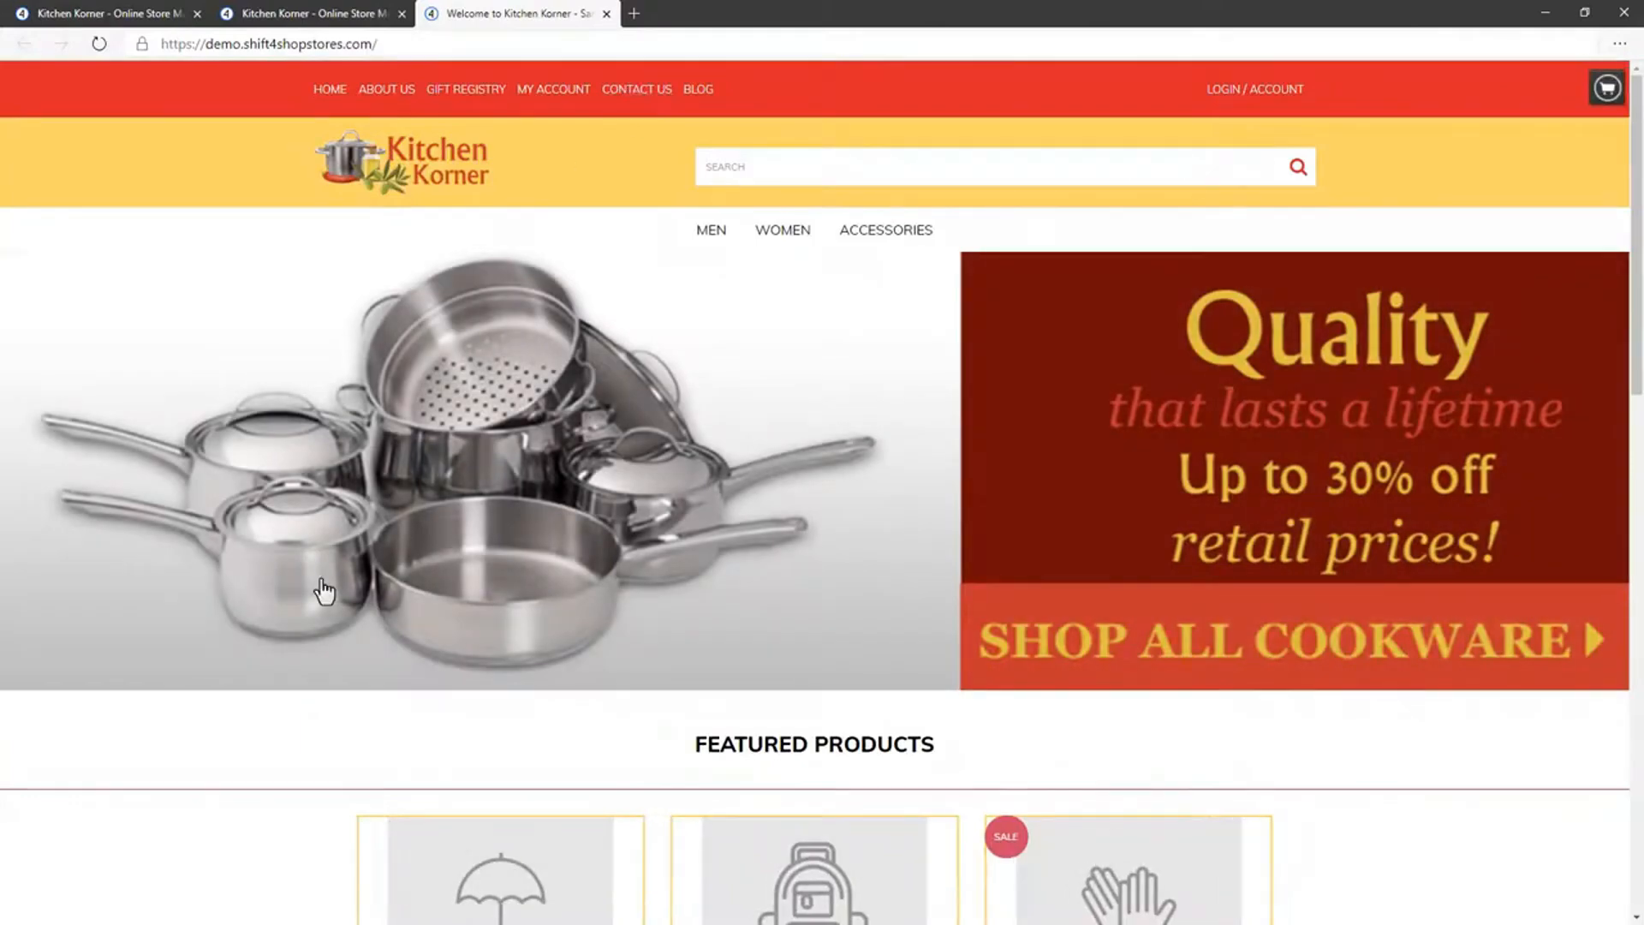
Review the live storefront carousel, then return to the store admin
{"action": "scroll", "scroll_direction": "down", "scroll_amount": 3}
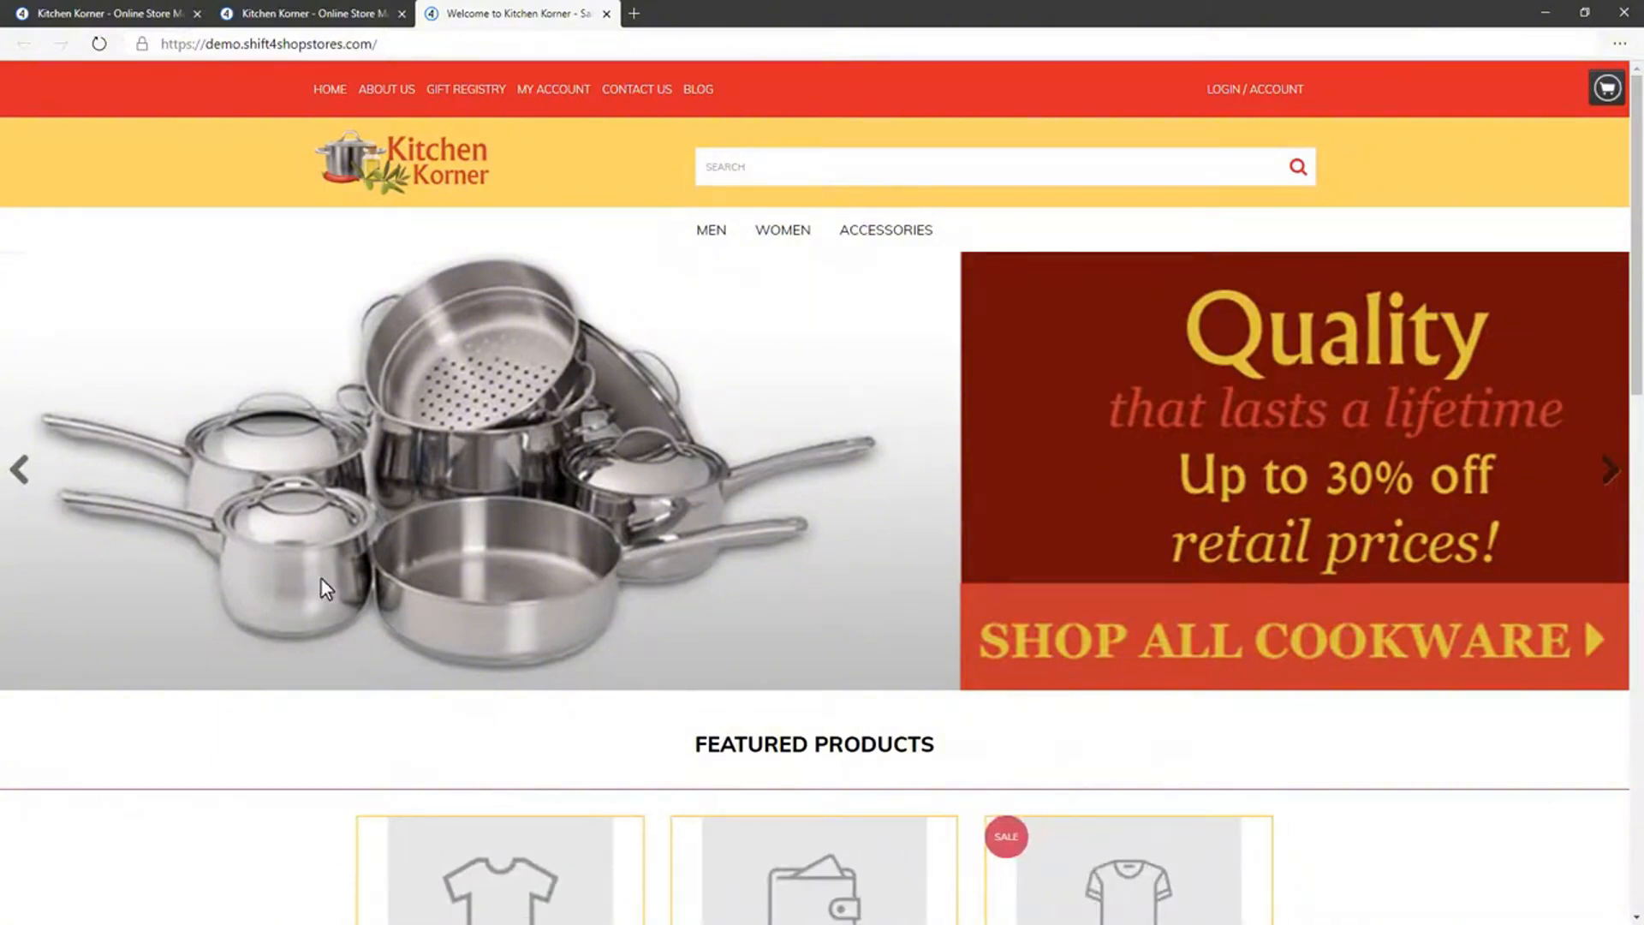
{"action": "left_click", "coordinate": [302, 13]}
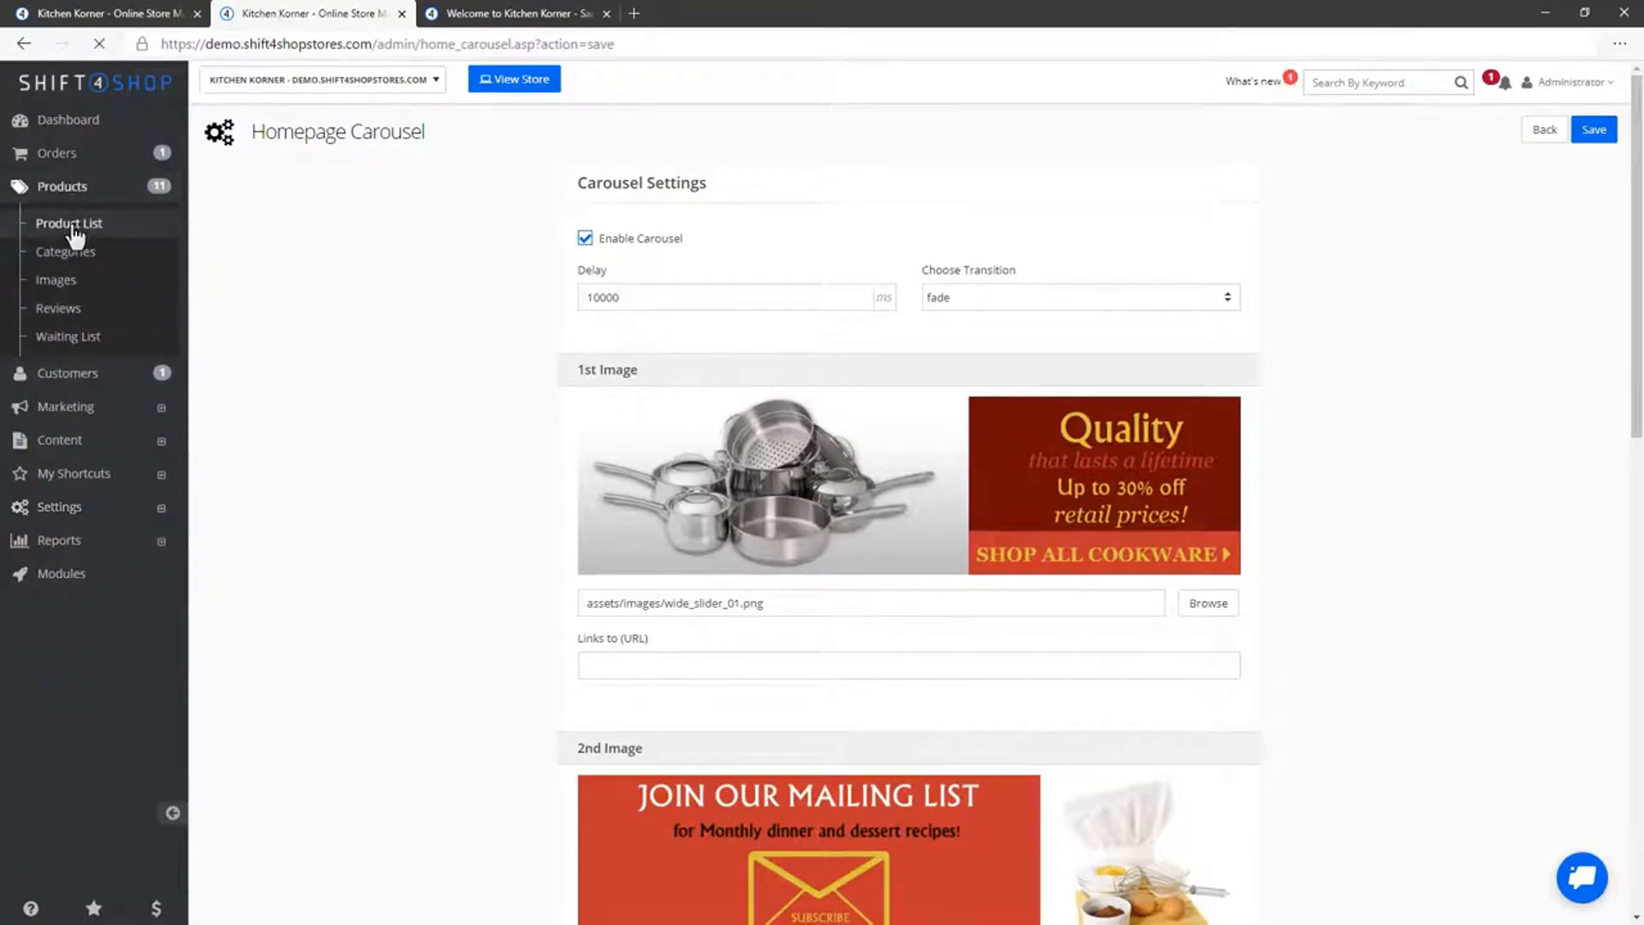
Select all demo products except the blender and delete them
{"action": "left_click", "coordinate": [69, 223]}
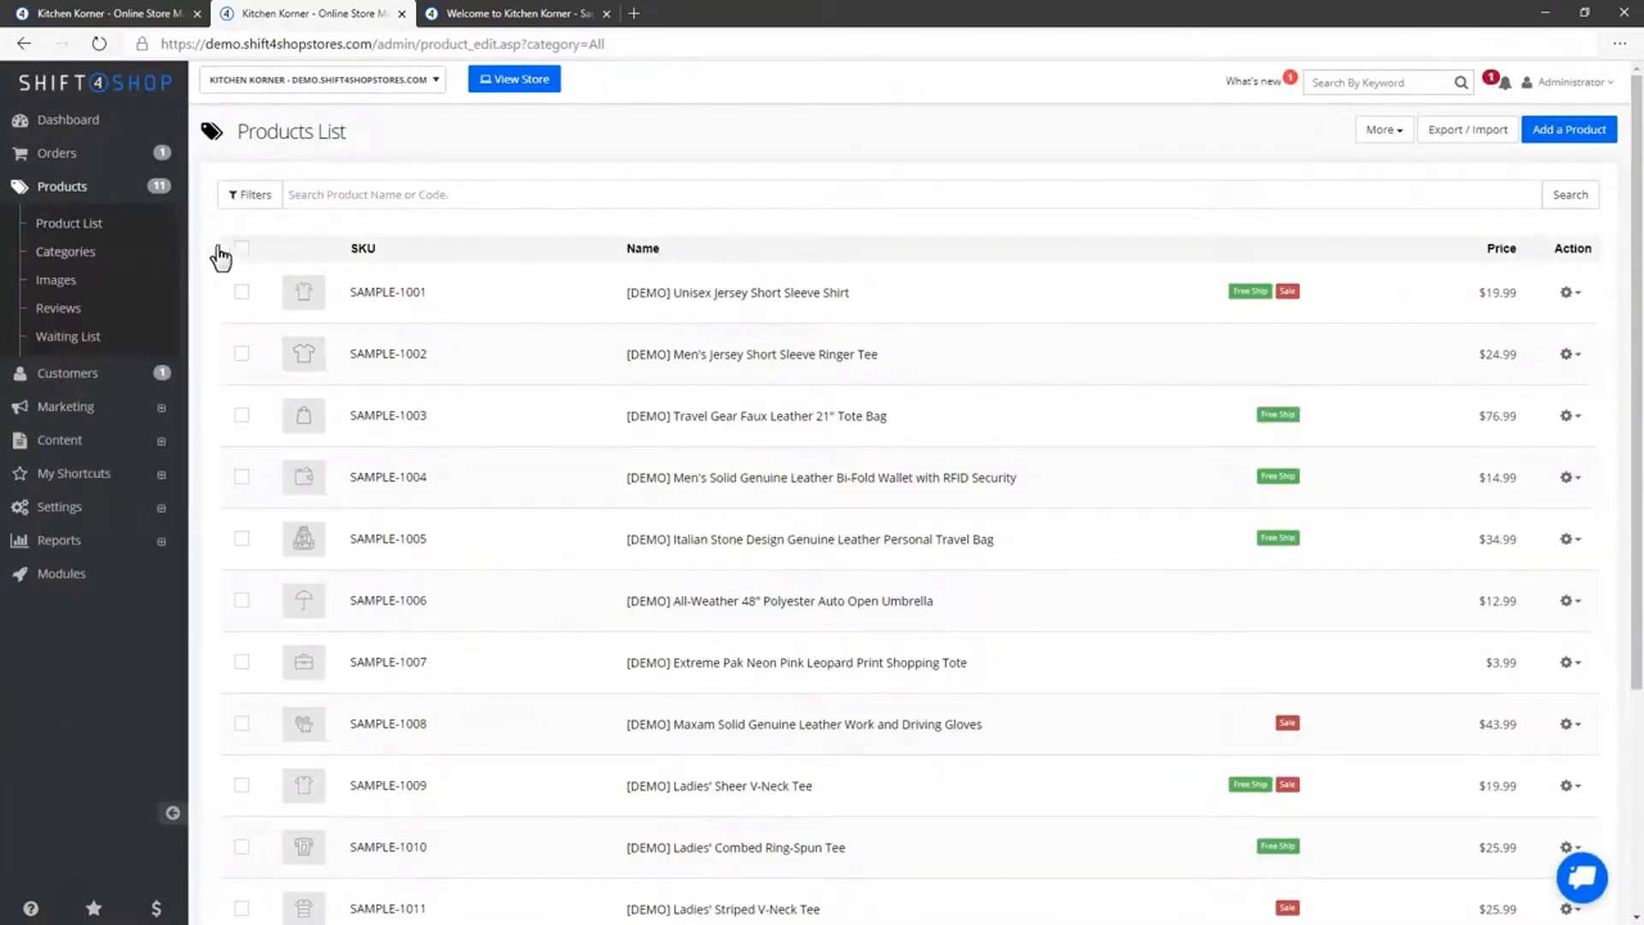
{"action": "left_click", "coordinate": [241, 247]}
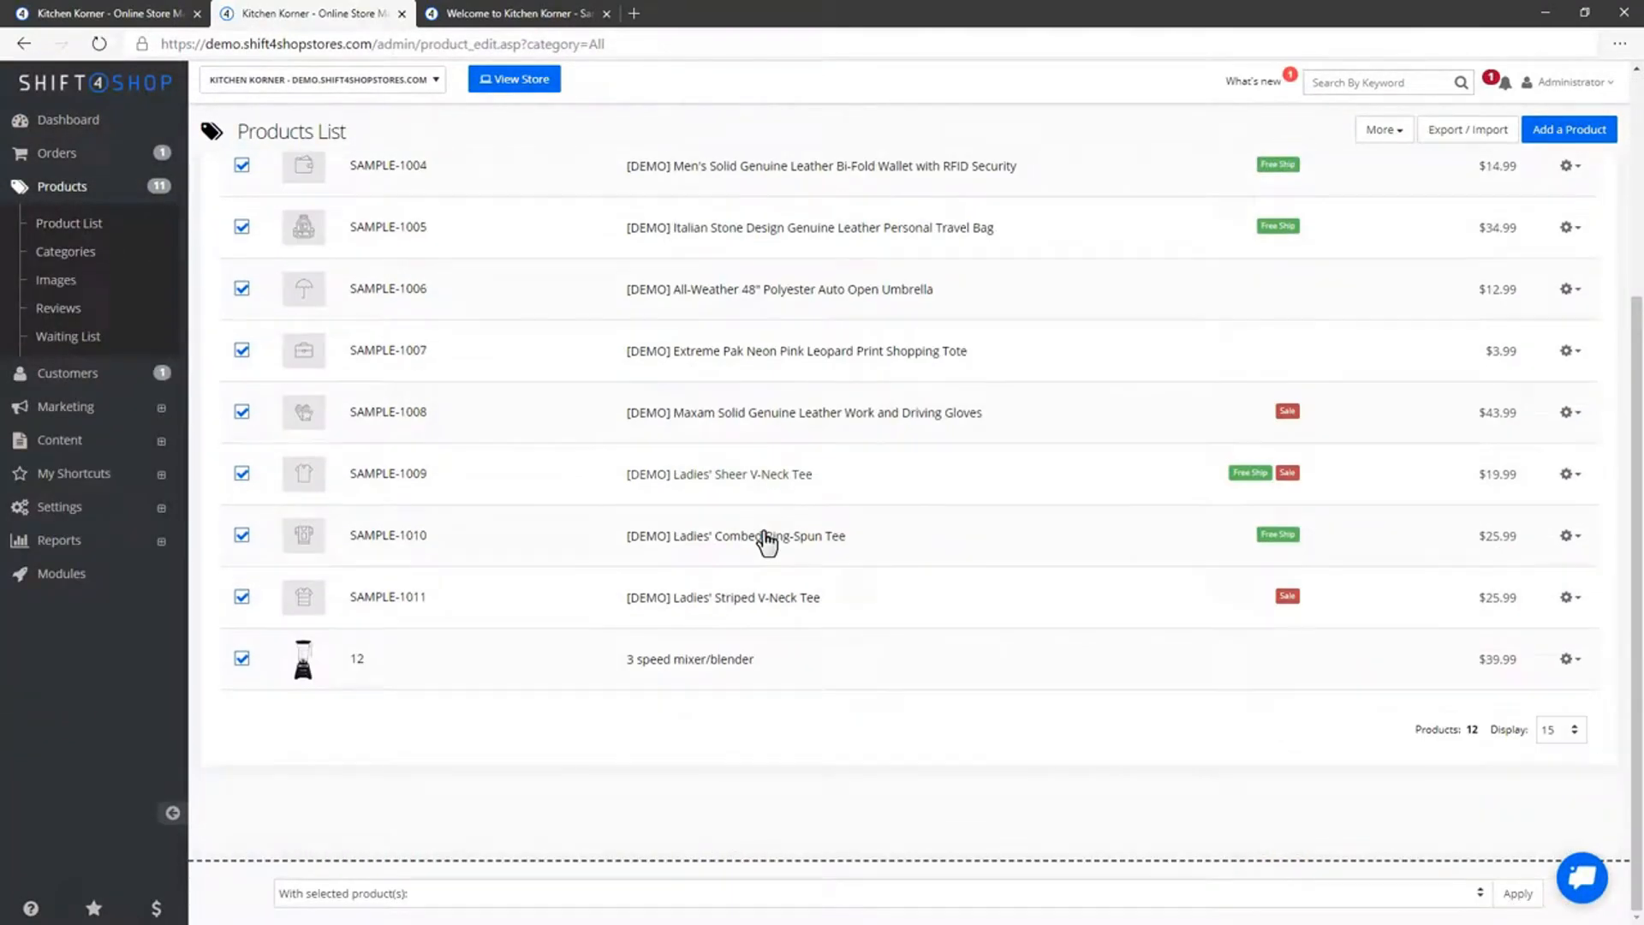
{"action": "left_click", "coordinate": [242, 657]}
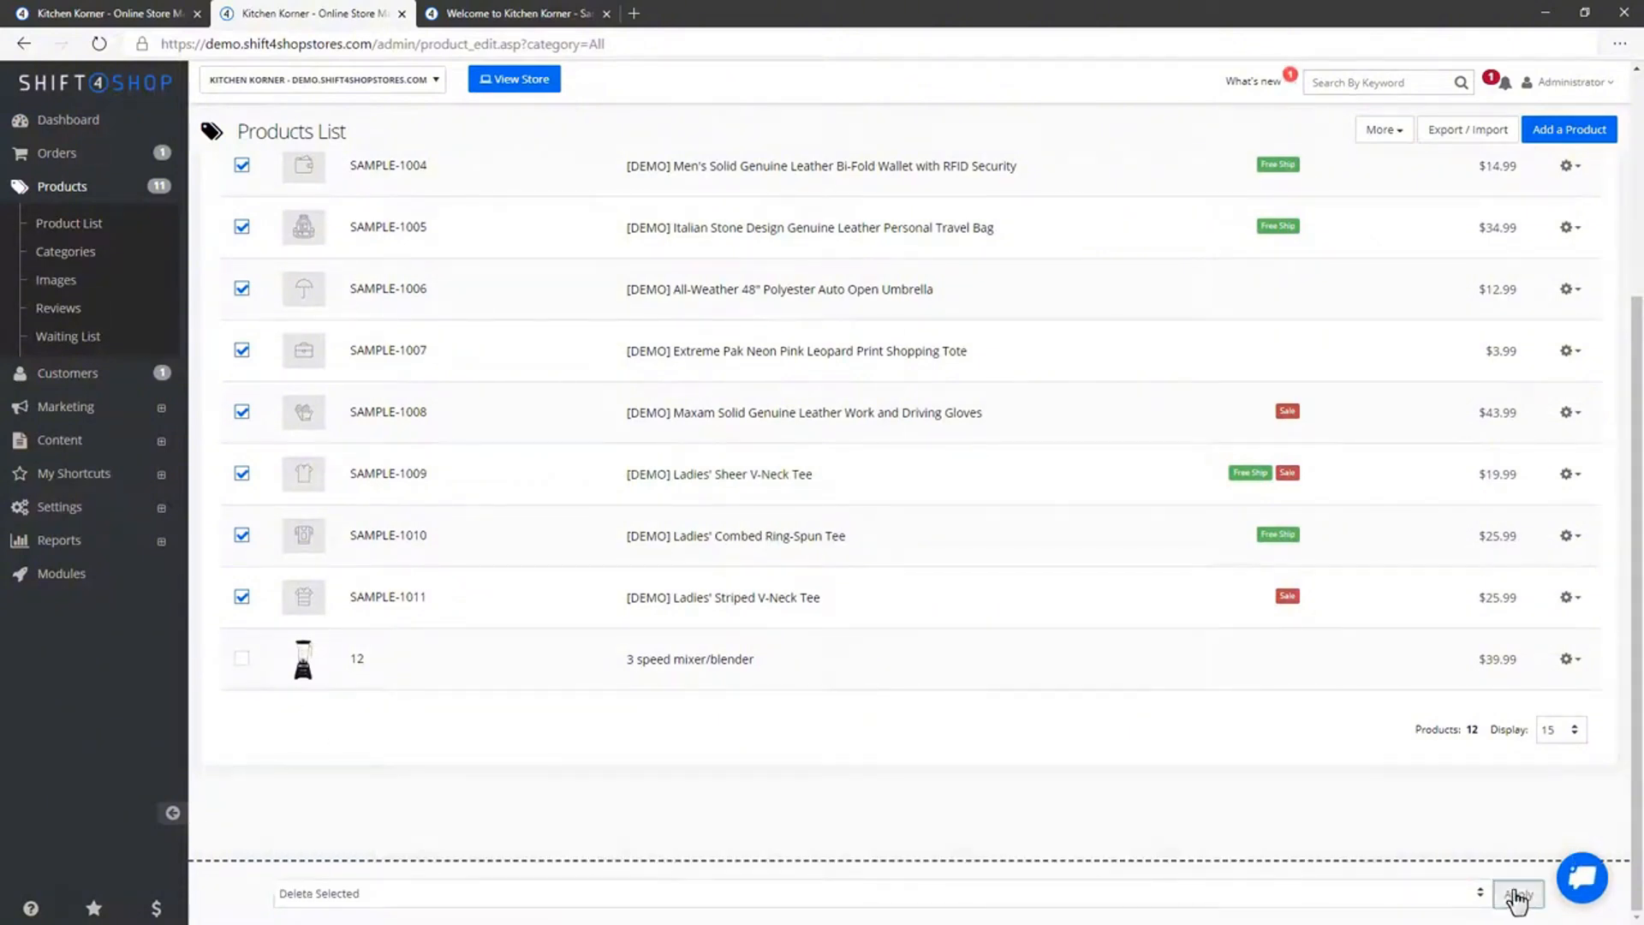
{"action": "left_click", "coordinate": [1520, 894]}
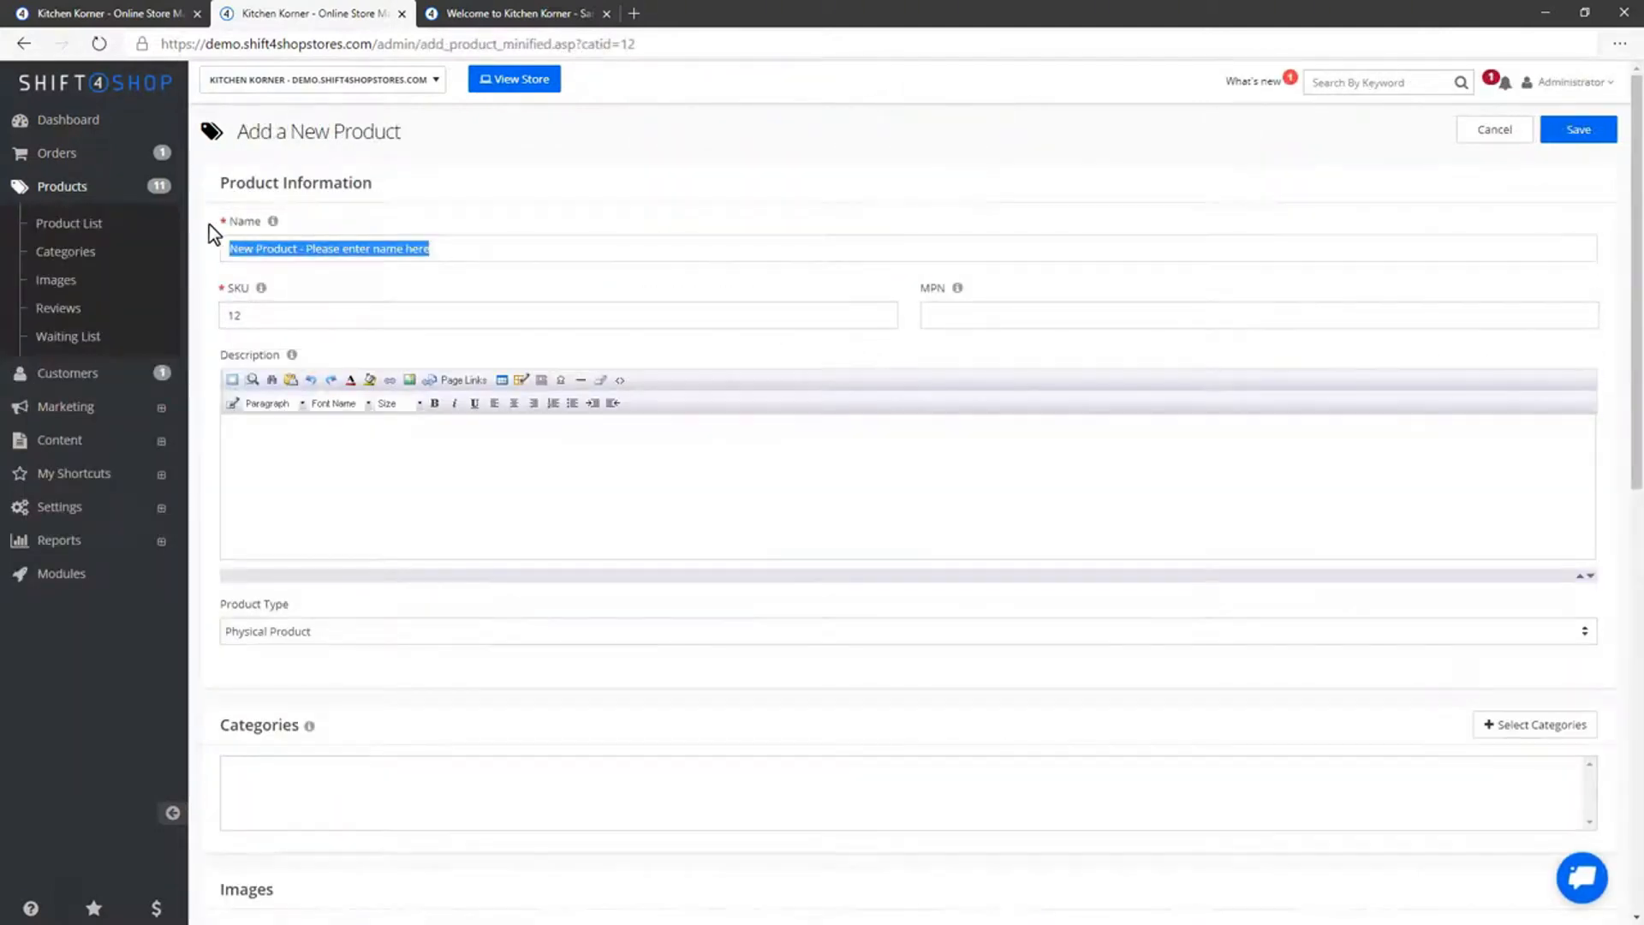
Name the product '3 speed mixer/blender', describe it and assign the Appliances category
{"action": "type", "text": "3 speed mixer/blender"}
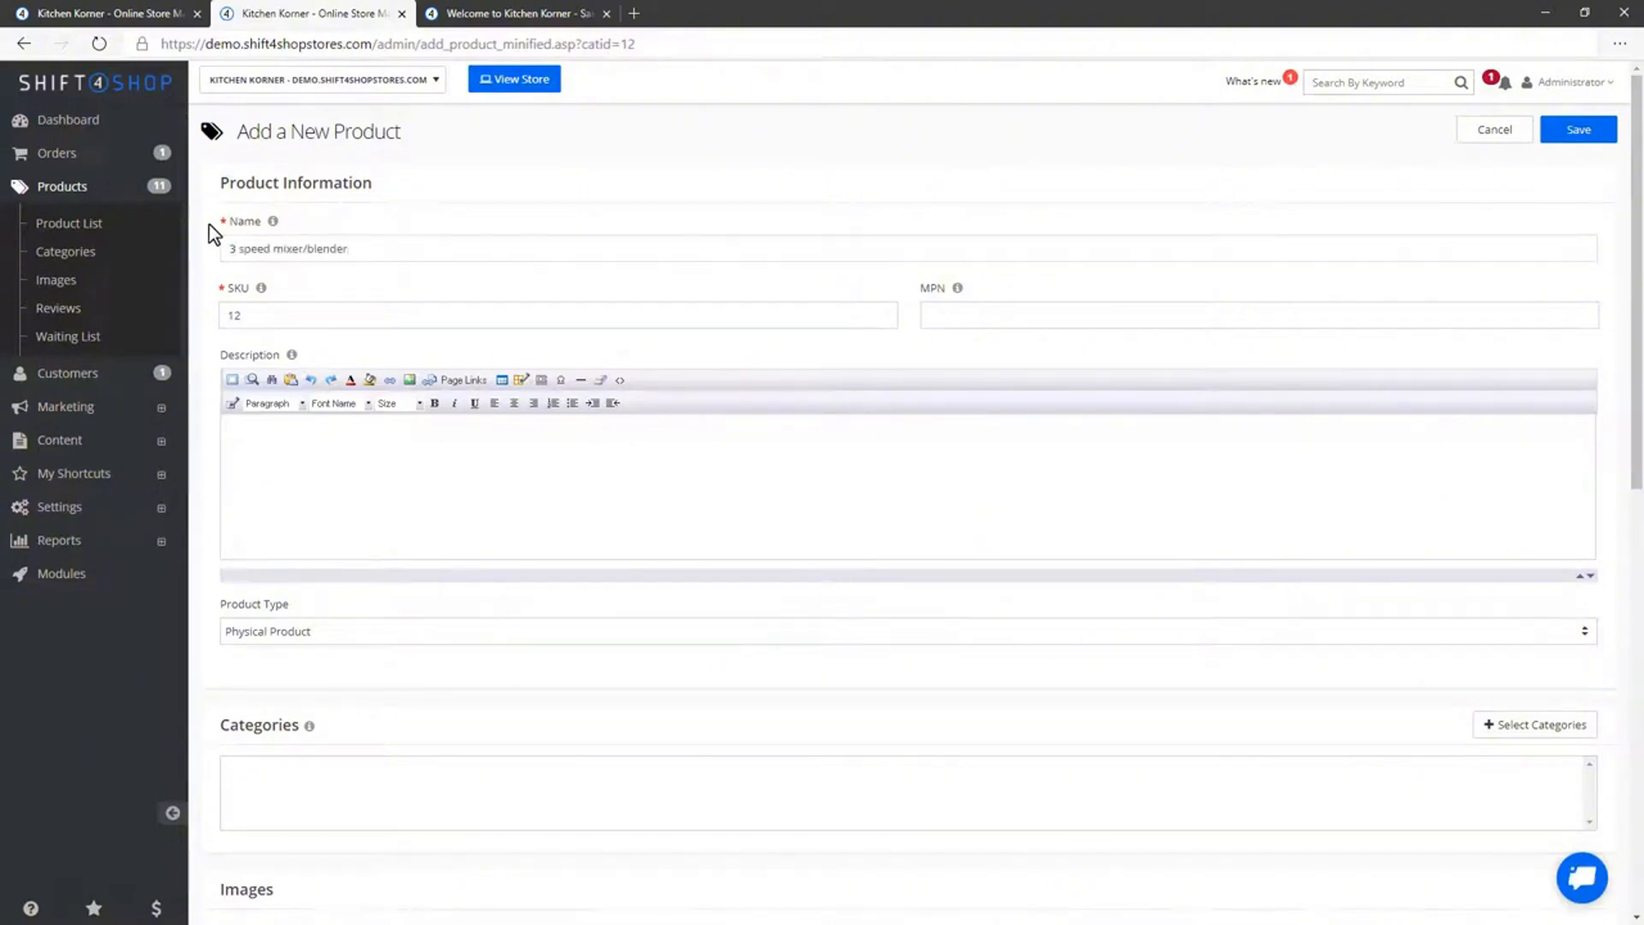
{"action": "type", "text": "3 speed mixer"}
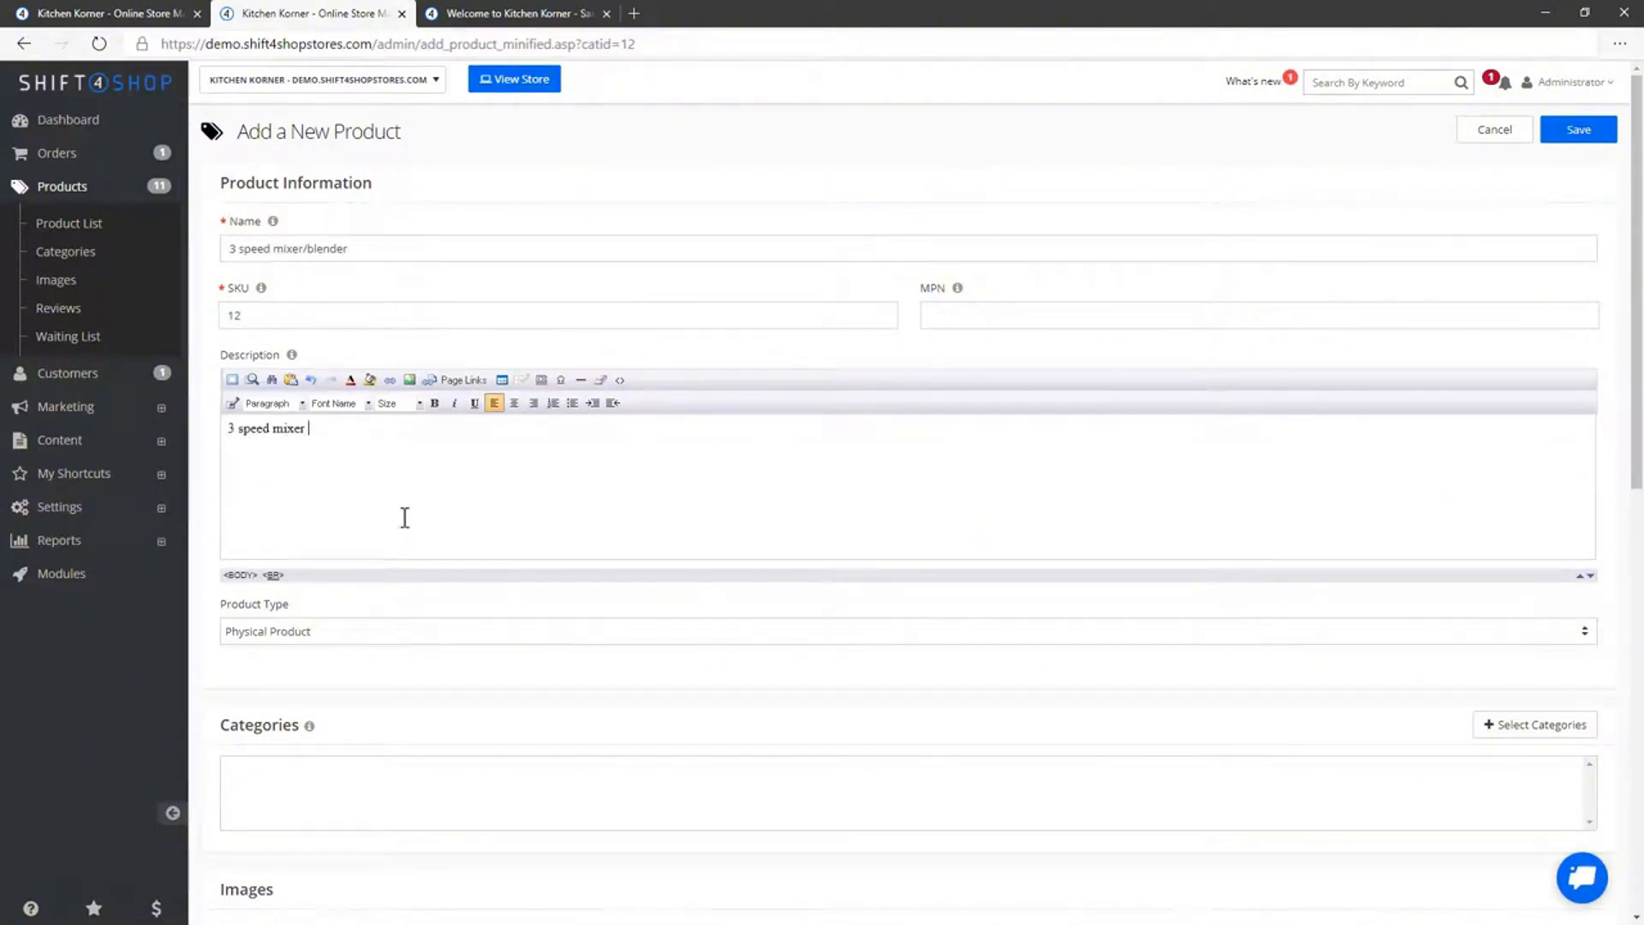
{"action": "scroll", "scroll_direction": "down", "scroll_amount": 3}
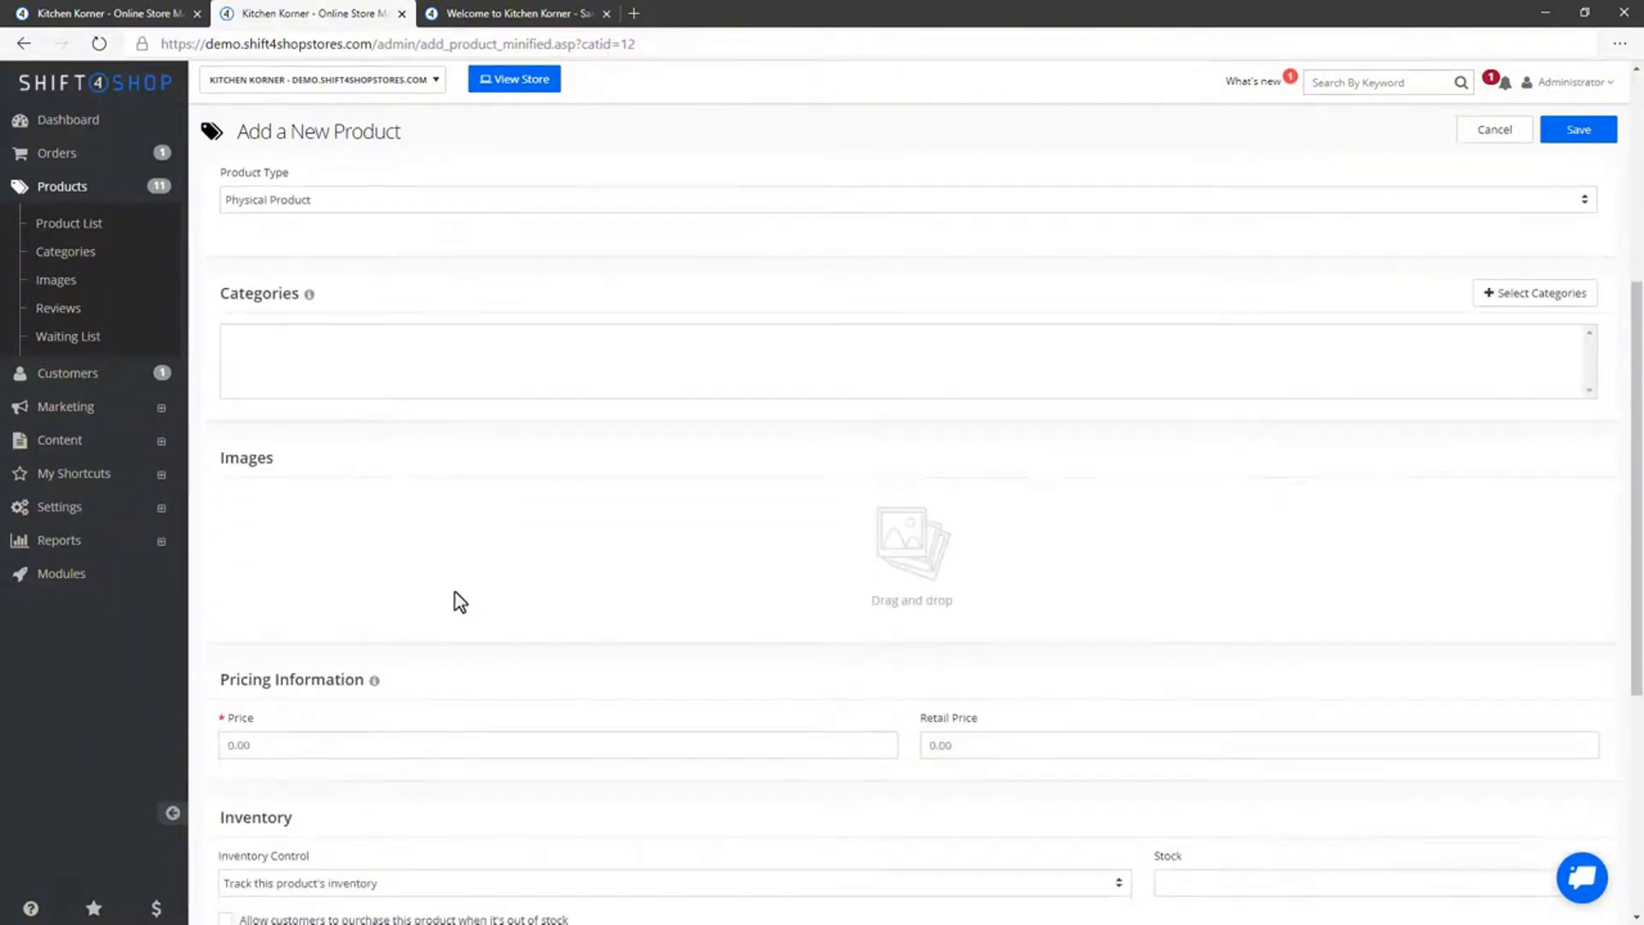
{"action": "left_click", "coordinate": [1541, 291]}
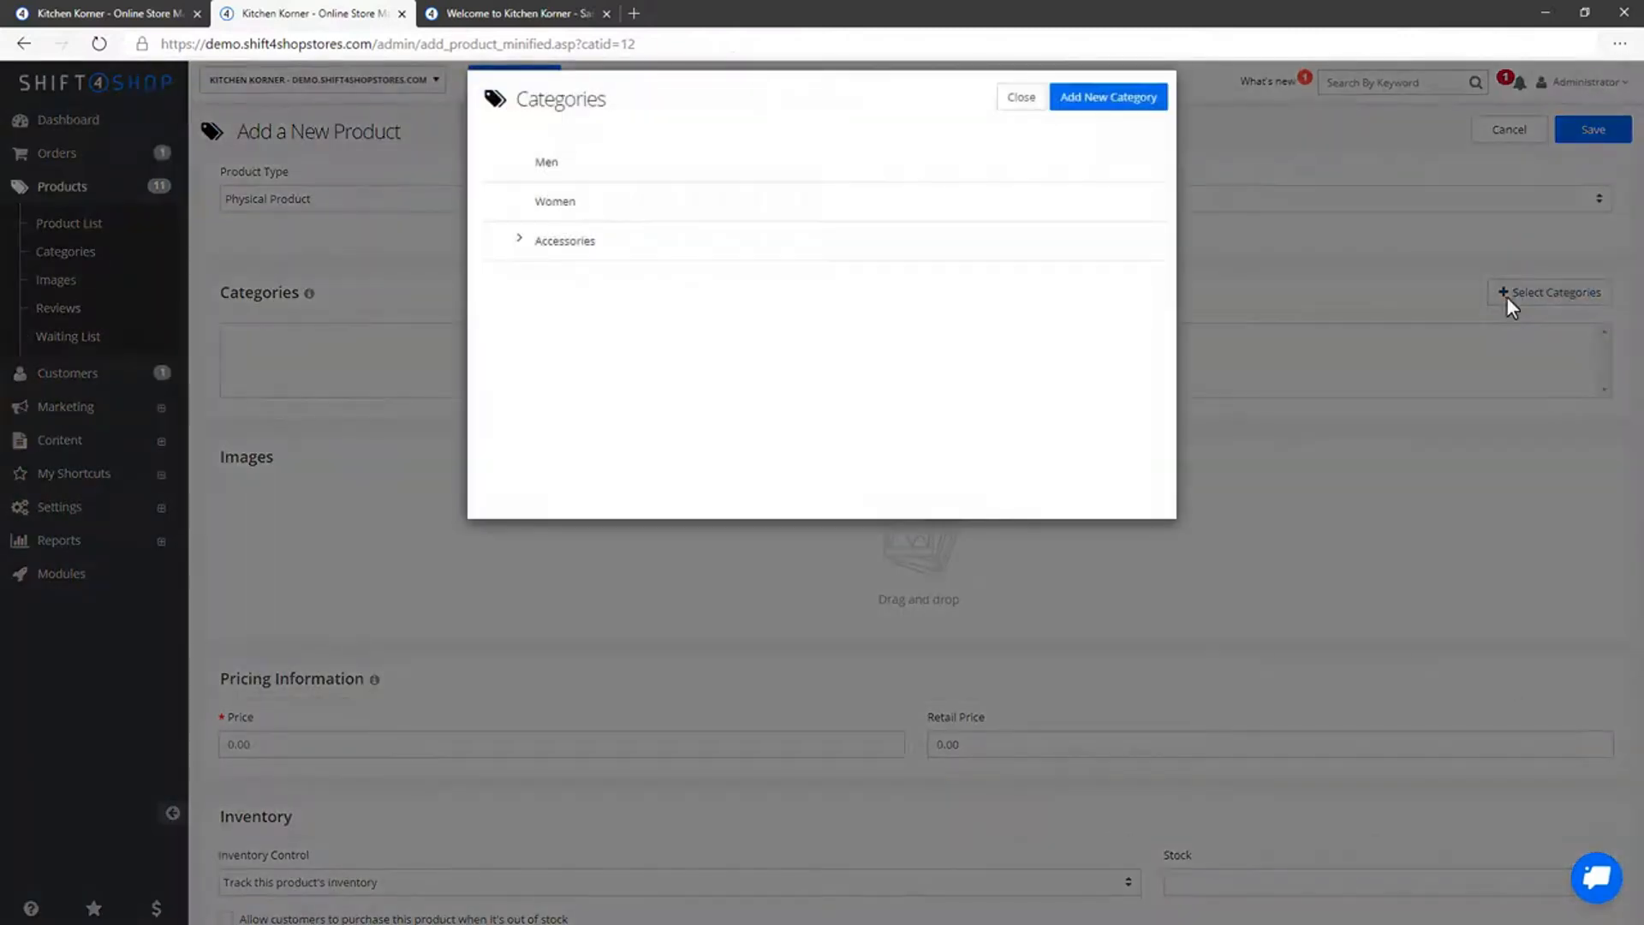
{"action": "left_click", "coordinate": [1110, 96]}
{"action": "type", "text": "Appliances"}
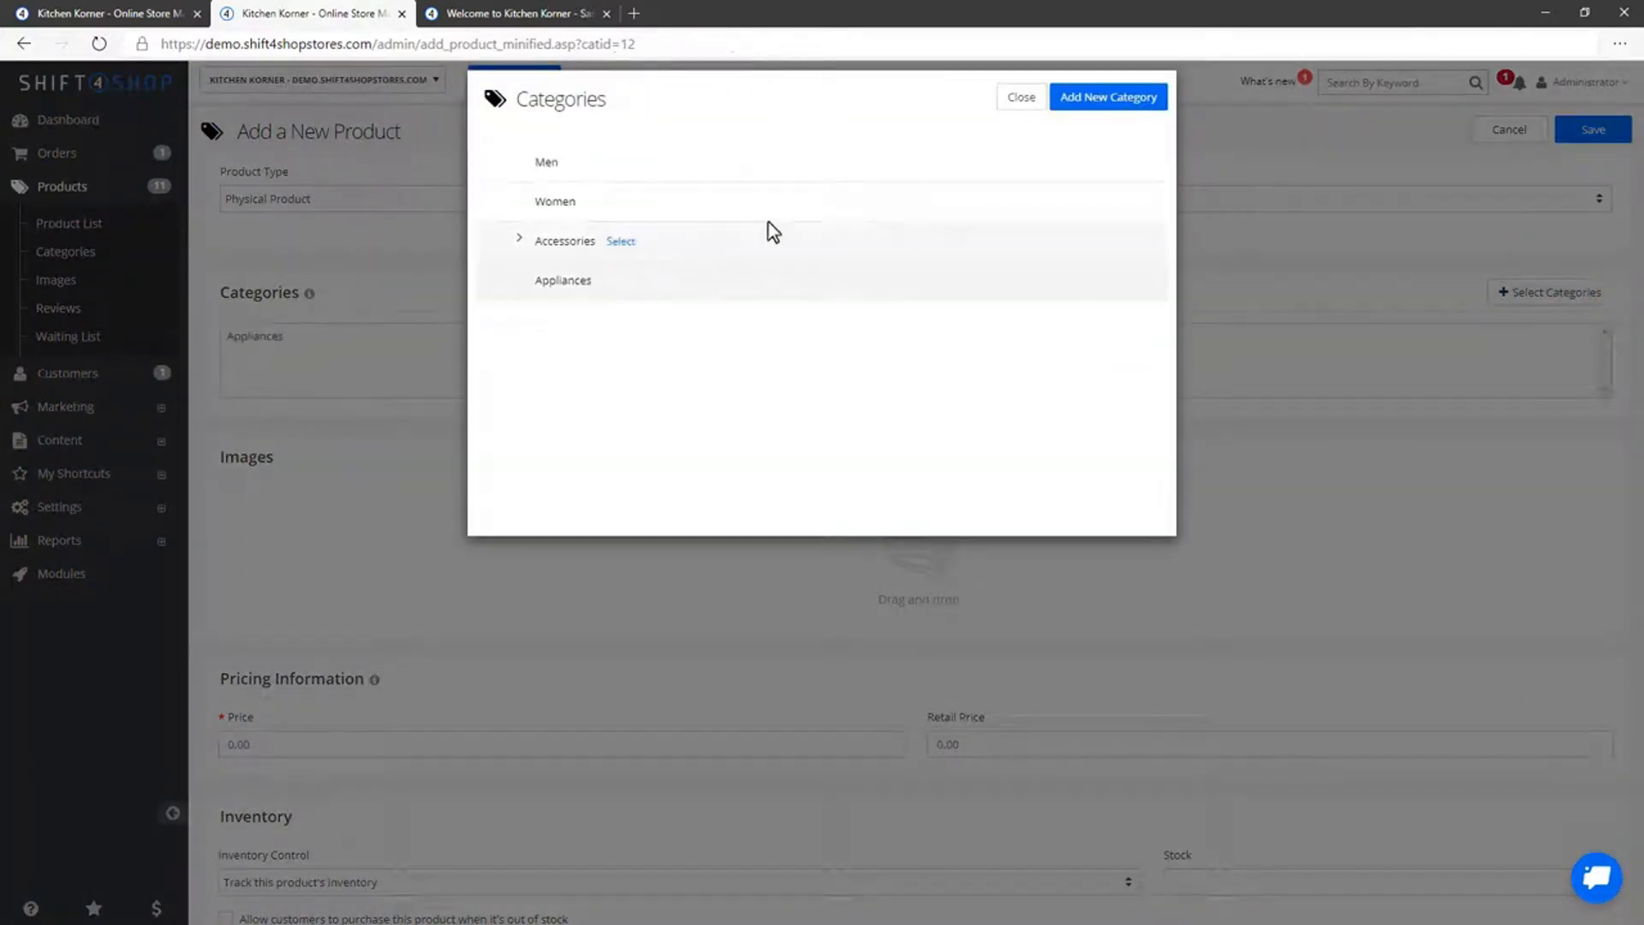
{"action": "left_click", "coordinate": [1020, 96]}
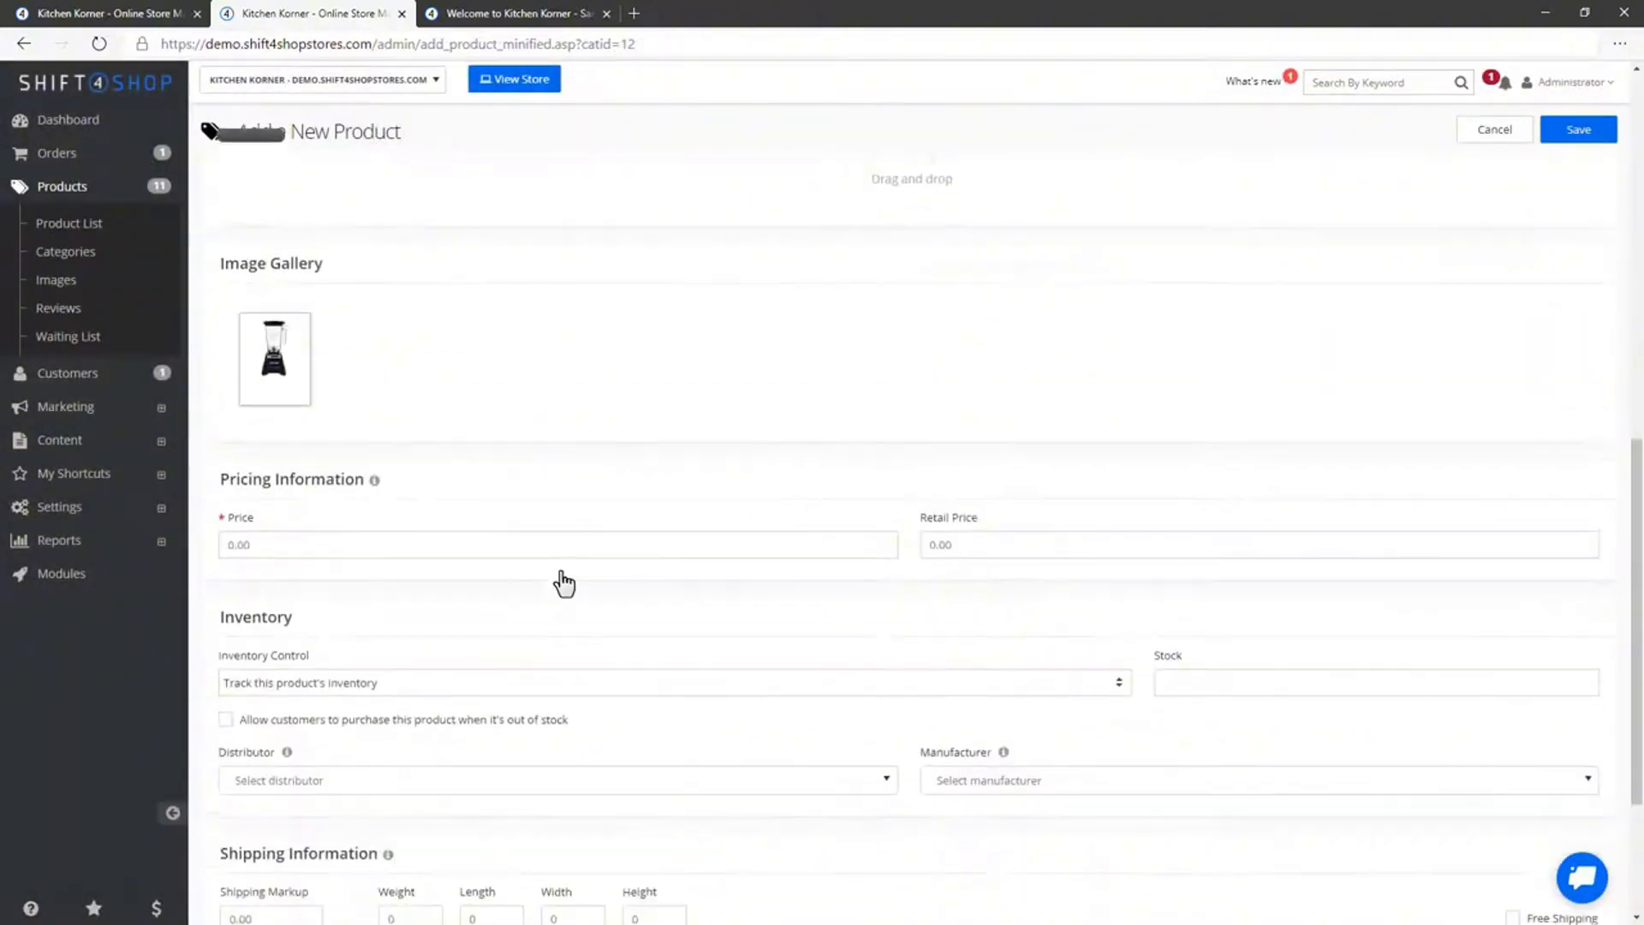
Set price 39.99, stock 25 and add a Black option
{"action": "type", "text": "39.99"}
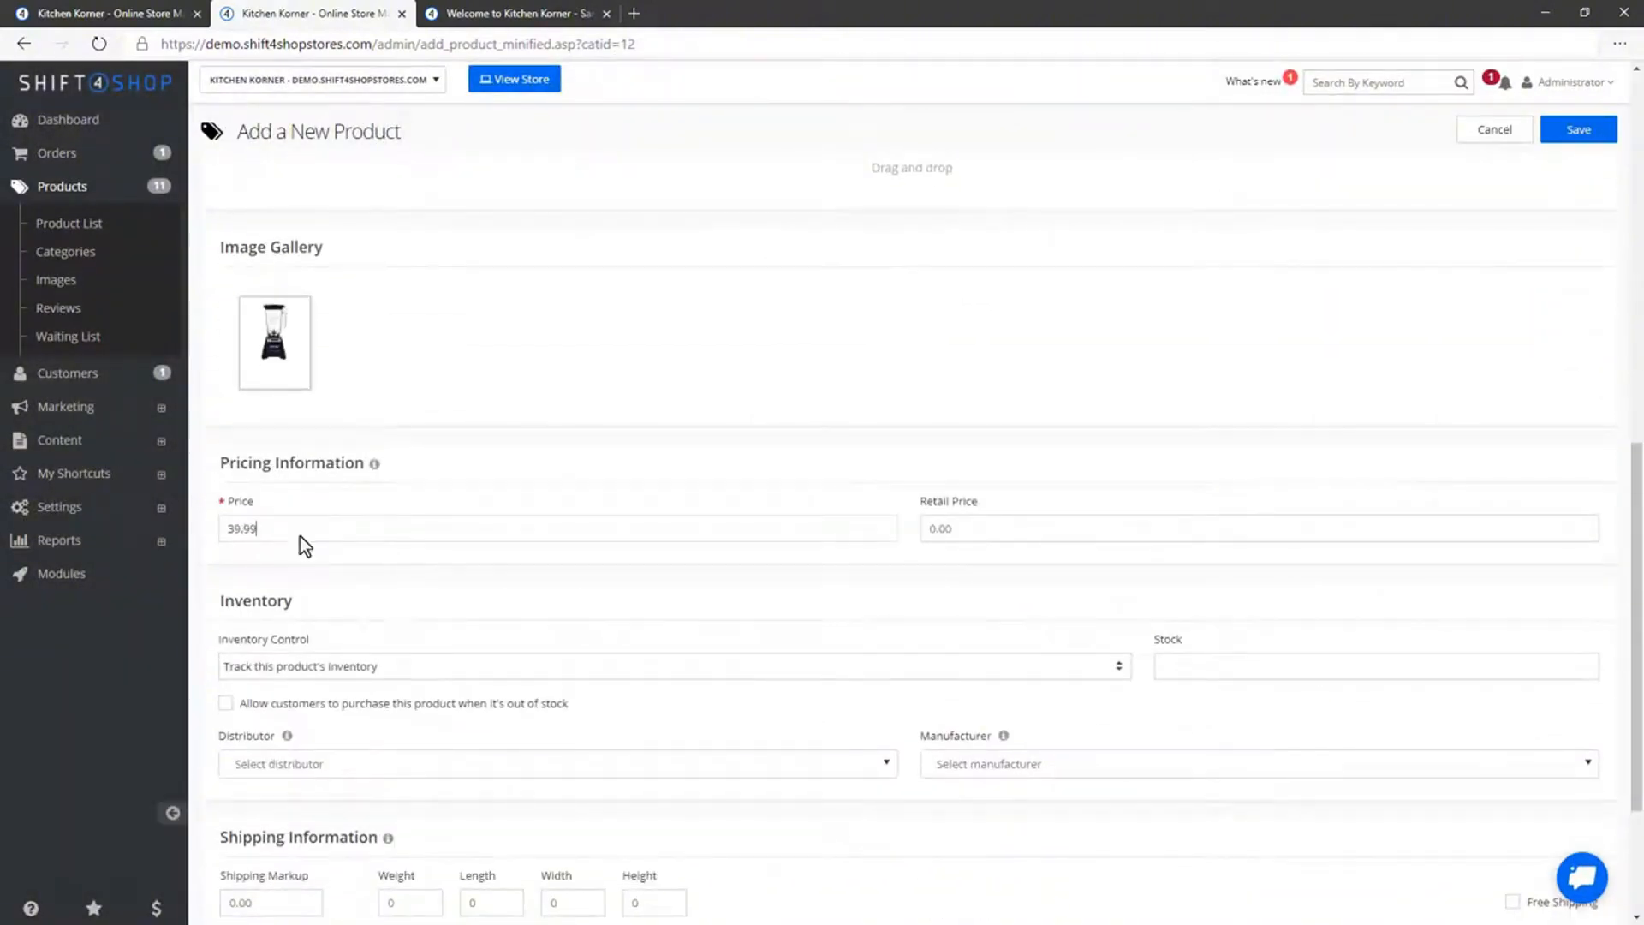
{"action": "type", "text": "25"}
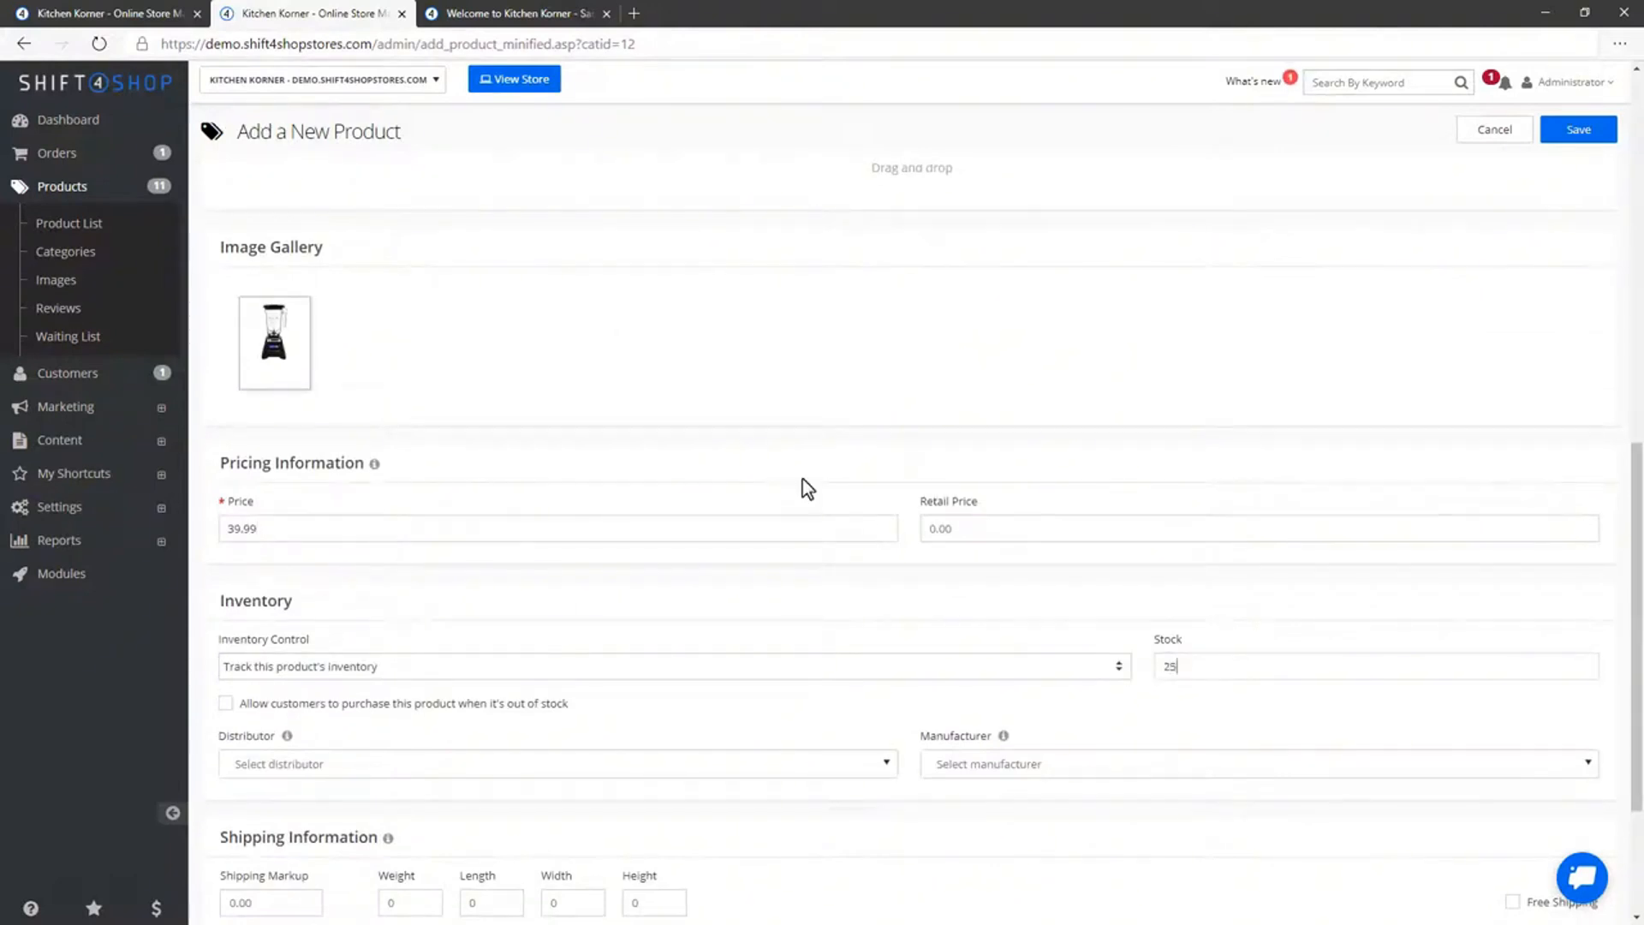
{"action": "scroll", "scroll_direction": "down", "scroll_amount": 3}
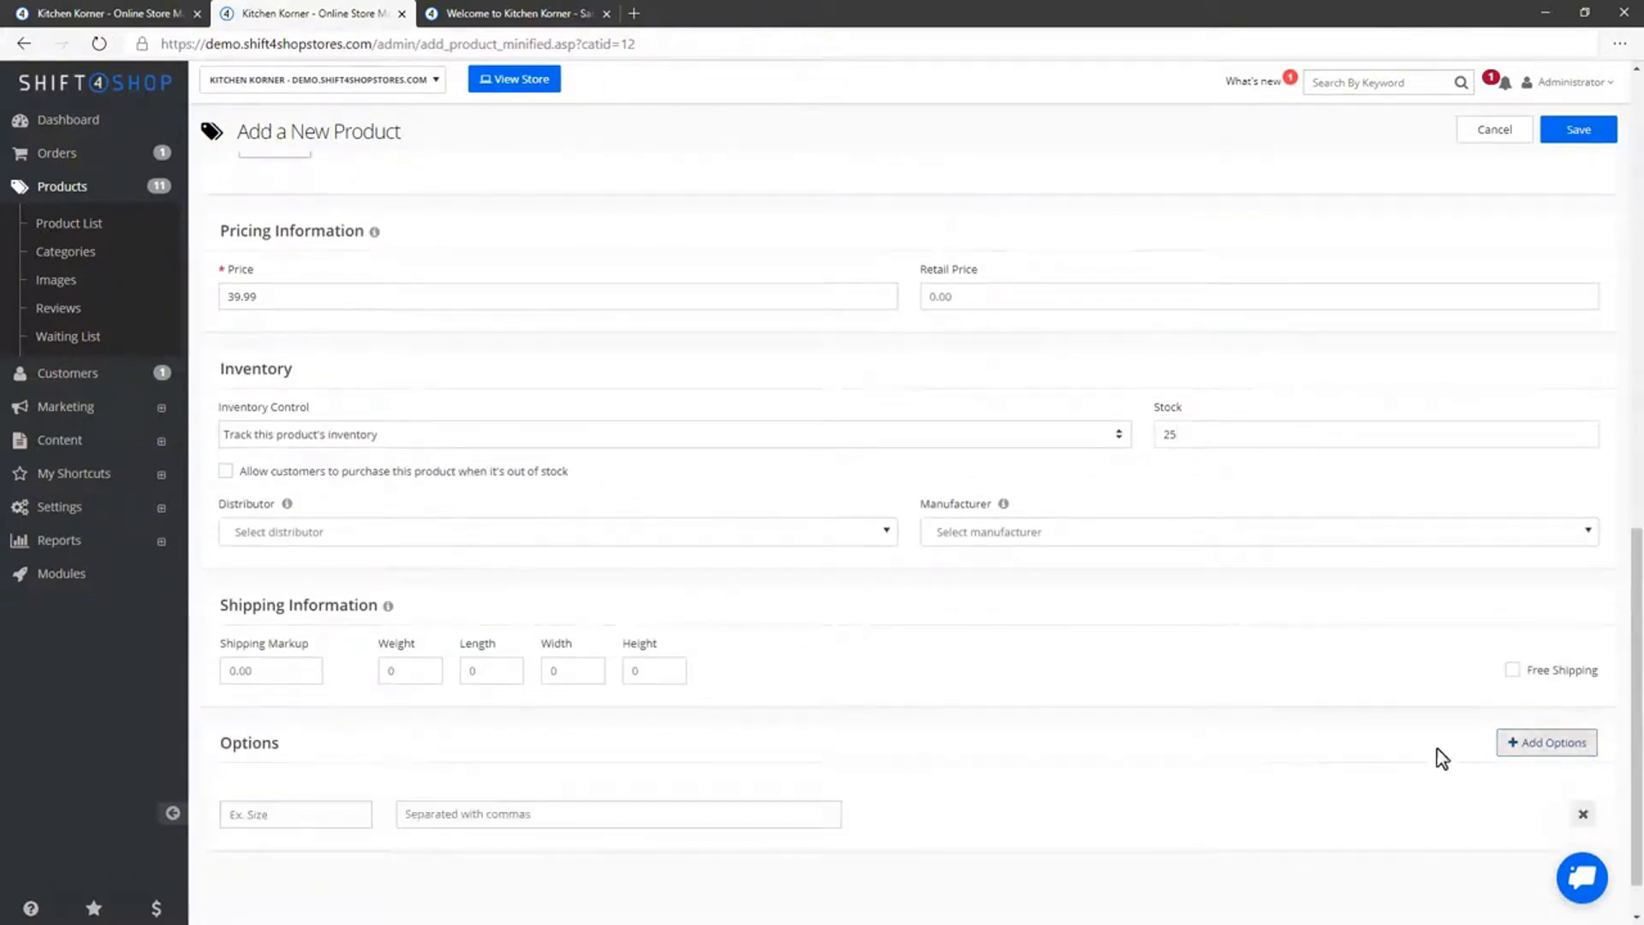
{"action": "type", "text": "Black"}
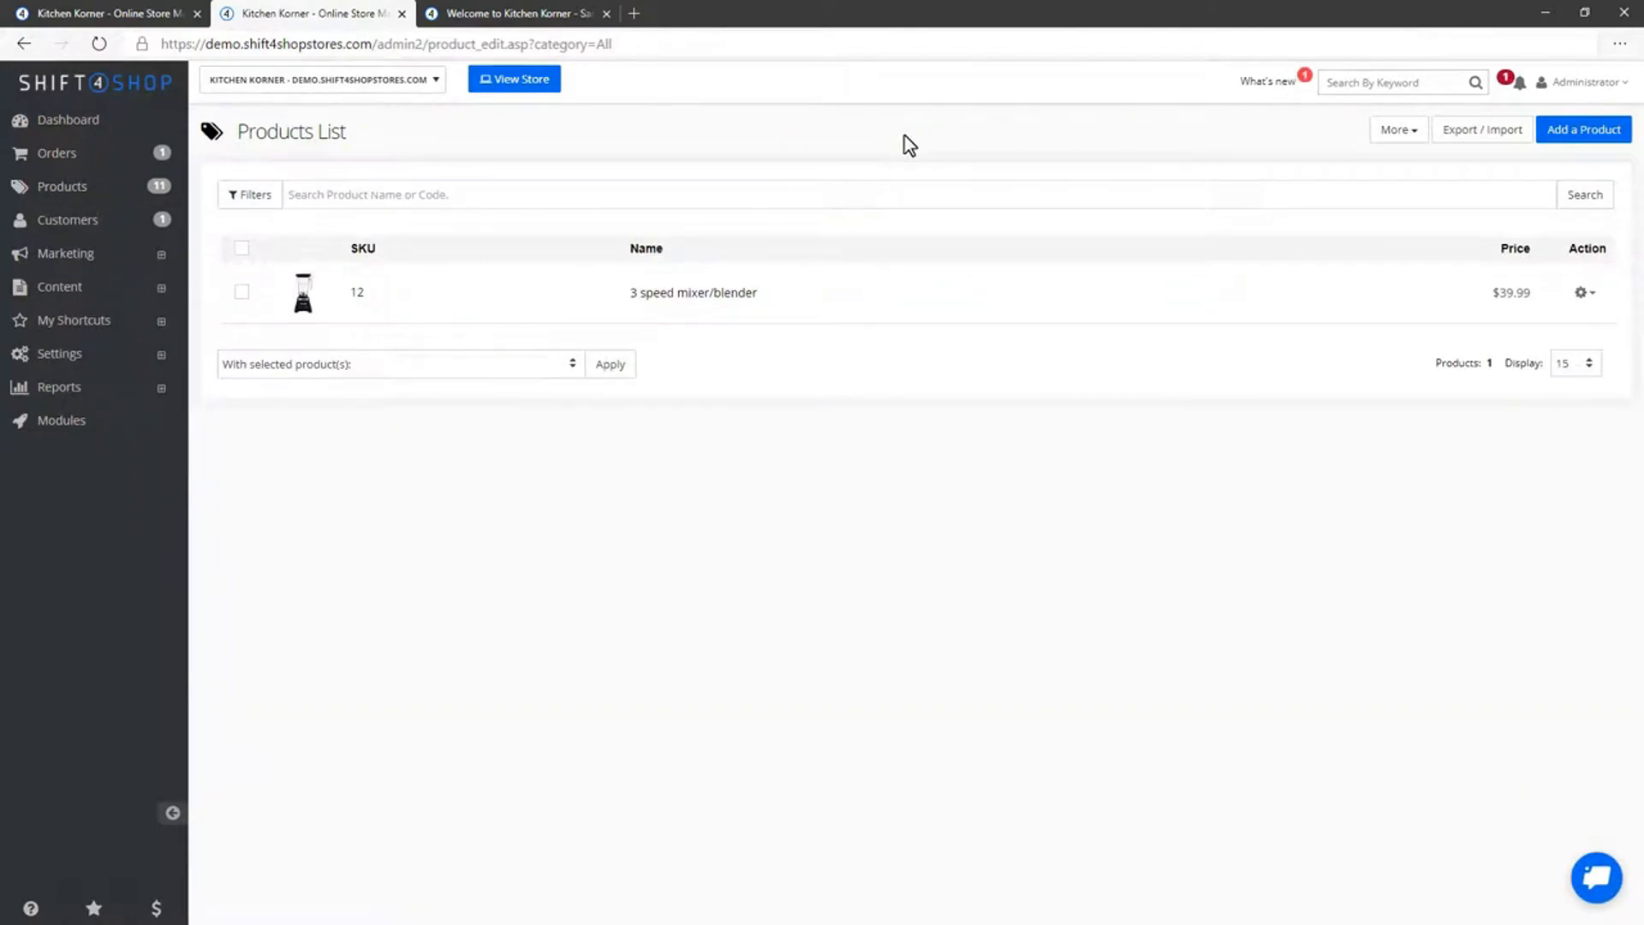
Navigate to Settings > Shipping and the detailed shipping settings page
{"action": "left_click", "coordinate": [60, 352]}
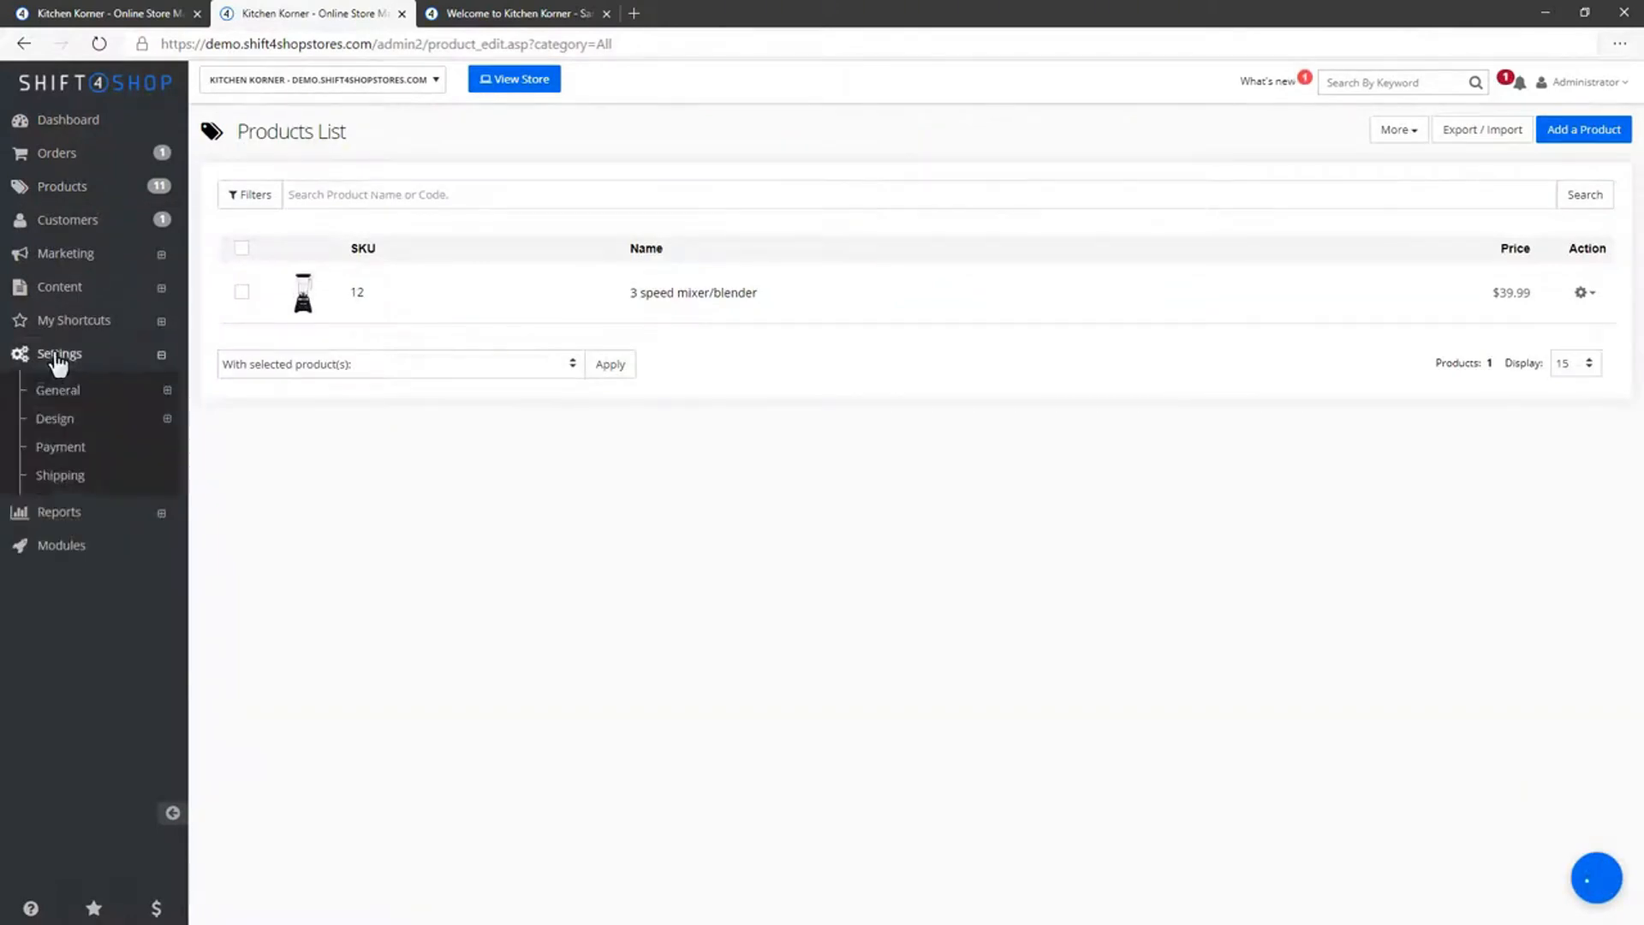
{"action": "left_click", "coordinate": [60, 475]}
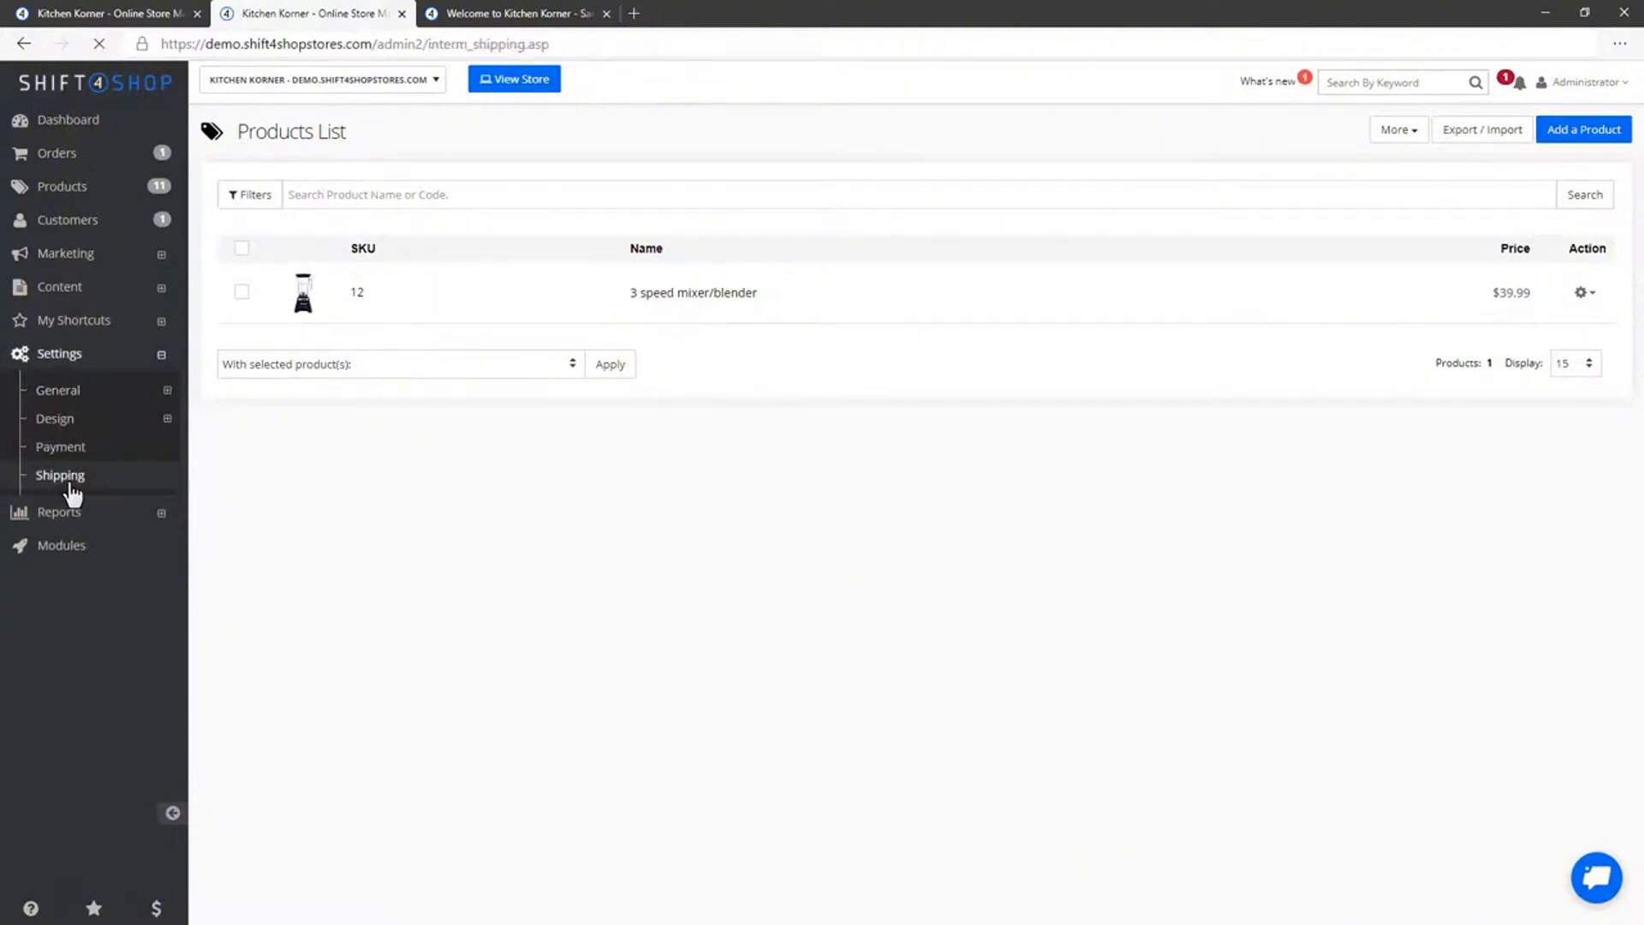
{"action": "left_click", "coordinate": [58, 474]}
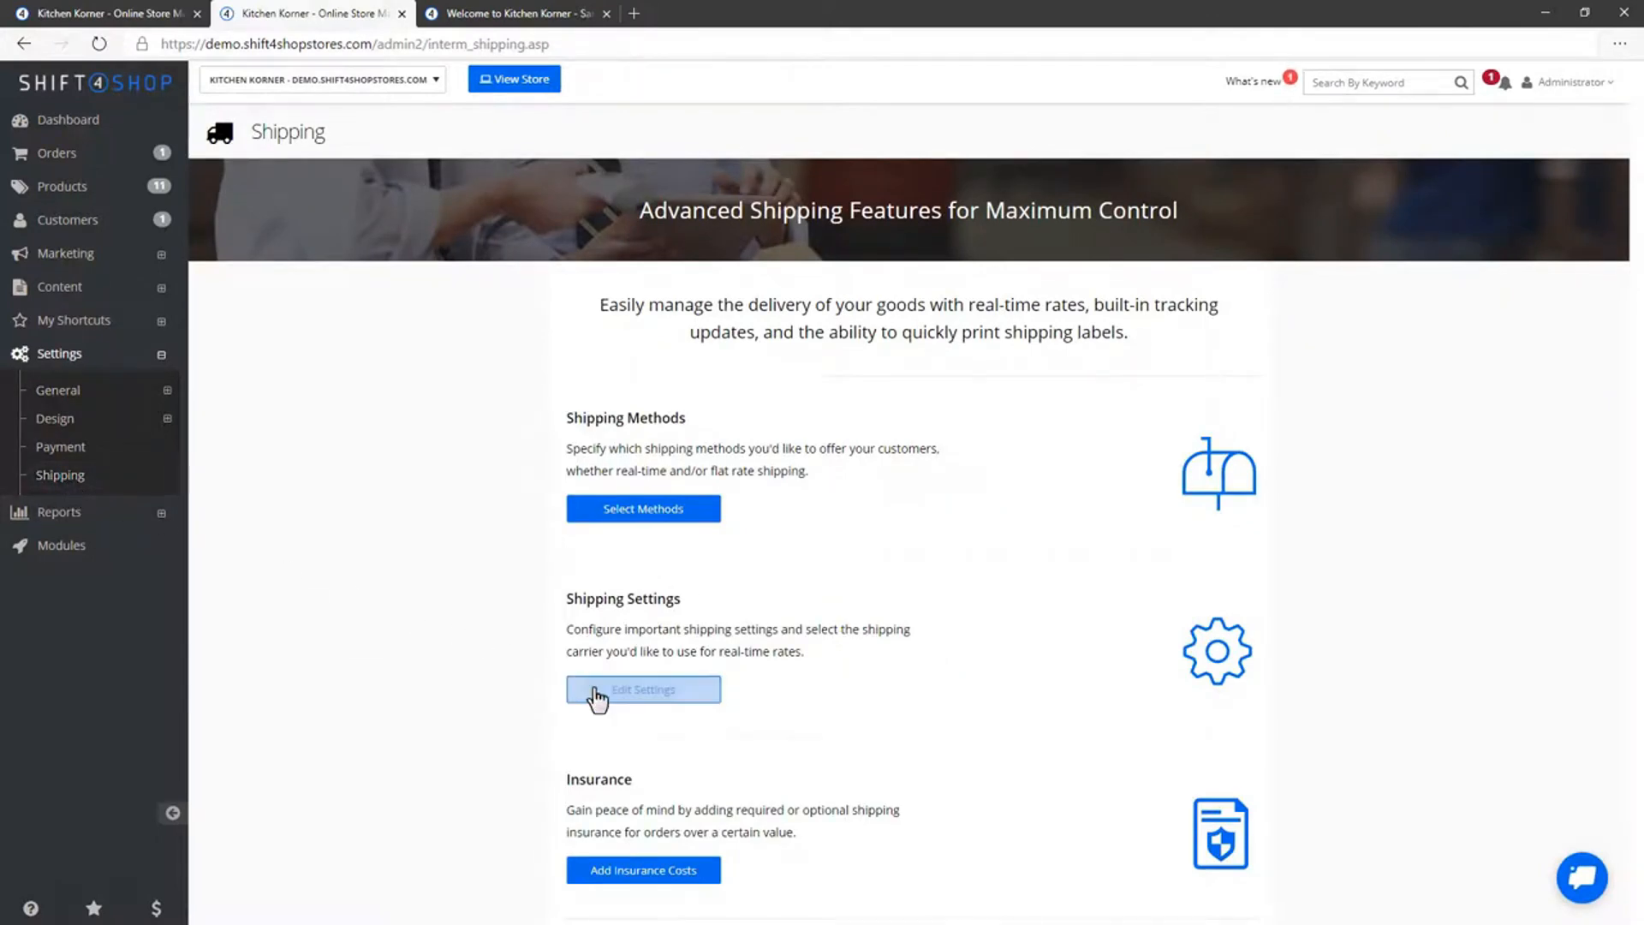
{"action": "left_click", "coordinate": [644, 689]}
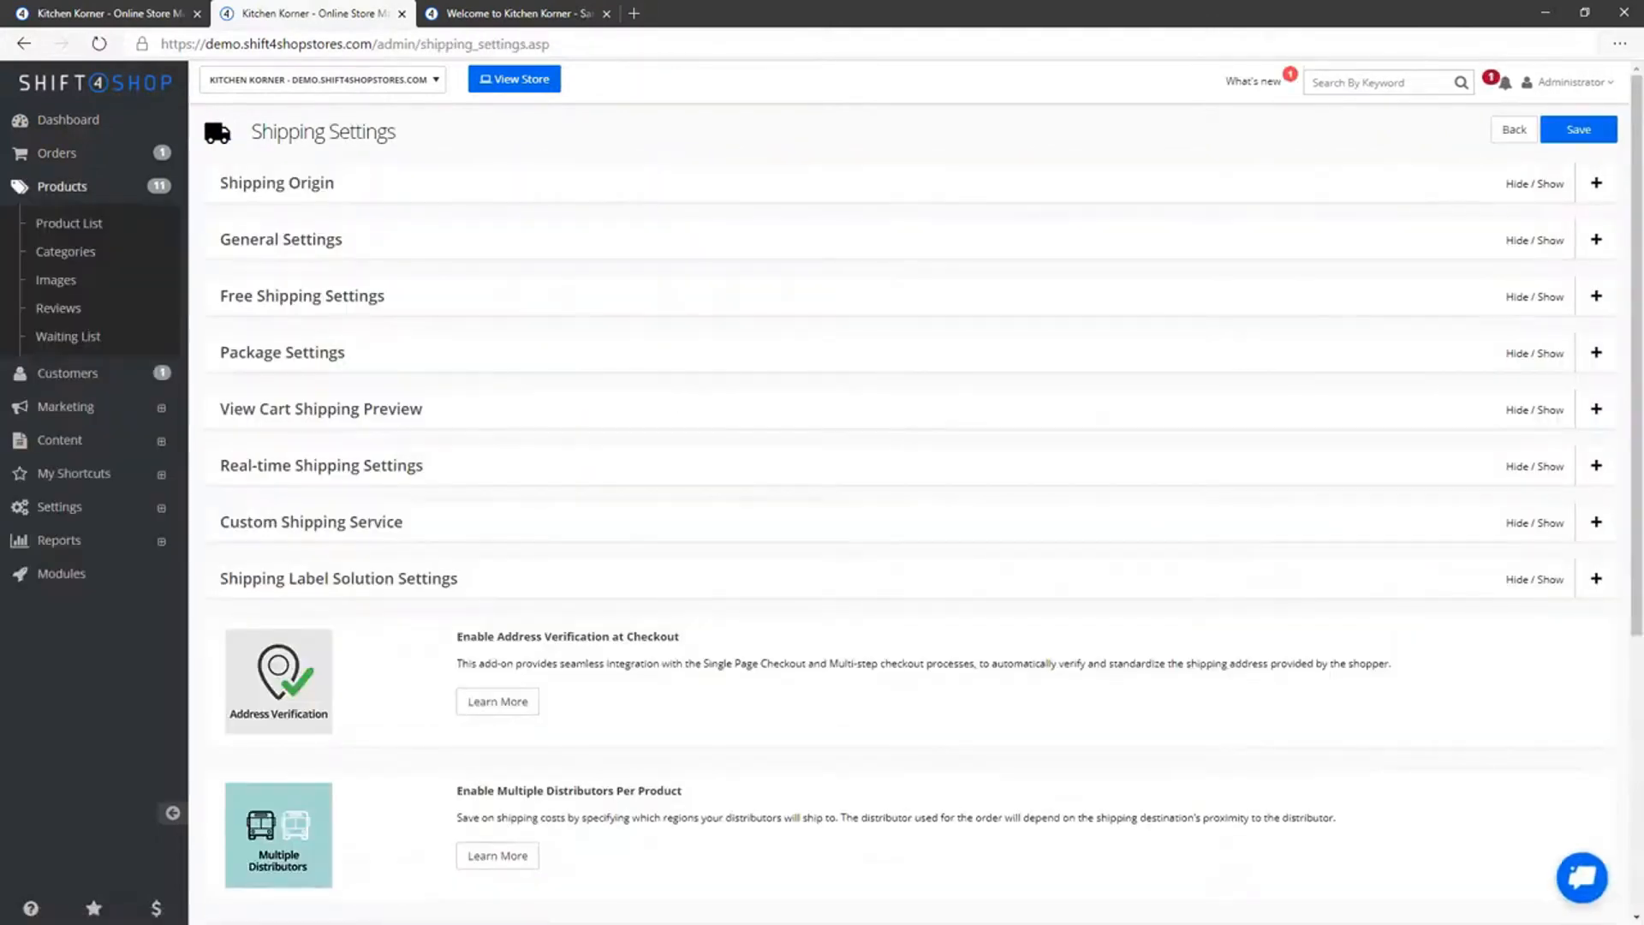
Review the real-time carriers and UPS credentials, then save shipping settings
{"action": "left_click", "coordinate": [1596, 462]}
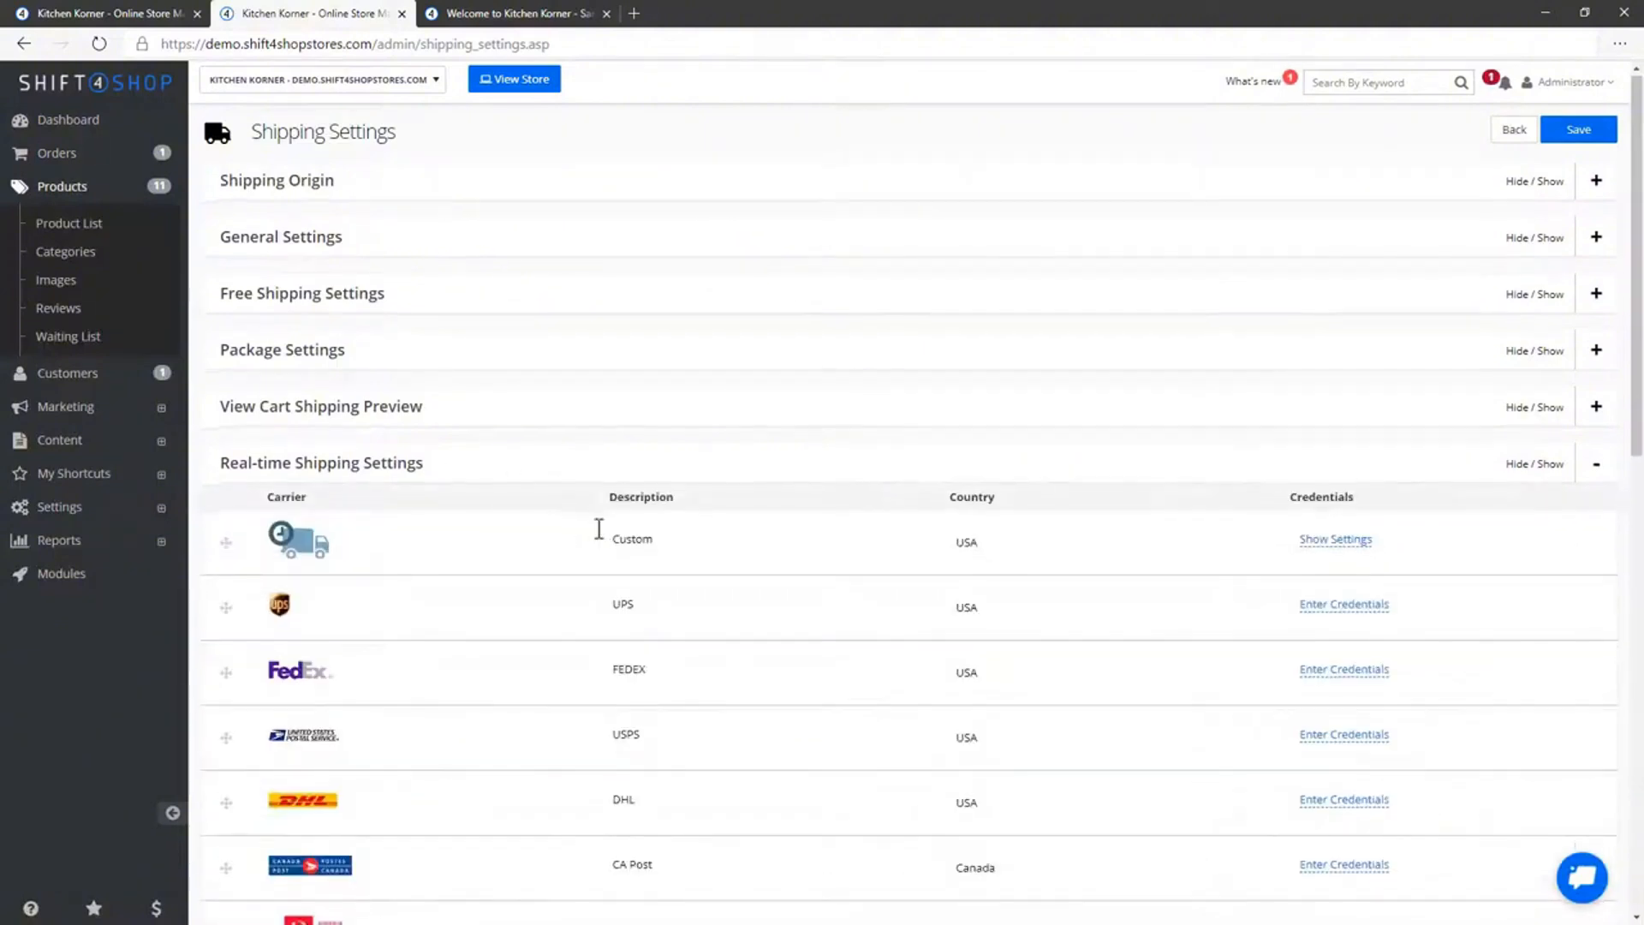
{"action": "scroll", "scroll_direction": "down", "scroll_amount": 3}
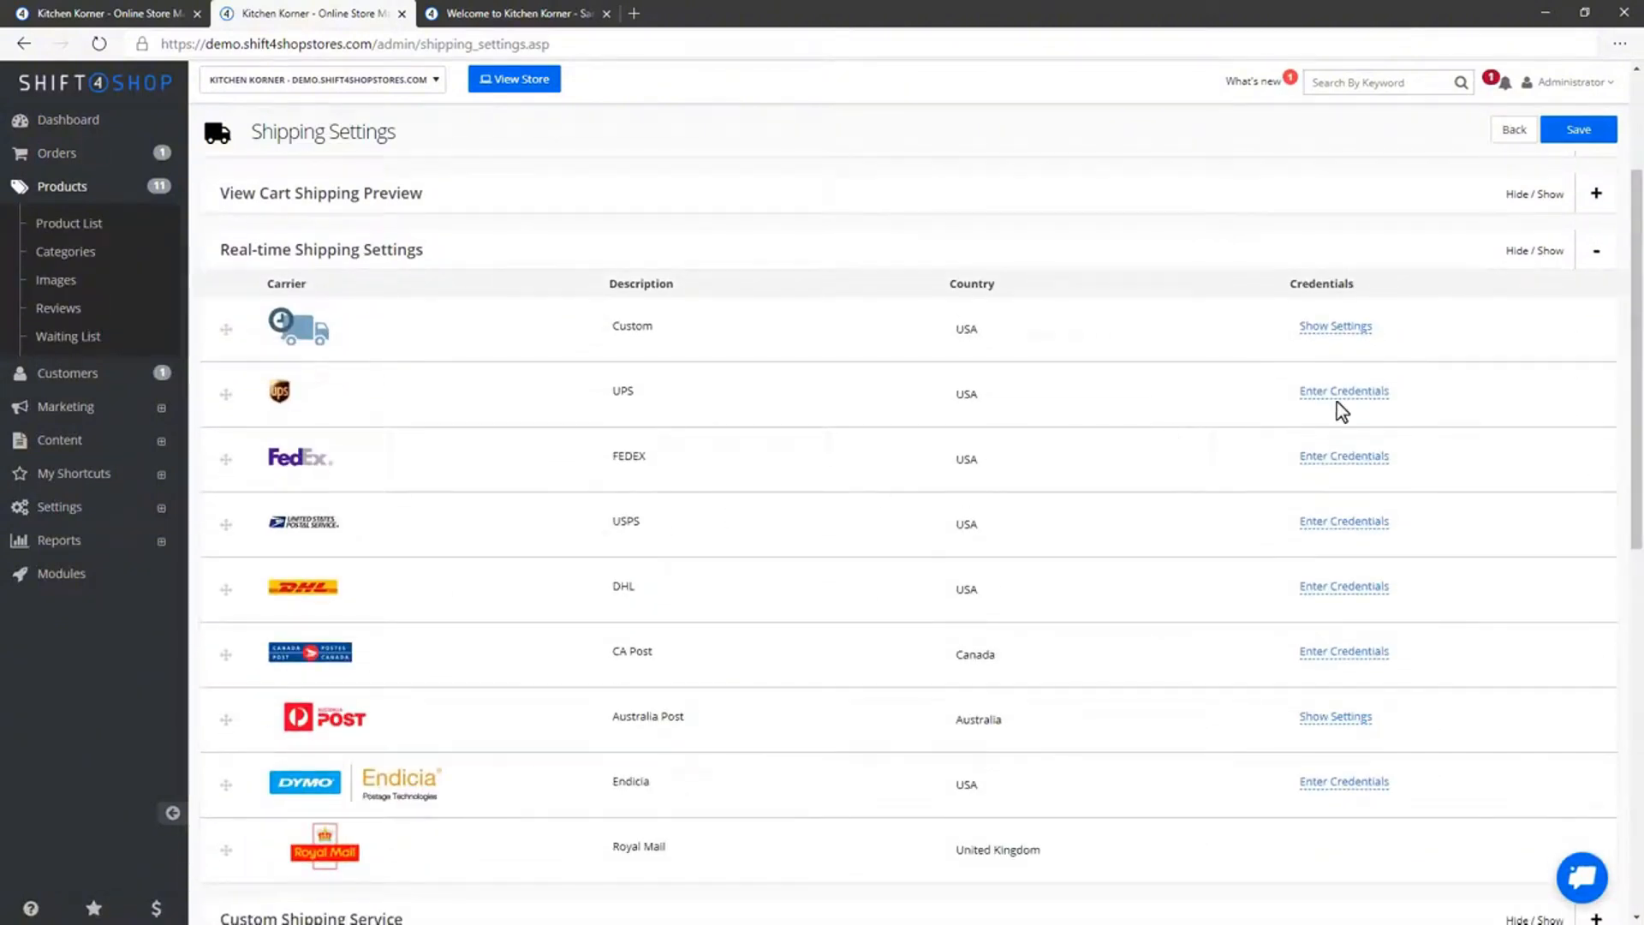
{"action": "left_click", "coordinate": [1344, 390]}
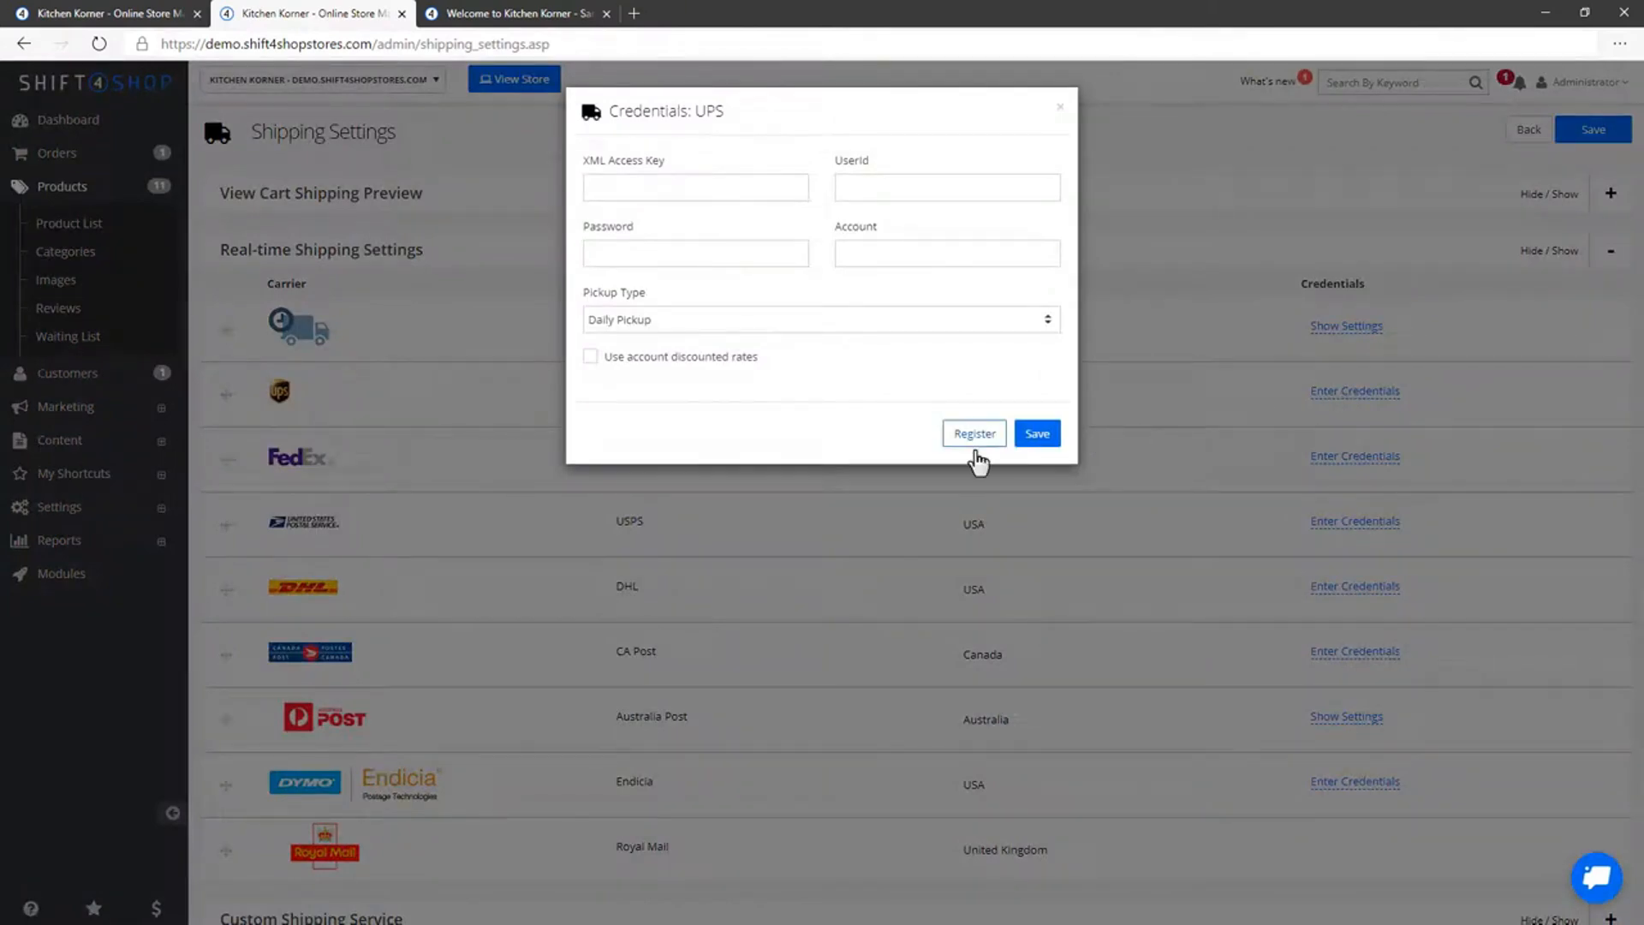
{"action": "left_click", "coordinate": [1058, 106]}
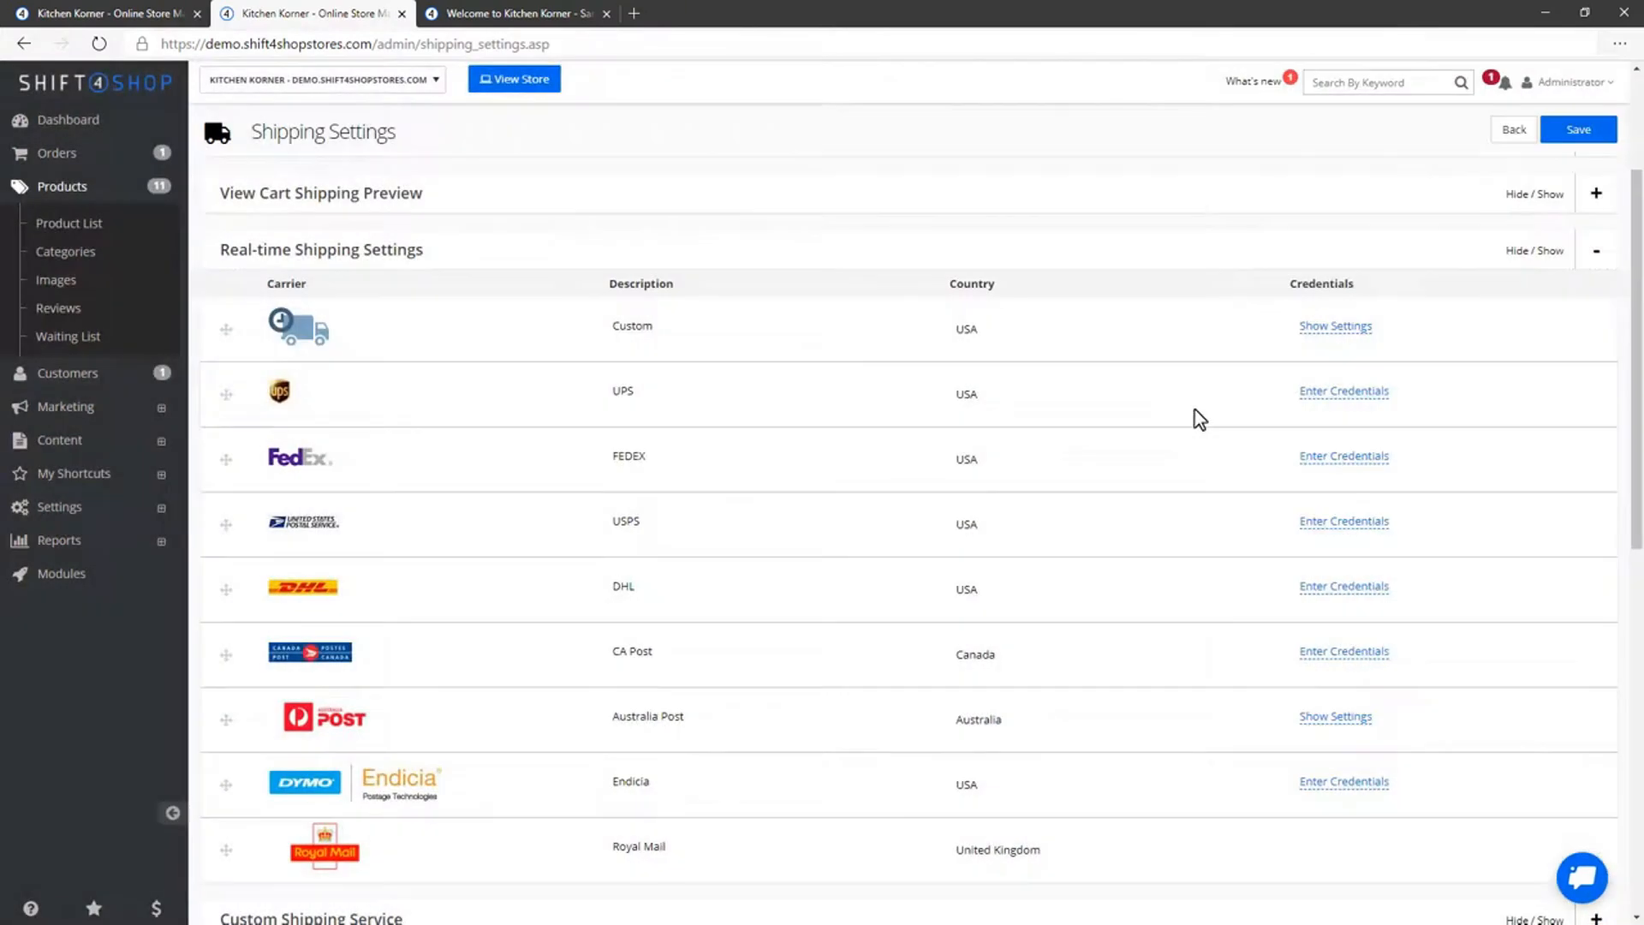
{"action": "left_click", "coordinate": [1343, 520]}
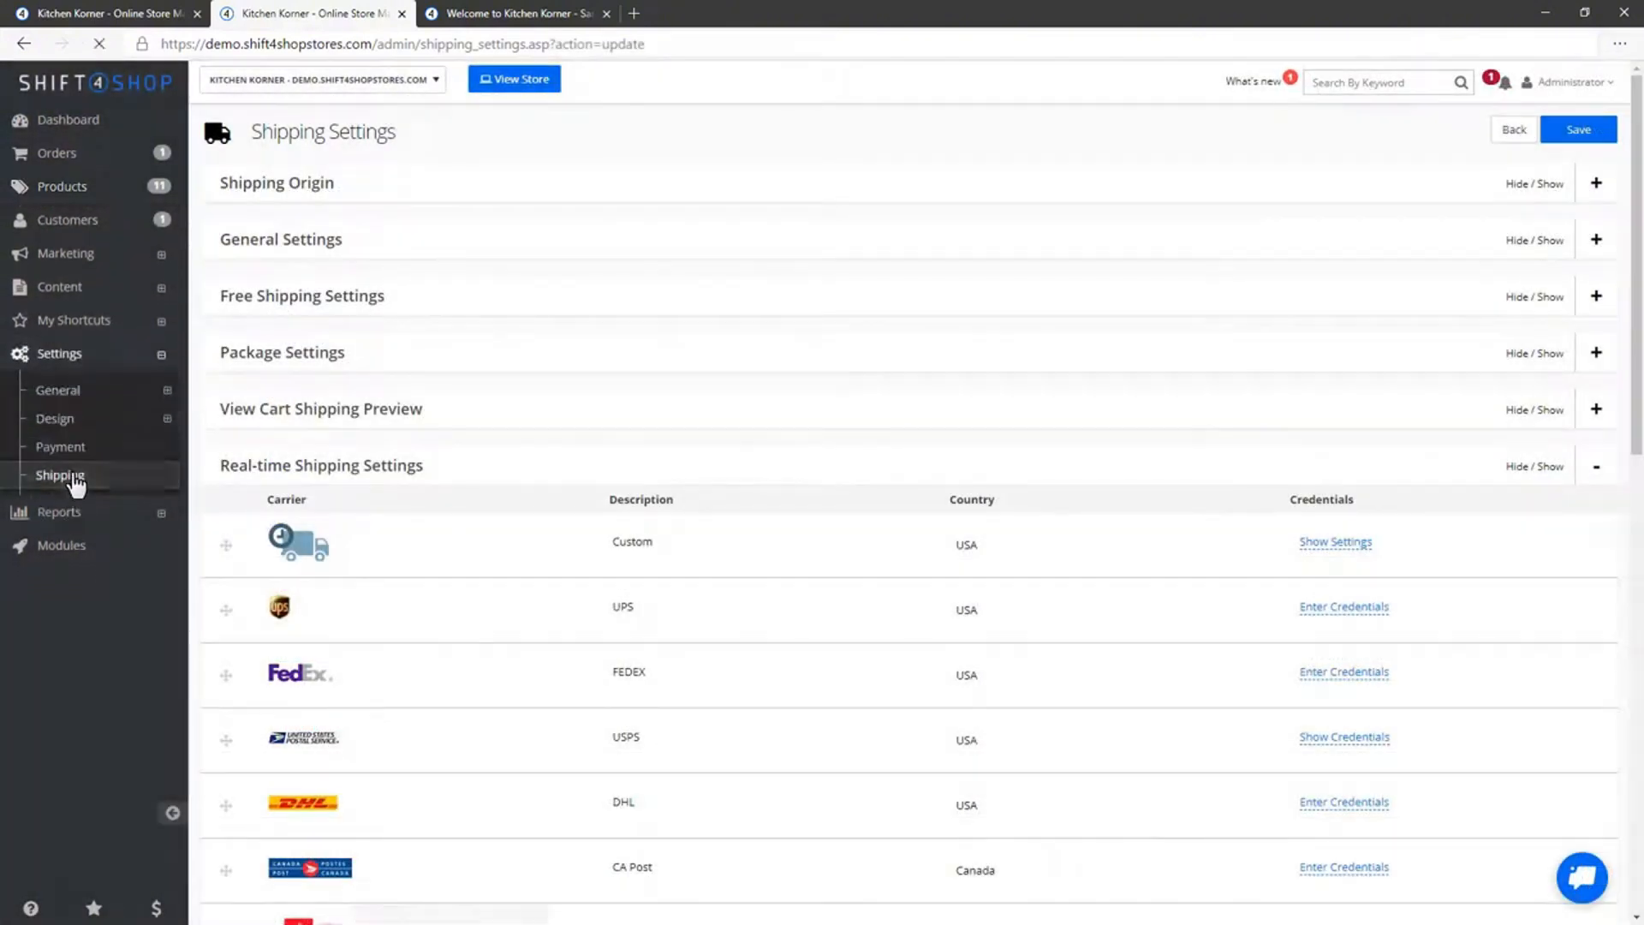
Add USPS shipping methods on the Select Methods page
{"action": "left_click", "coordinate": [60, 475]}
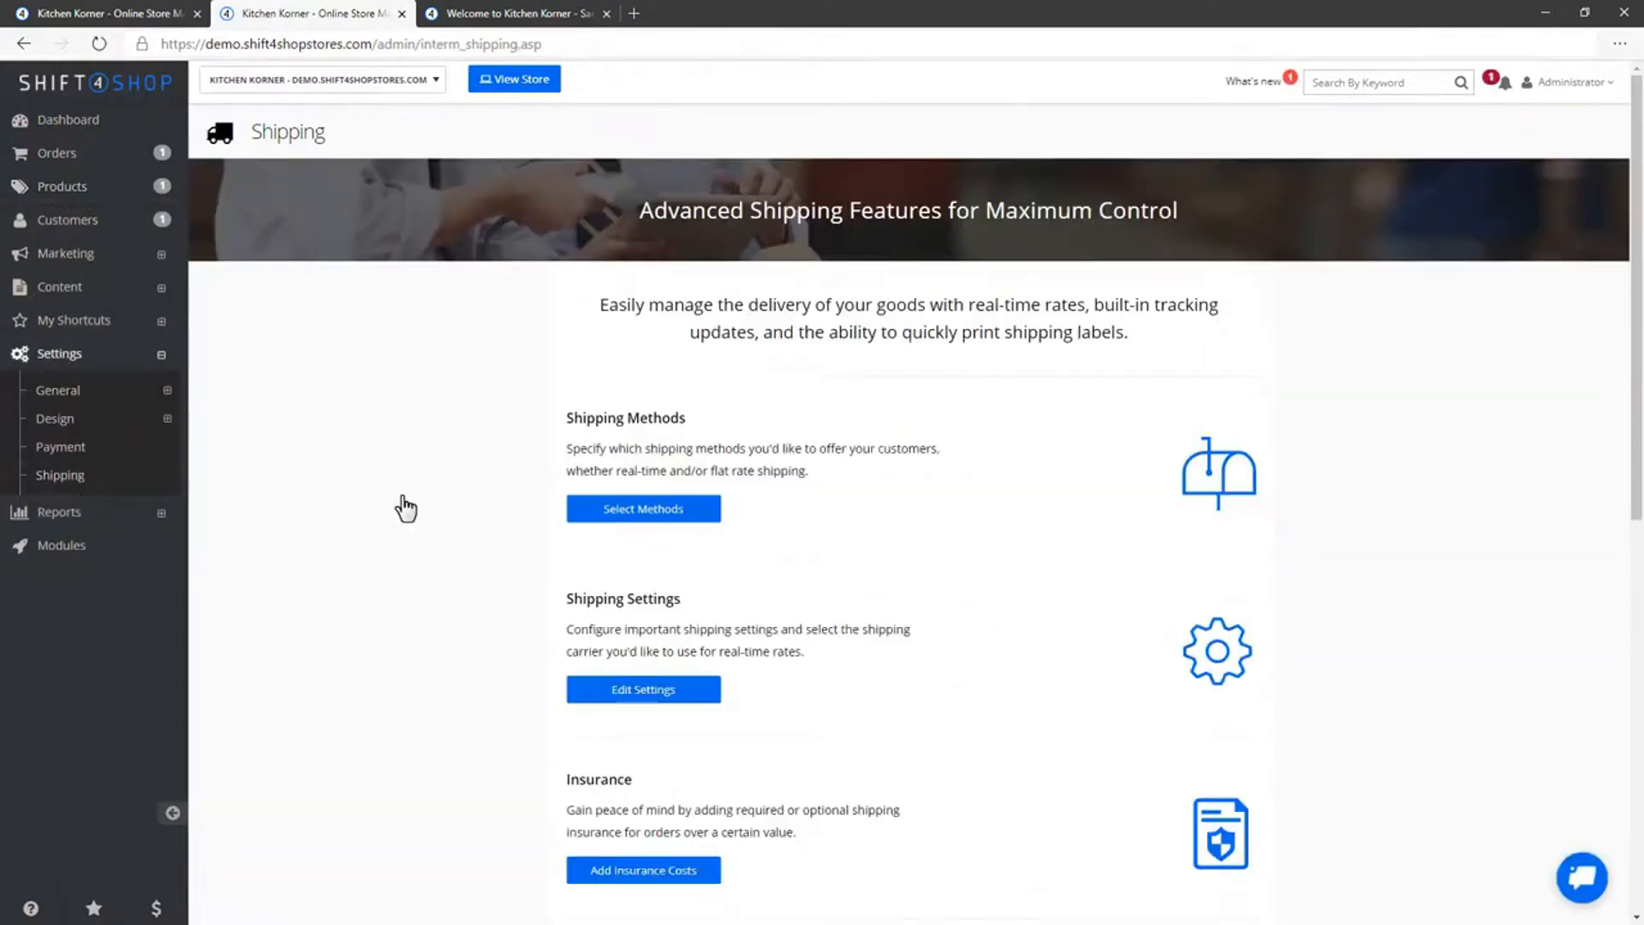
{"action": "left_click", "coordinate": [644, 508]}
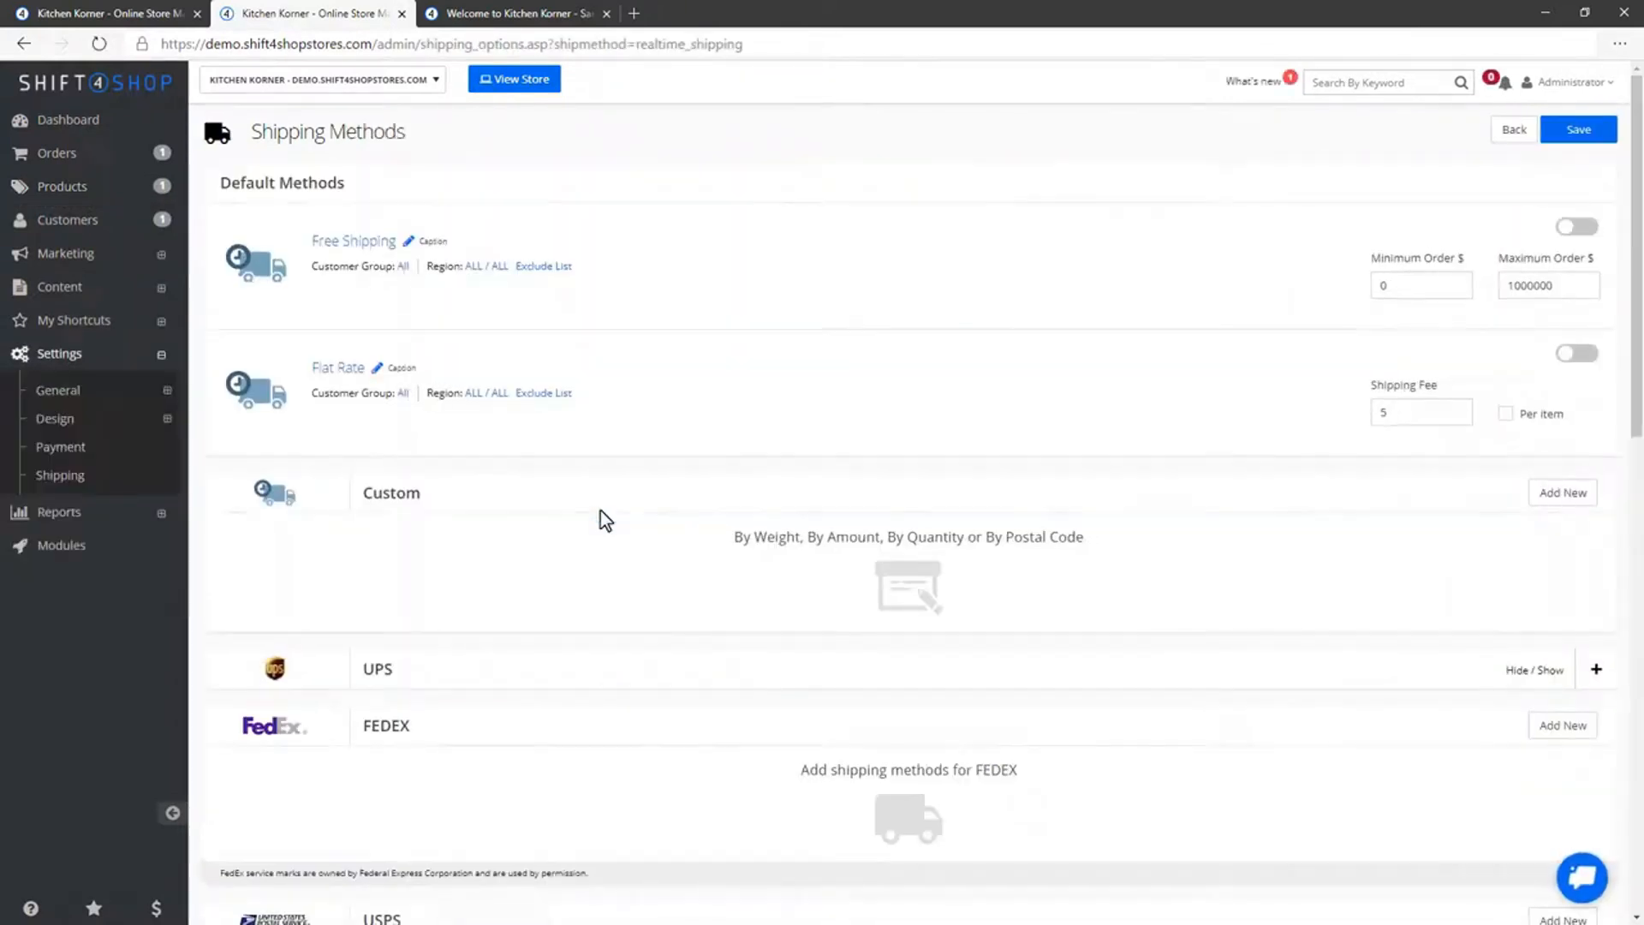
{"action": "scroll", "scroll_direction": "down", "scroll_amount": 3}
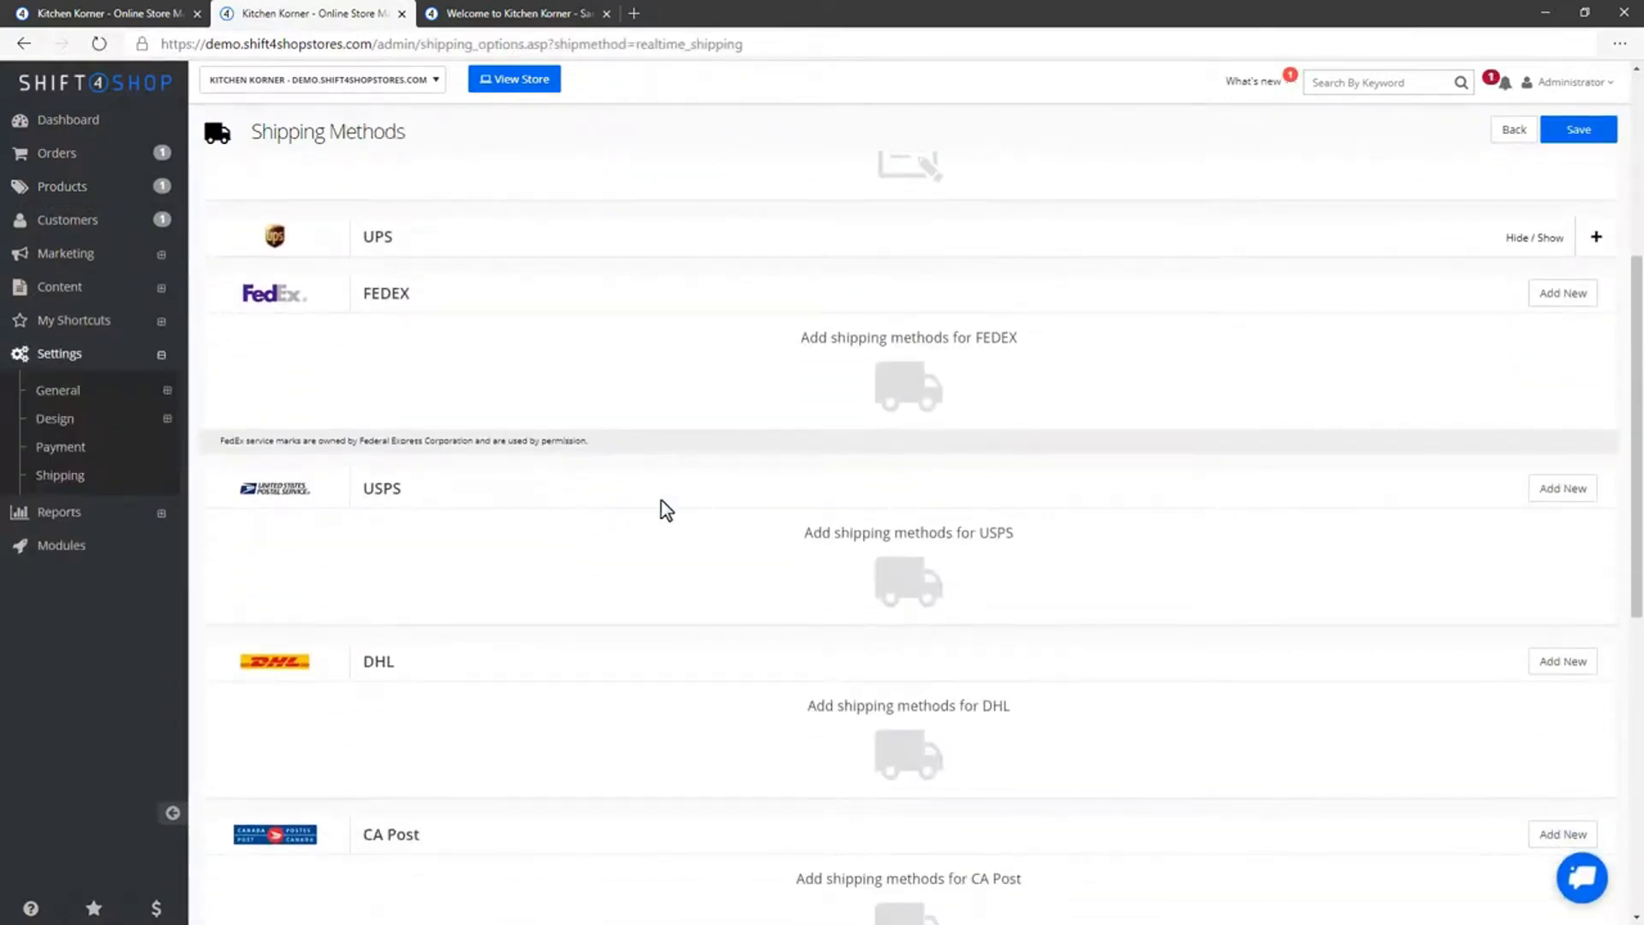
{"action": "left_click", "coordinate": [1561, 486]}
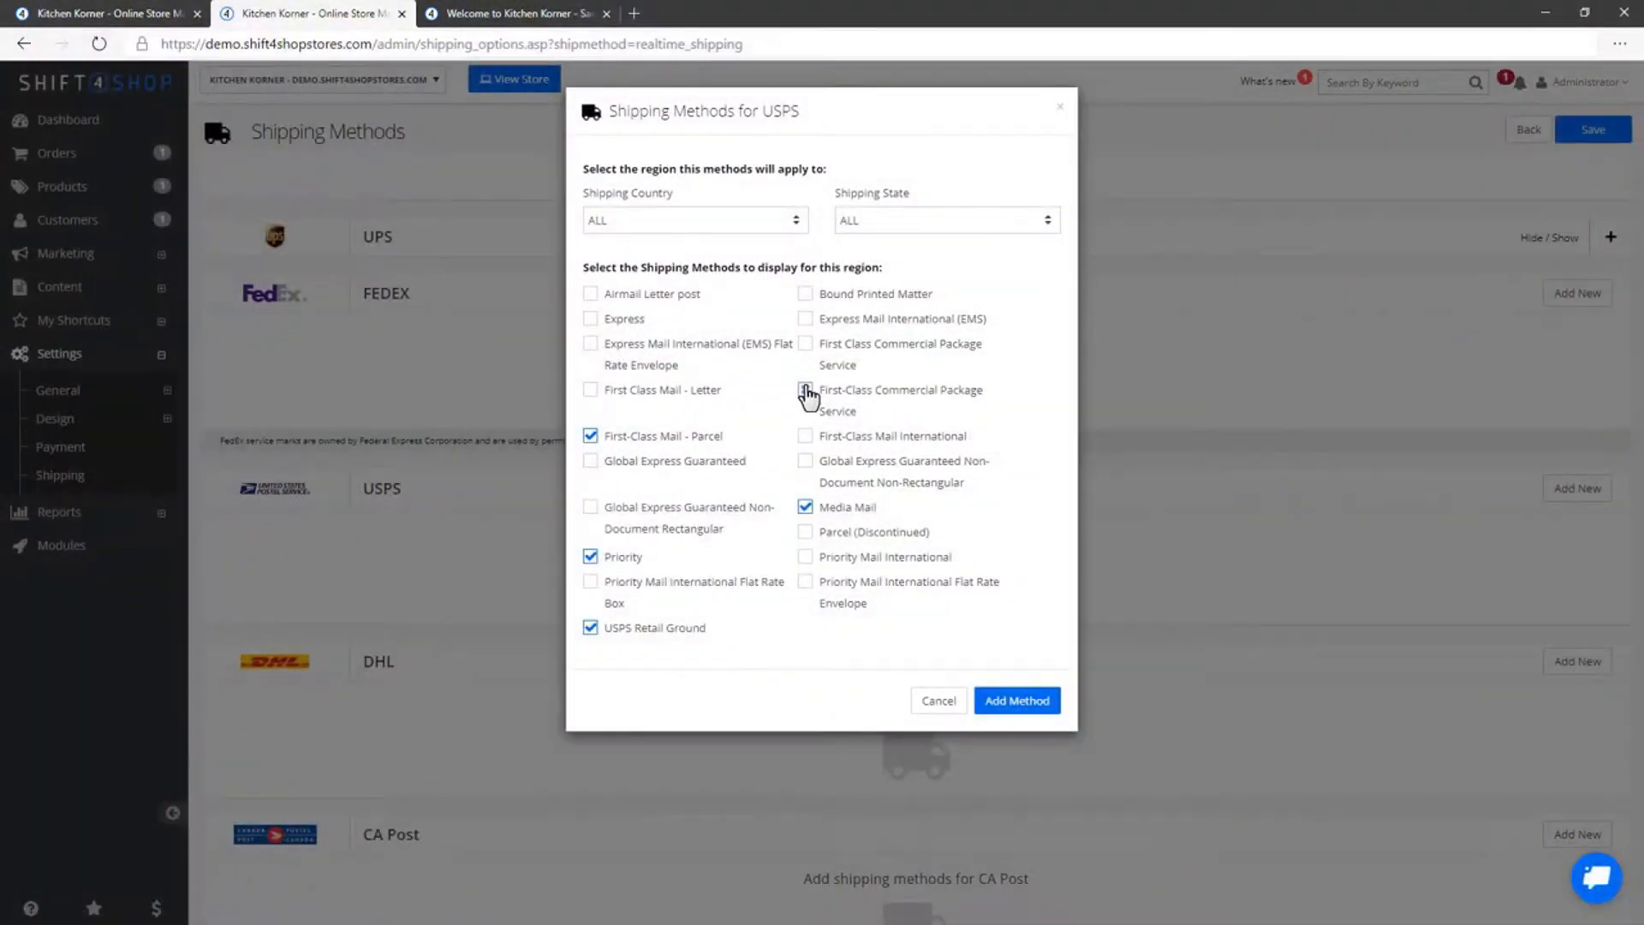
{"action": "left_click", "coordinate": [1017, 700]}
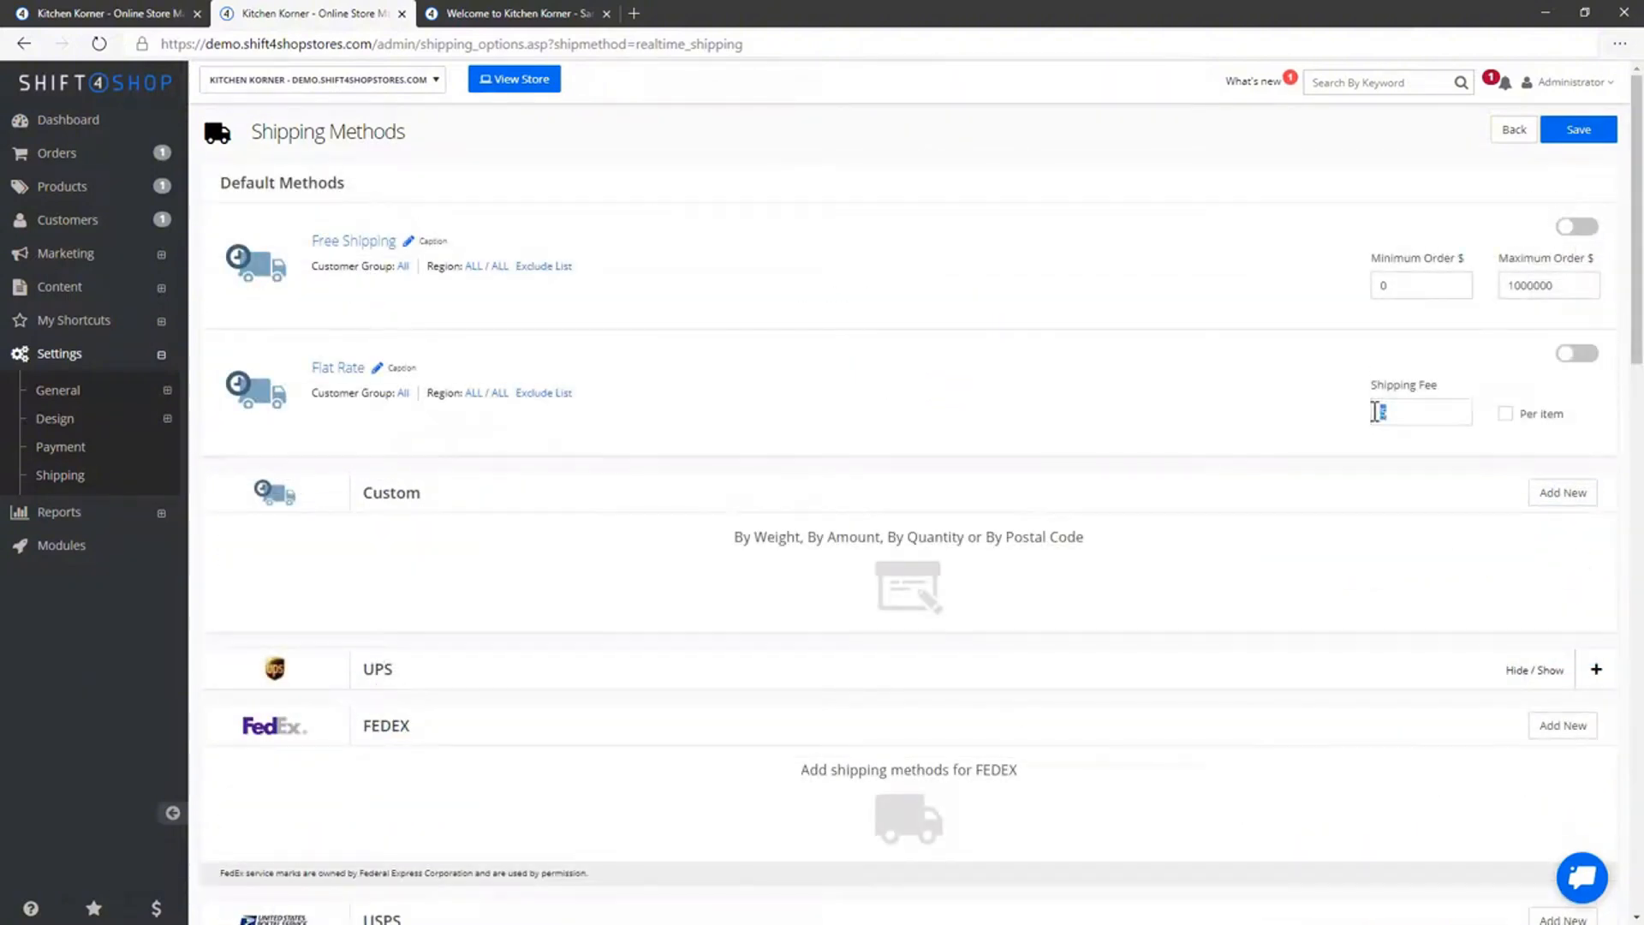
Enable flat-rate shipping with a 10 fee charged per item
{"action": "type", "text": "10"}
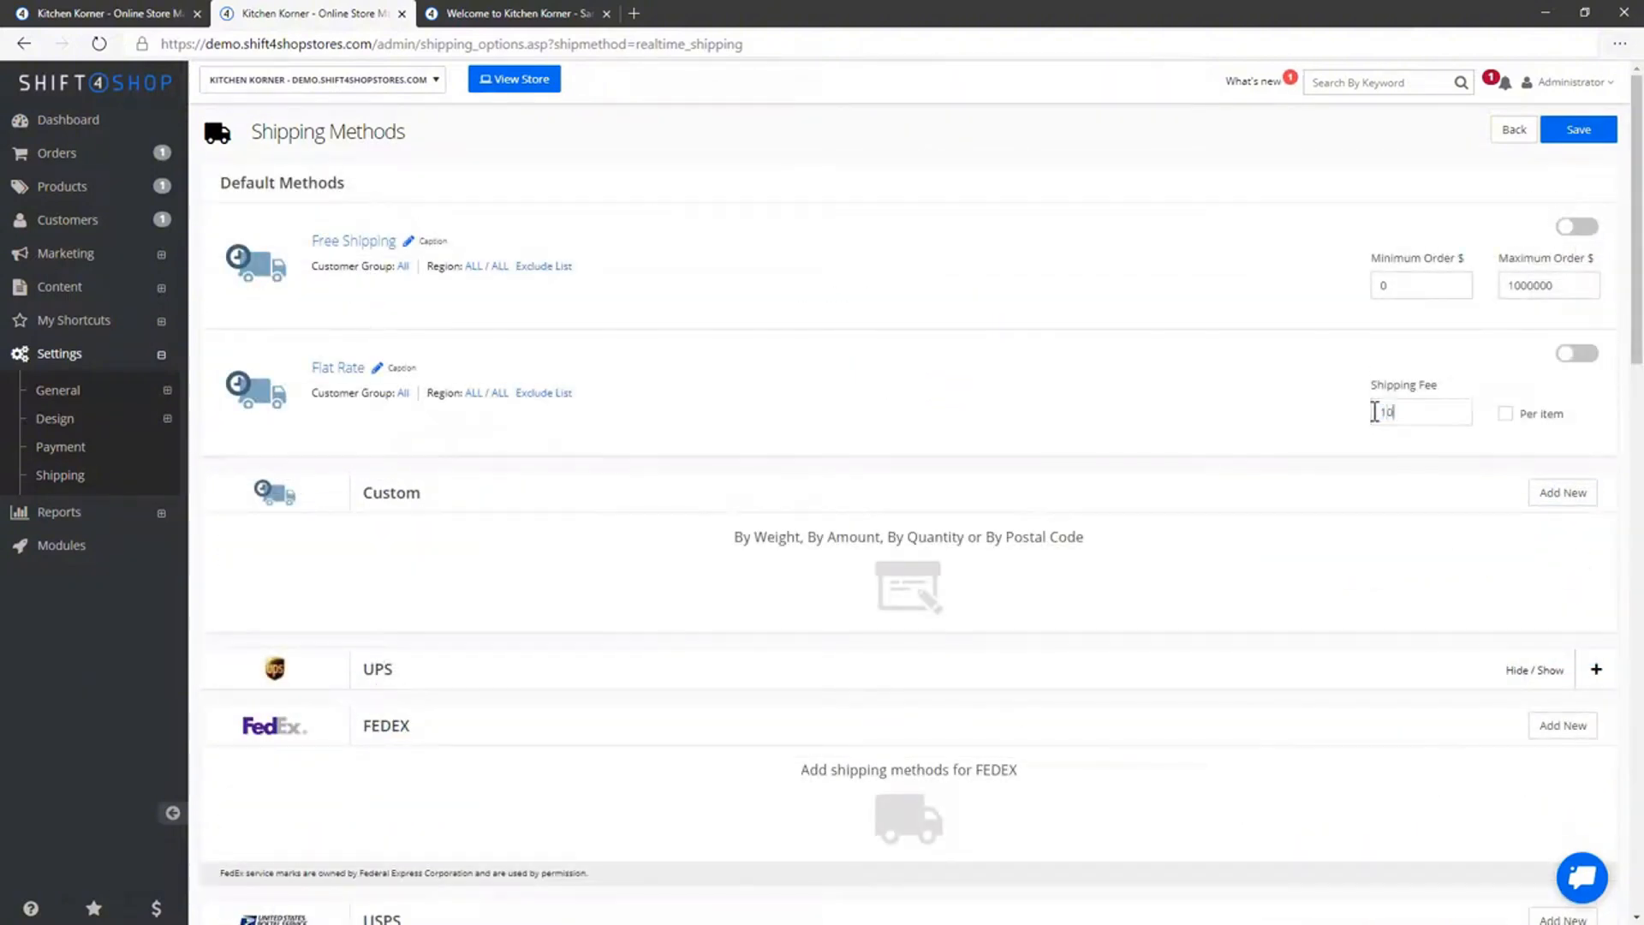
{"action": "left_click", "coordinate": [1505, 413]}
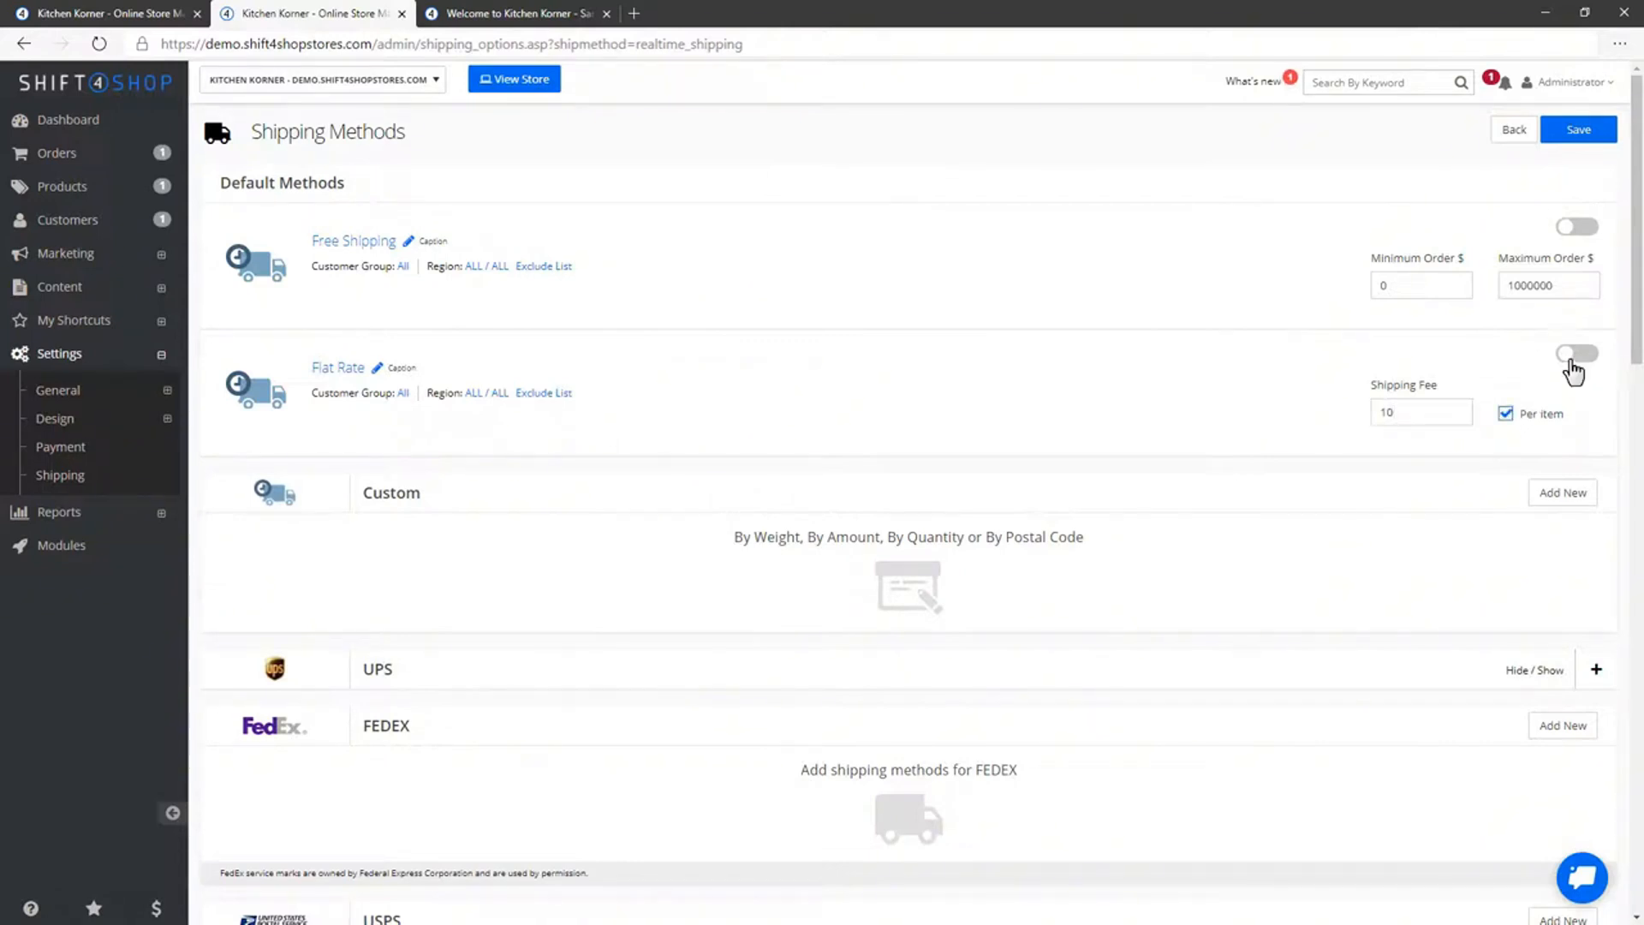
{"action": "left_click", "coordinate": [1576, 353]}
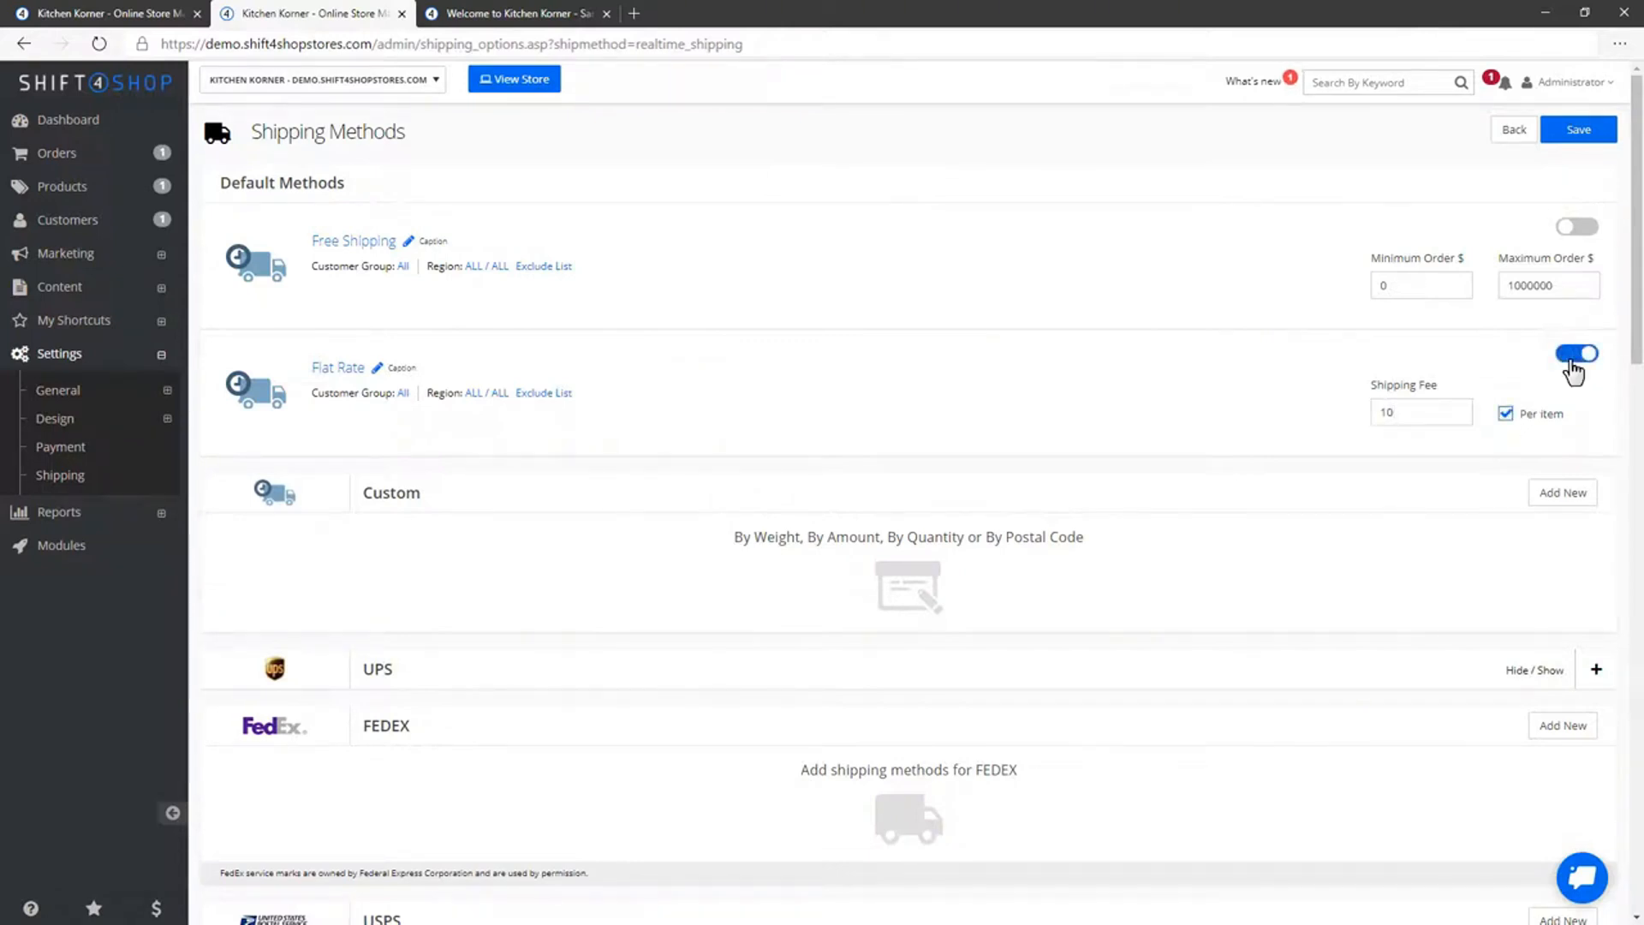
{"action": "mouse_move", "coordinate": [1363, 370]}
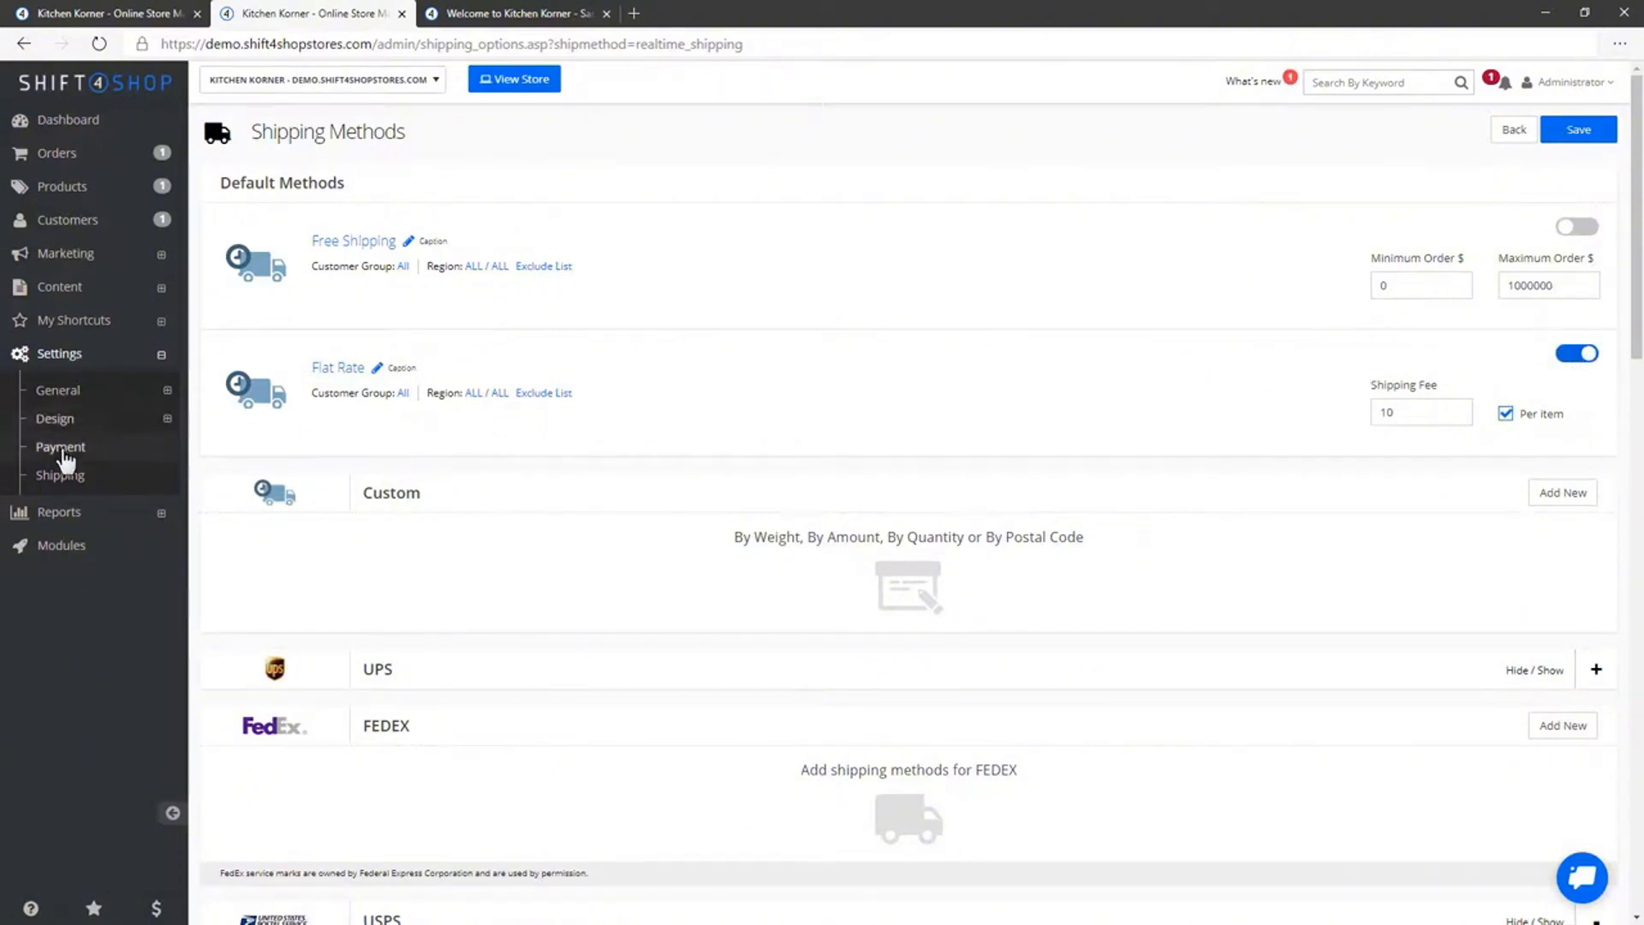
Add a 7% sales tax rule for Florida, United States in Tax Manager
{"action": "left_click", "coordinate": [60, 445]}
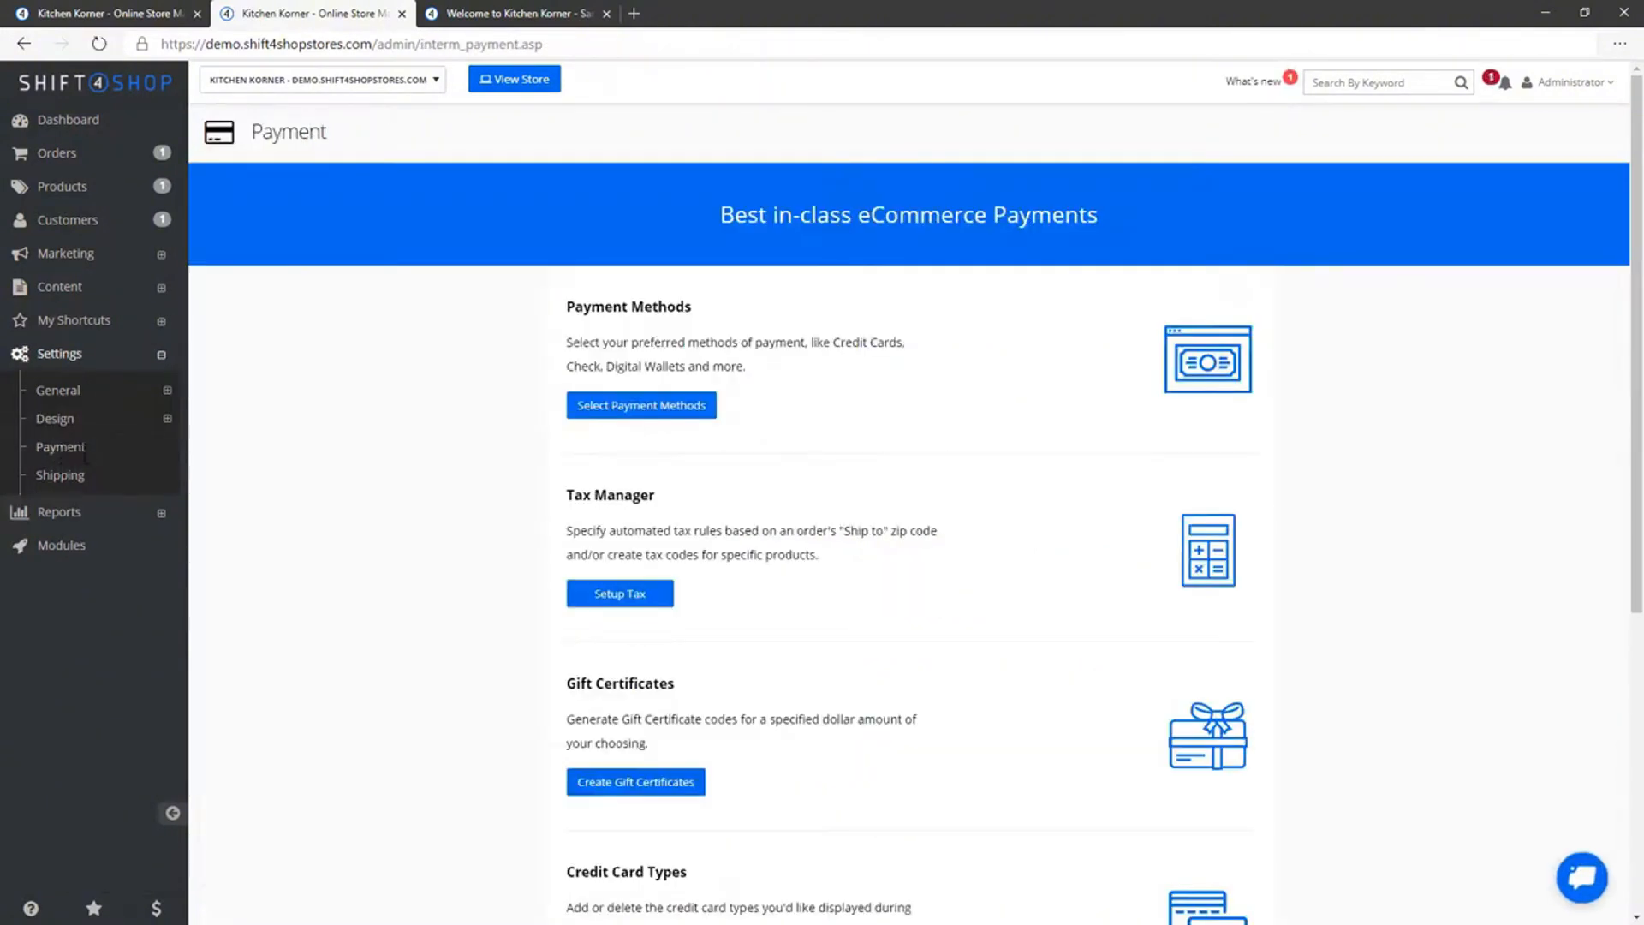
{"action": "left_click", "coordinate": [620, 593]}
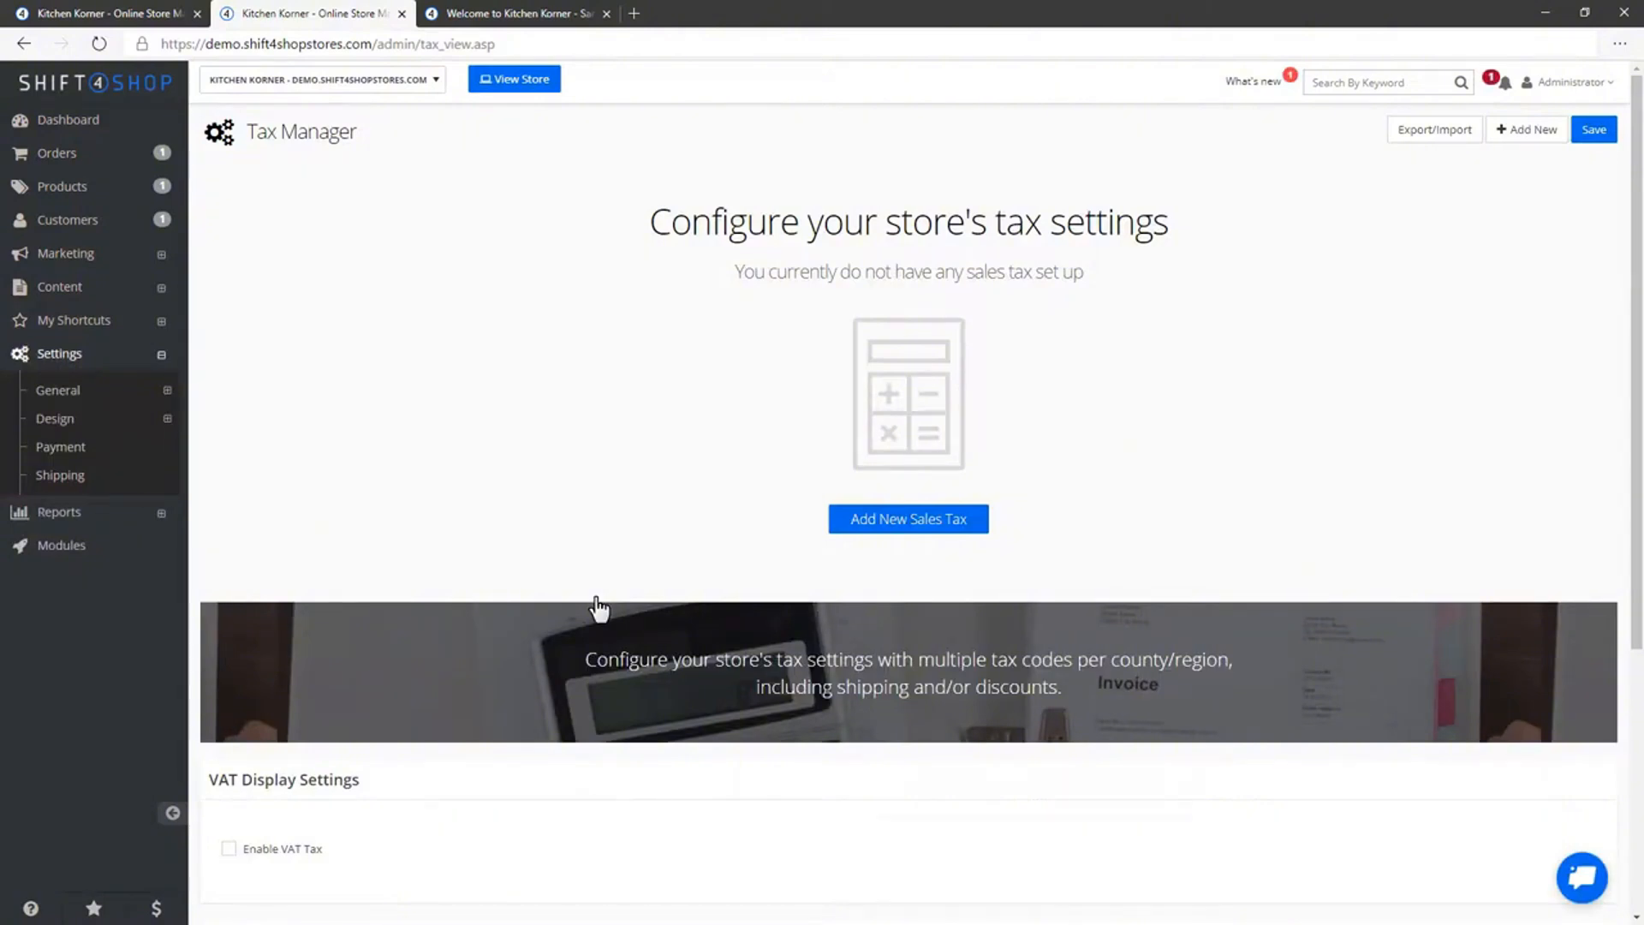
{"action": "mouse_move", "coordinate": [907, 526]}
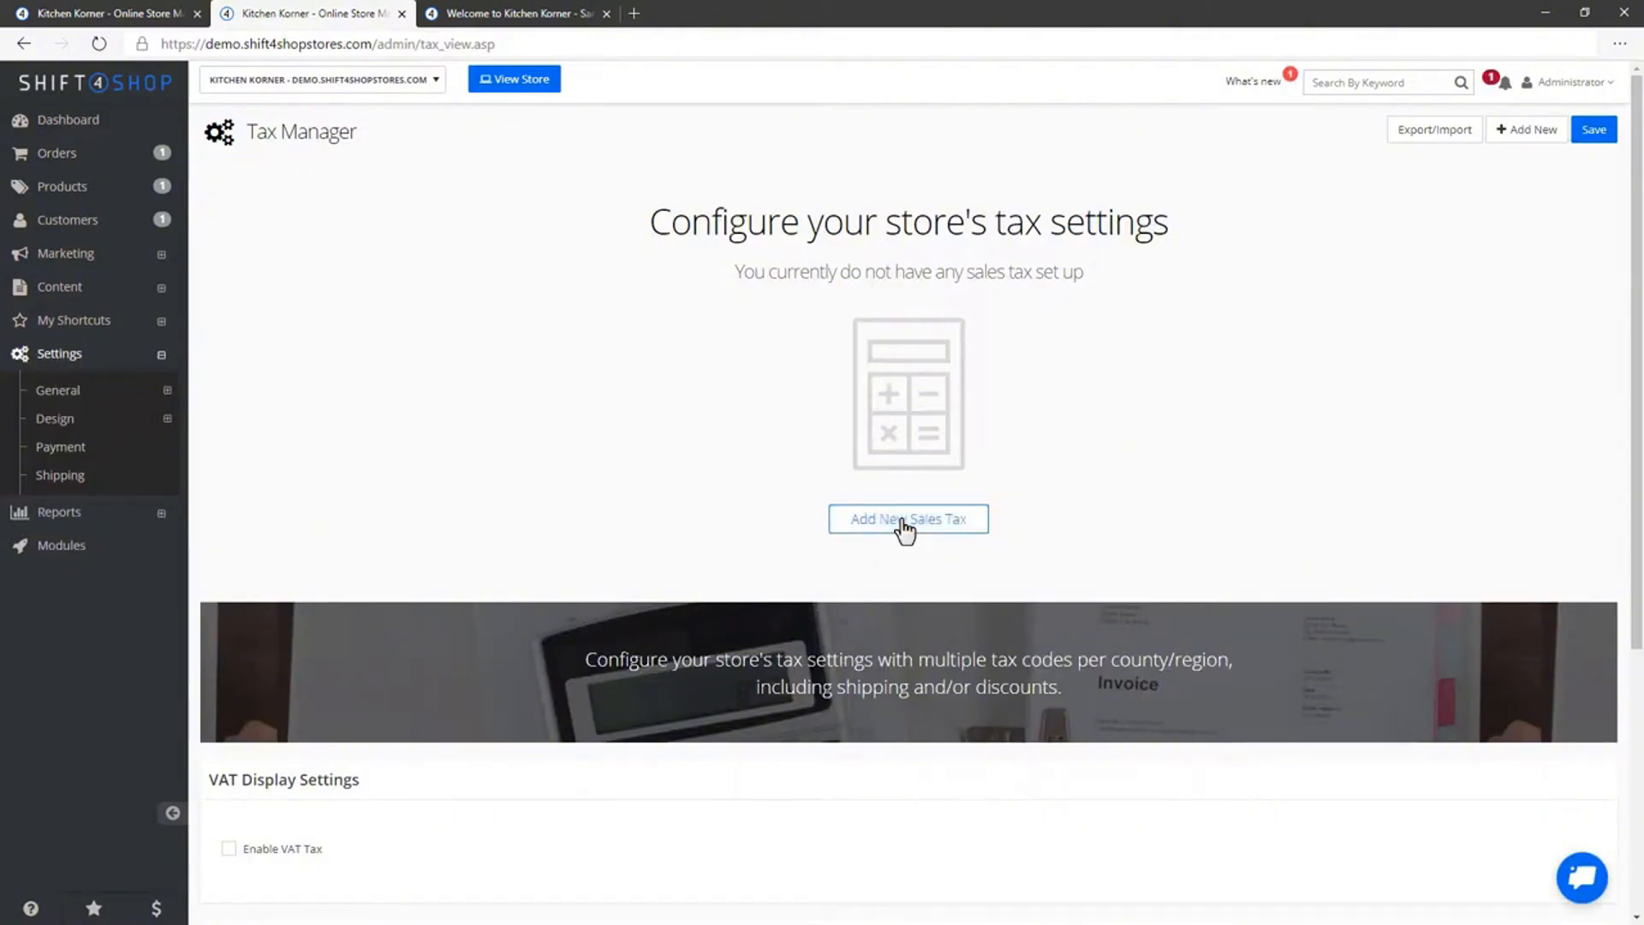
{"action": "left_click", "coordinate": [907, 518]}
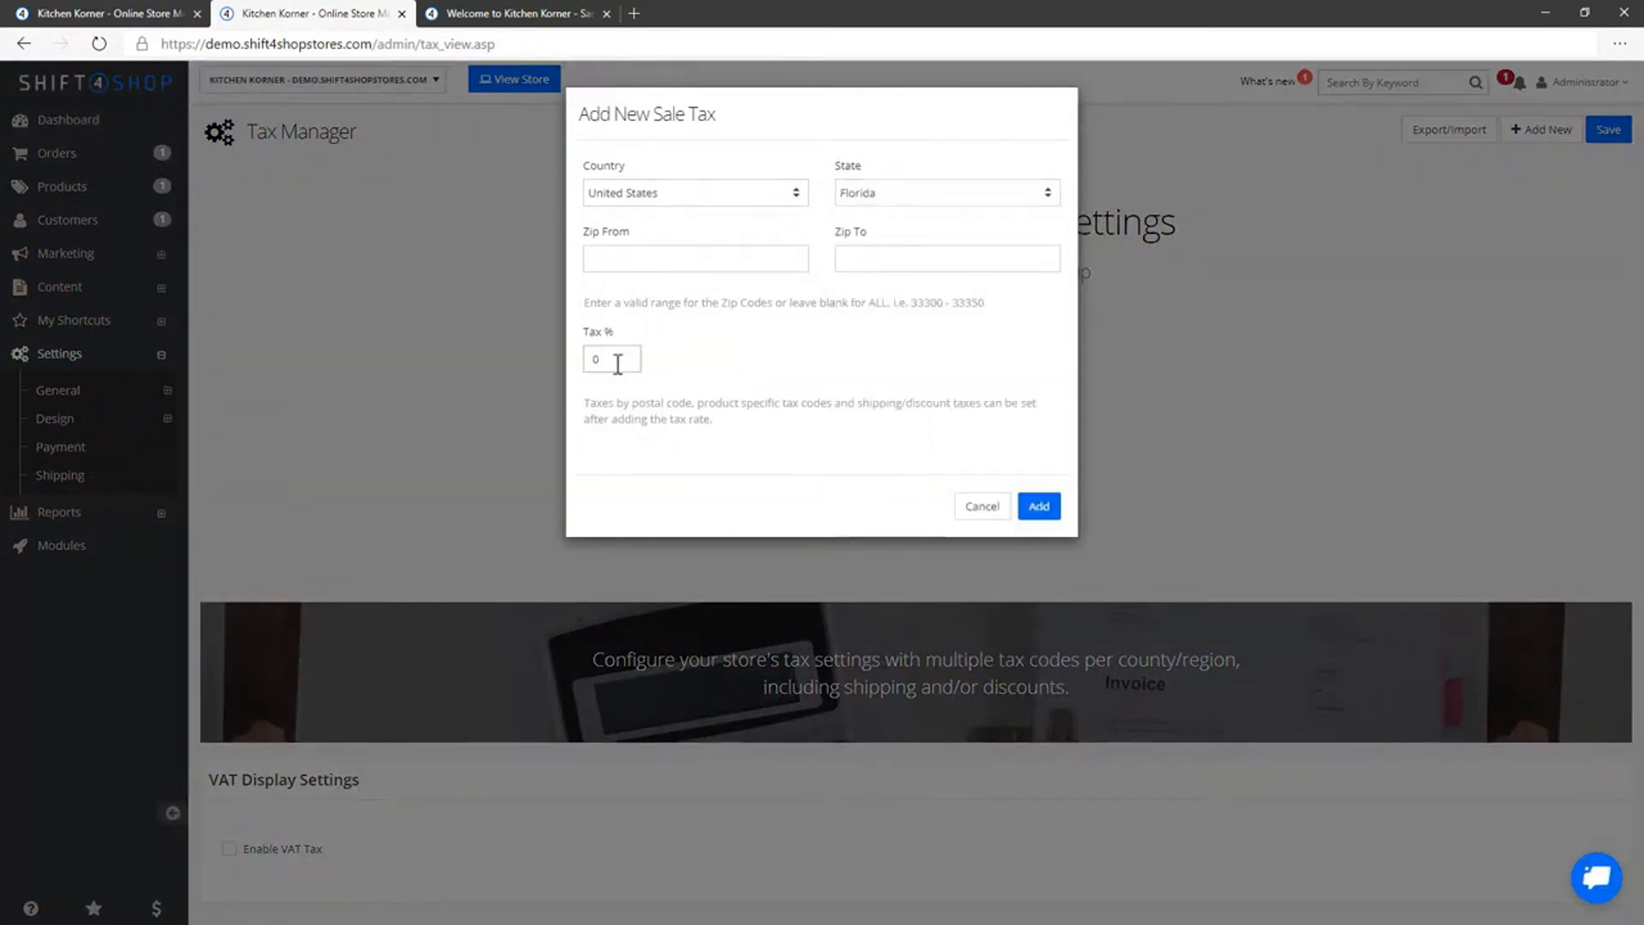
{"action": "type", "text": "7"}
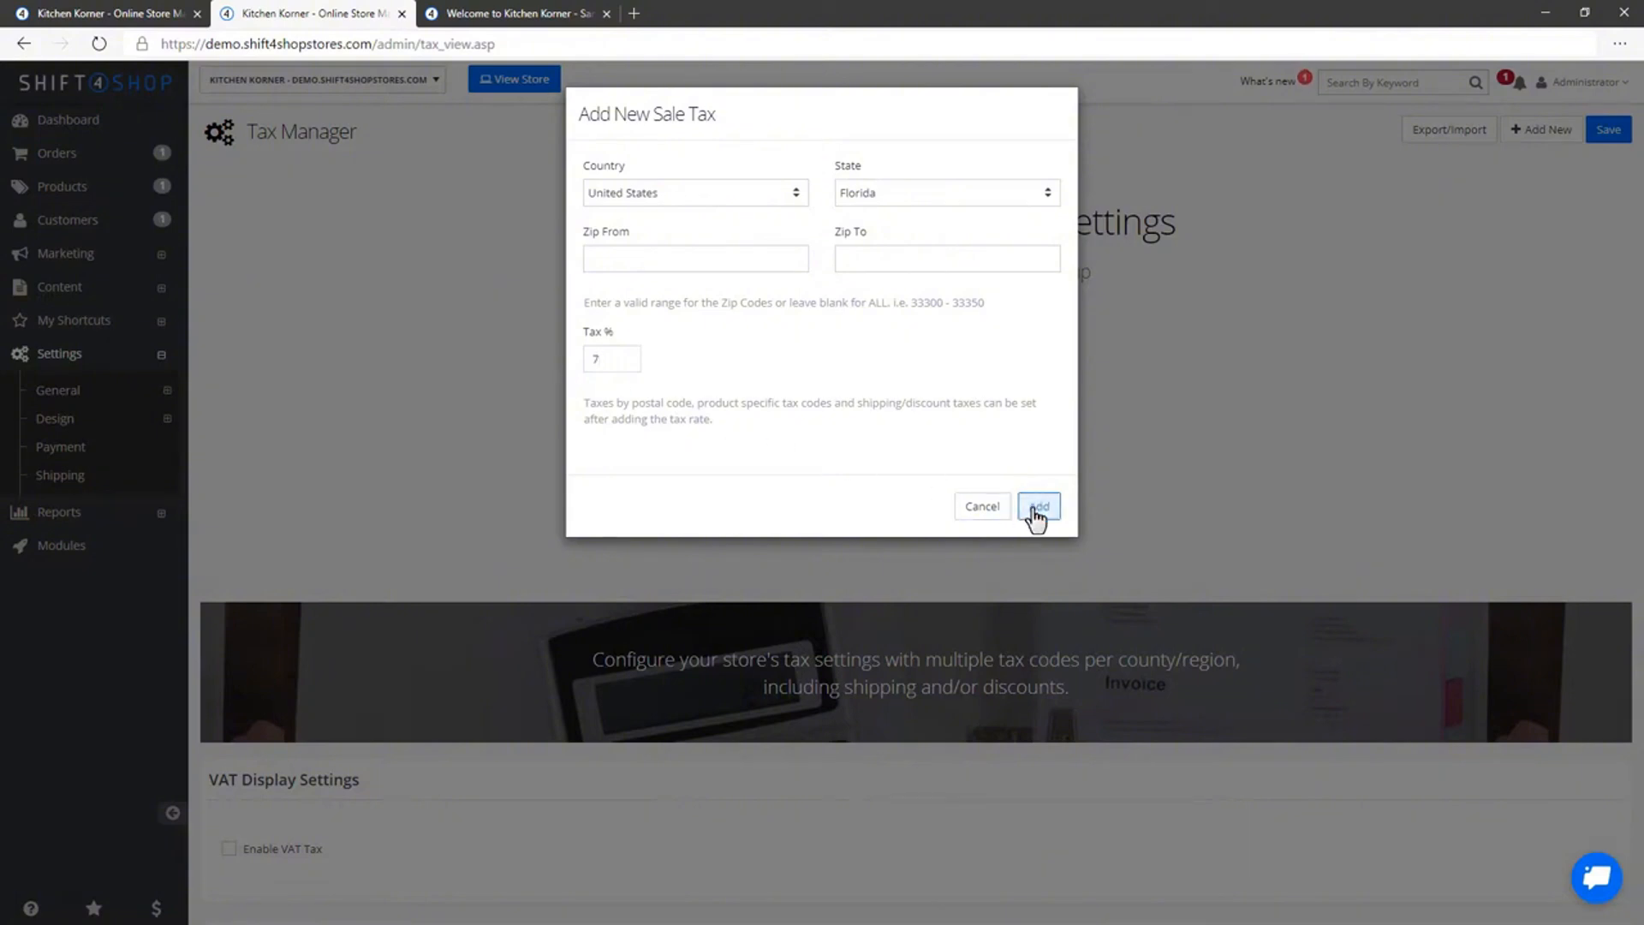
{"action": "left_click", "coordinate": [1039, 507]}
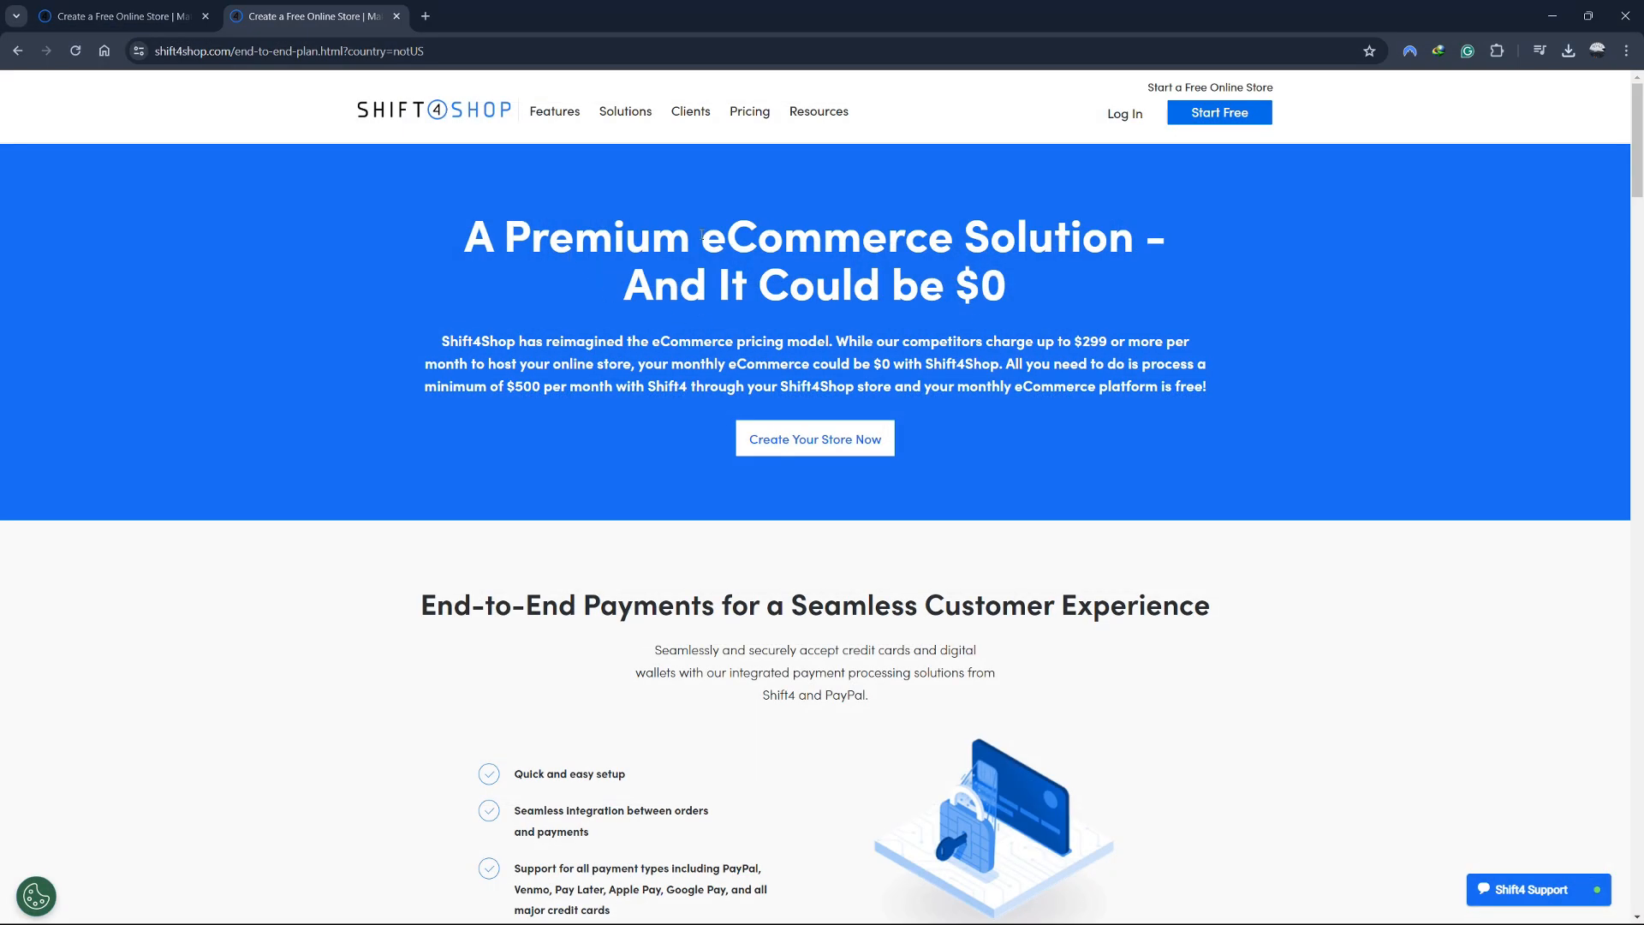
Read down the $0 plan page to the End-to-End Payments section
{"action": "left_click_drag", "start_coordinate": [702, 235], "coordinate": [1012, 304]}
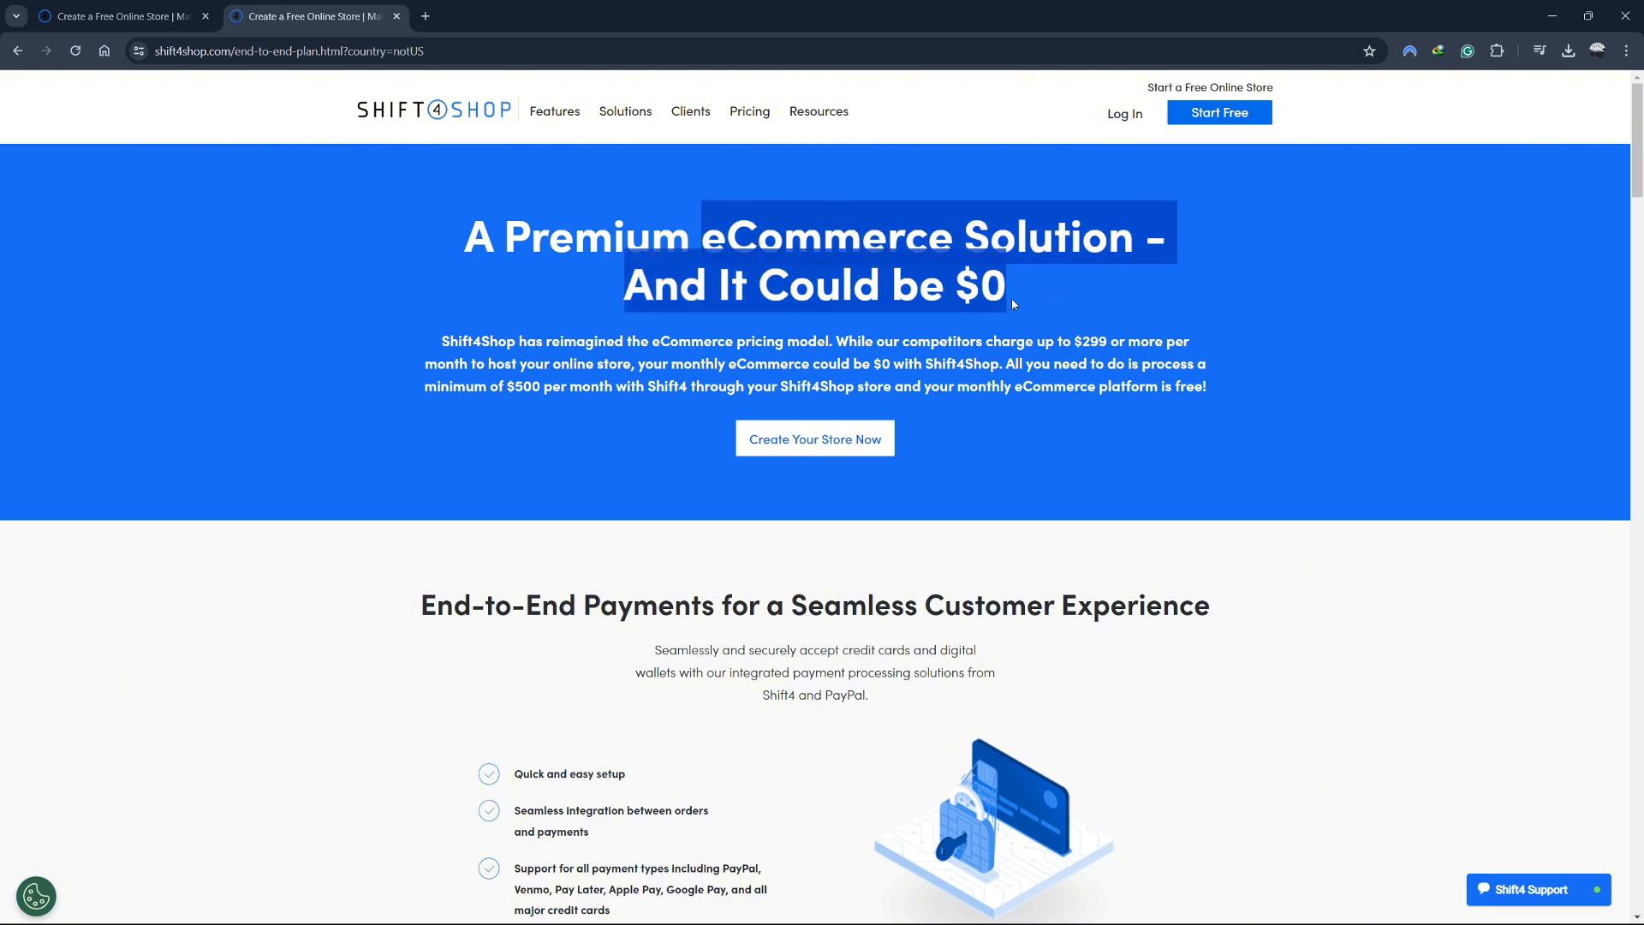
{"action": "left_click", "coordinate": [1260, 469]}
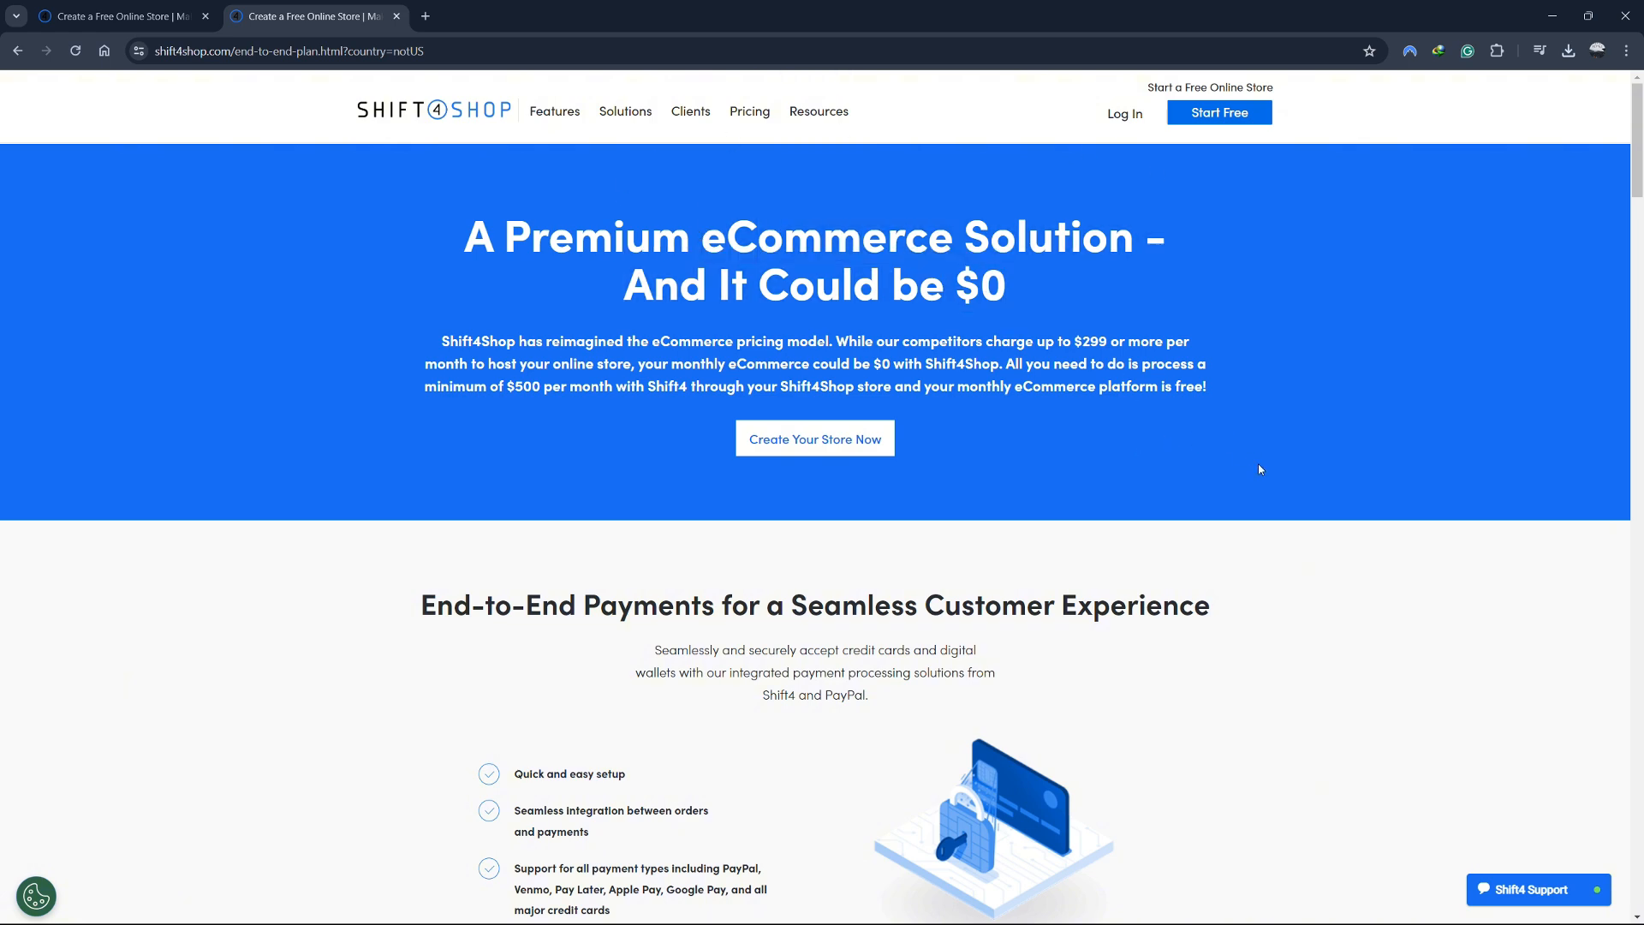
{"action": "scroll", "scroll_direction": "down", "scroll_amount": 3}
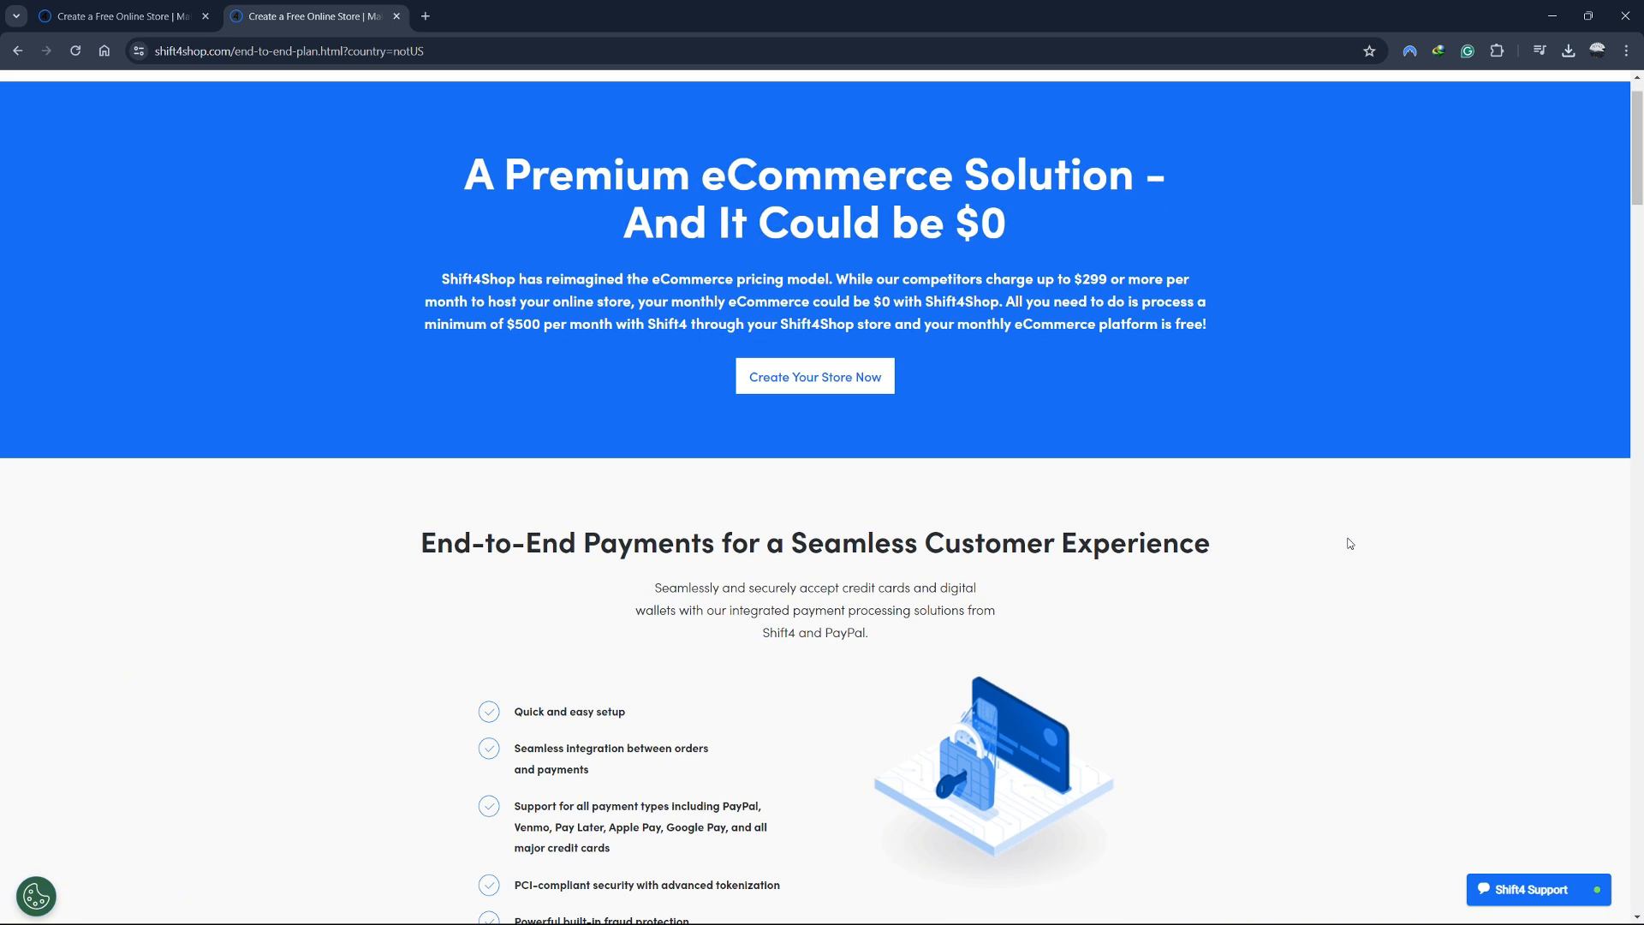
{"action": "scroll", "scroll_direction": "down", "scroll_amount": 3}
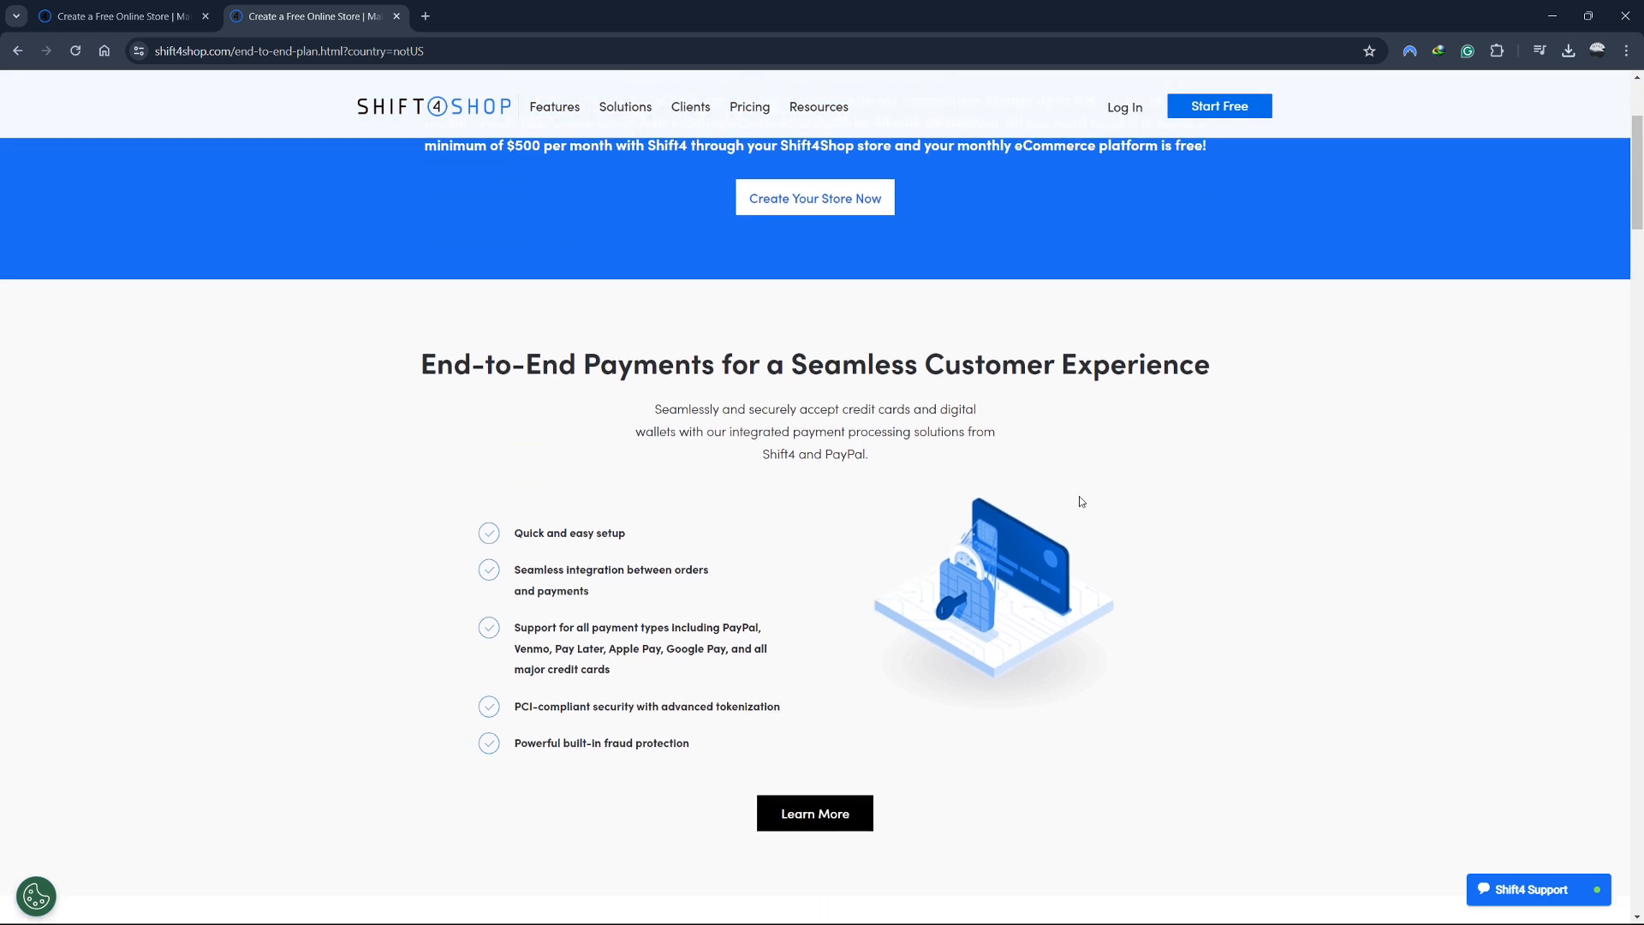
{"action": "scroll", "scroll_direction": "down", "scroll_amount": 3}
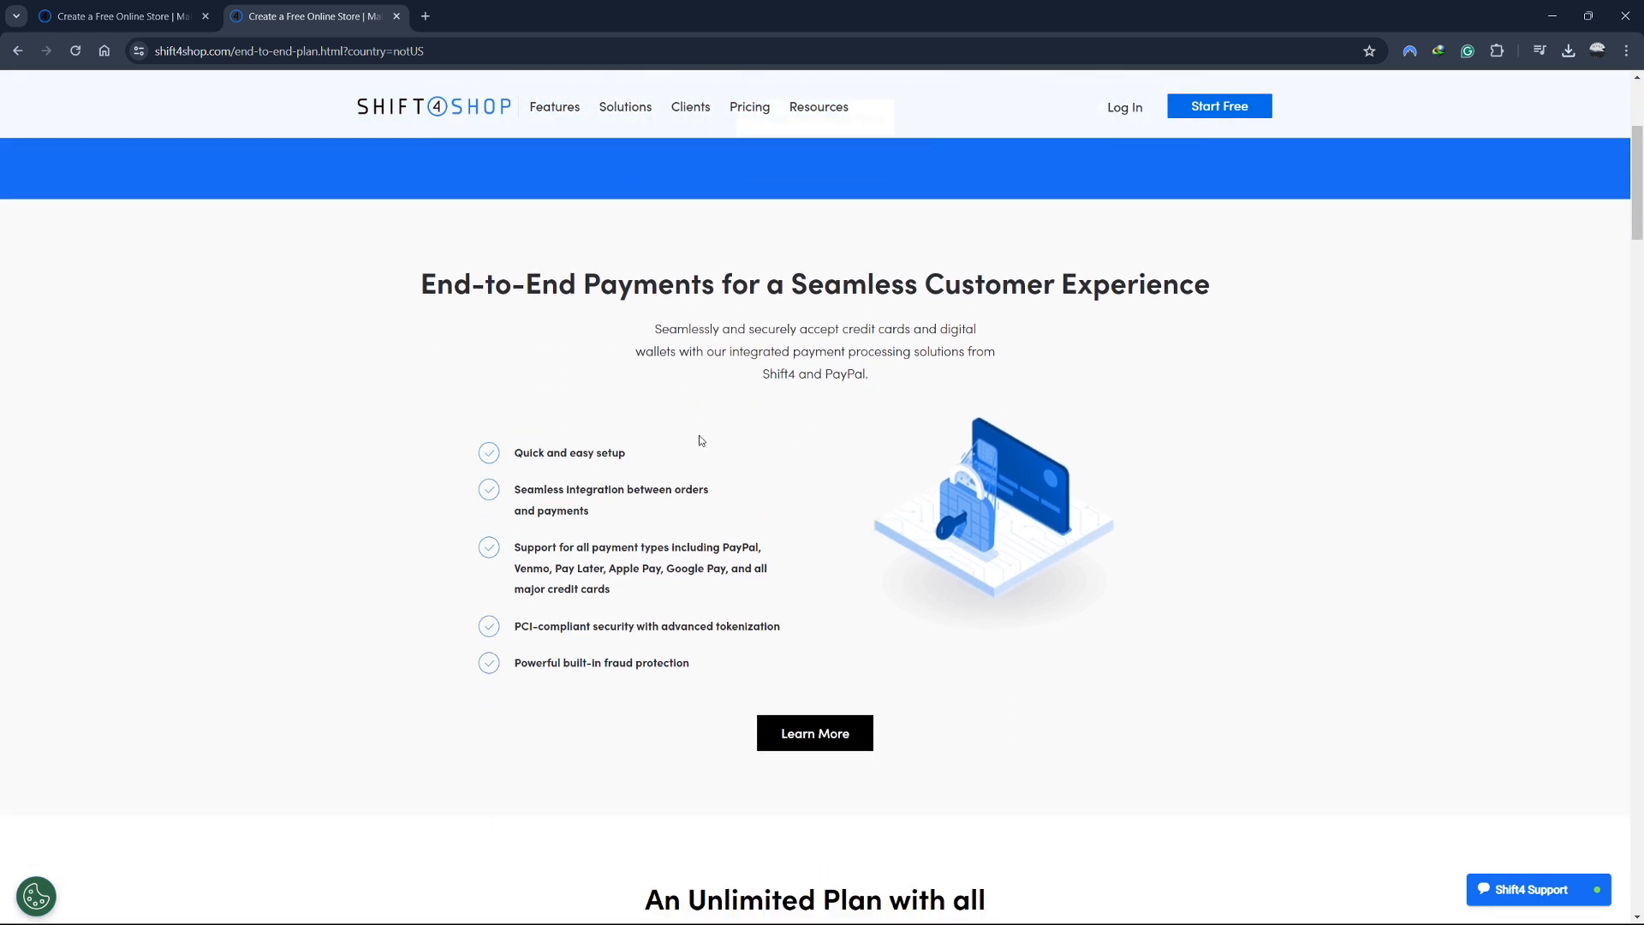
{"action": "mouse_move", "coordinate": [603, 332]}
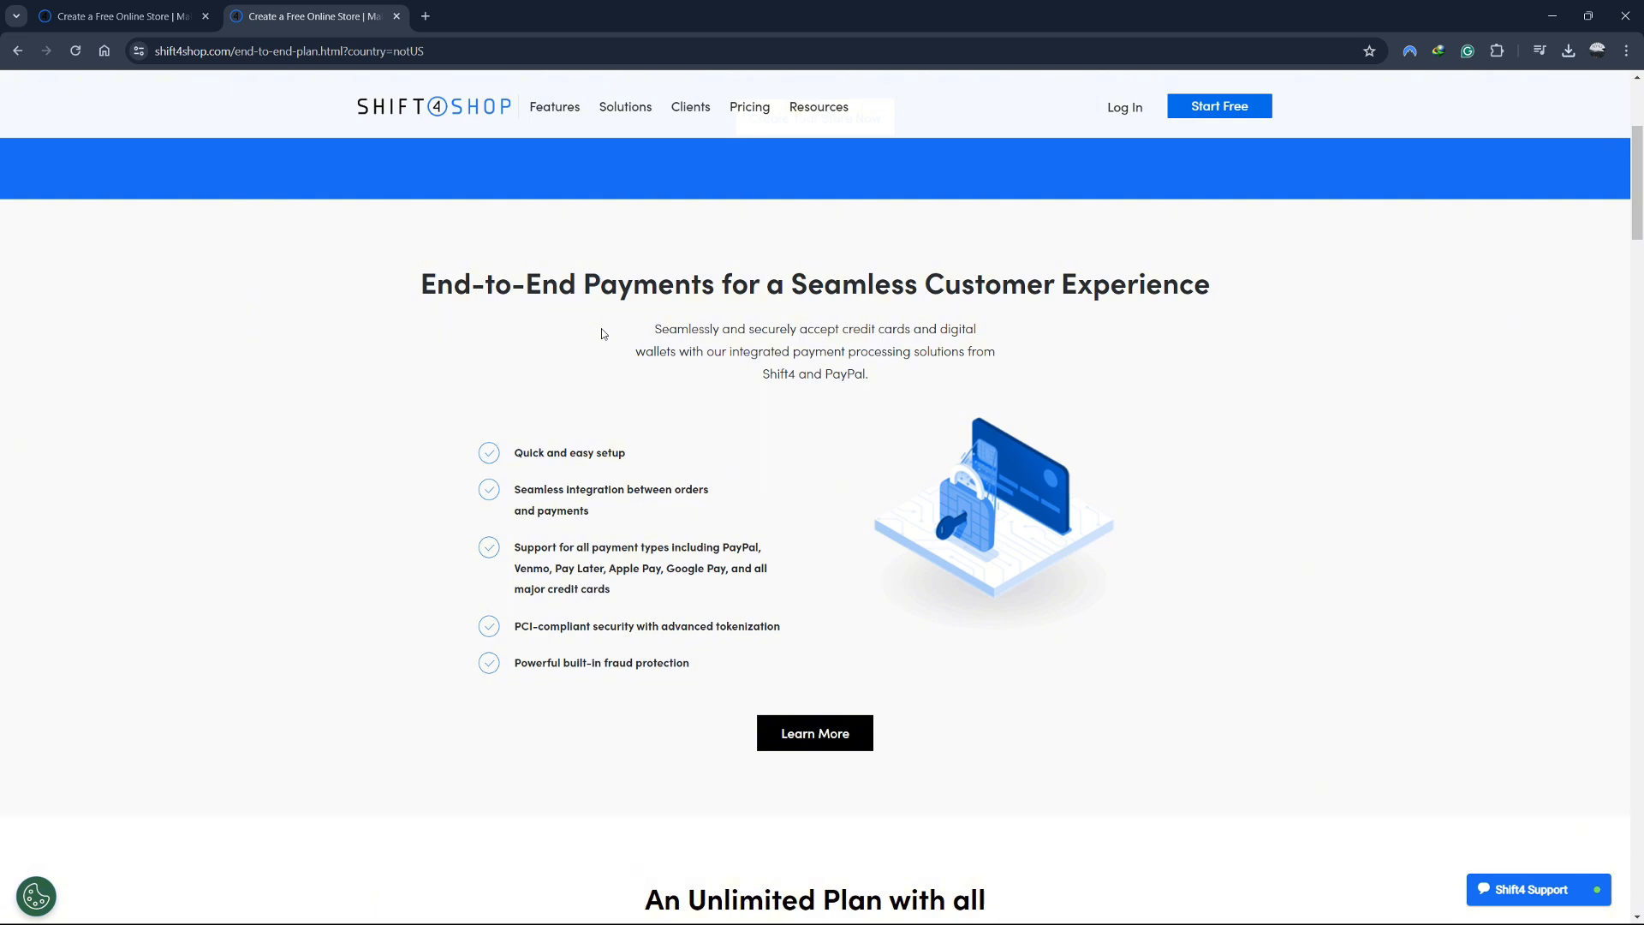
{"action": "mouse_move", "coordinate": [552, 313]}
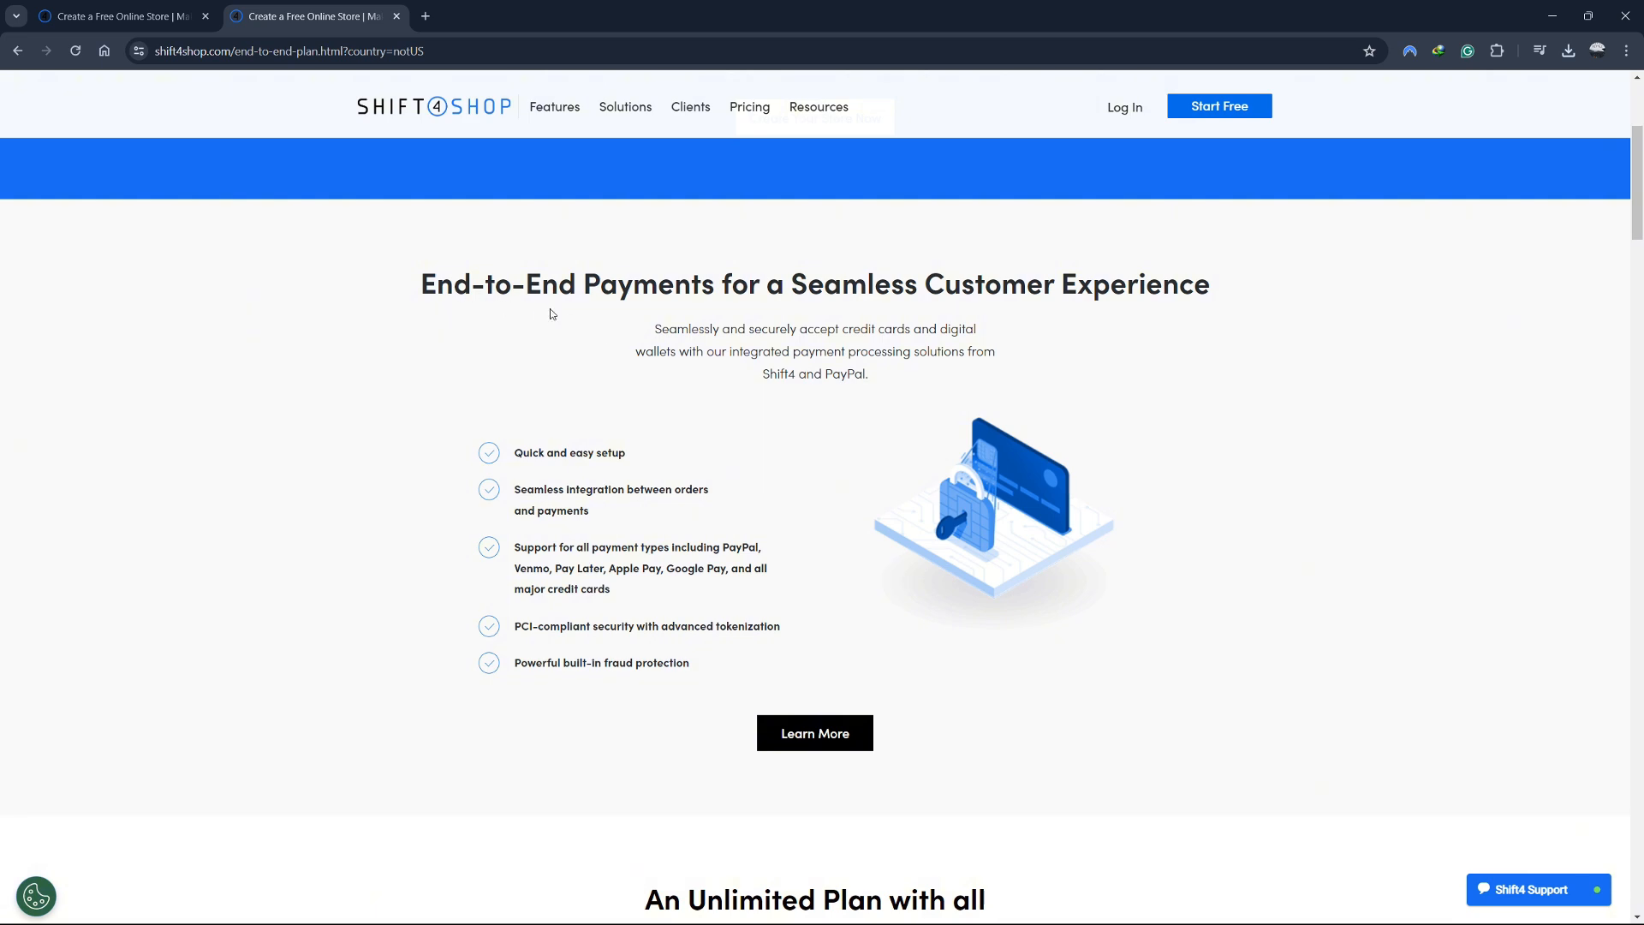
{"action": "scroll", "scroll_direction": "down", "scroll_amount": 3}
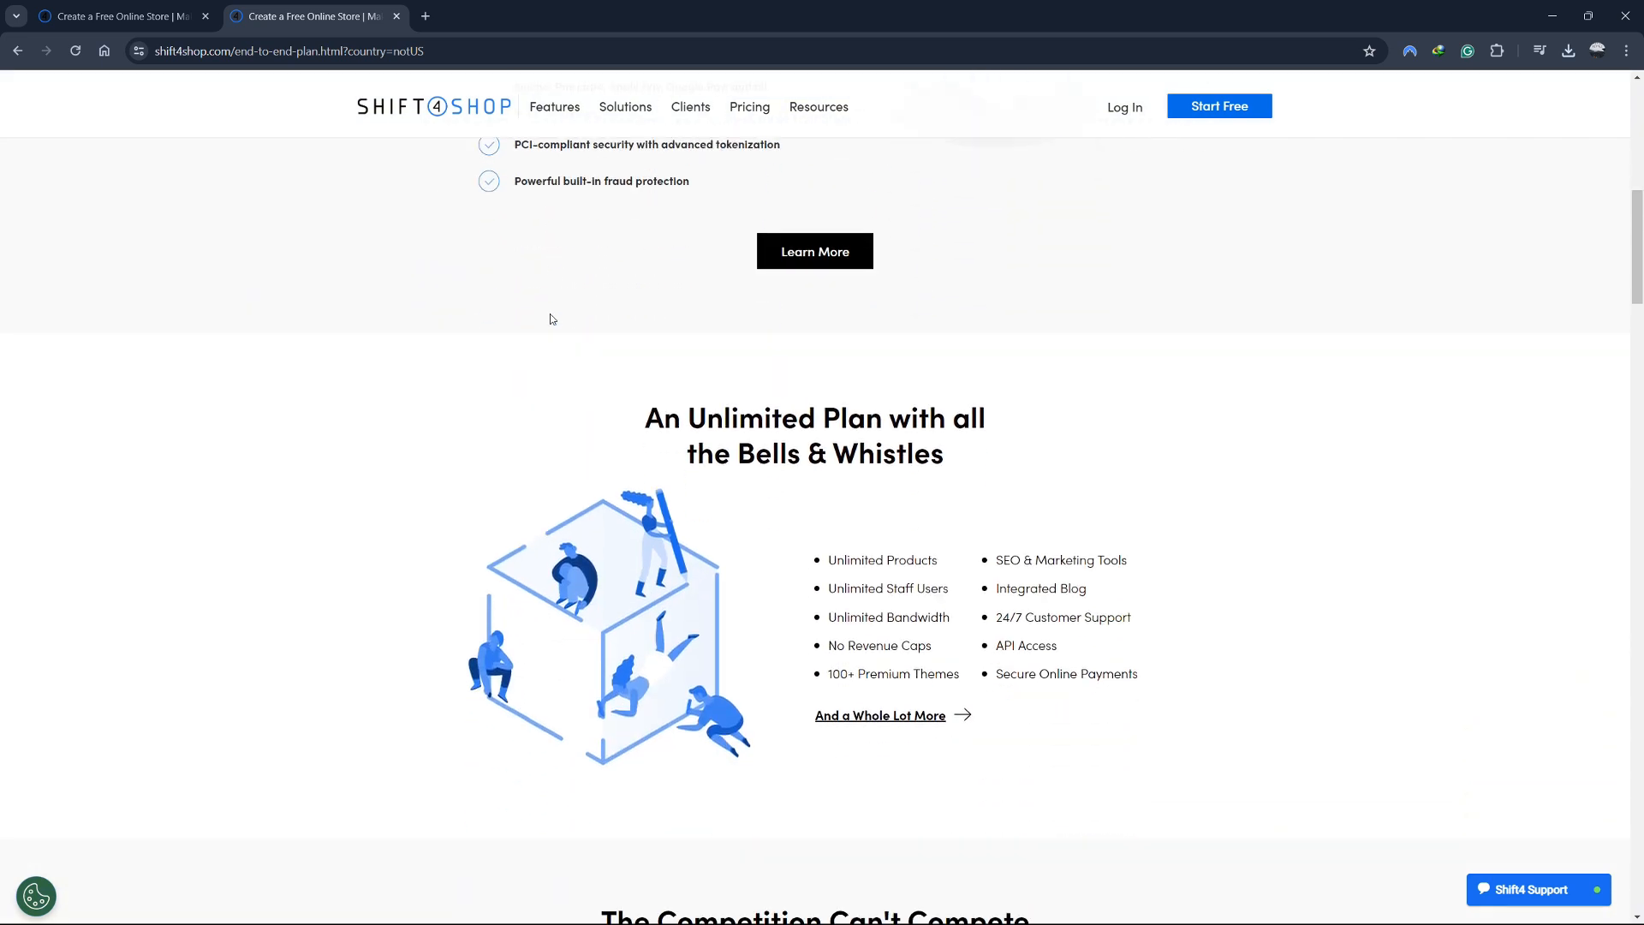
{"action": "scroll", "scroll_direction": "down", "scroll_amount": 3}
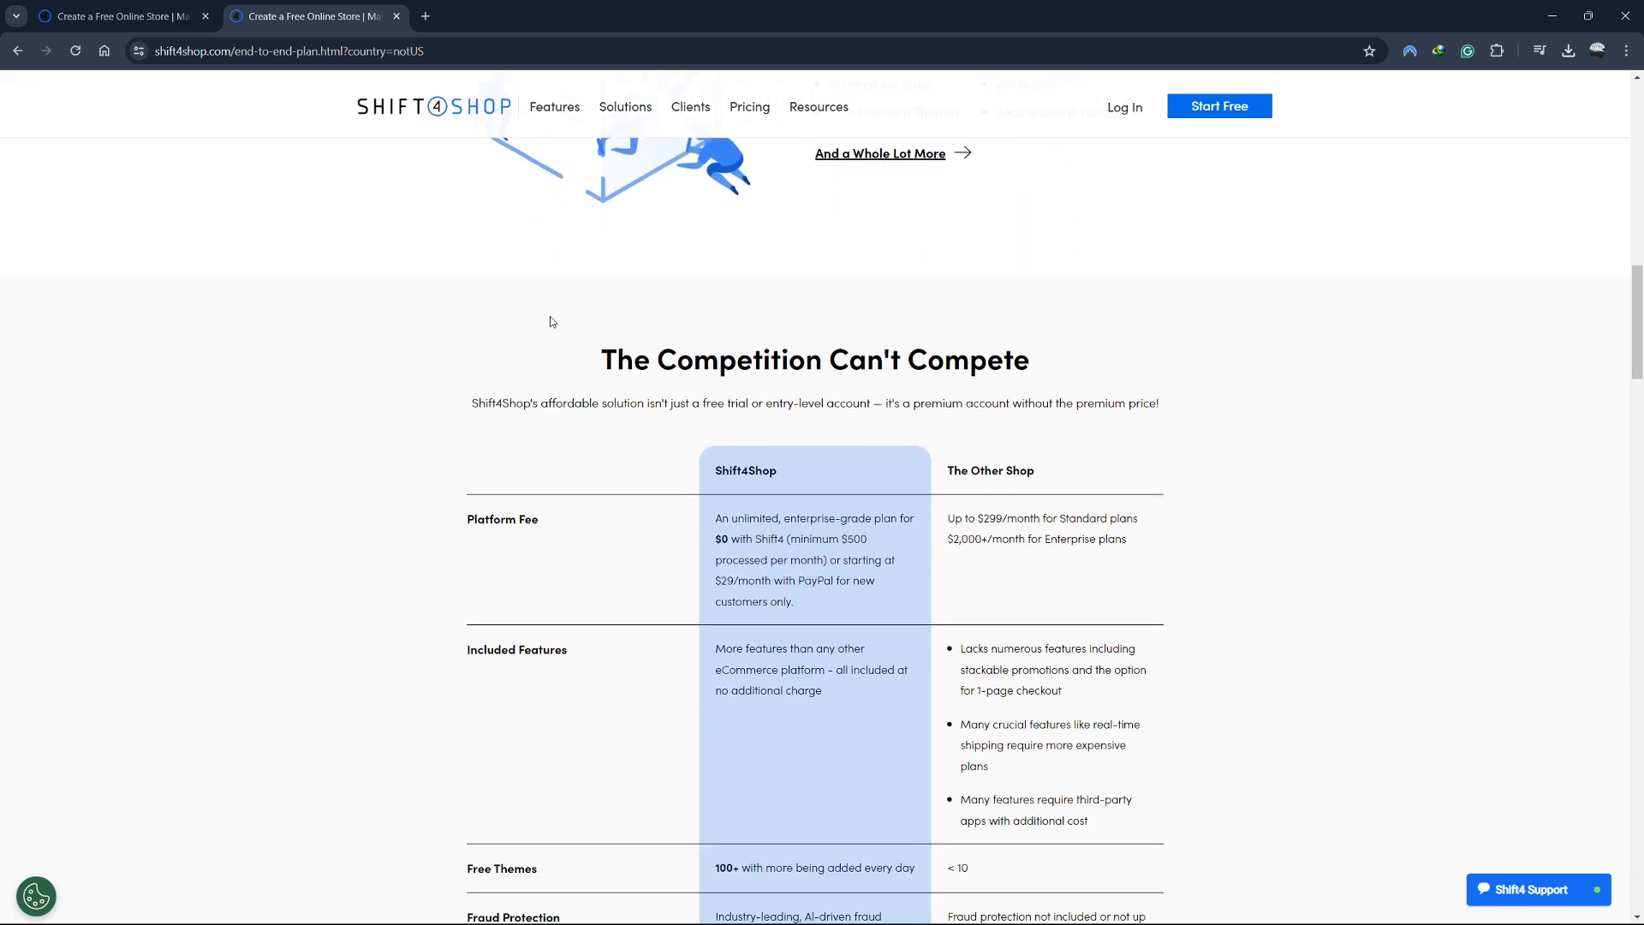
{"action": "mouse_move", "coordinate": [703, 556]}
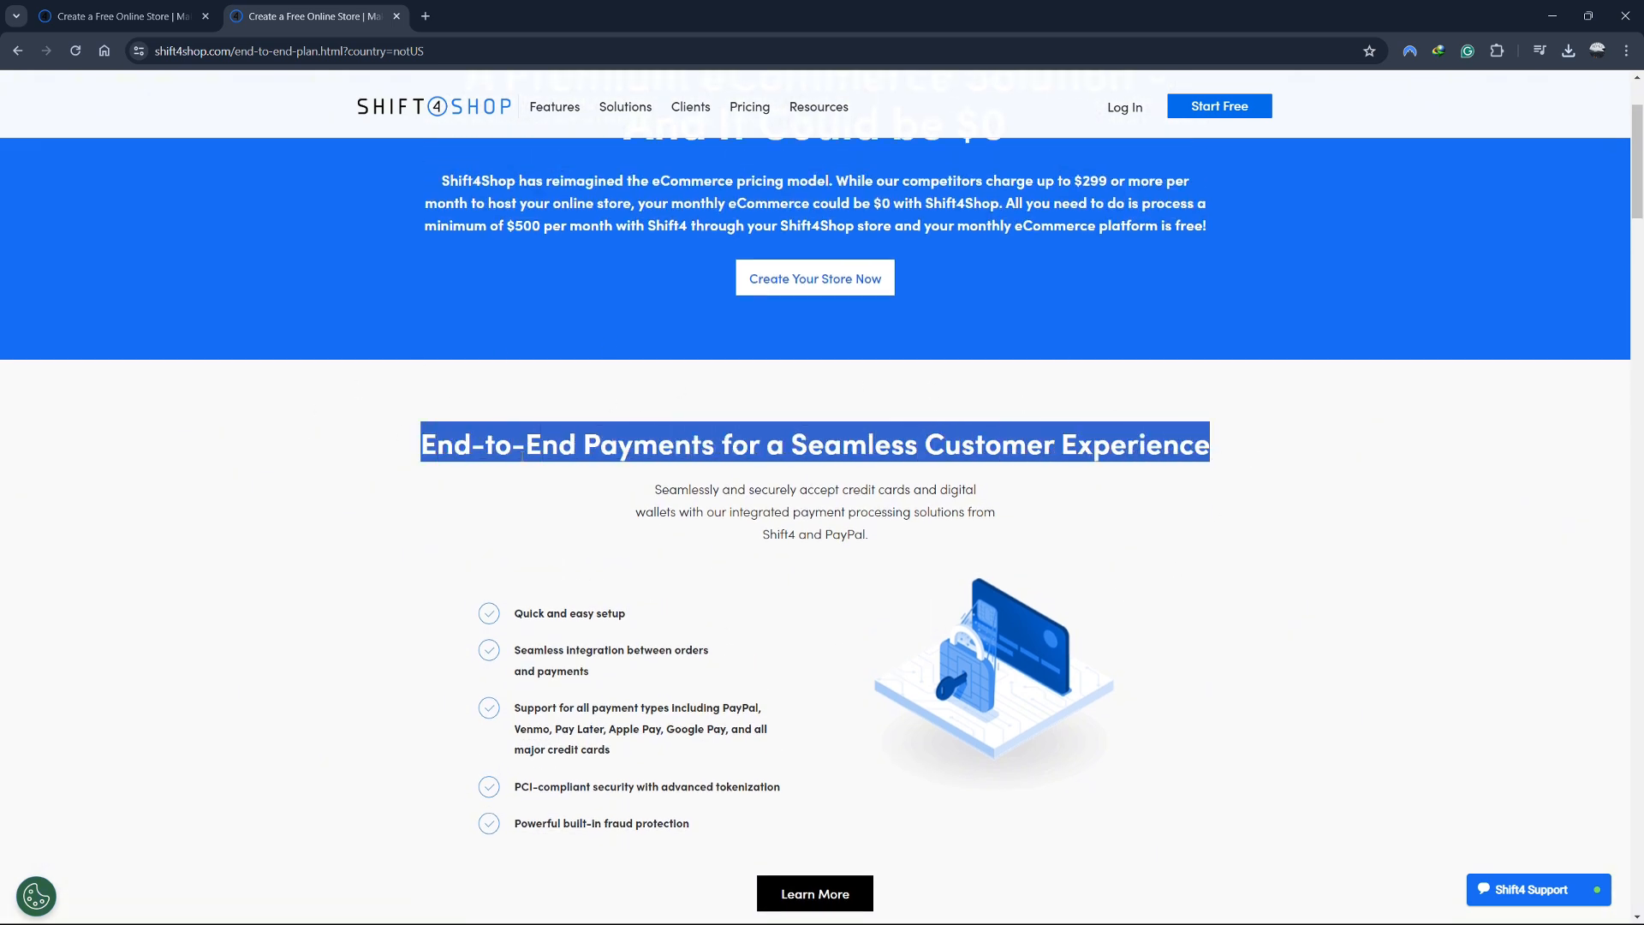
{"action": "scroll", "scroll_direction": "down", "scroll_amount": 3}
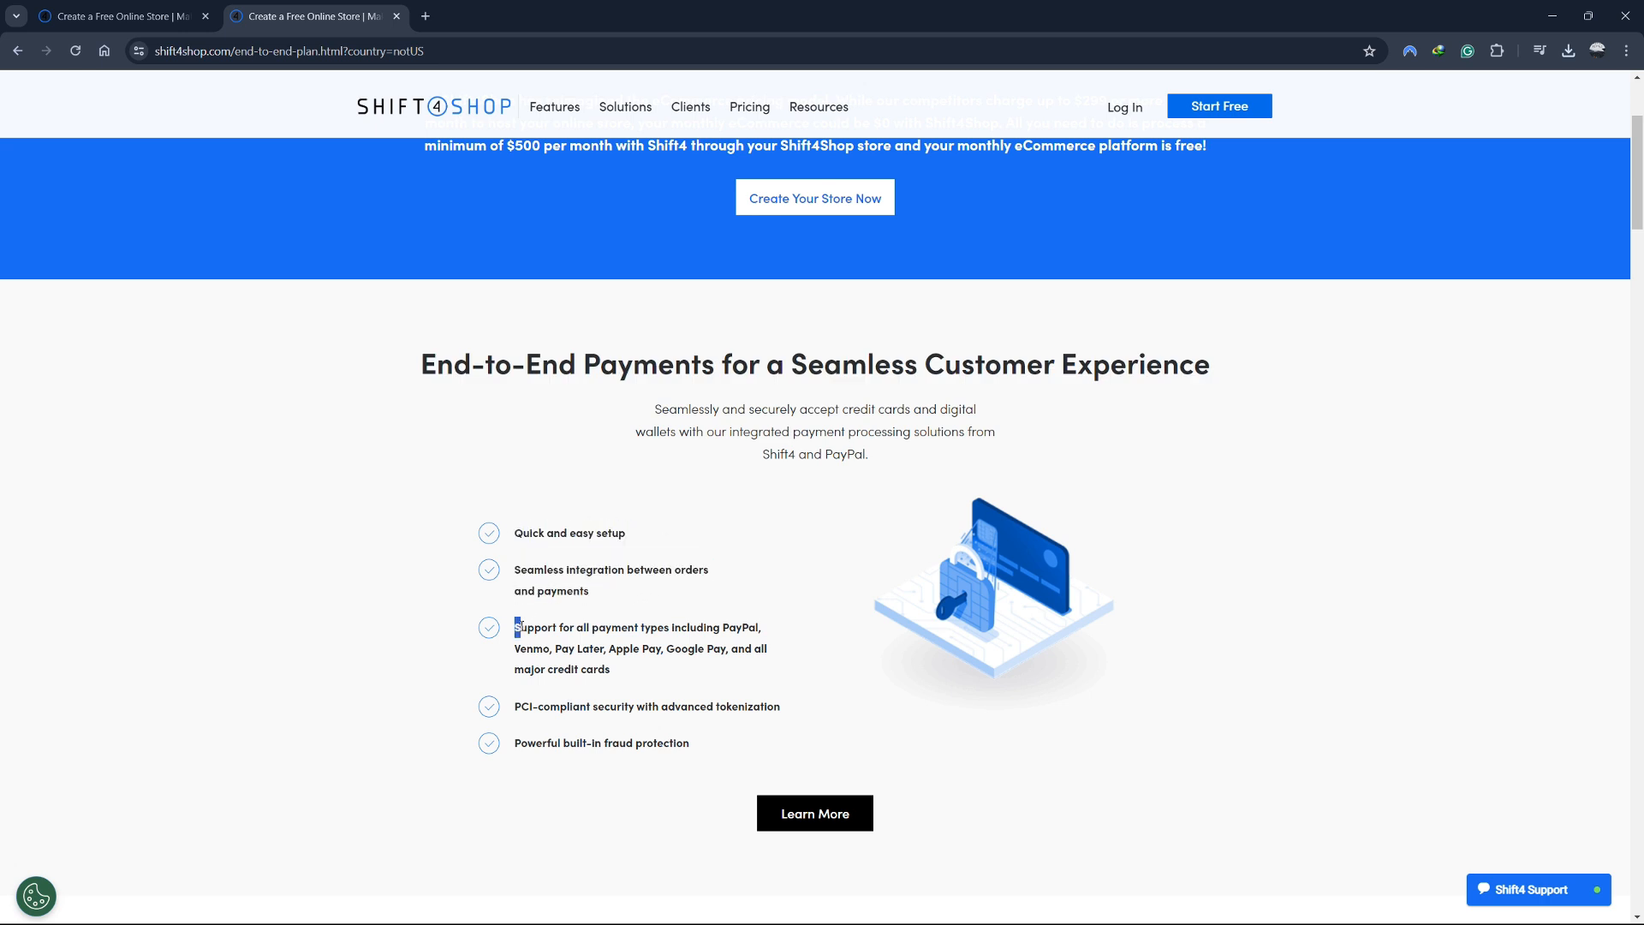
Highlight the supported payment types and fraud protection bullets while reading
{"action": "left_click_drag", "start_coordinate": [515, 627], "coordinate": [766, 657]}
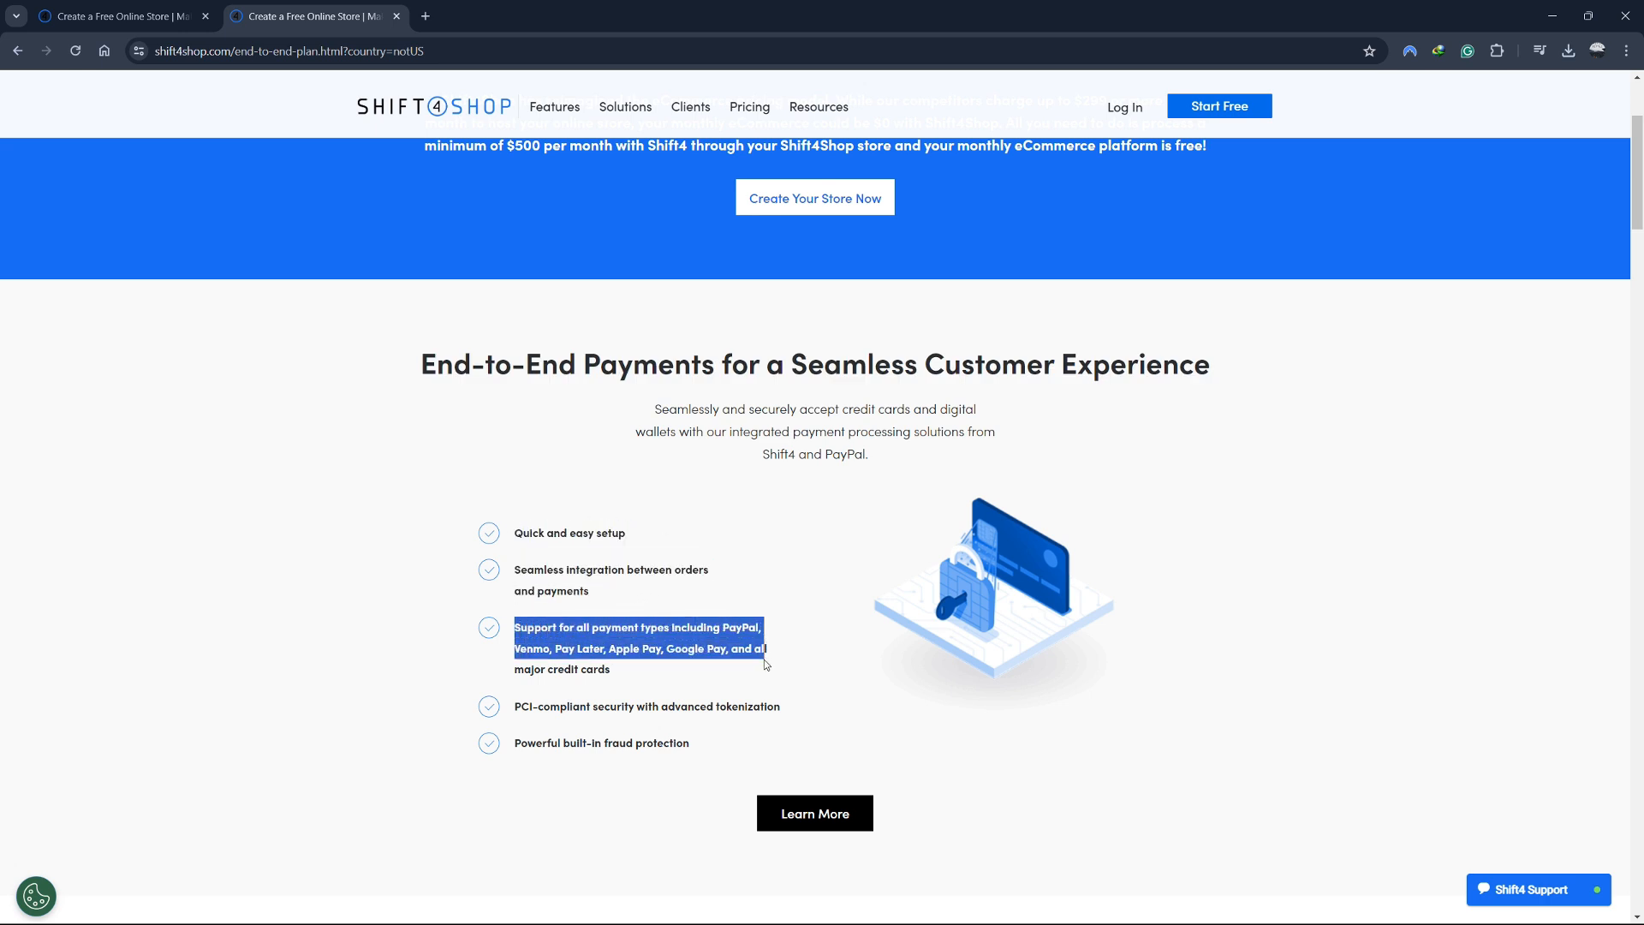
{"action": "scroll", "scroll_direction": "down", "scroll_amount": 3}
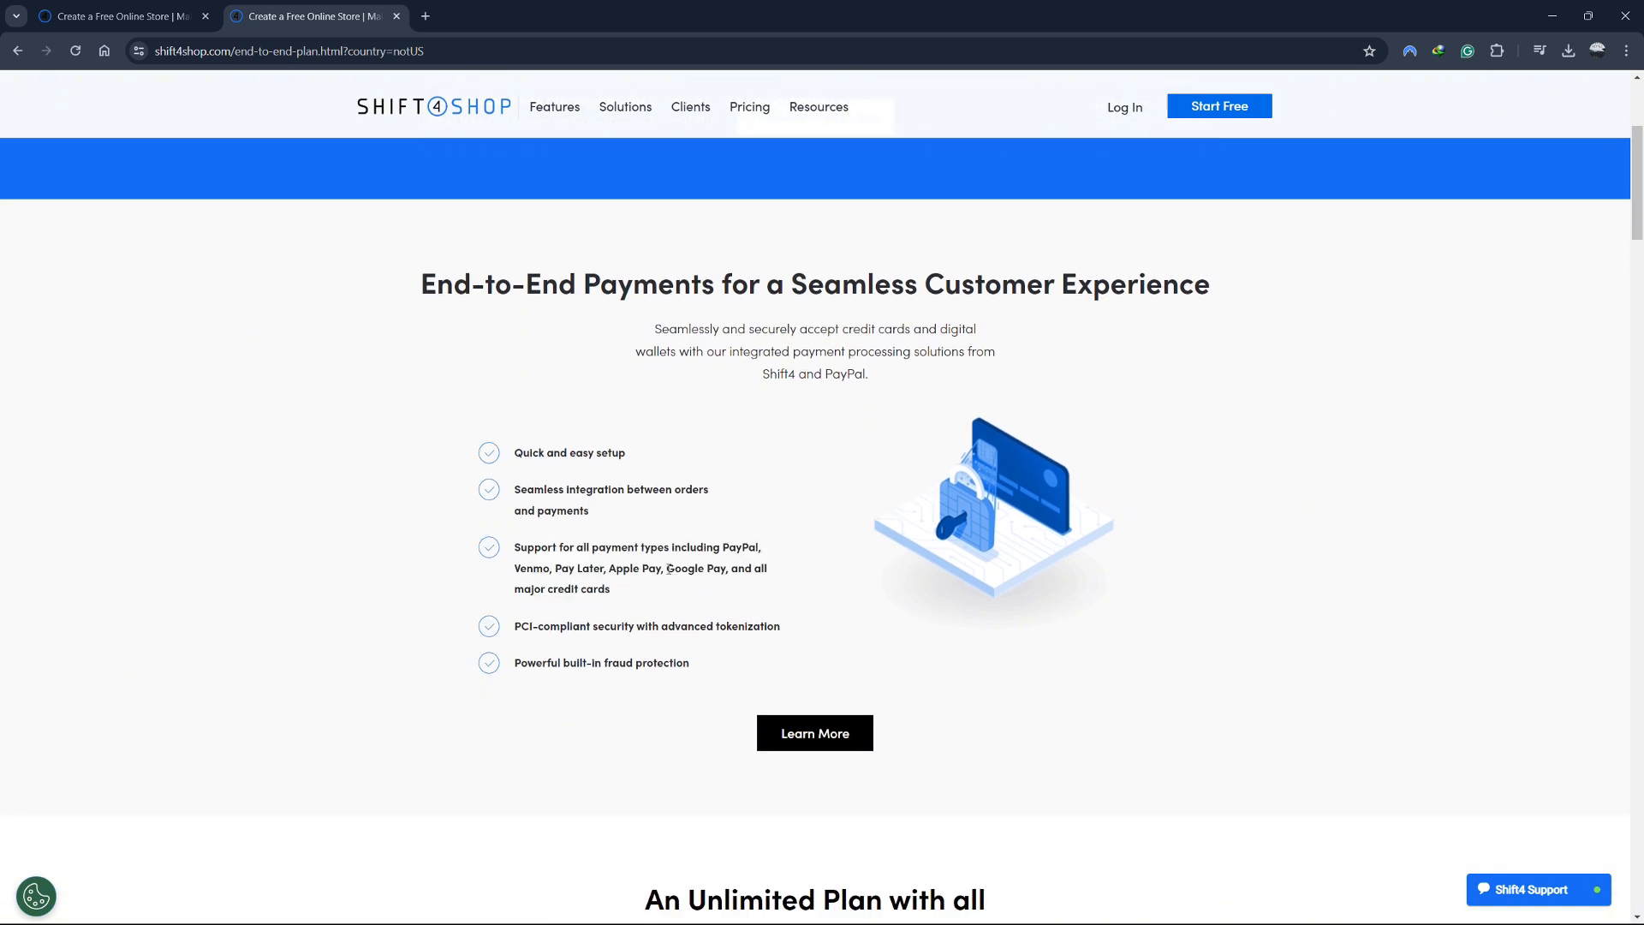
{"action": "mouse_move", "coordinate": [603, 608]}
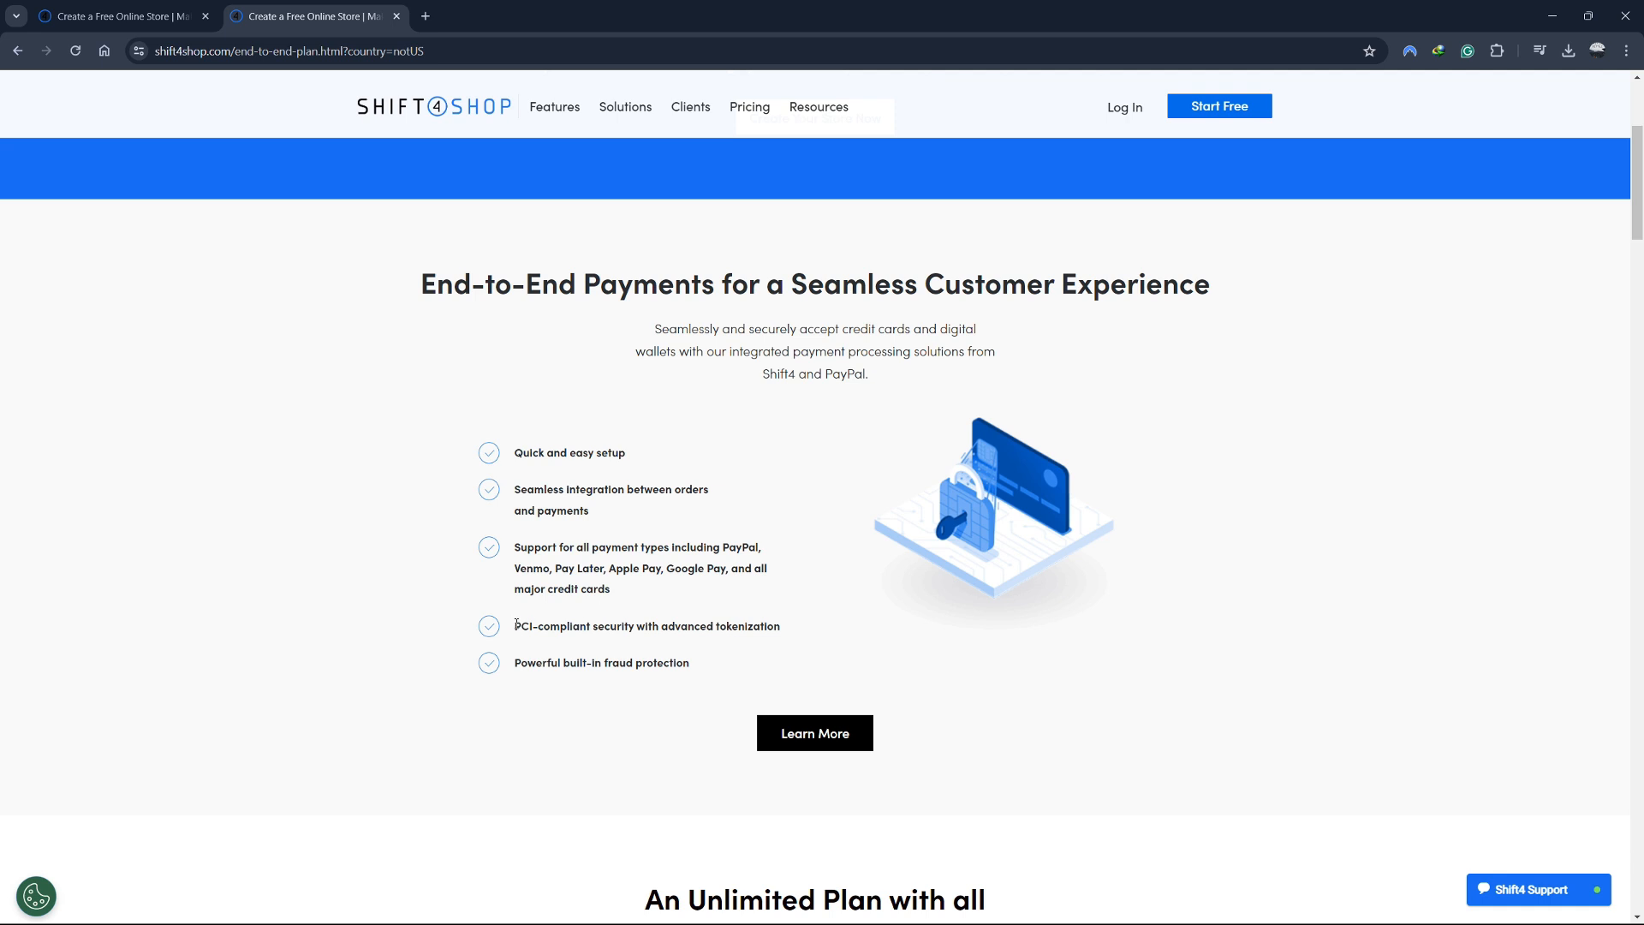
{"action": "mouse_move", "coordinate": [532, 654]}
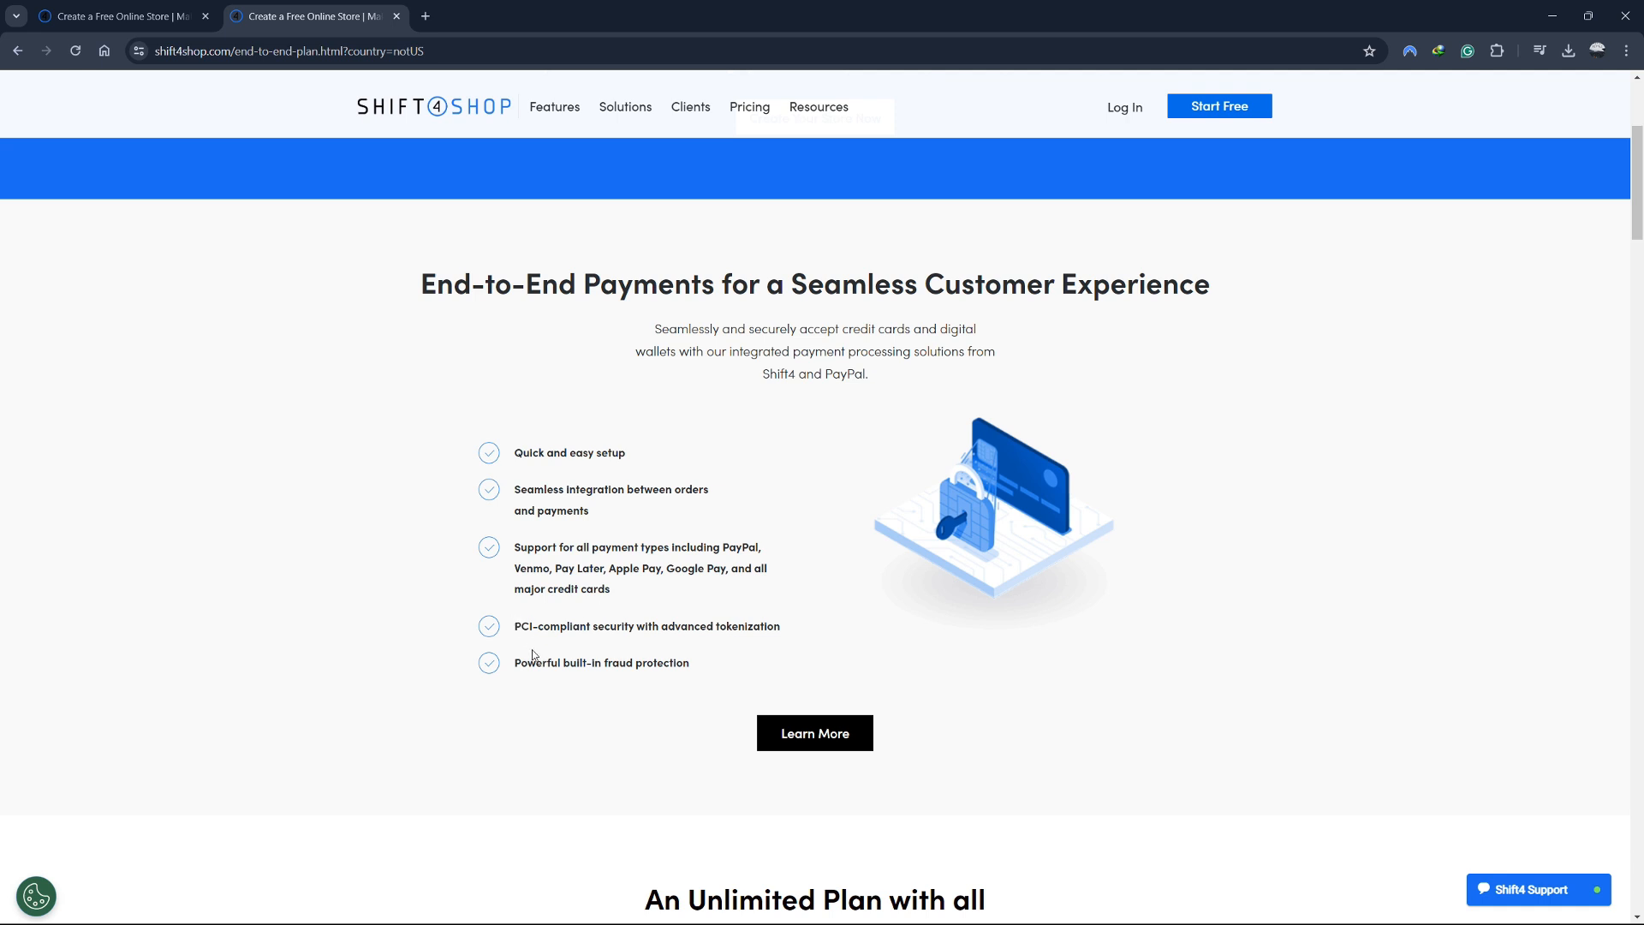
{"action": "mouse_move", "coordinate": [603, 639]}
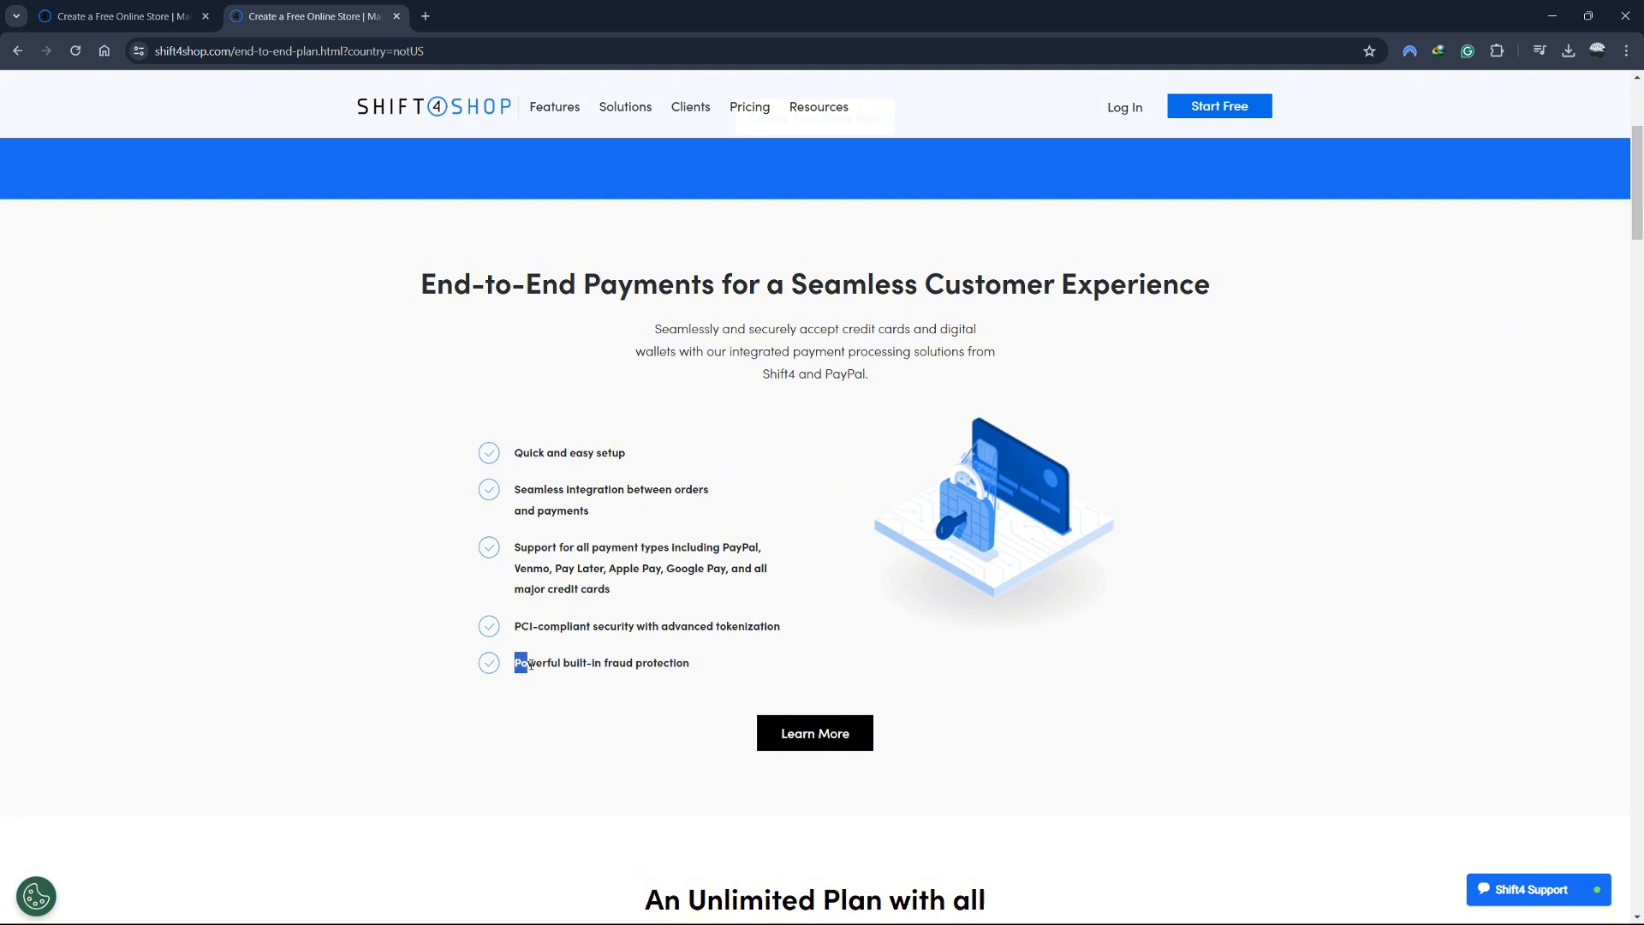
{"action": "left_click_drag", "start_coordinate": [514, 661], "coordinate": [647, 661]}
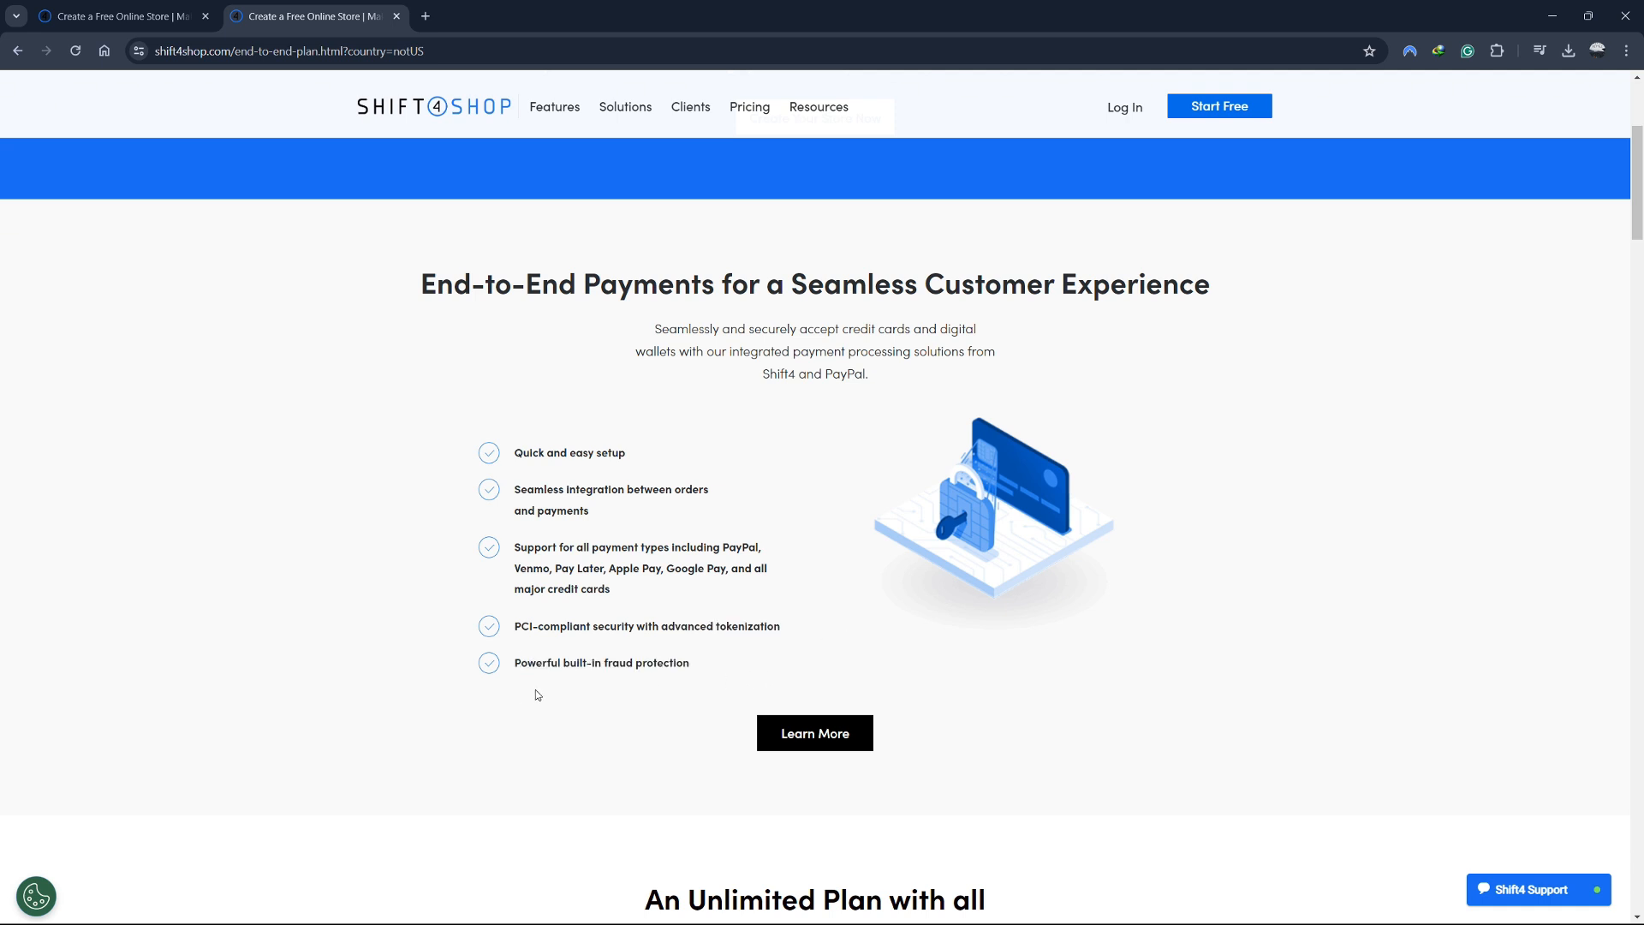
Highlight the Unlimited Products, Integrated Blog and 24/7 Customer Support benefits in the Unlimited Plan list
{"action": "scroll", "scroll_direction": "down", "scroll_amount": 3}
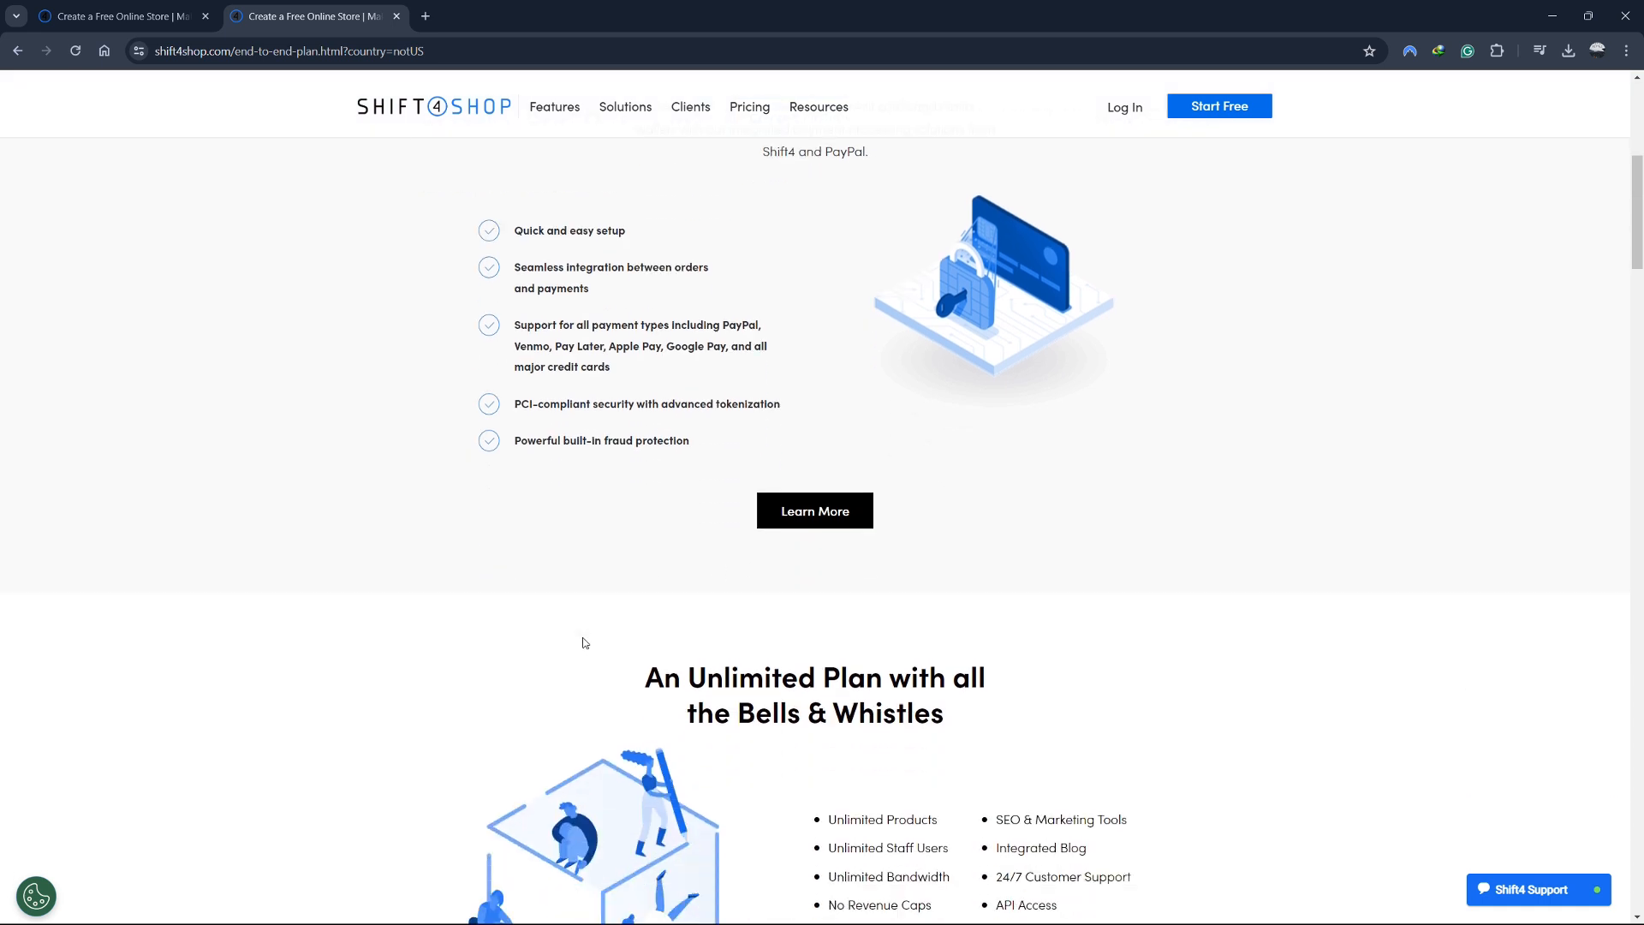
{"action": "scroll", "scroll_direction": "down", "scroll_amount": 3}
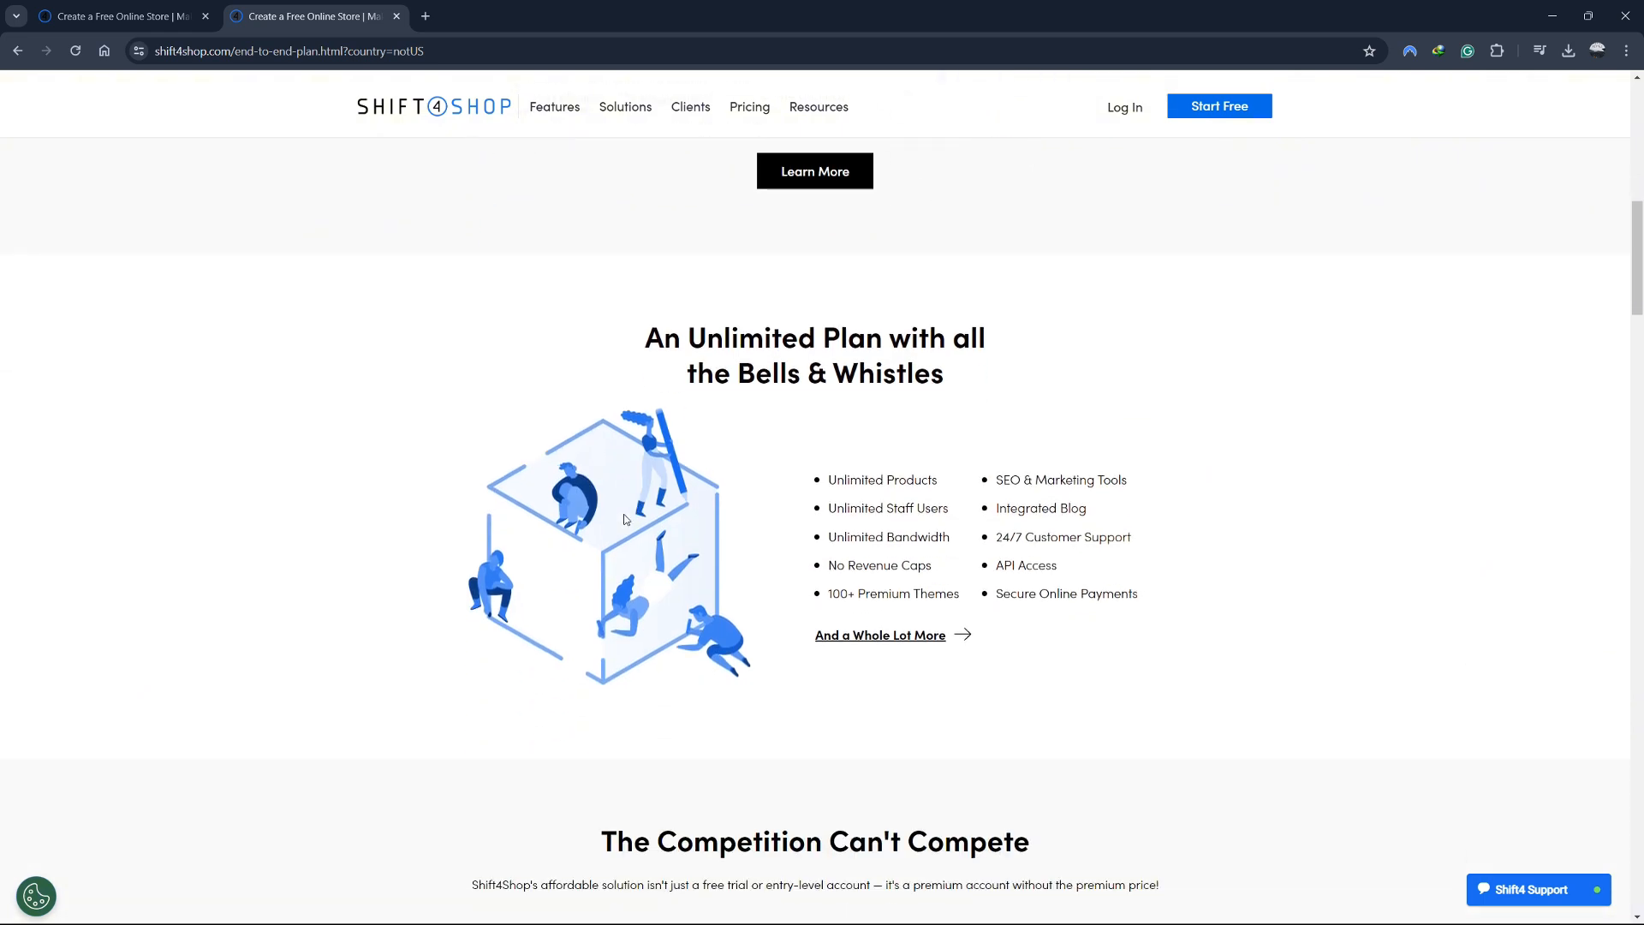
{"action": "mouse_move", "coordinate": [707, 439]}
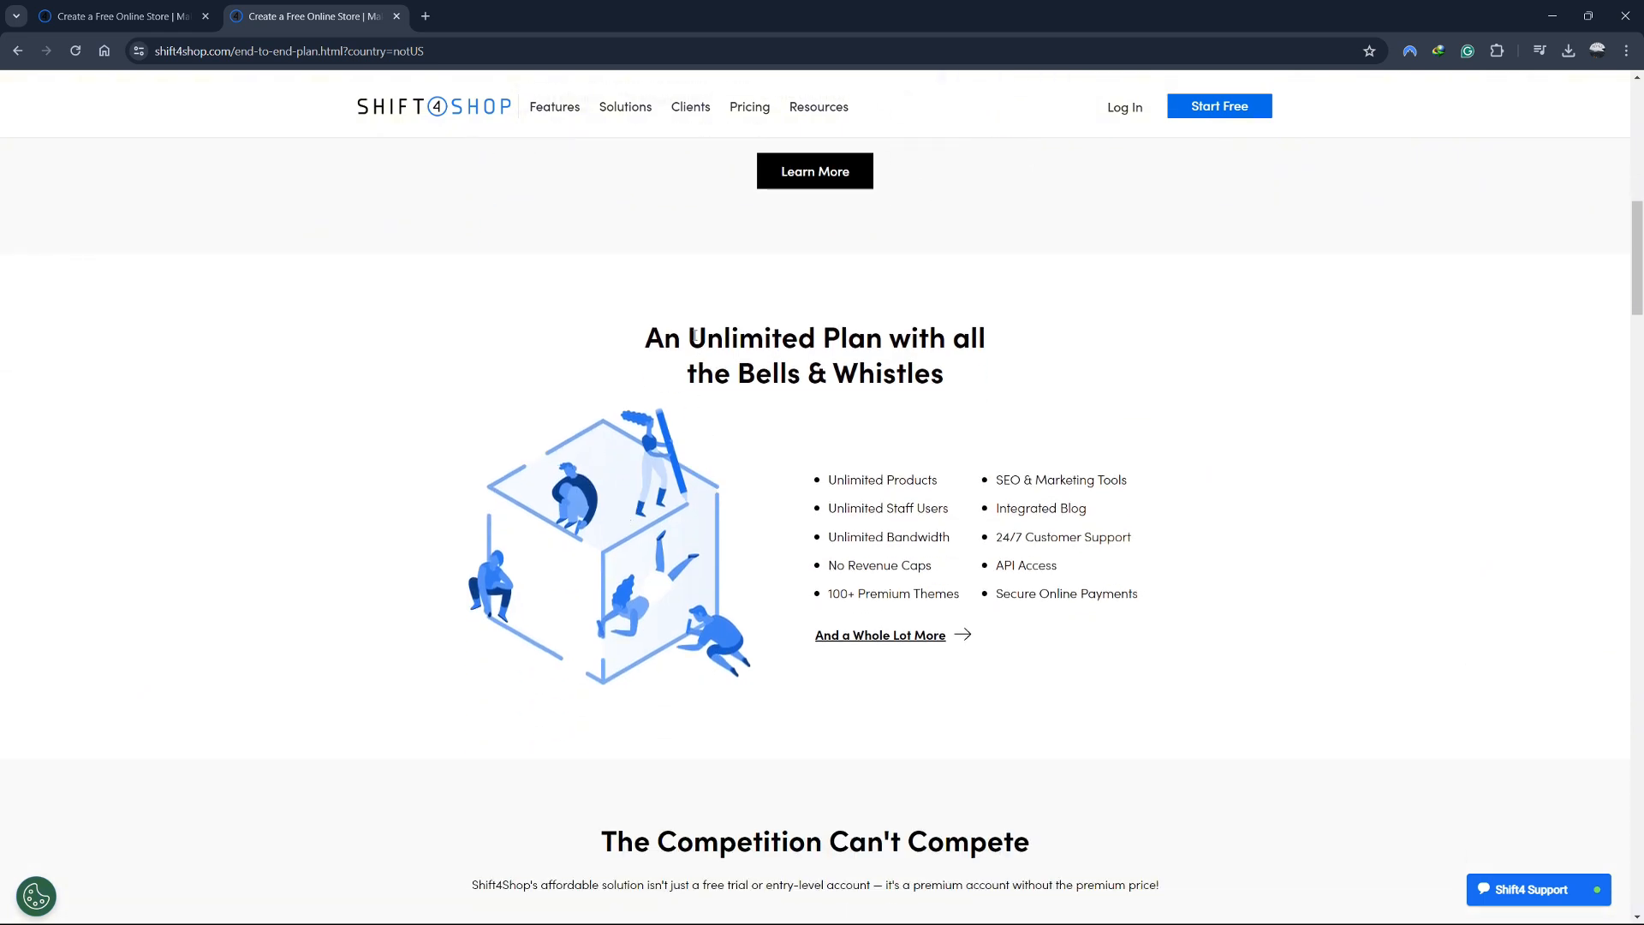
{"action": "double_click", "coordinate": [750, 338]}
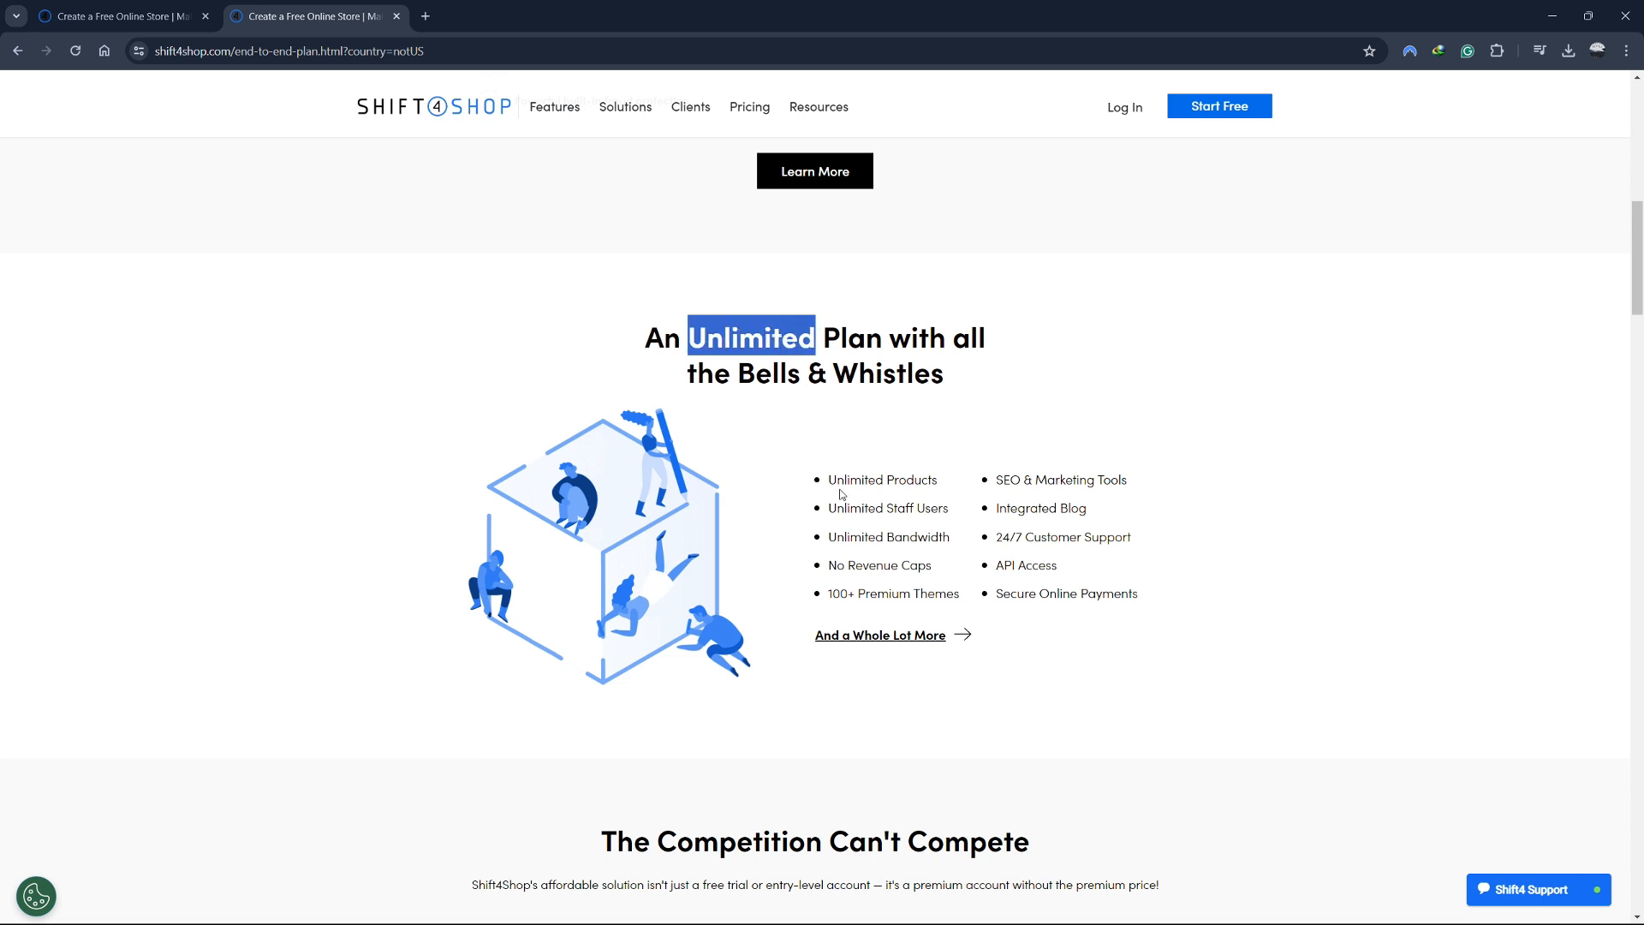
{"action": "double_click", "coordinate": [881, 479]}
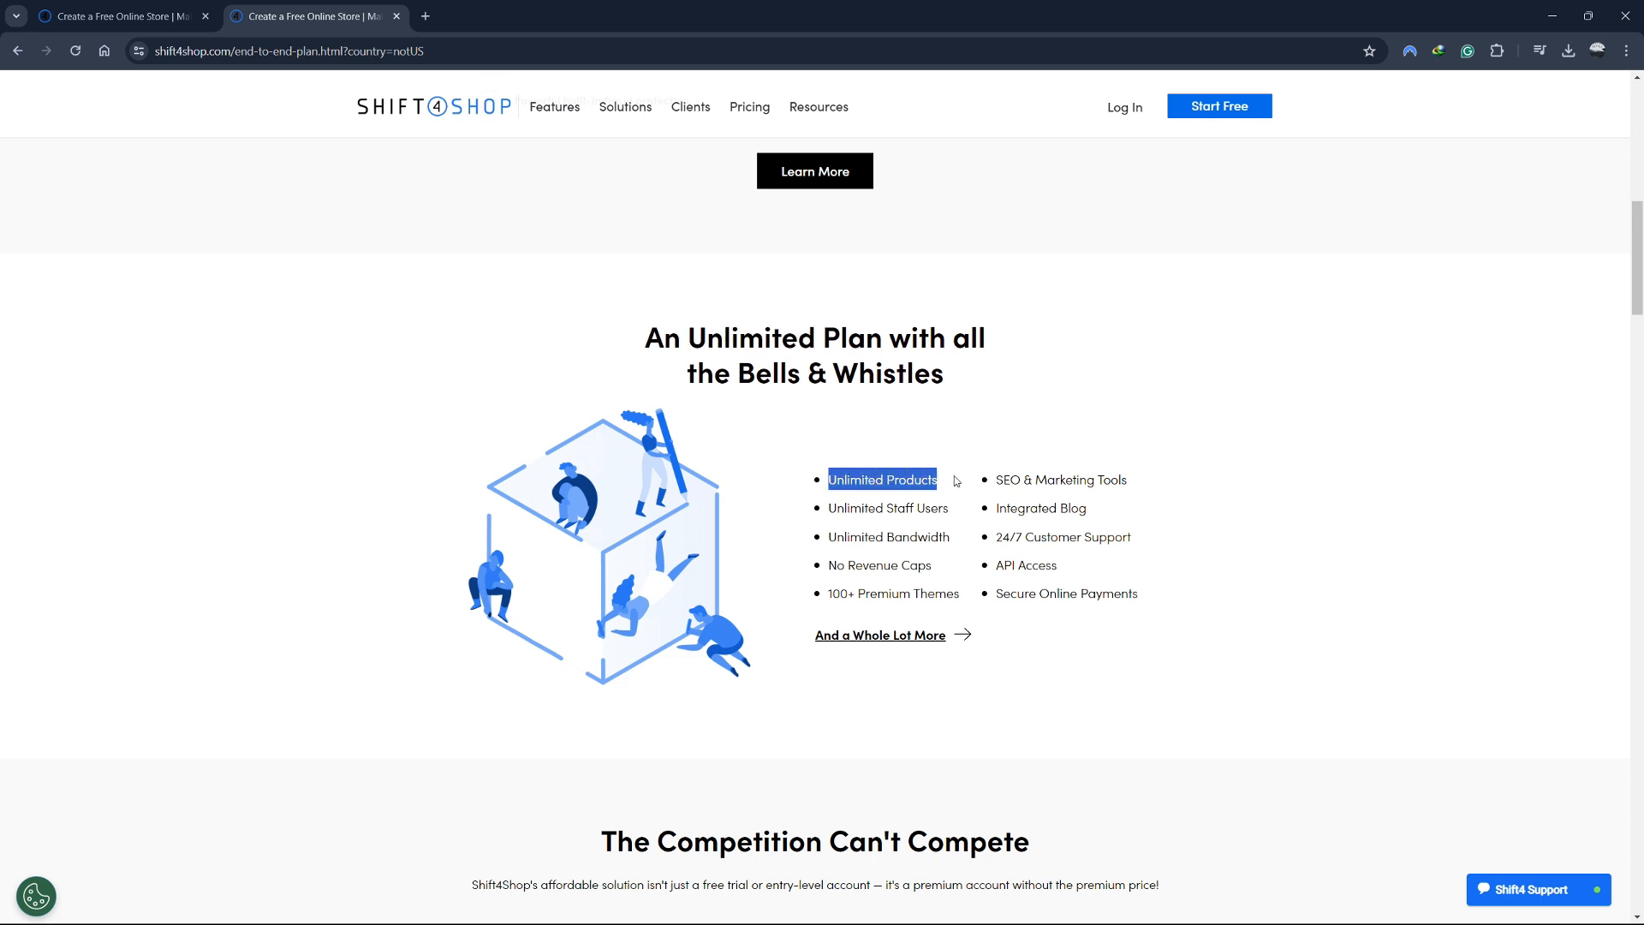
{"action": "mouse_move", "coordinate": [784, 497]}
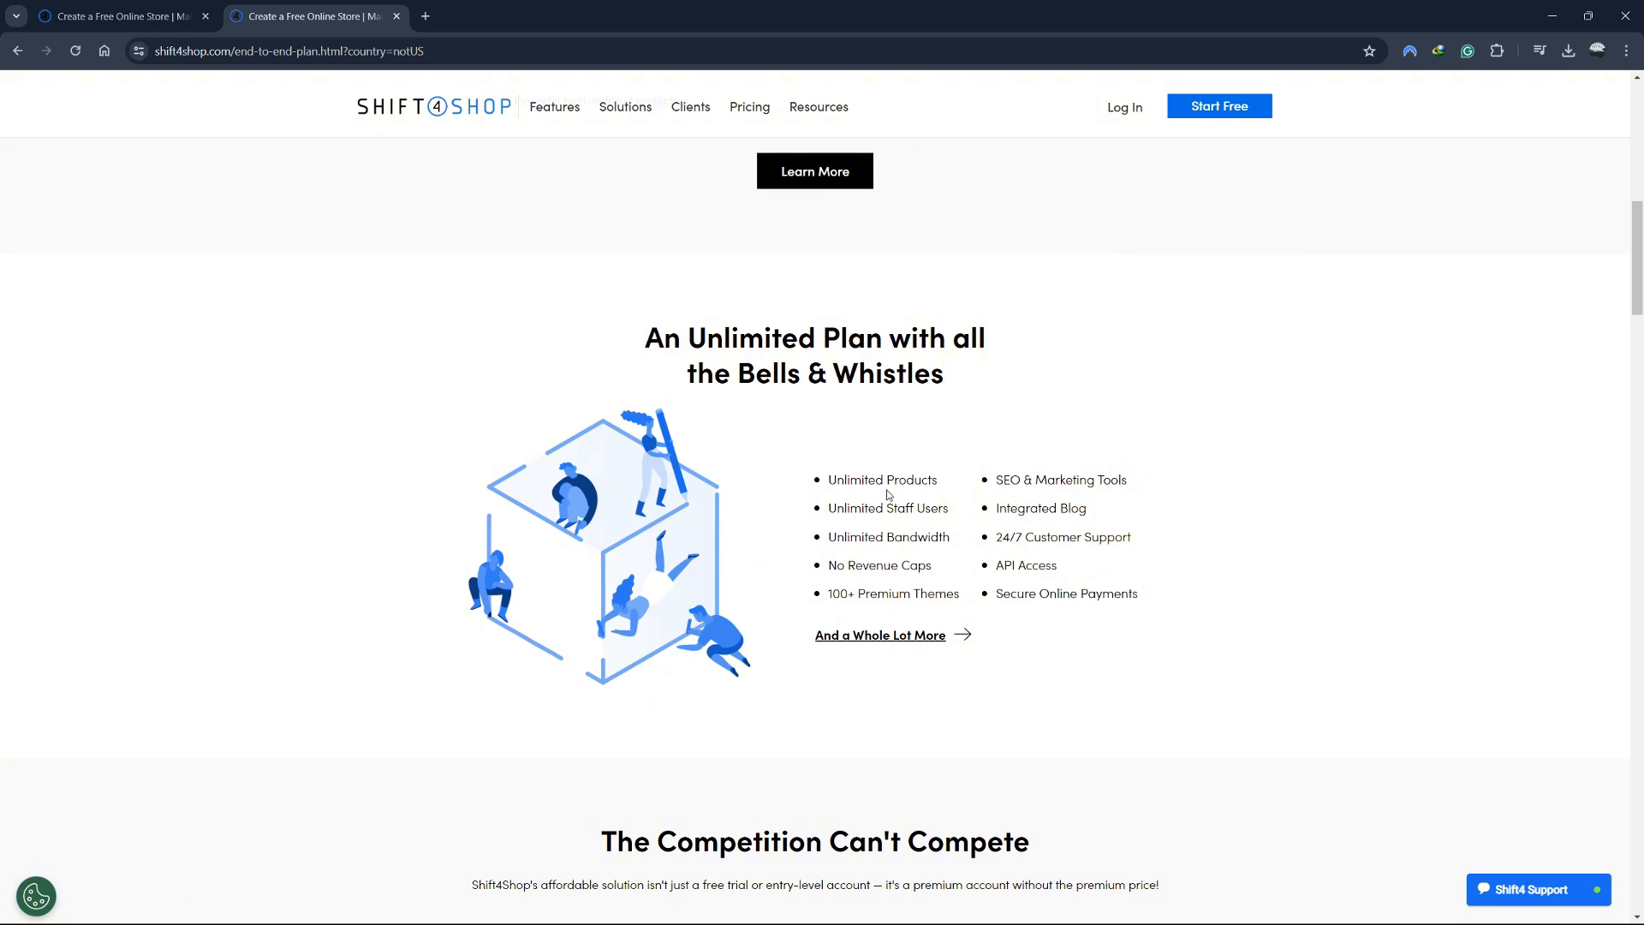
{"action": "mouse_move", "coordinate": [827, 510]}
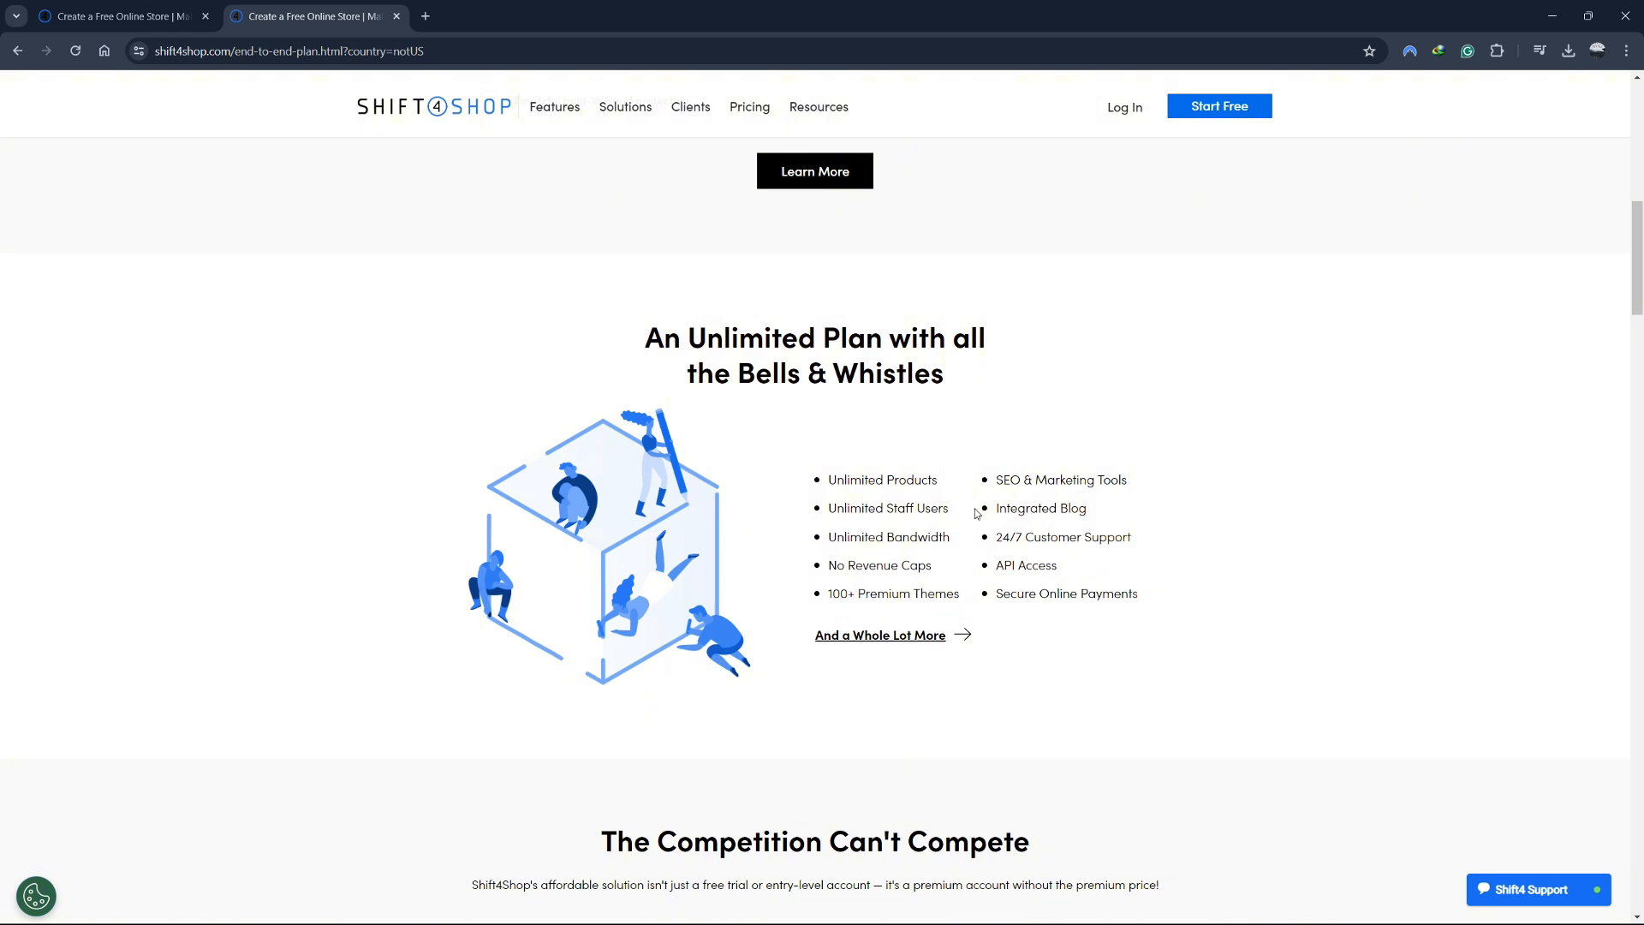
{"action": "mouse_move", "coordinate": [997, 513]}
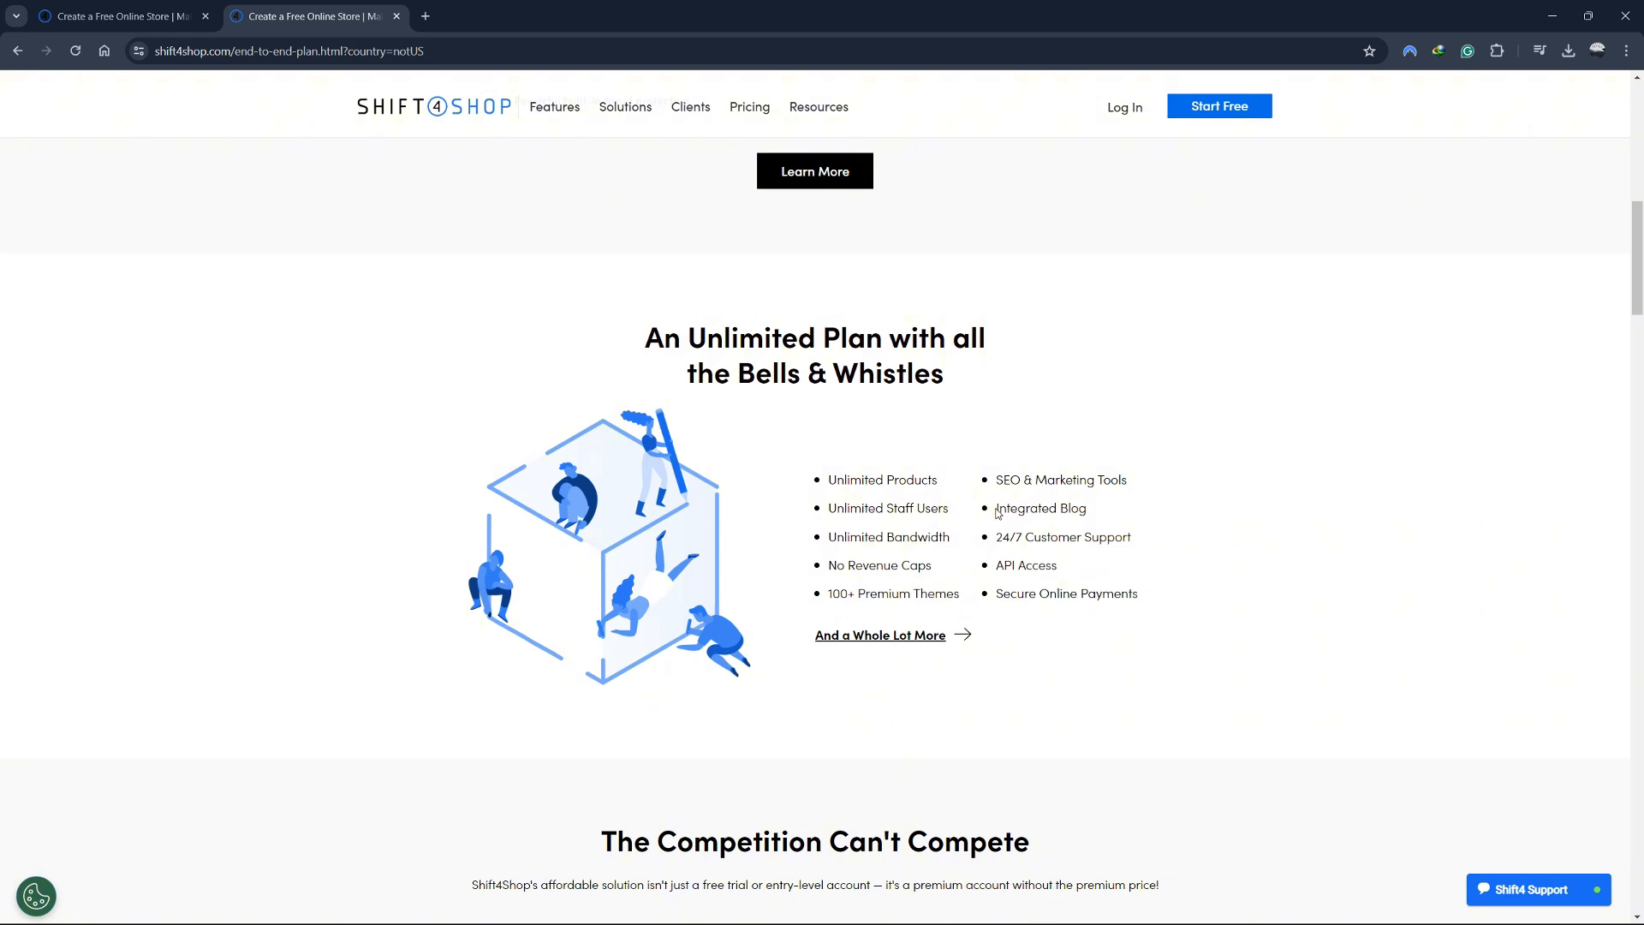
{"action": "double_click", "coordinate": [1041, 507]}
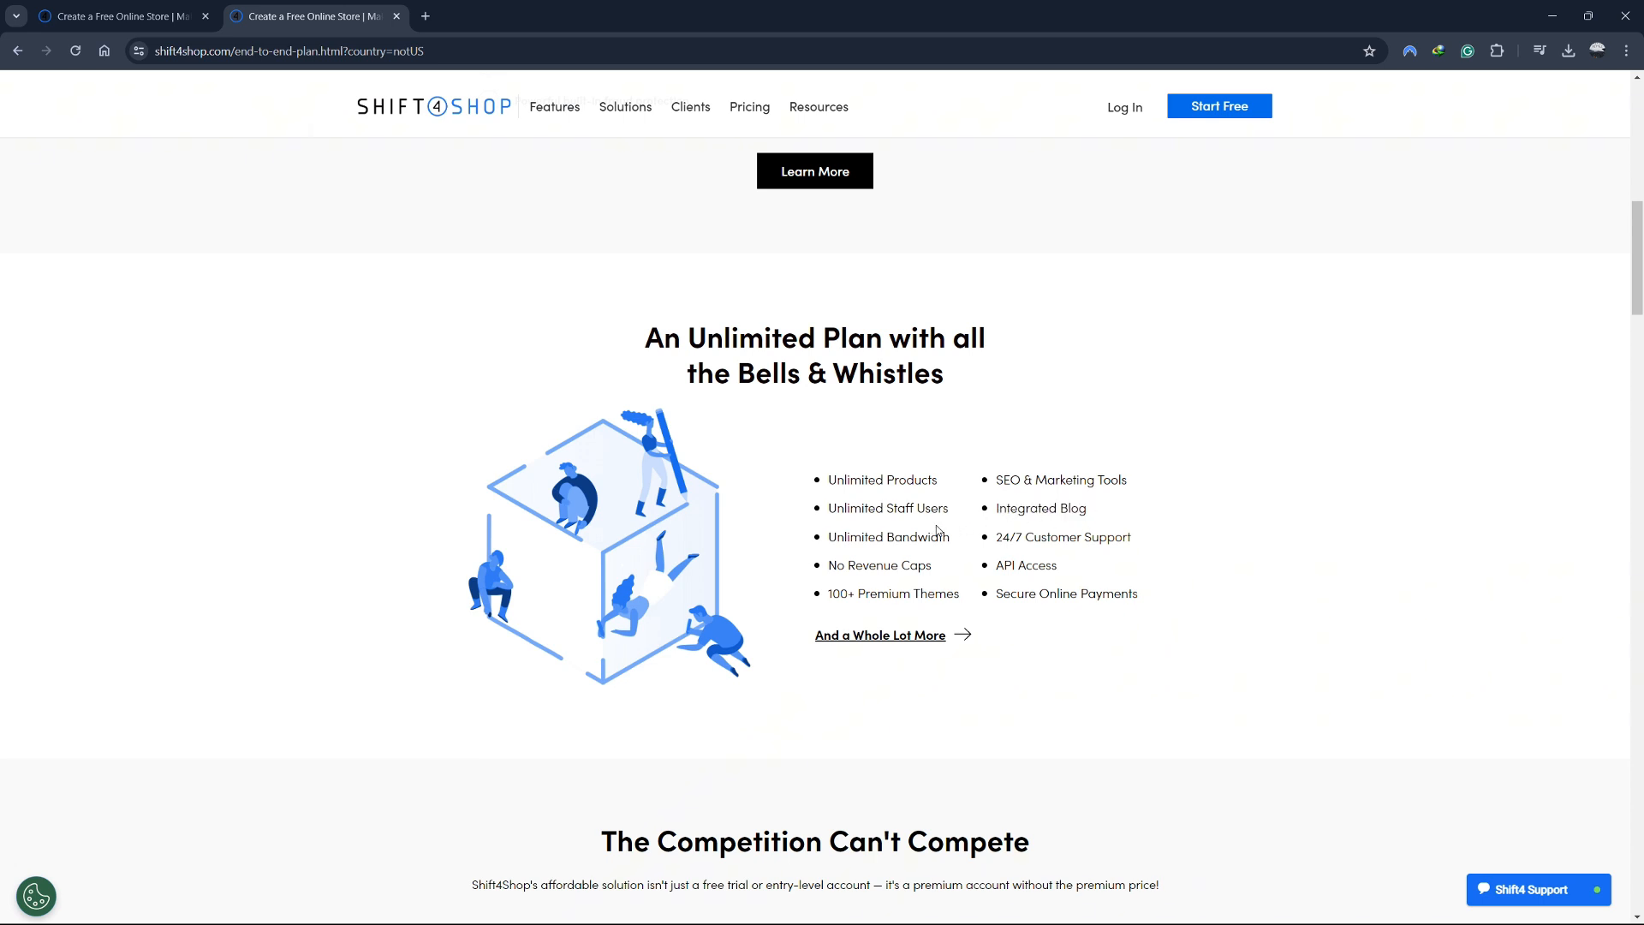
{"action": "mouse_move", "coordinate": [828, 543]}
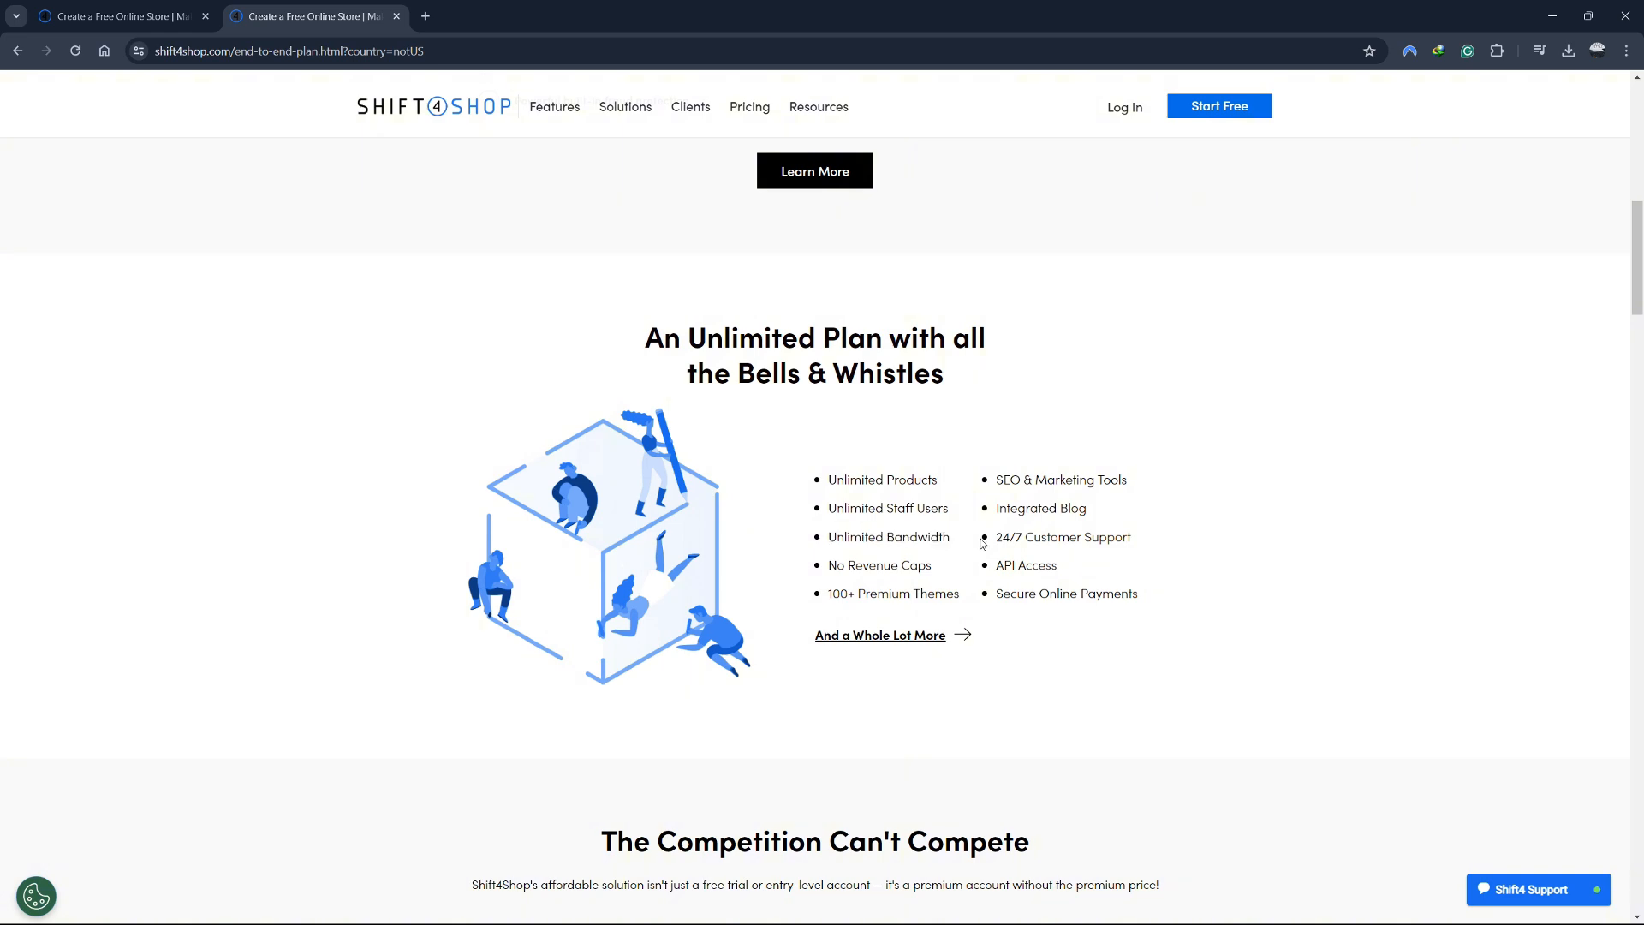
{"action": "mouse_move", "coordinate": [992, 541]}
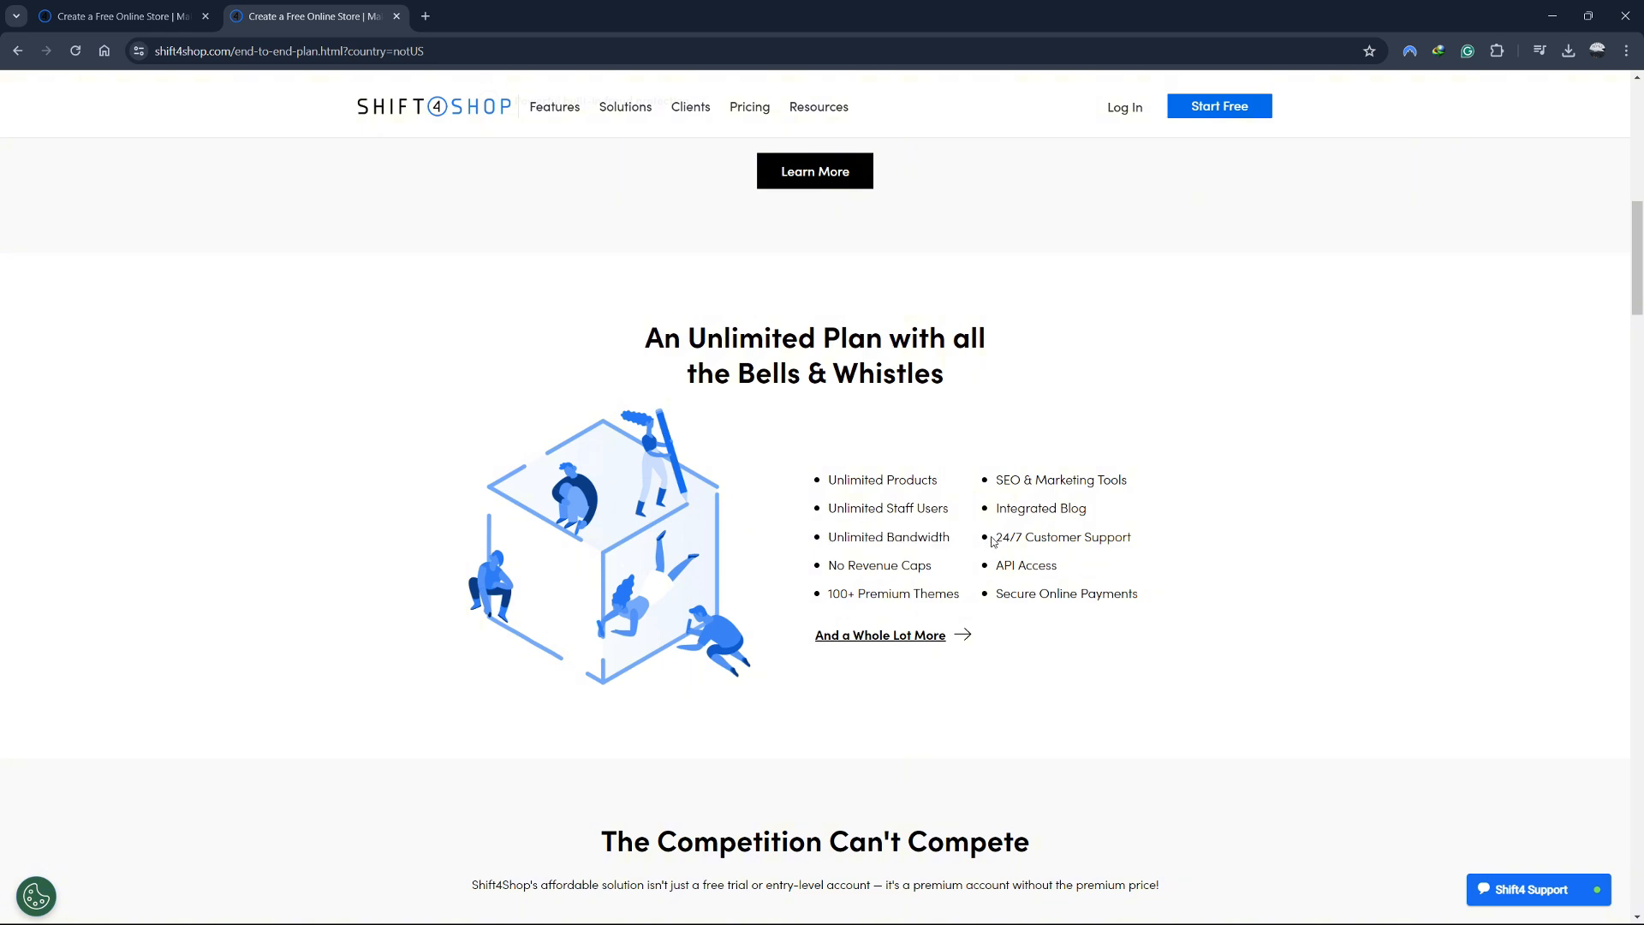
{"action": "left_click_drag", "start_coordinate": [994, 536], "coordinate": [1091, 536]}
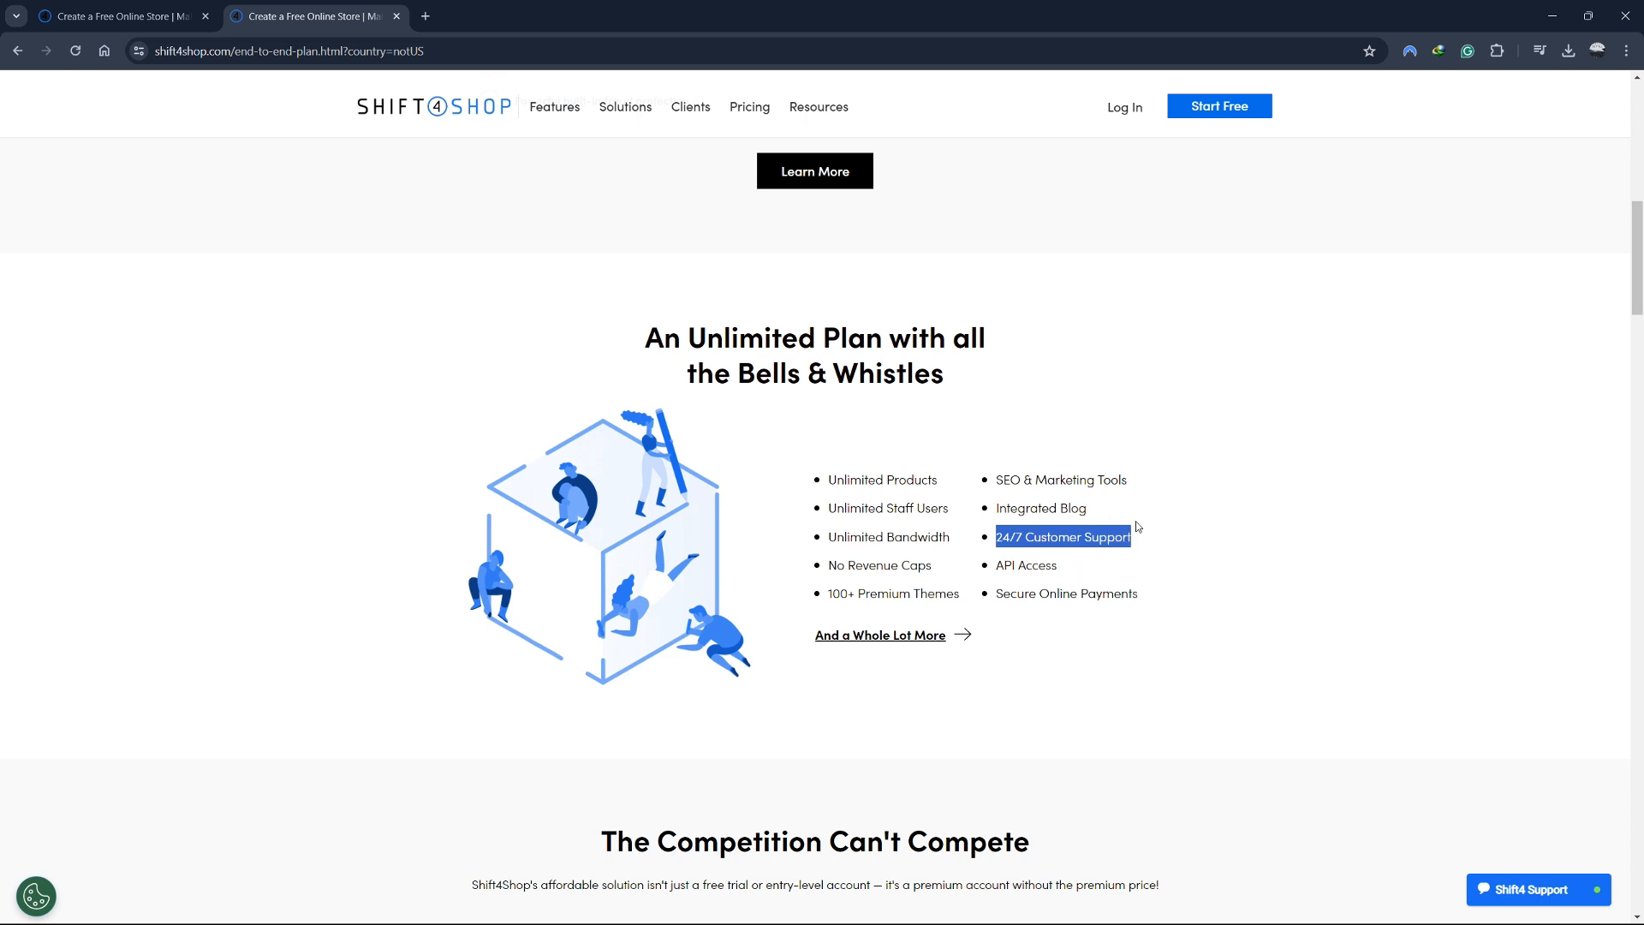
Highlight the API Access and 100+ Premium Themes benefits further down the list
{"action": "scroll", "scroll_direction": "down", "scroll_amount": 3}
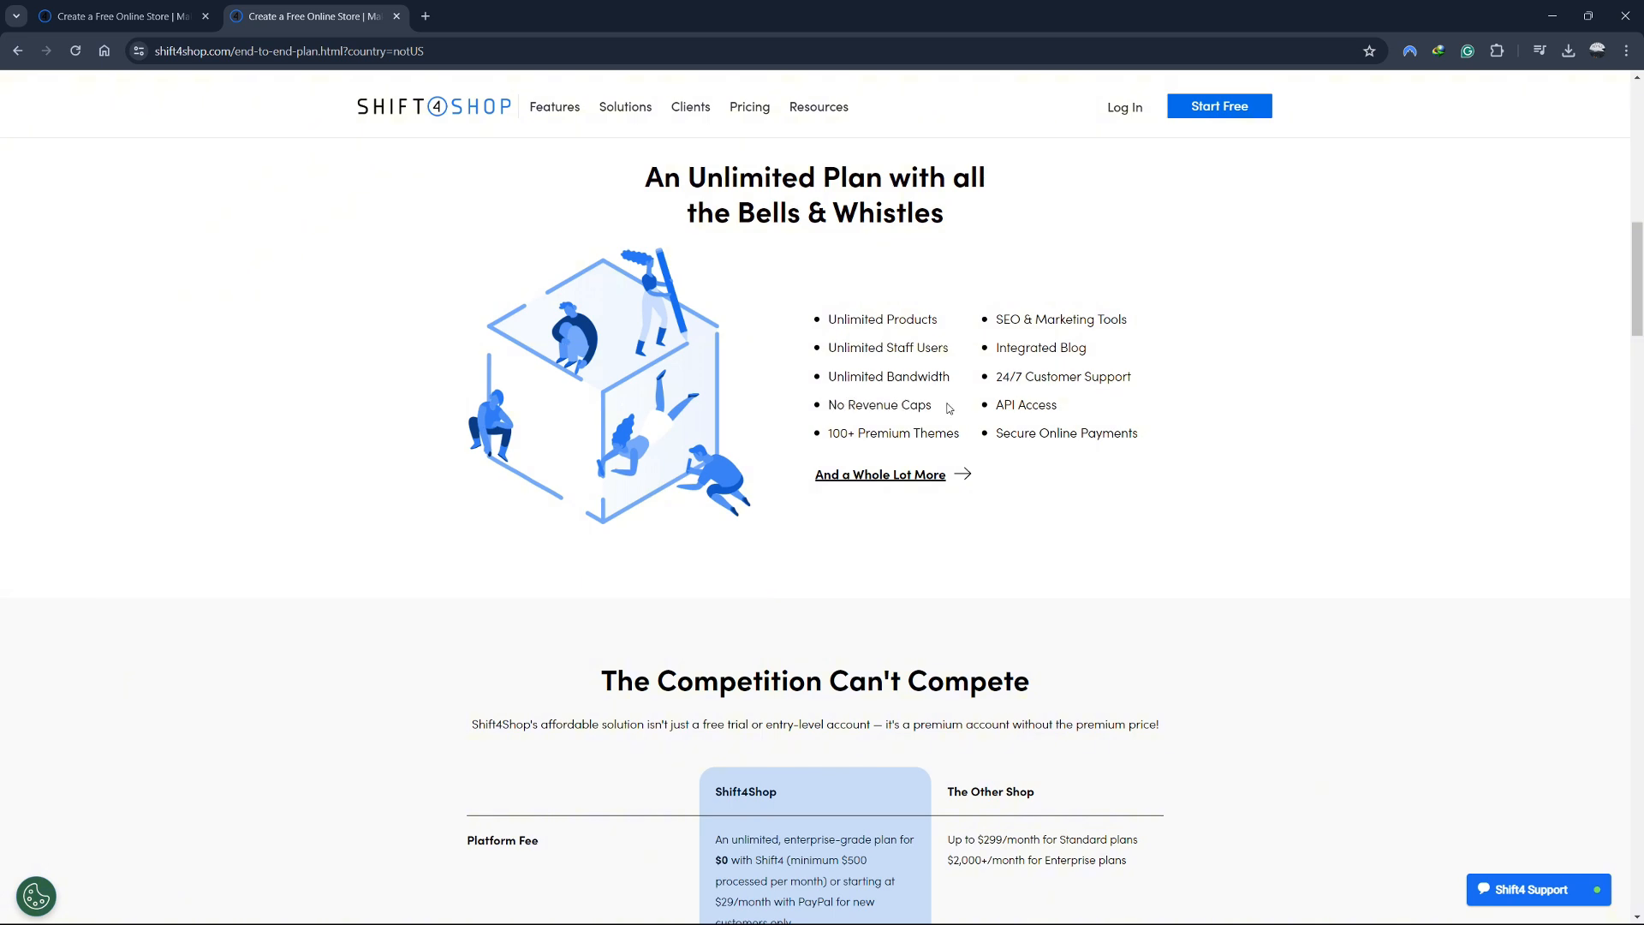
{"action": "mouse_move", "coordinate": [1061, 409]}
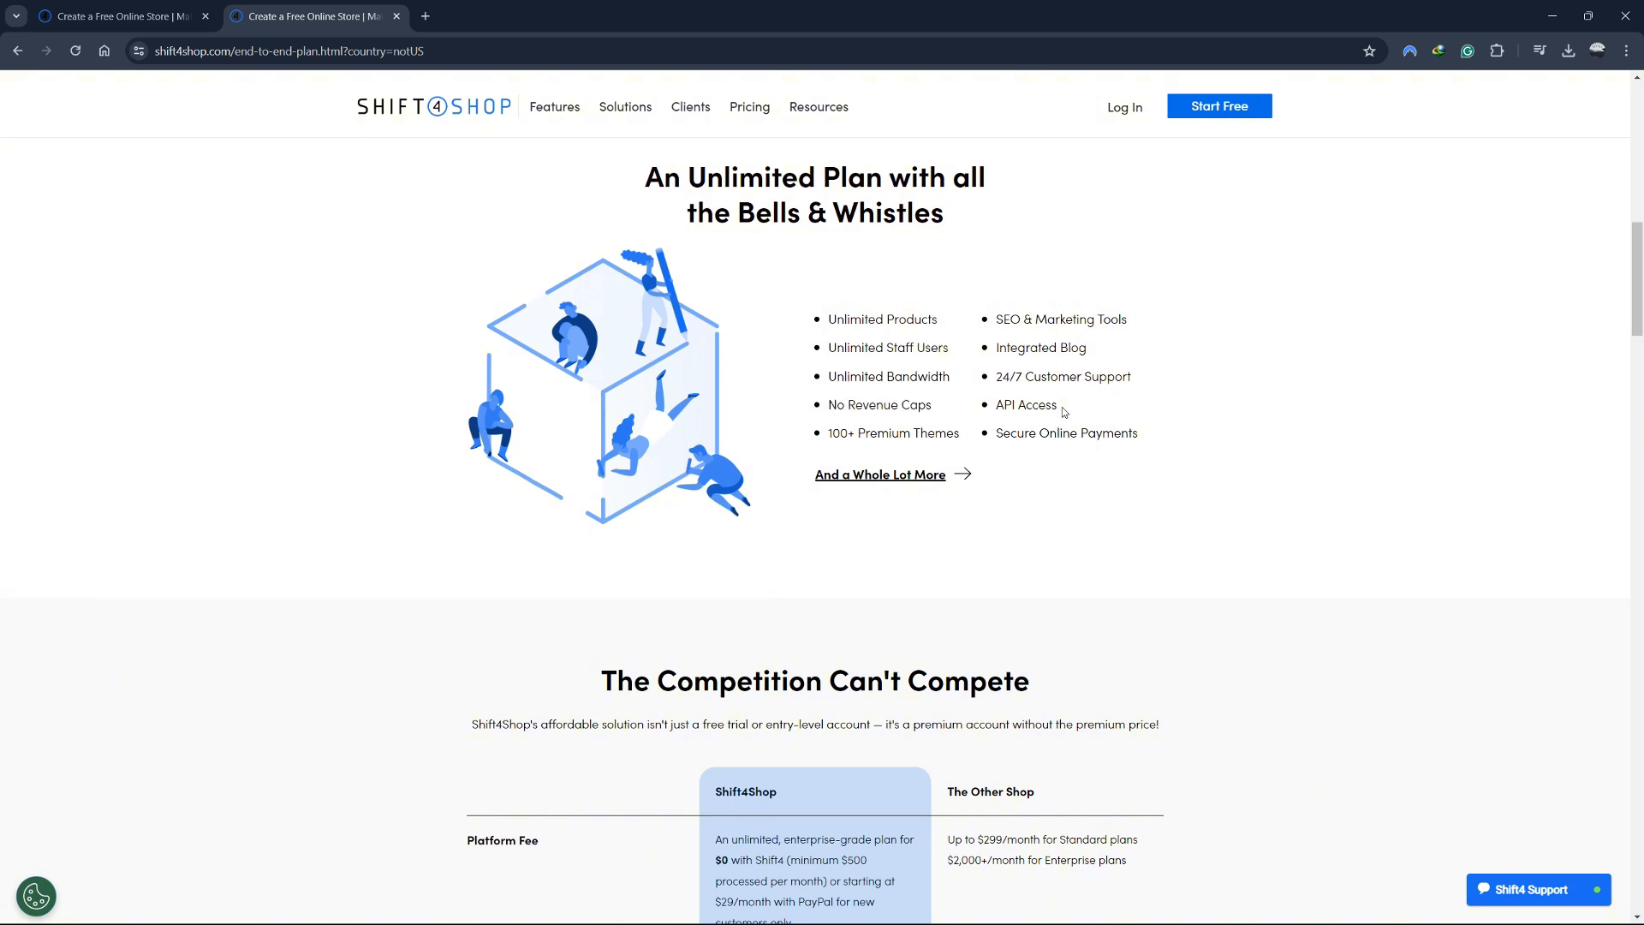
{"action": "double_click", "coordinate": [1024, 404]}
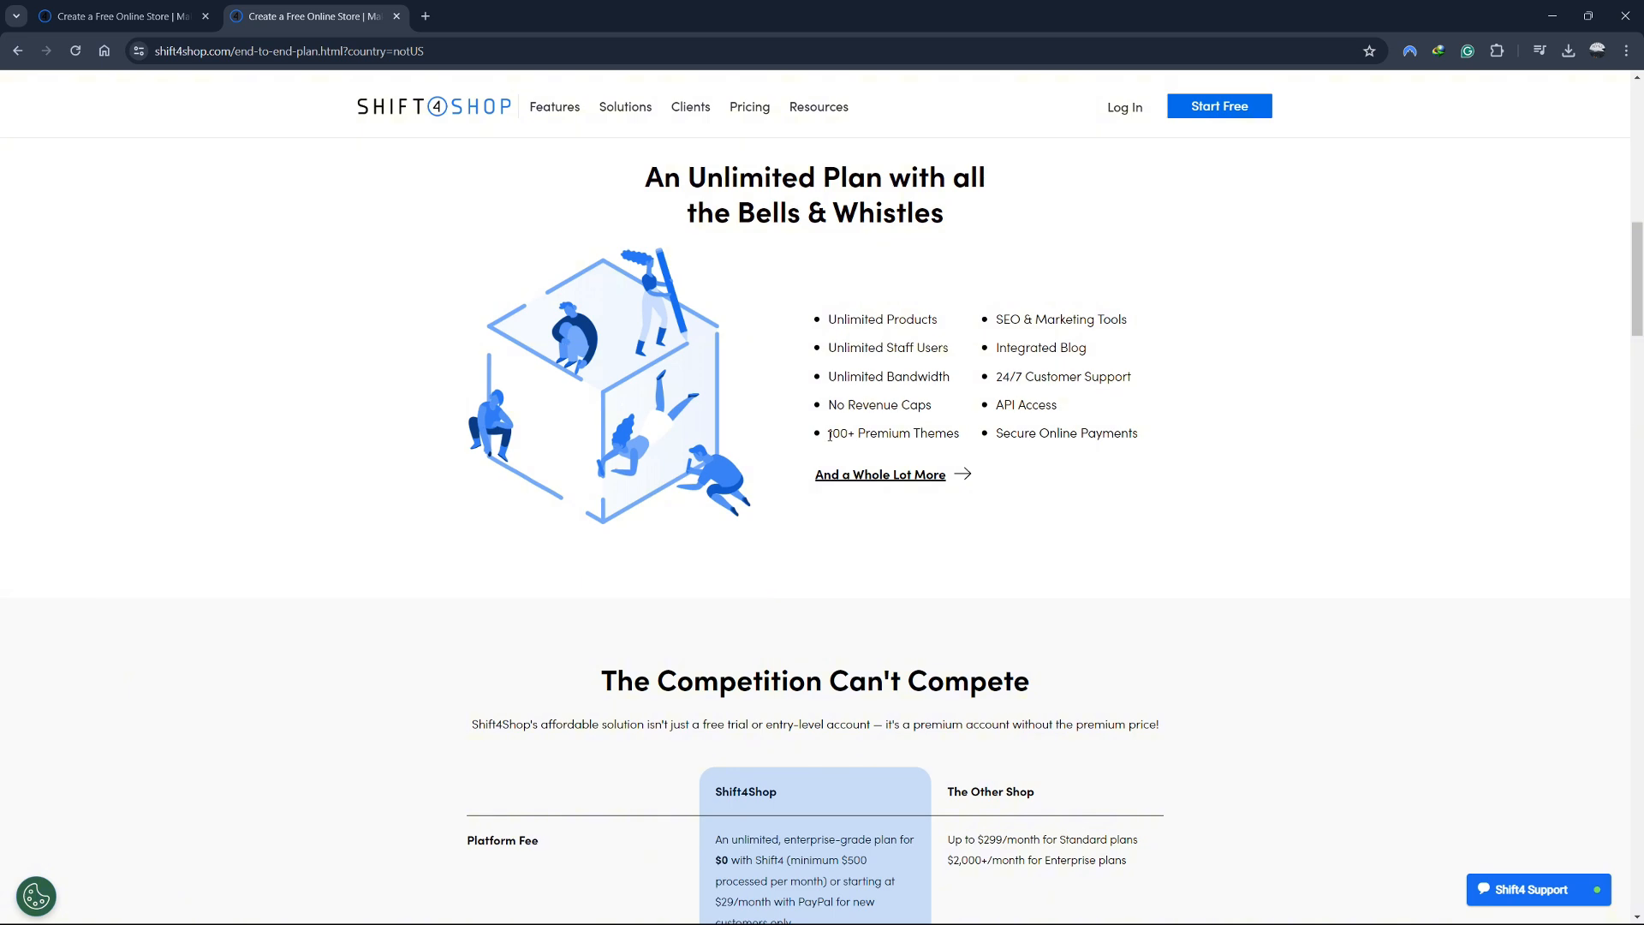
{"action": "double_click", "coordinate": [893, 433]}
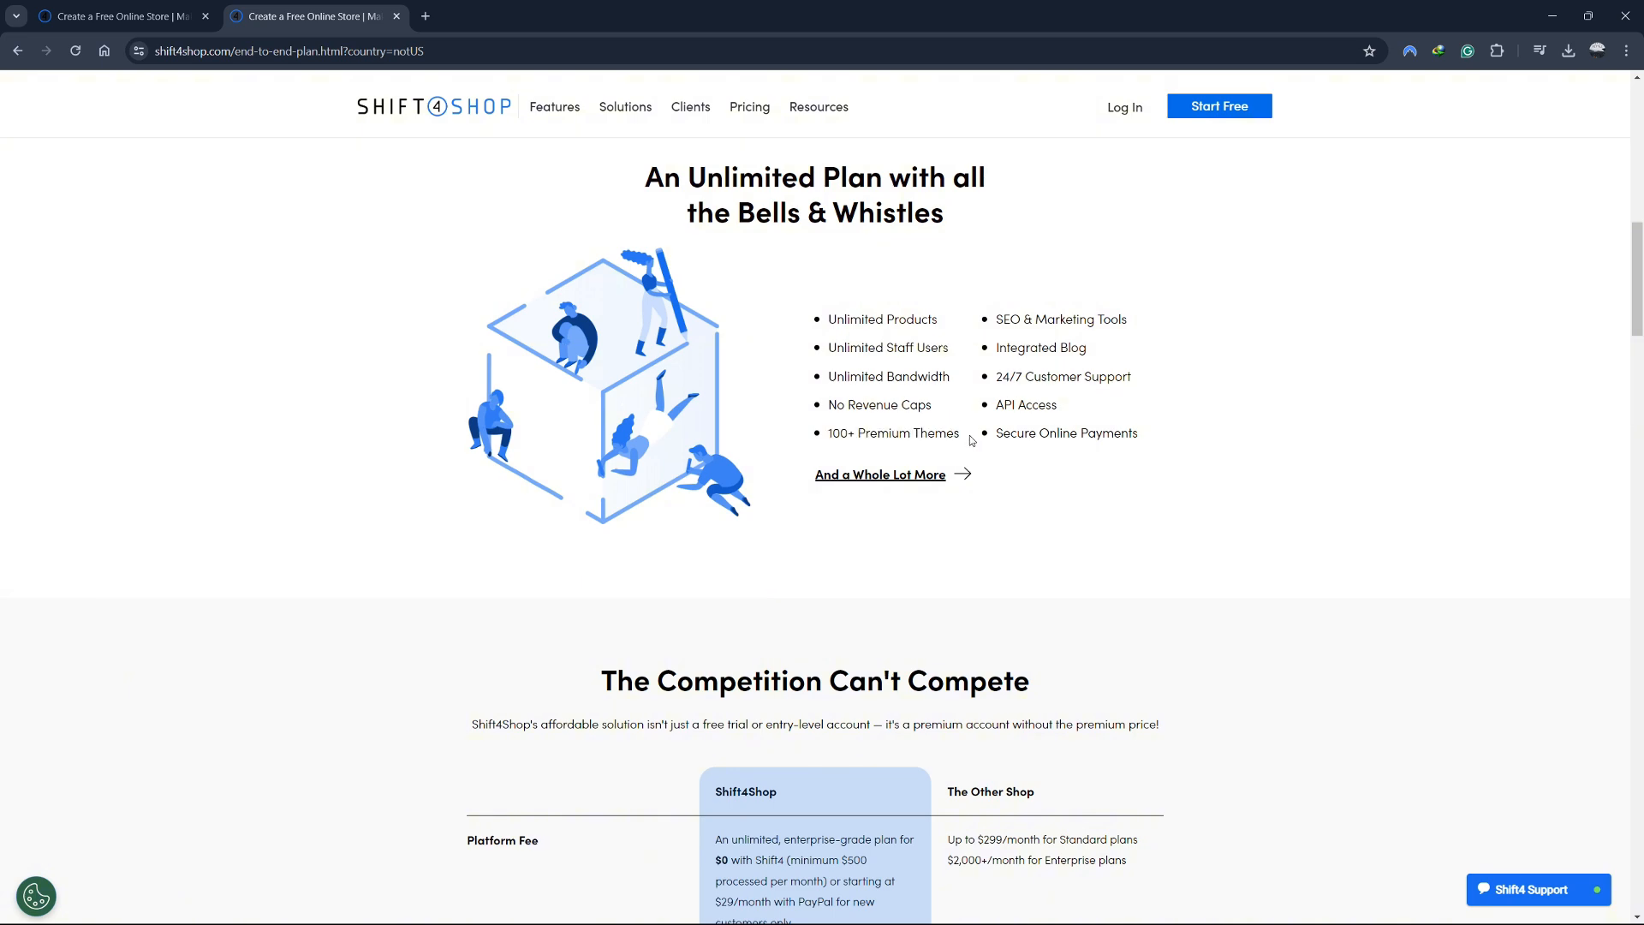
{"action": "mouse_move", "coordinate": [988, 439]}
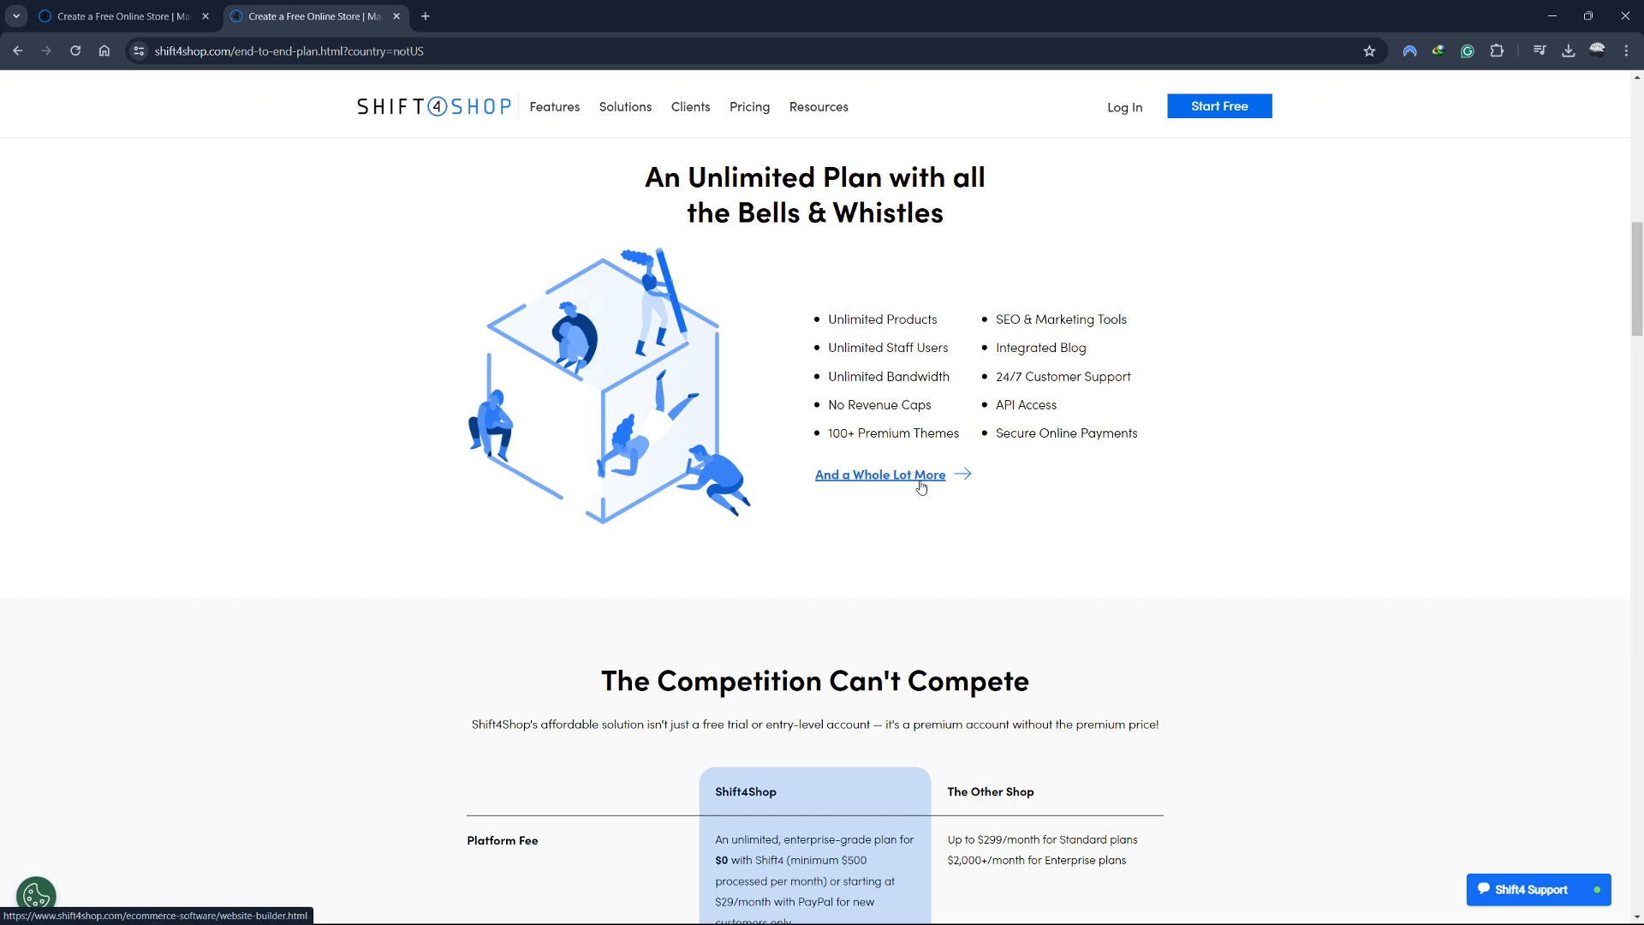
Highlight the affordable premium account intro sentence above the comparison table, then clear it
{"action": "scroll", "scroll_direction": "down", "scroll_amount": 3}
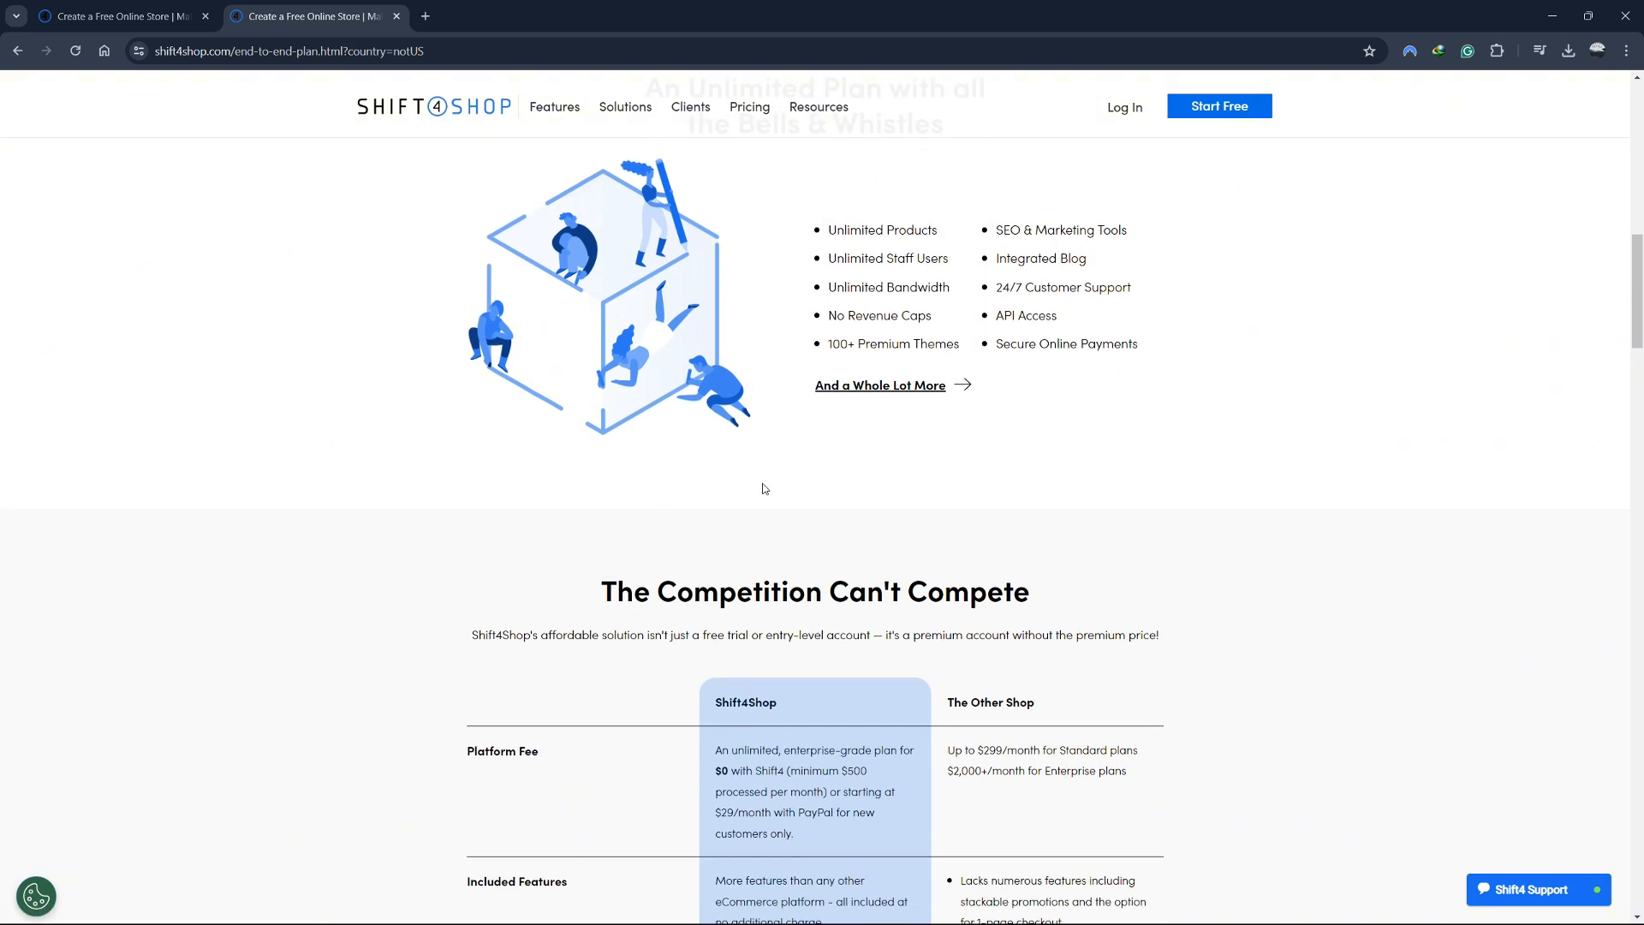
{"action": "scroll", "scroll_direction": "down", "scroll_amount": 3}
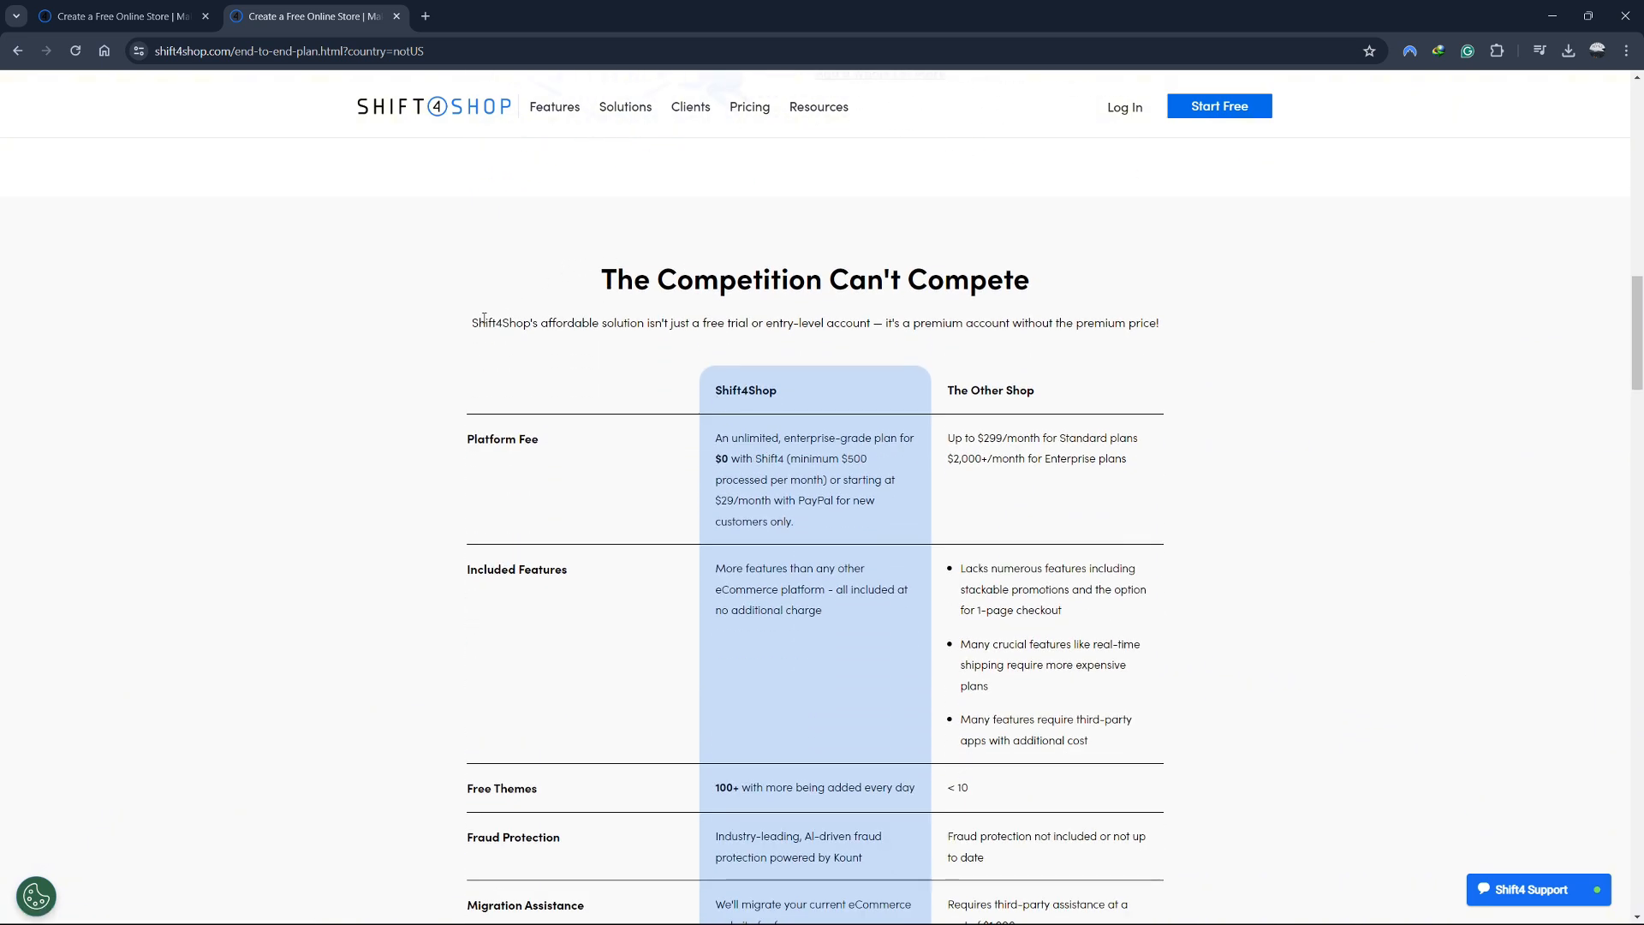
{"action": "left_click_drag", "start_coordinate": [472, 322], "coordinate": [860, 322]}
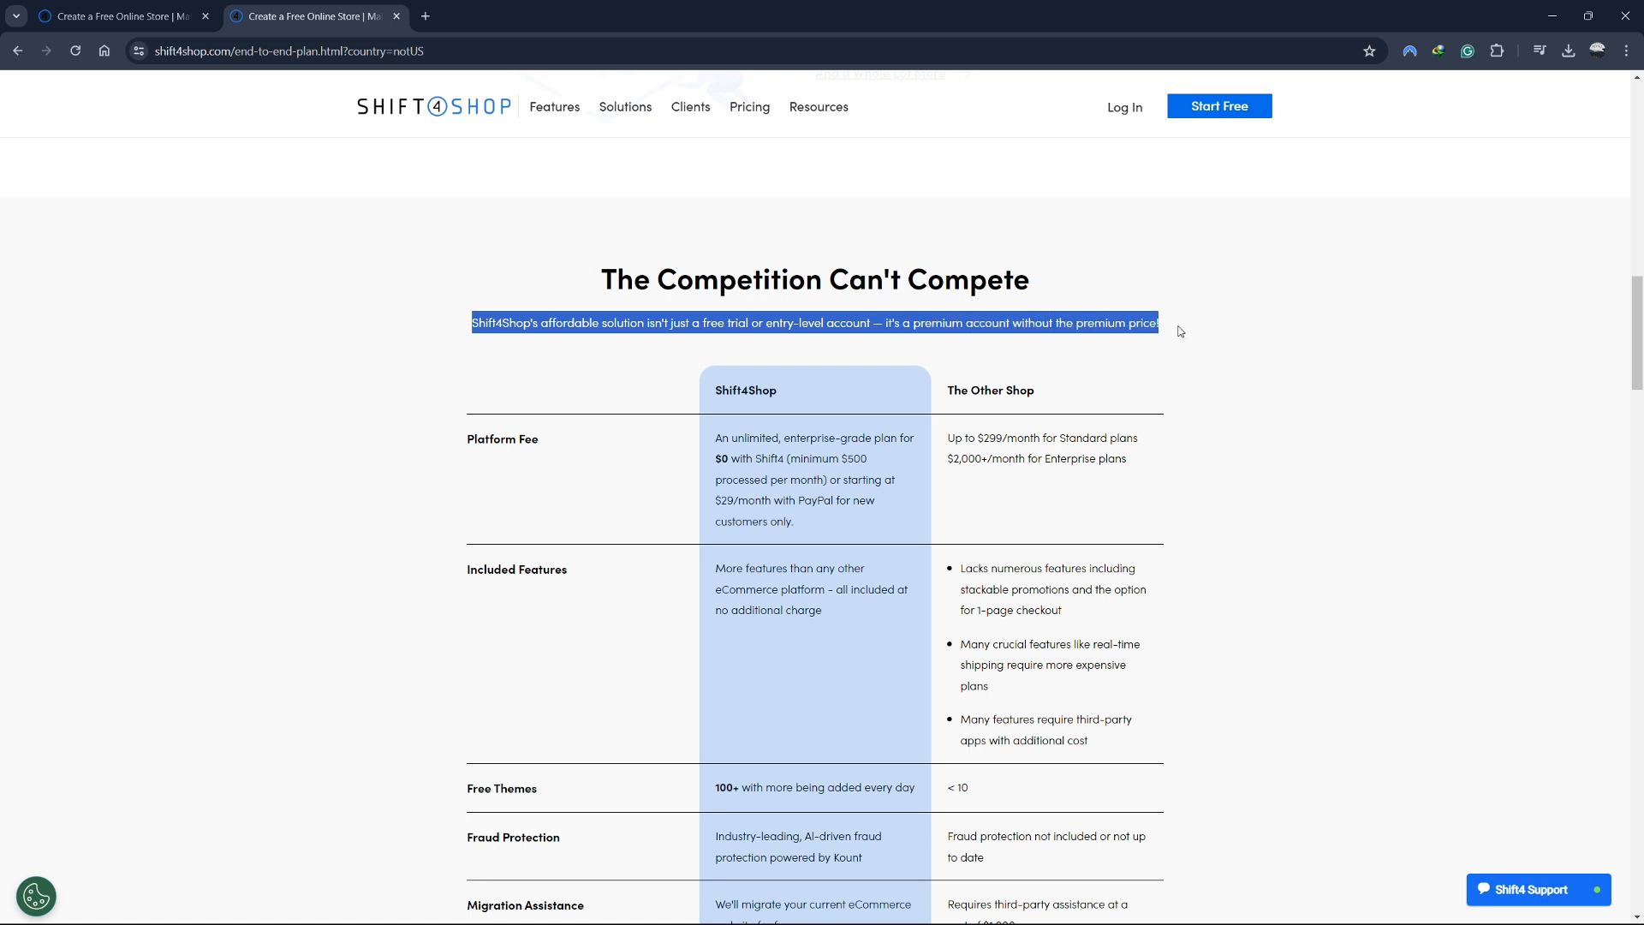
{"action": "left_click", "coordinate": [735, 392]}
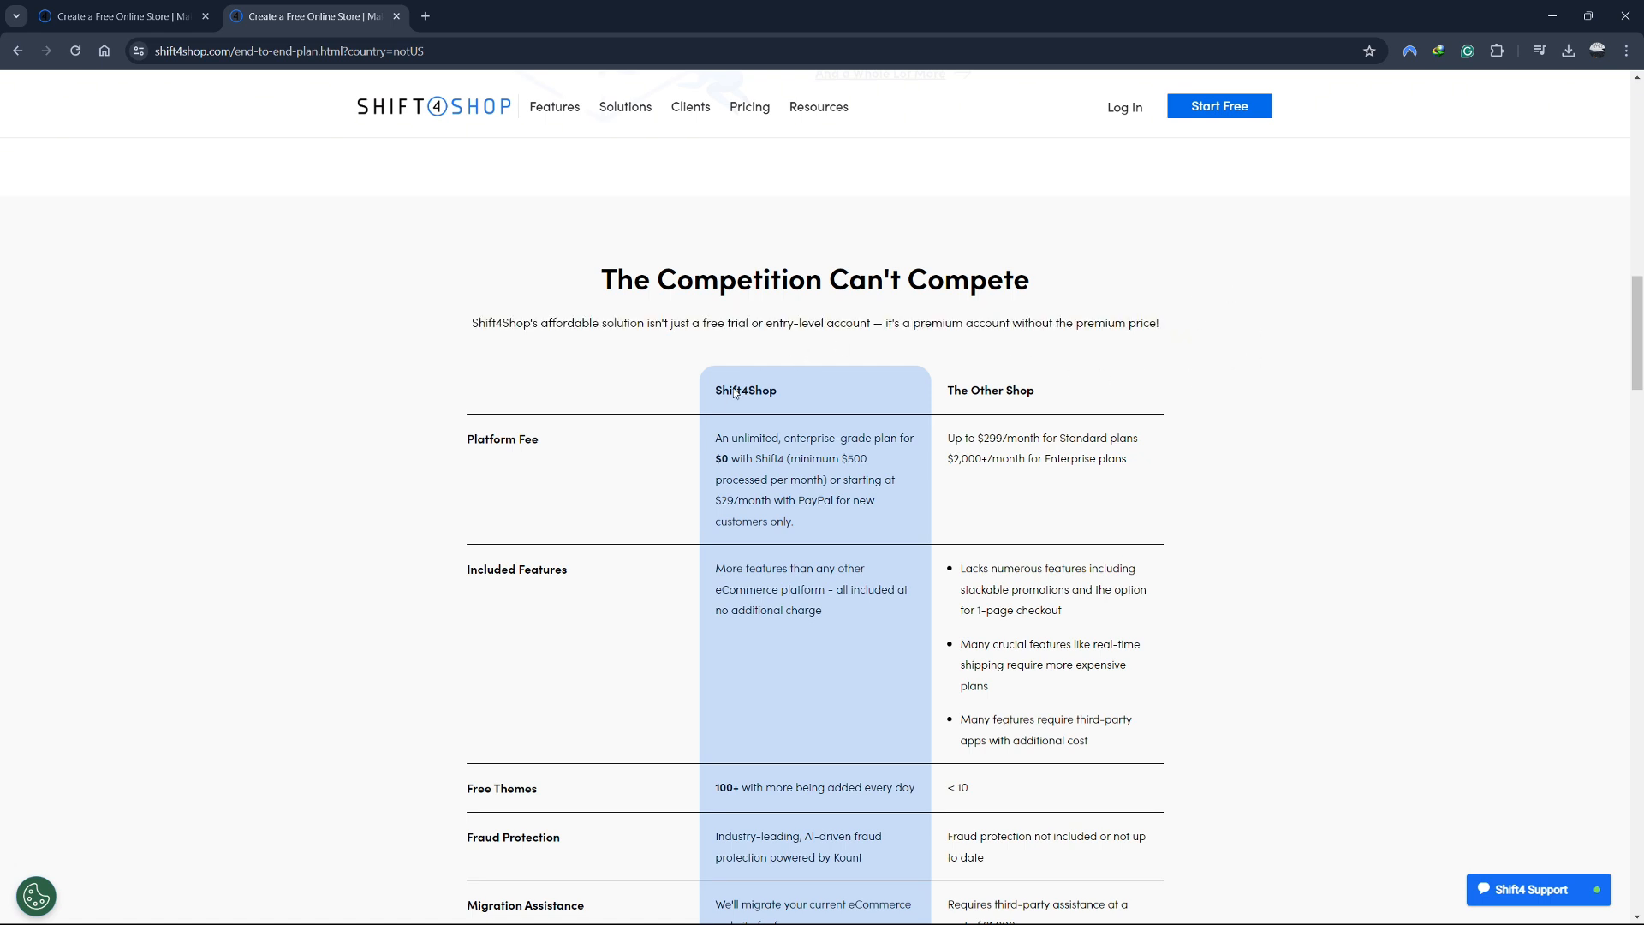
Bring the Shift4Shop versus The Other Shop comparison rows fully into view
{"action": "scroll", "scroll_direction": "down", "scroll_amount": 3}
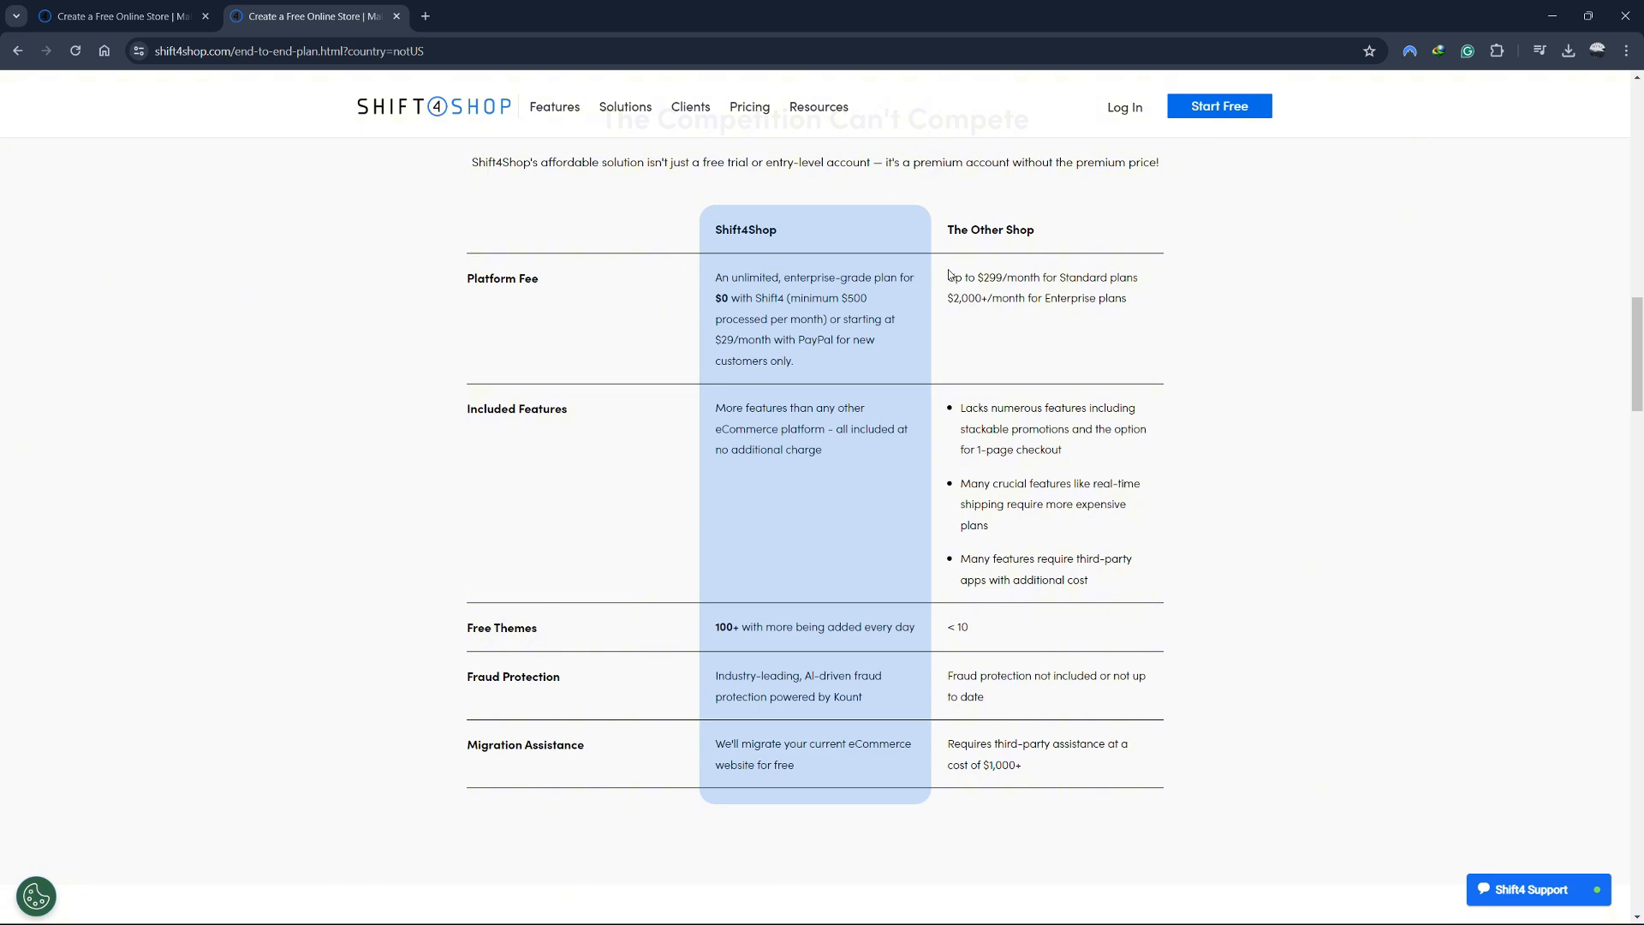
{"action": "left_click_drag", "start_coordinate": [947, 277], "coordinate": [1131, 298]}
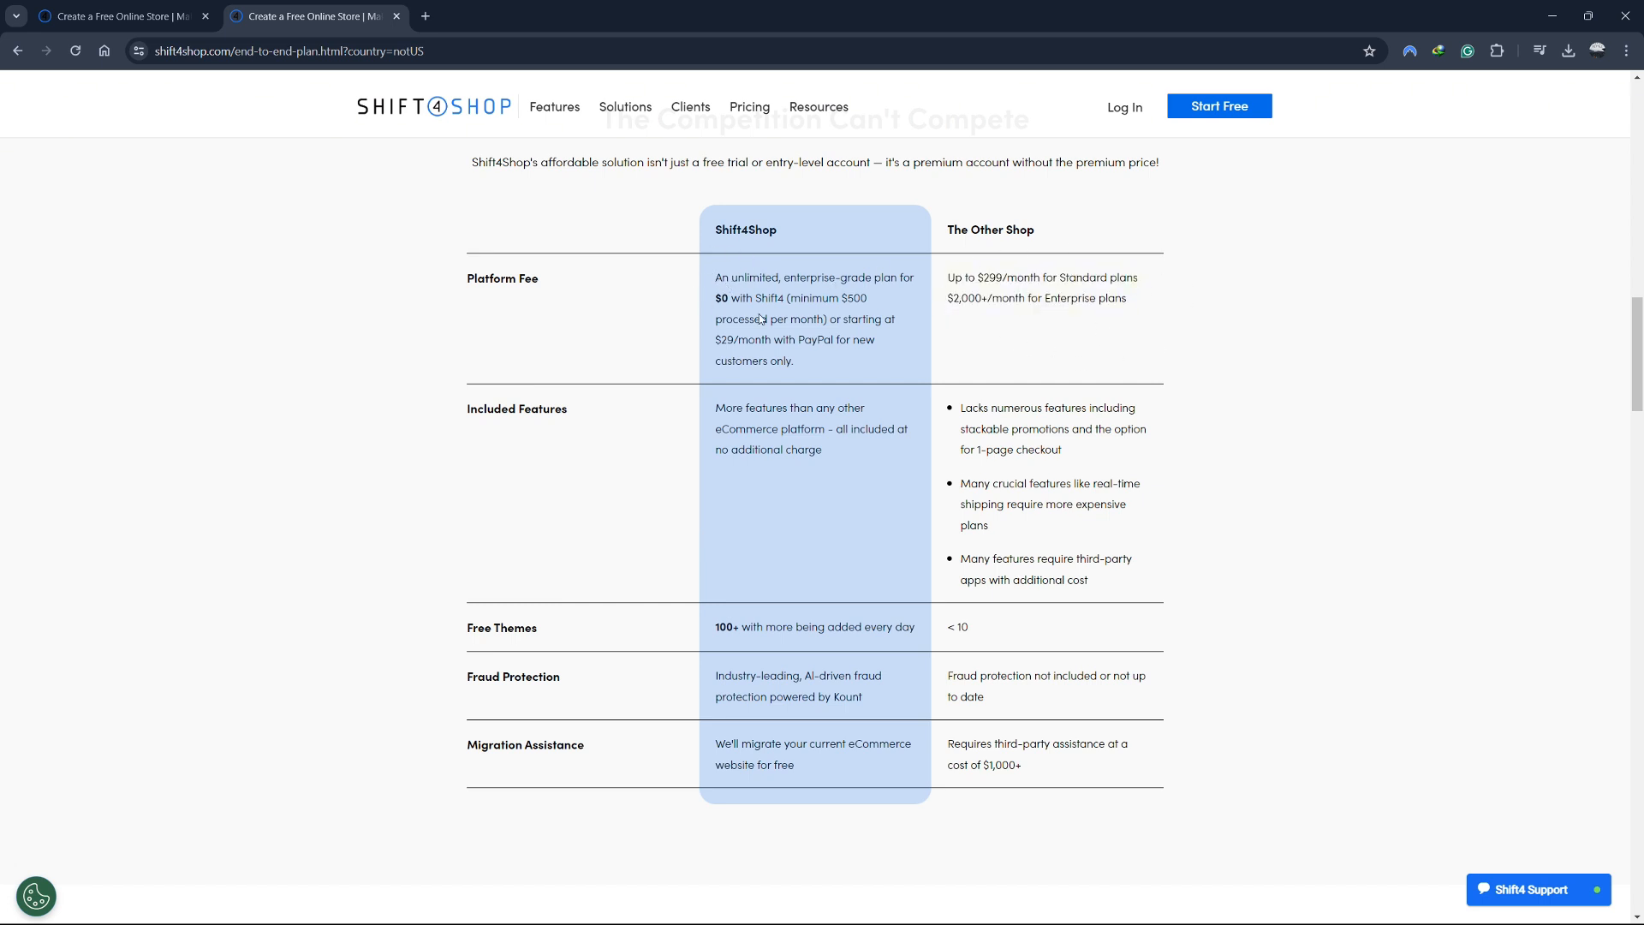
{"action": "mouse_move", "coordinate": [832, 462]}
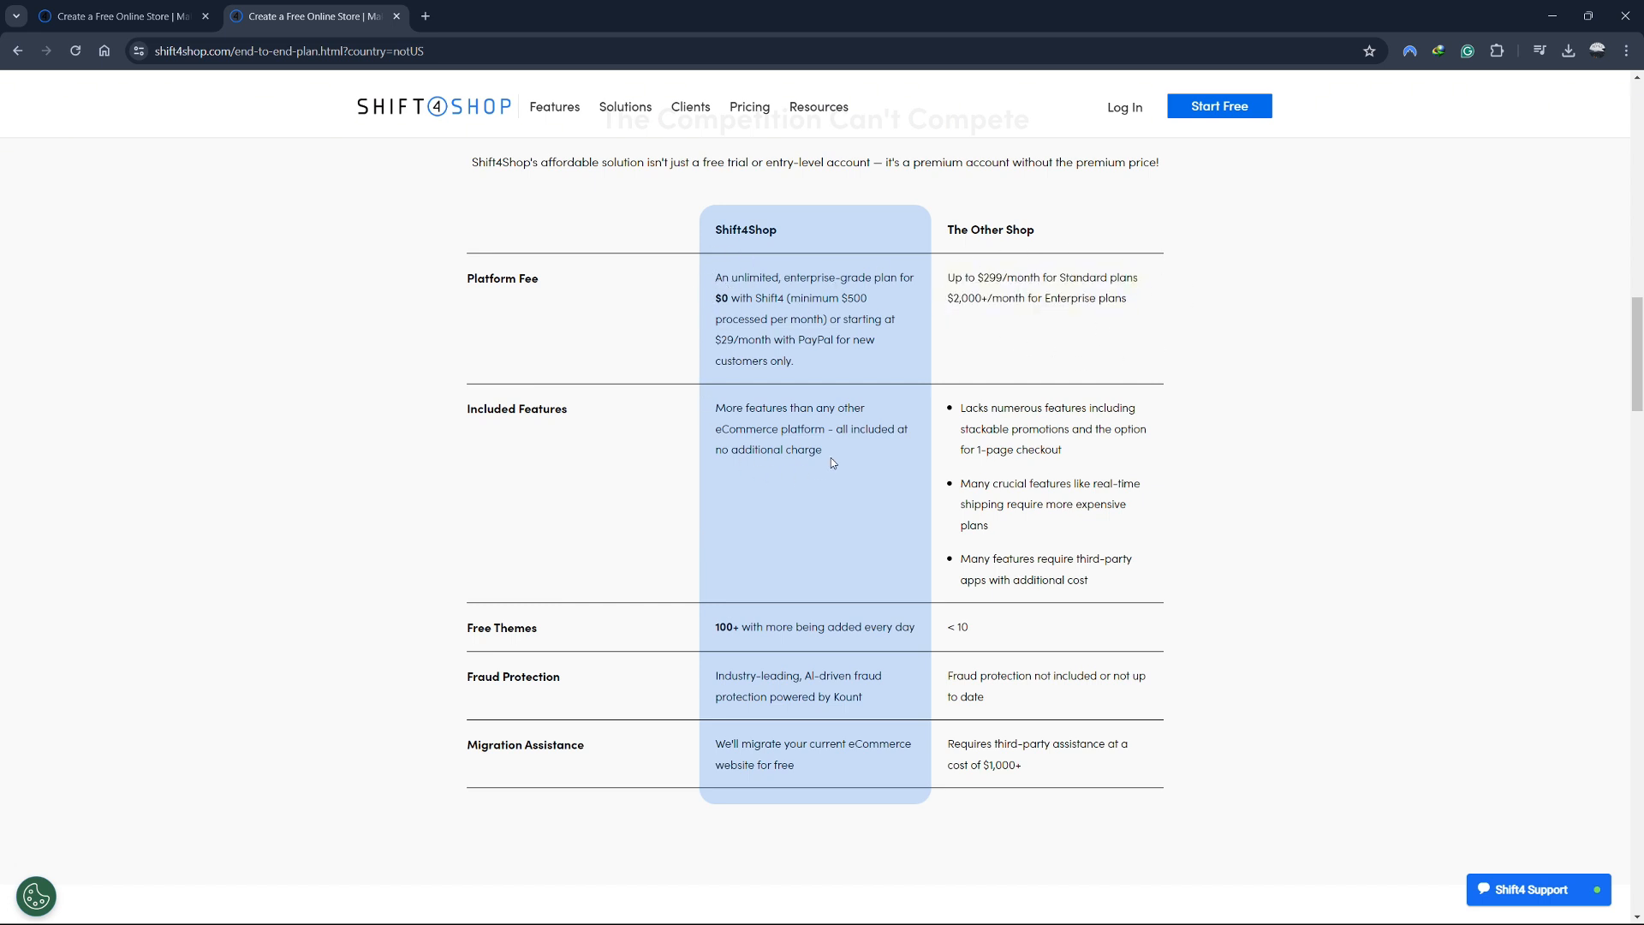